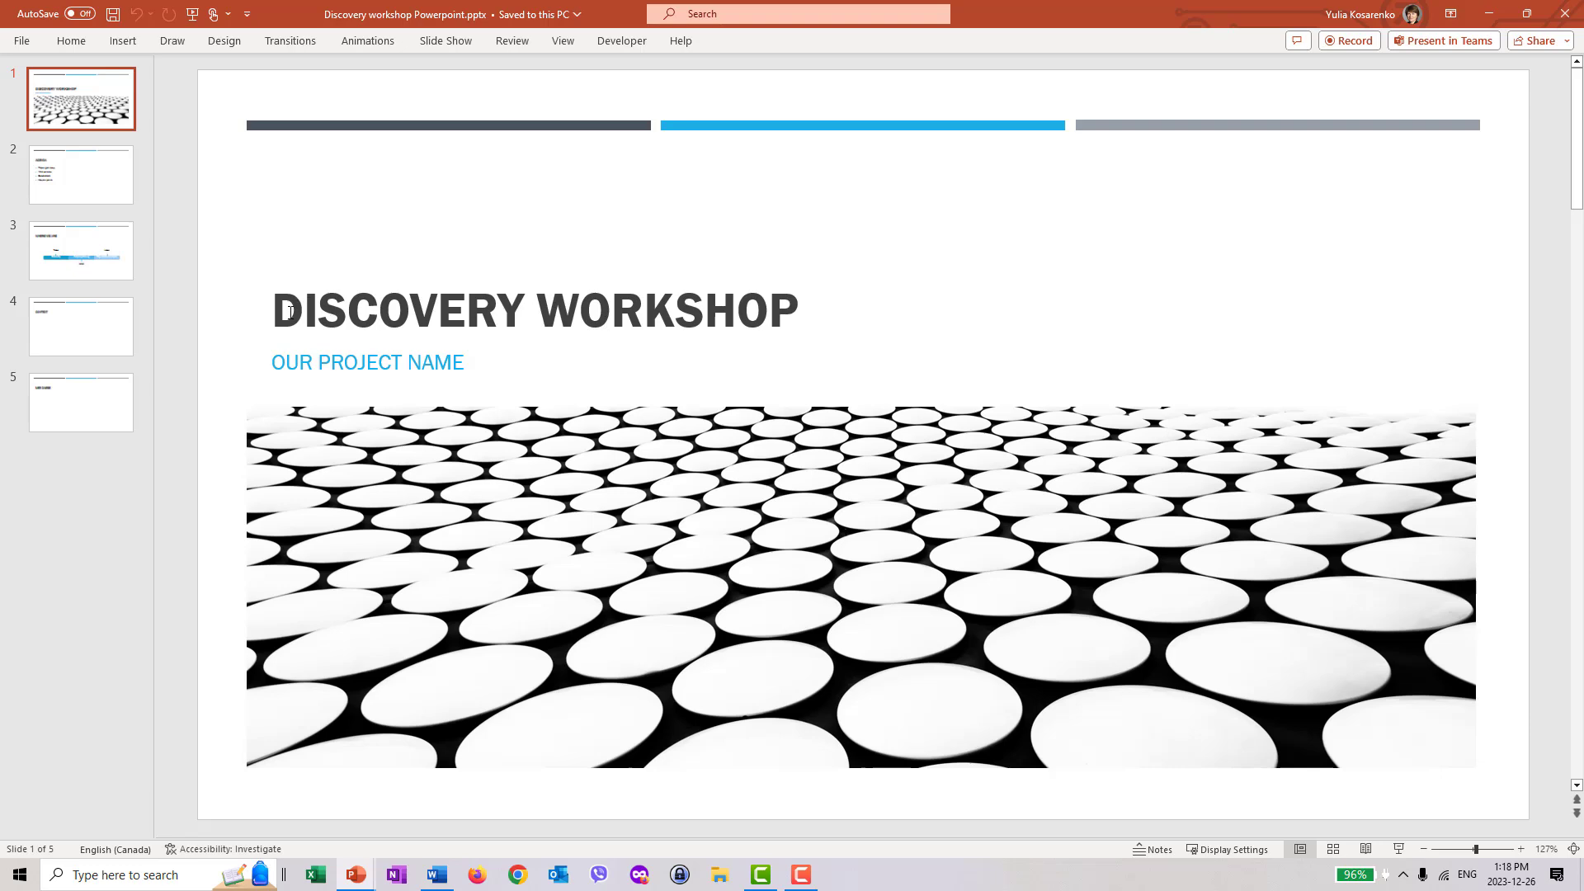
Step: Click into the project name subtitle, then go to the Agenda slide
{"action": "left_click", "coordinate": [366, 361]}
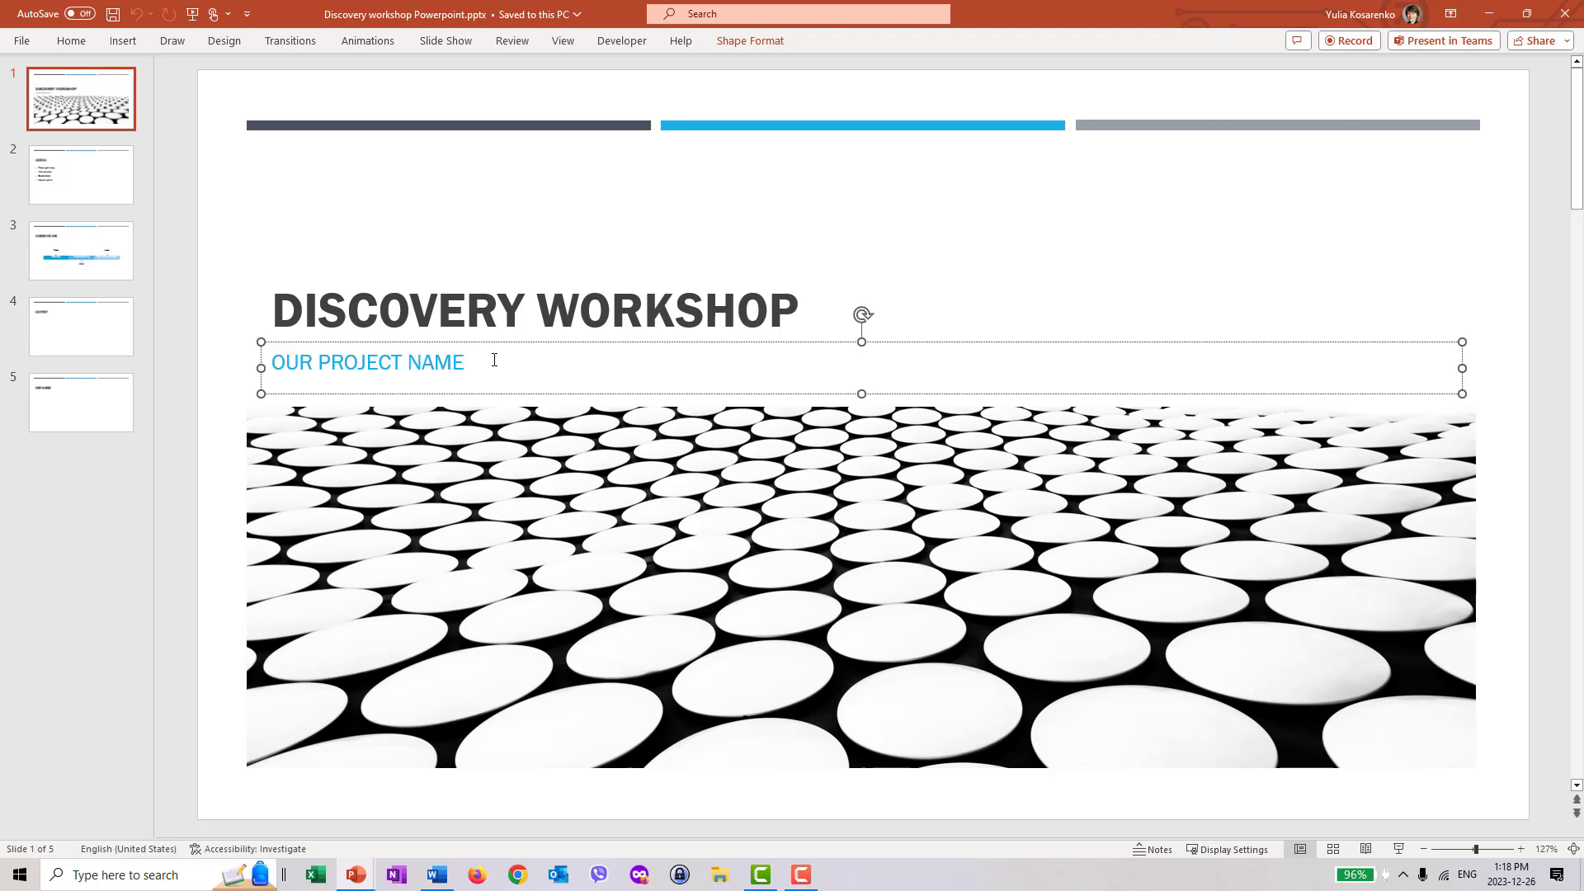
{"action": "left_click", "coordinate": [463, 361]}
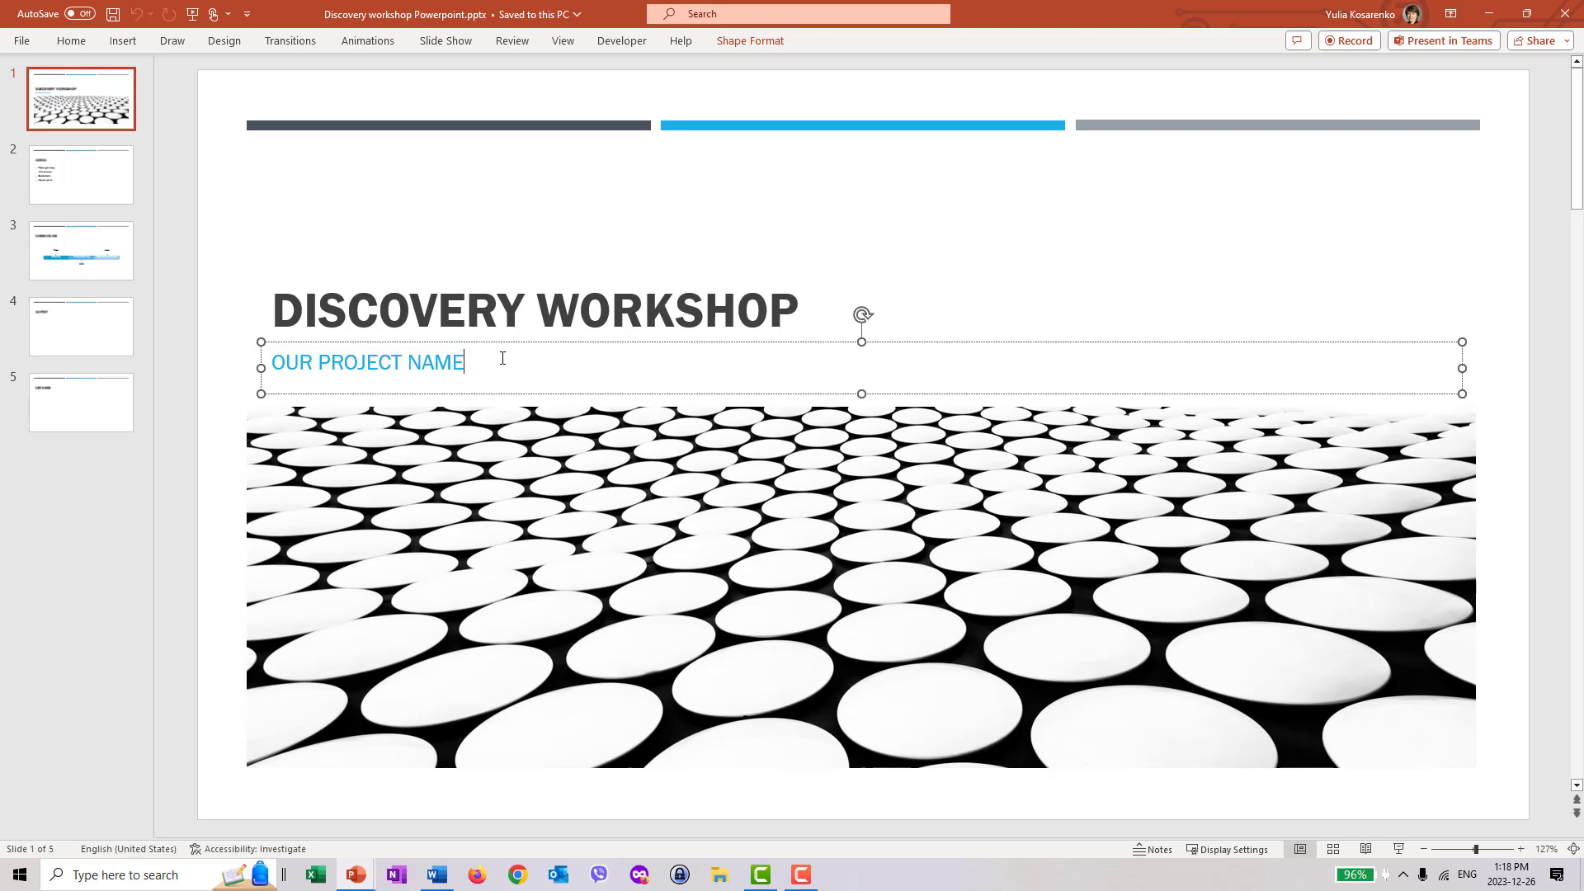
{"action": "mouse_move", "coordinate": [104, 178]}
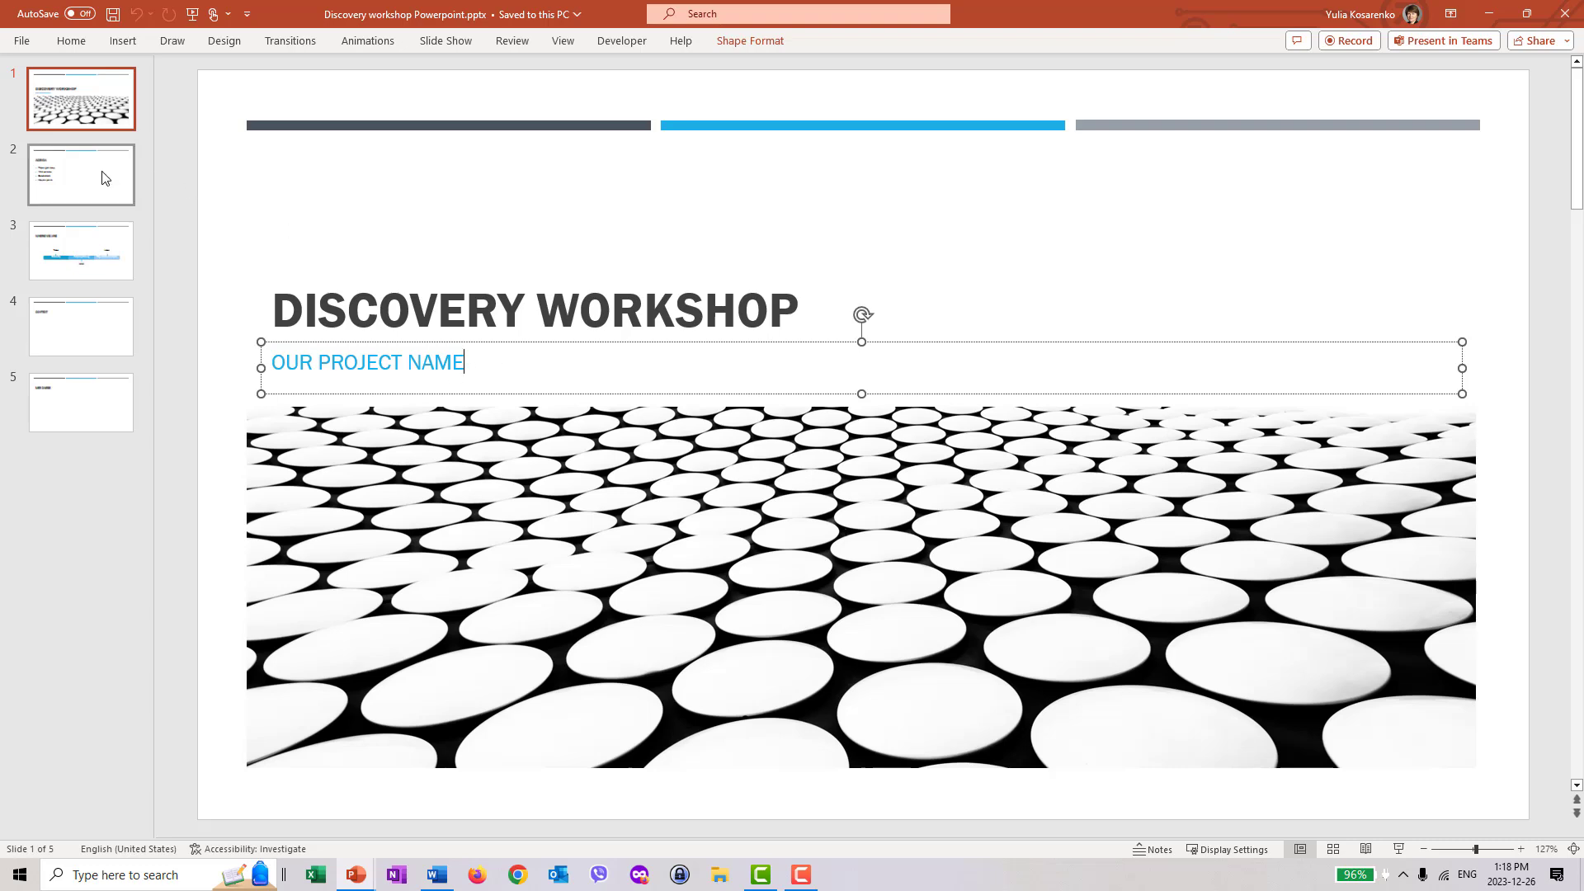
{"action": "left_click", "coordinate": [80, 174]}
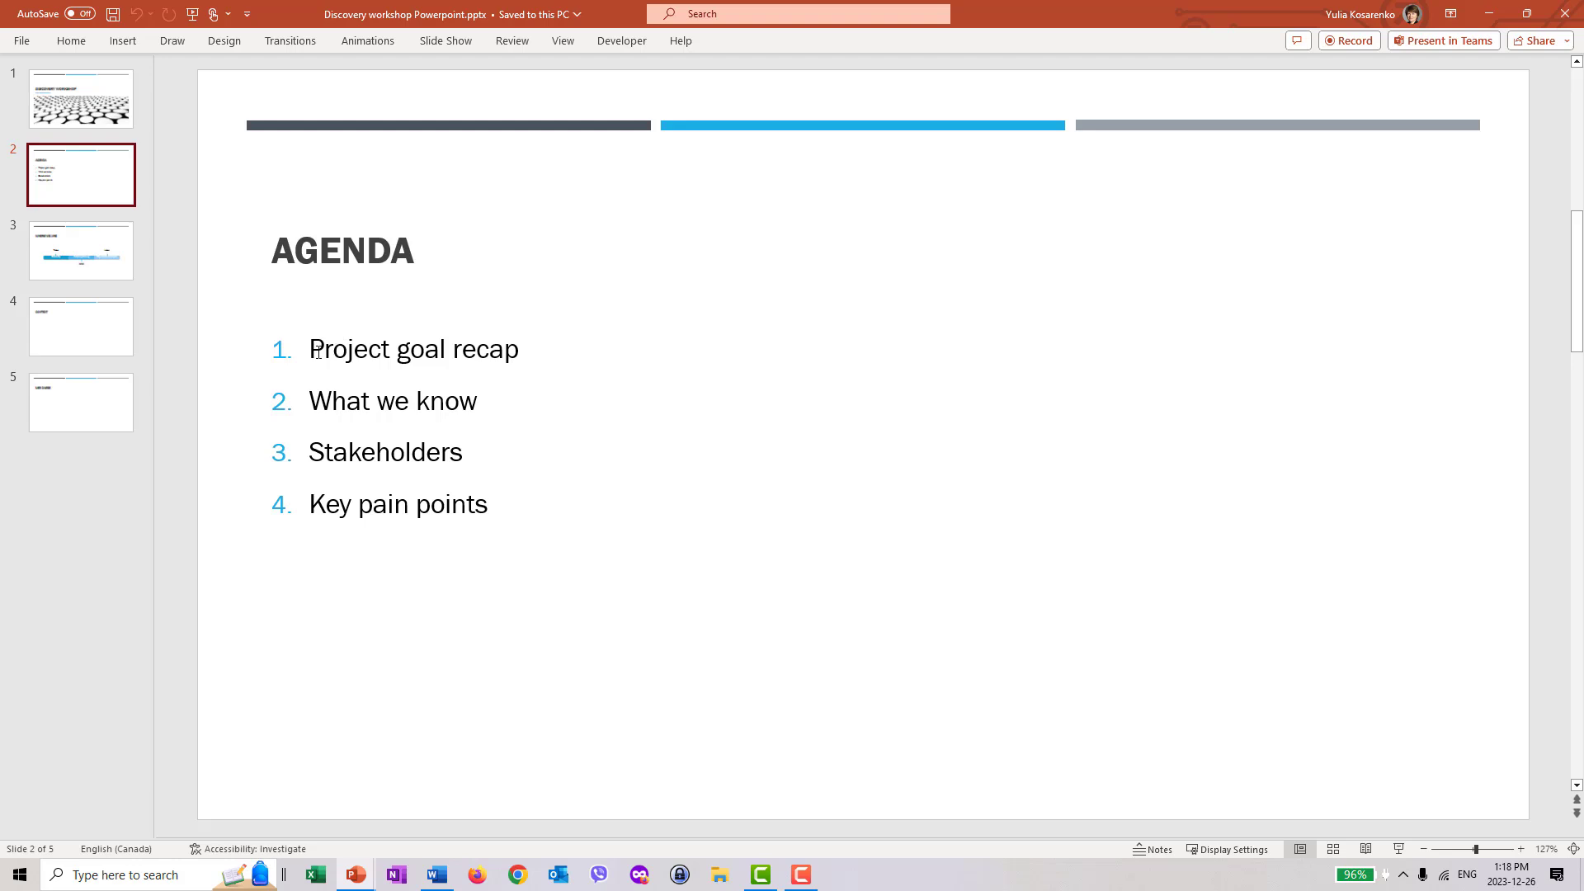
Step: Add an empty fifth numbered agenda item after Key pain points
{"action": "double_click", "coordinate": [412, 348]}
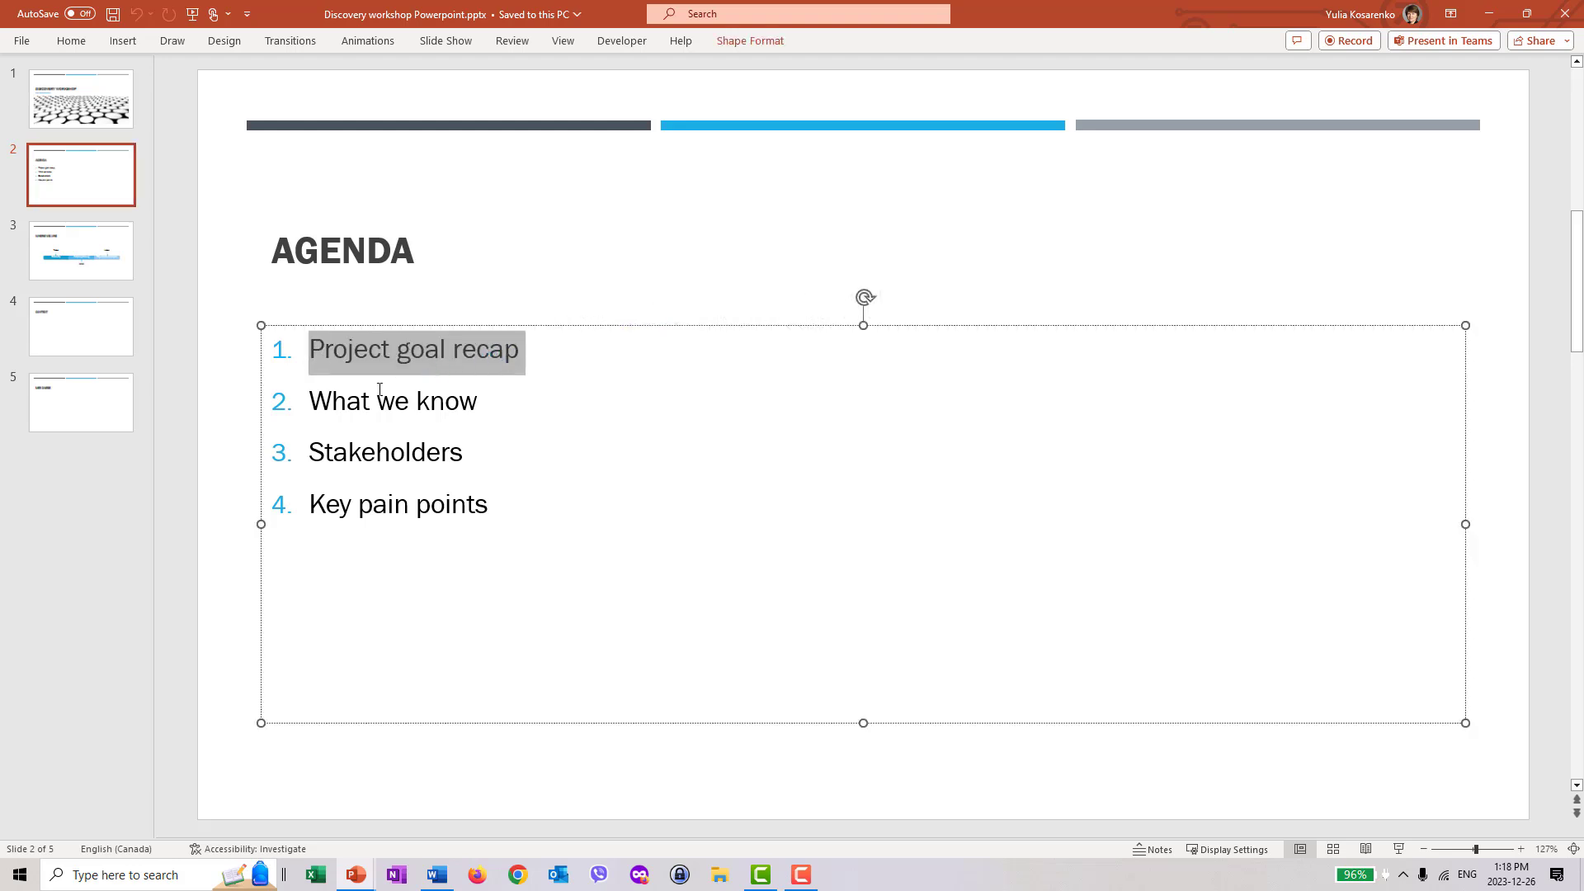
{"action": "double_click", "coordinate": [392, 400]}
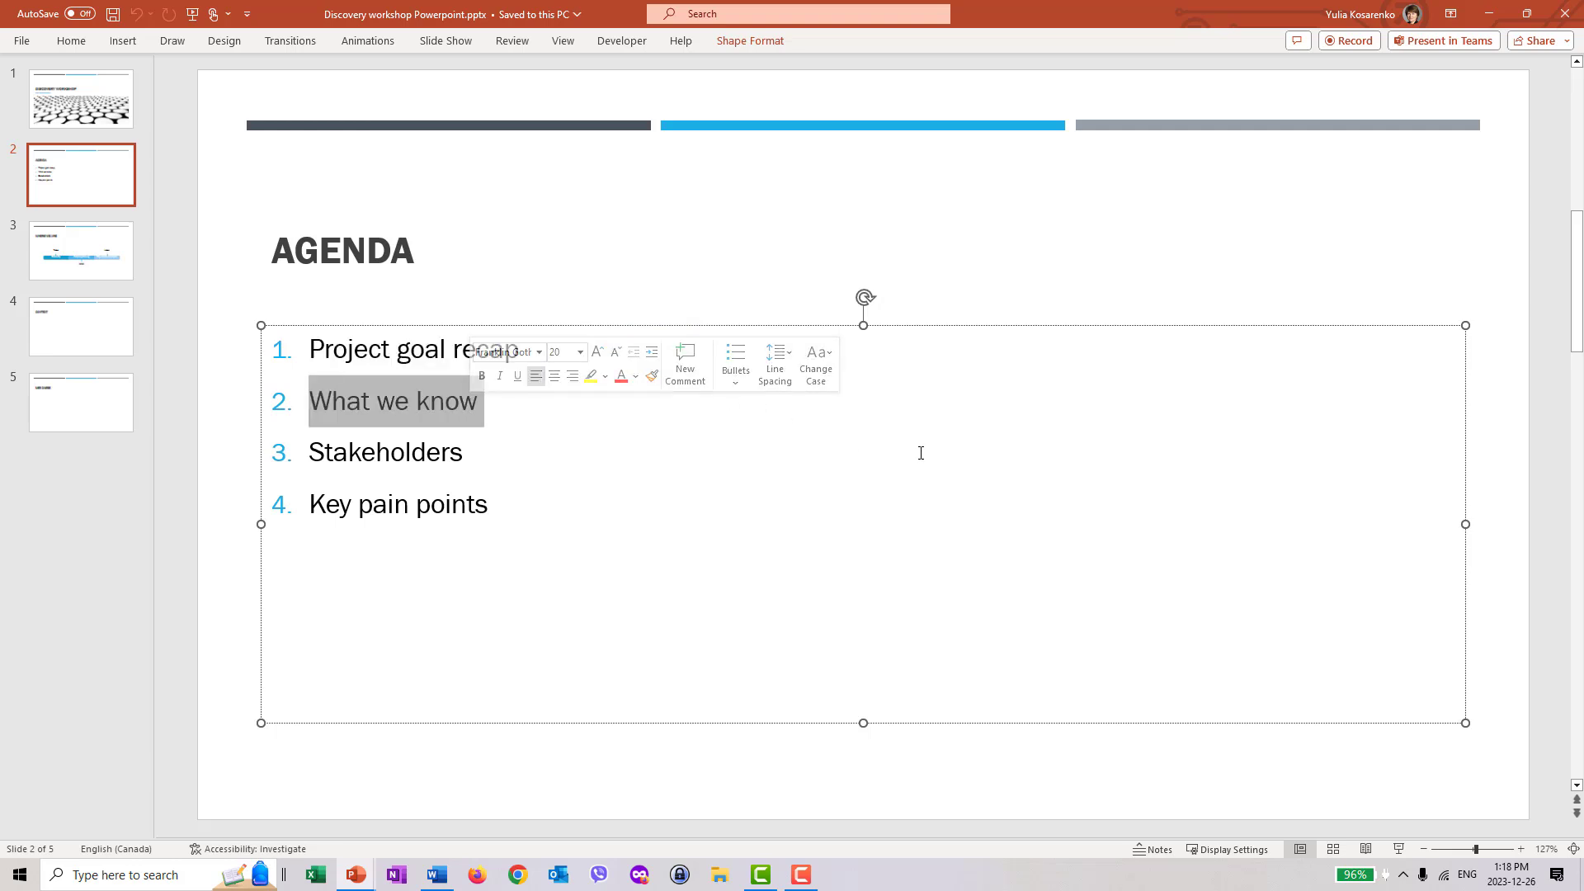
{"action": "double_click", "coordinate": [386, 451]}
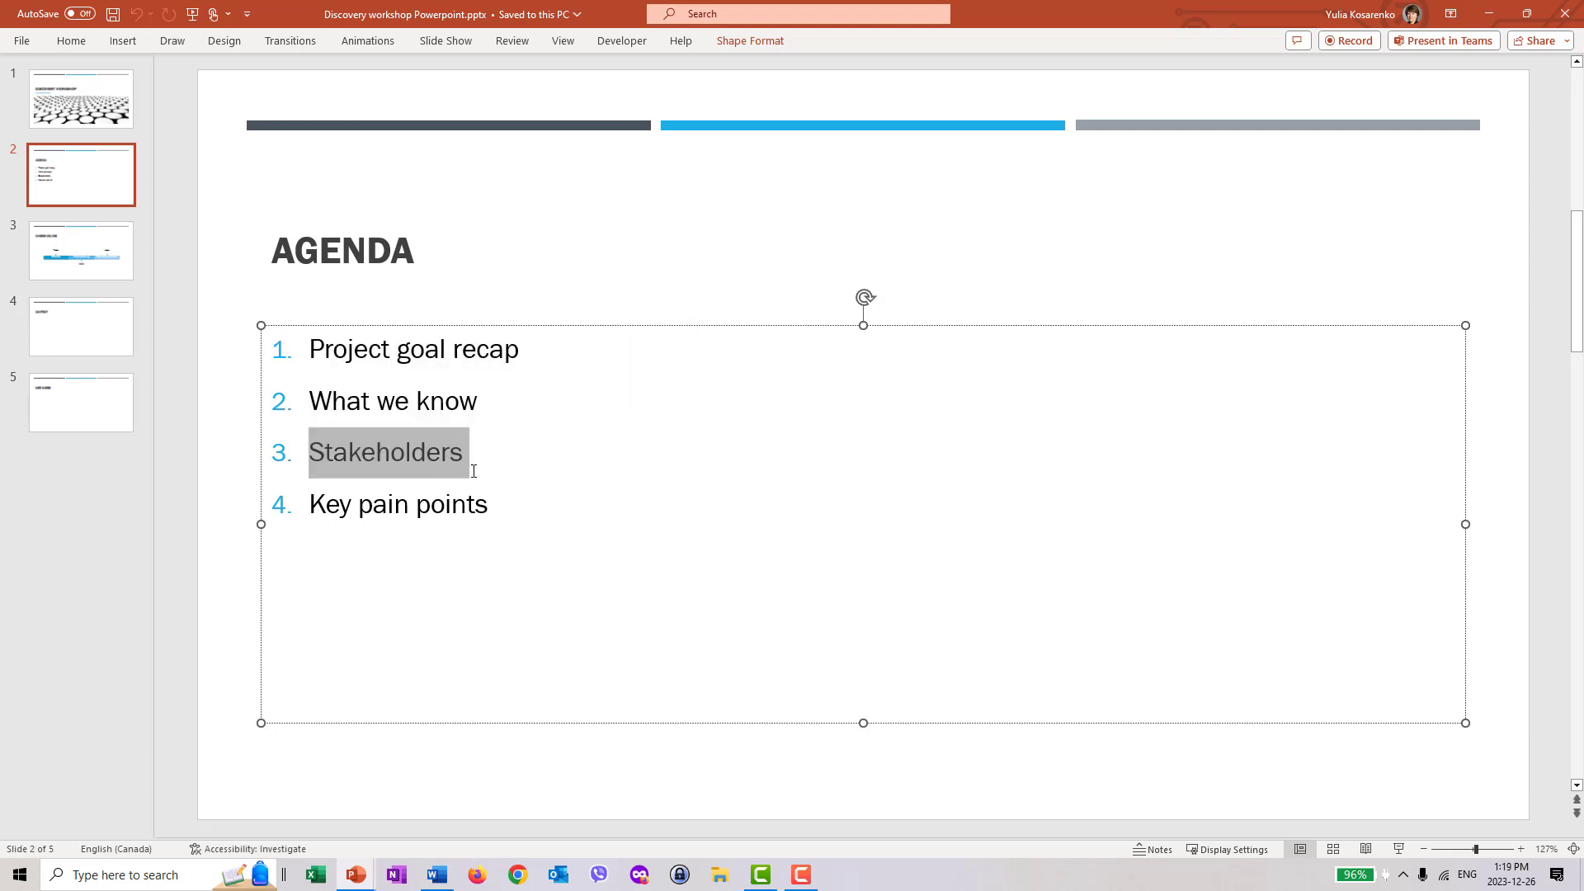
{"action": "double_click", "coordinate": [398, 503]}
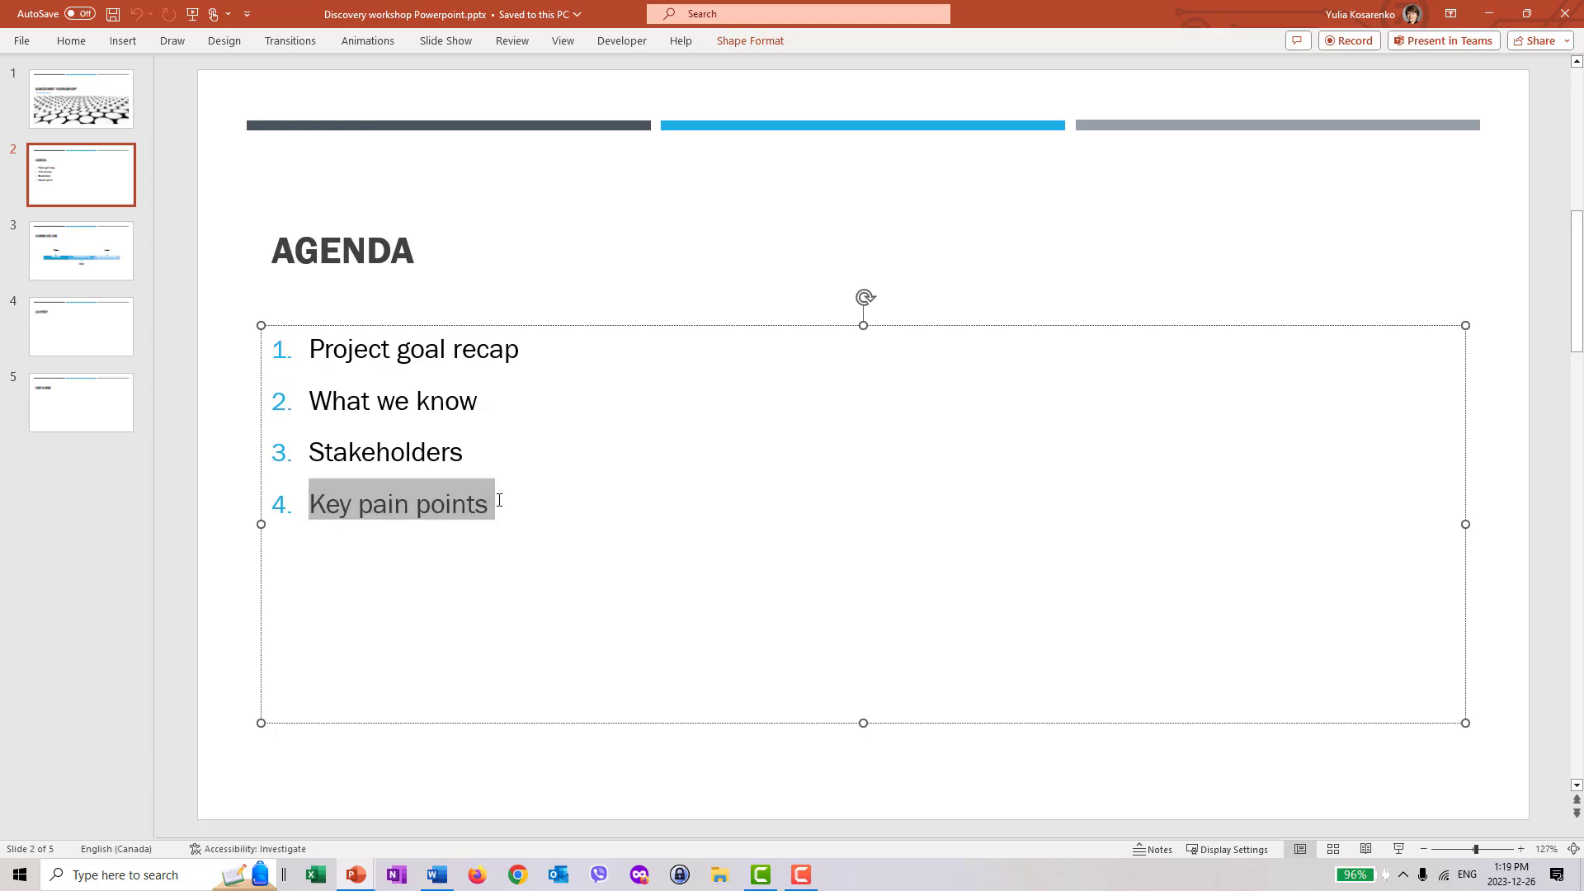
{"action": "key", "text": "Return"}
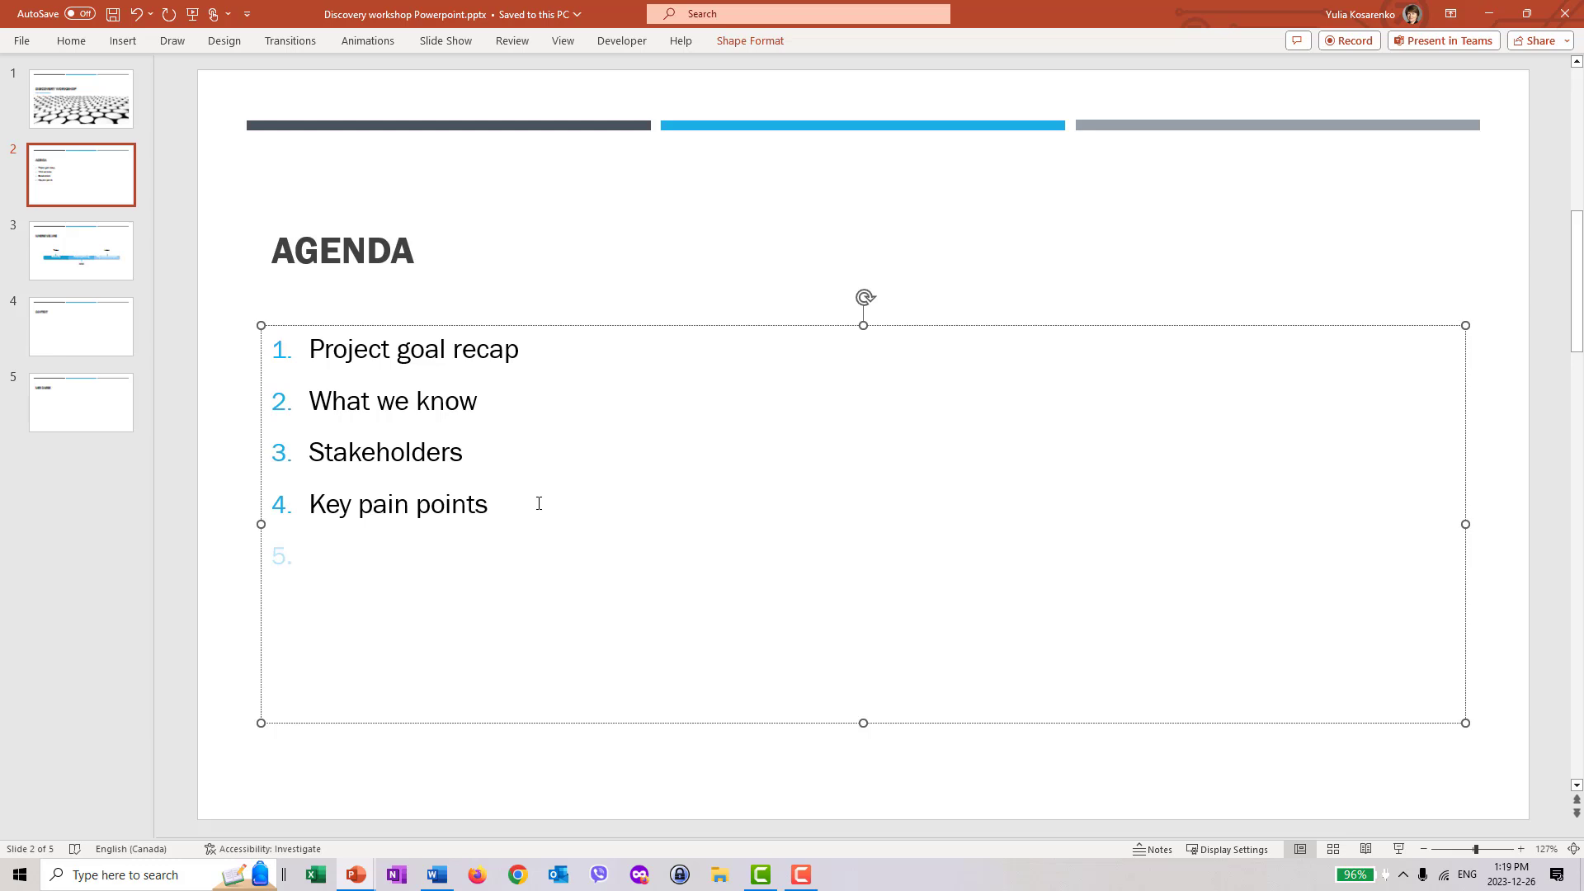
{"action": "left_click", "coordinate": [311, 554]}
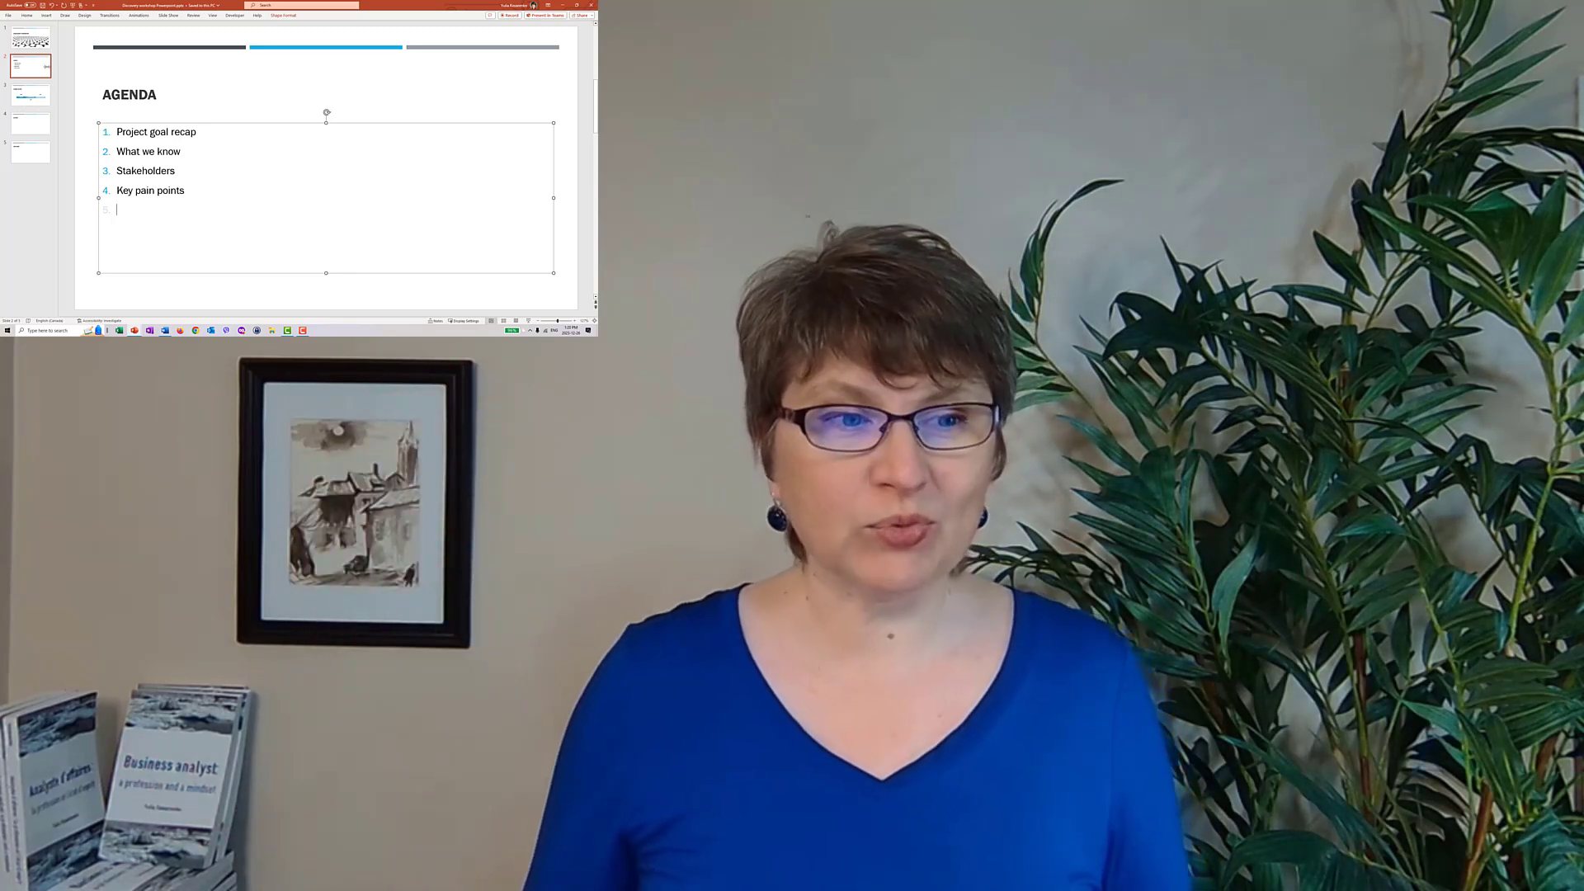
Step: On slide 3, enter 'Plan meetings' and 'Discuss deliverables' as Analysis planning's tasks
{"action": "left_click", "coordinate": [30, 90]}
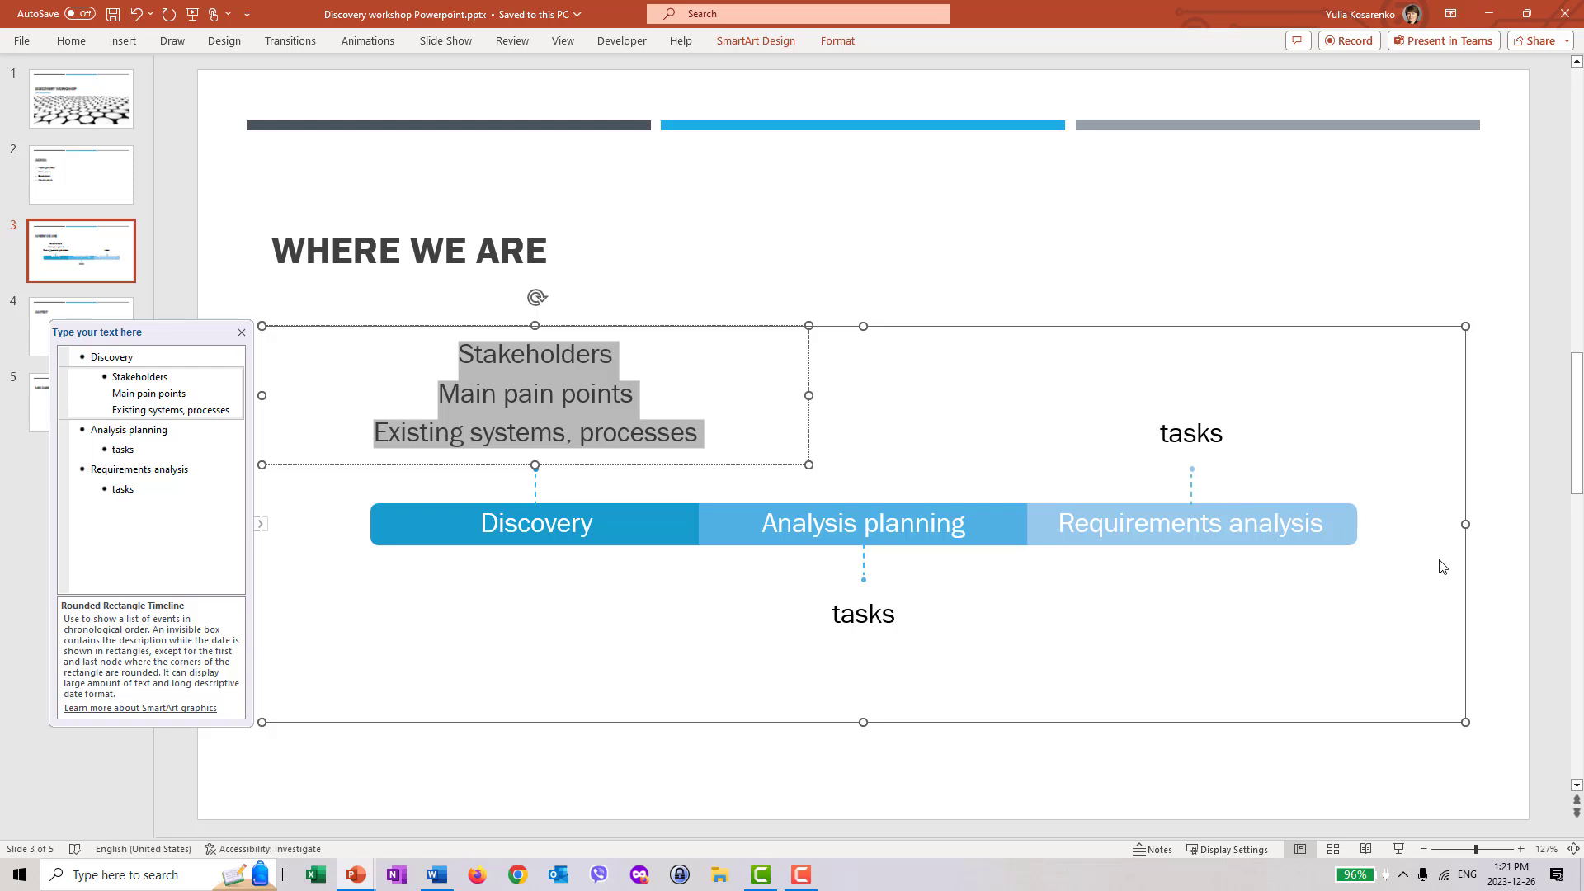
{"action": "mouse_move", "coordinate": [685, 607]}
{"action": "type", "text": "P"}
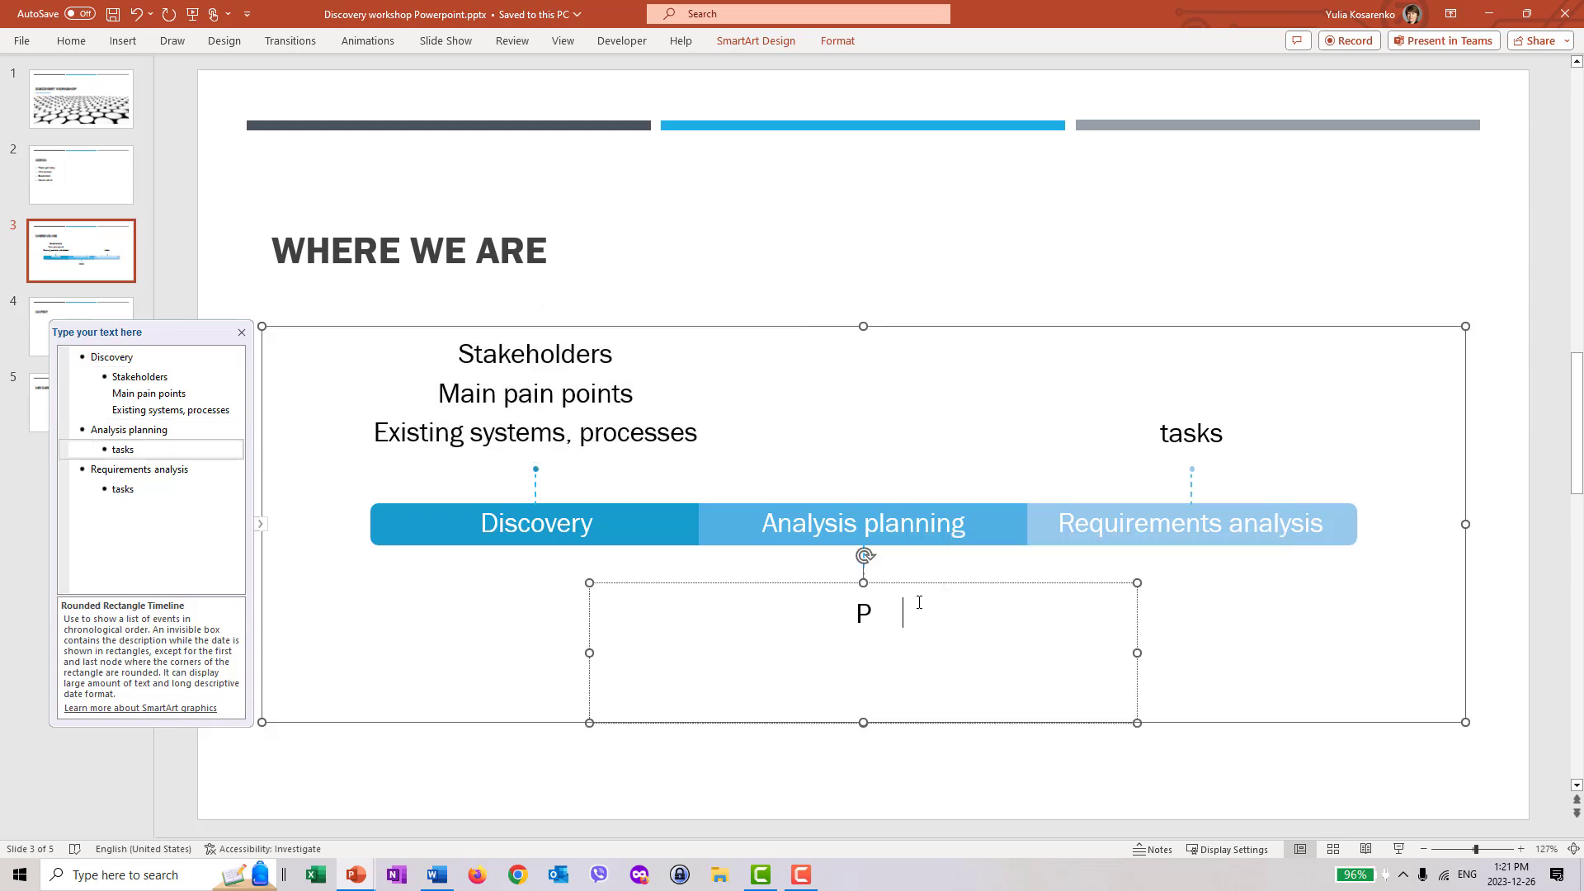
{"action": "type", "text": "a"}
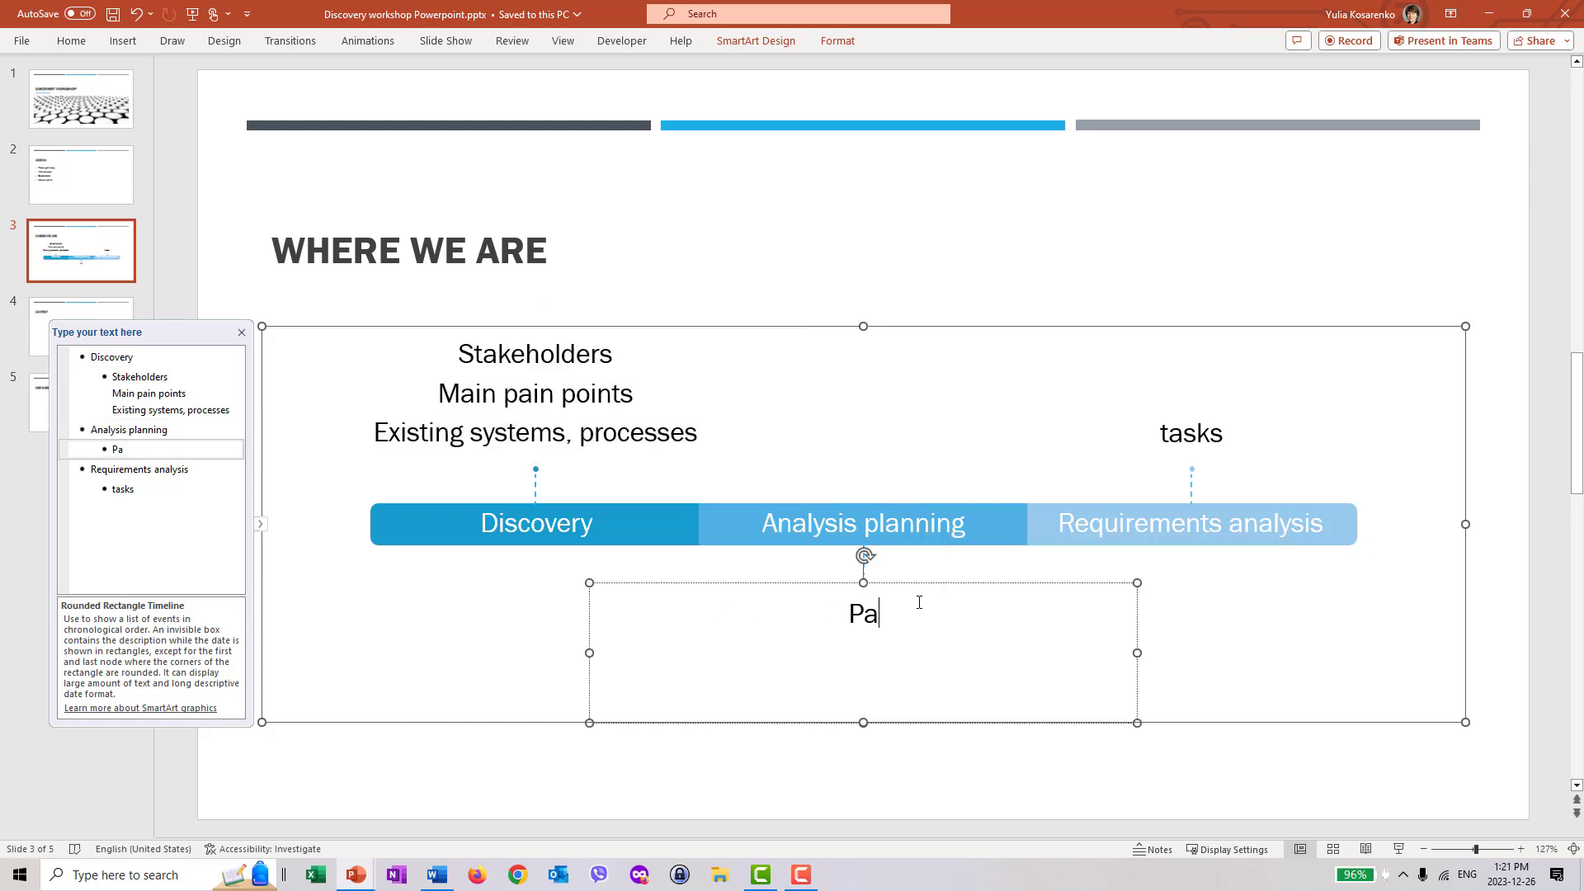
{"action": "type", "text": "ln"}
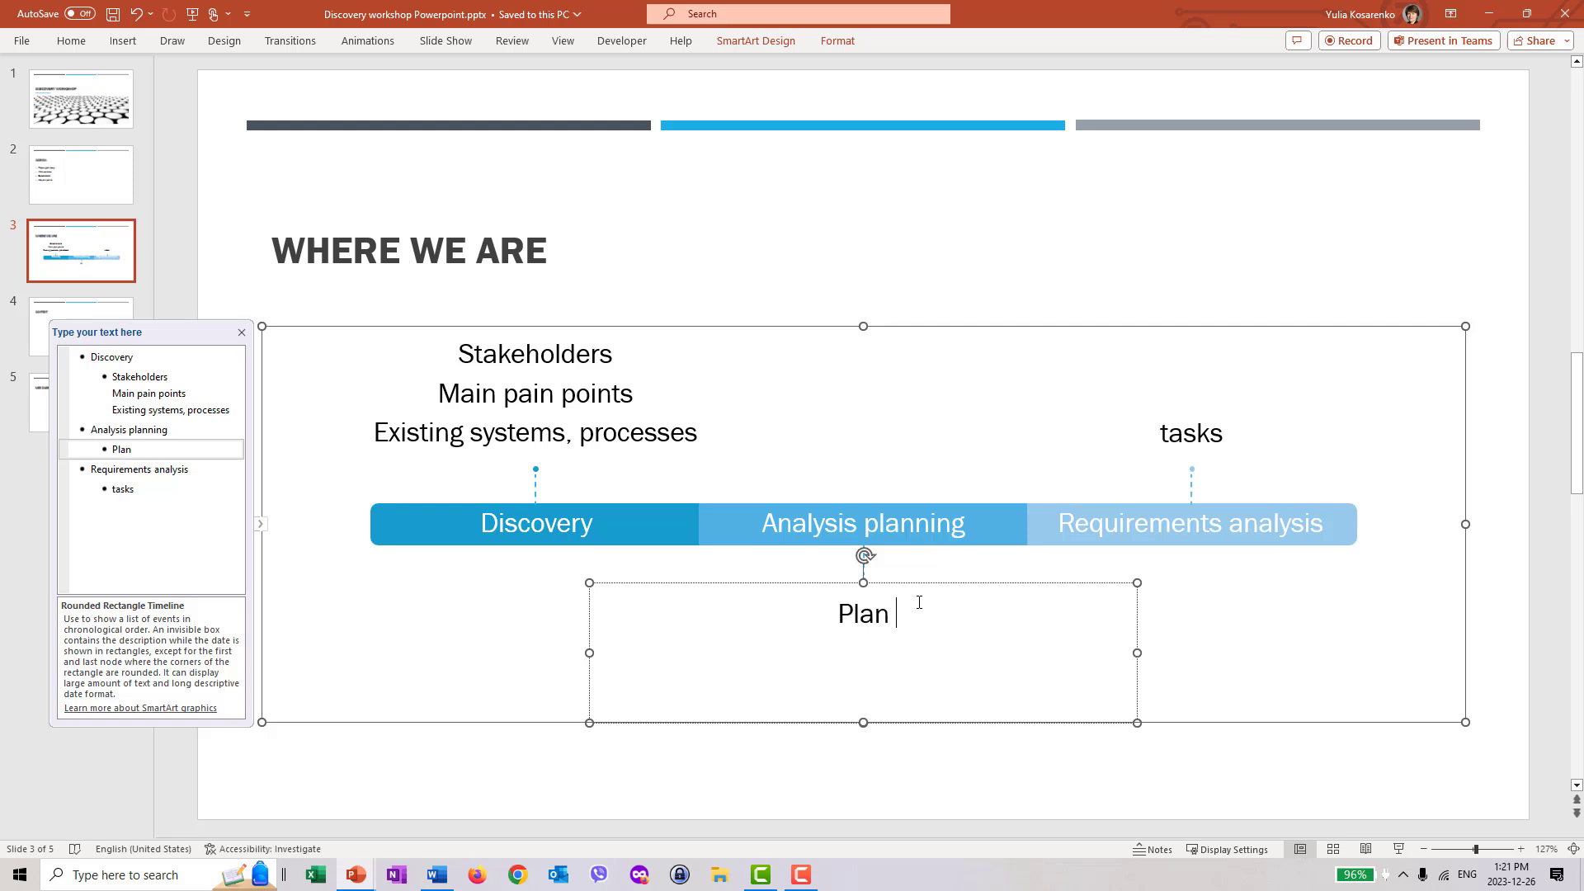
{"action": "type", "text": "mee"}
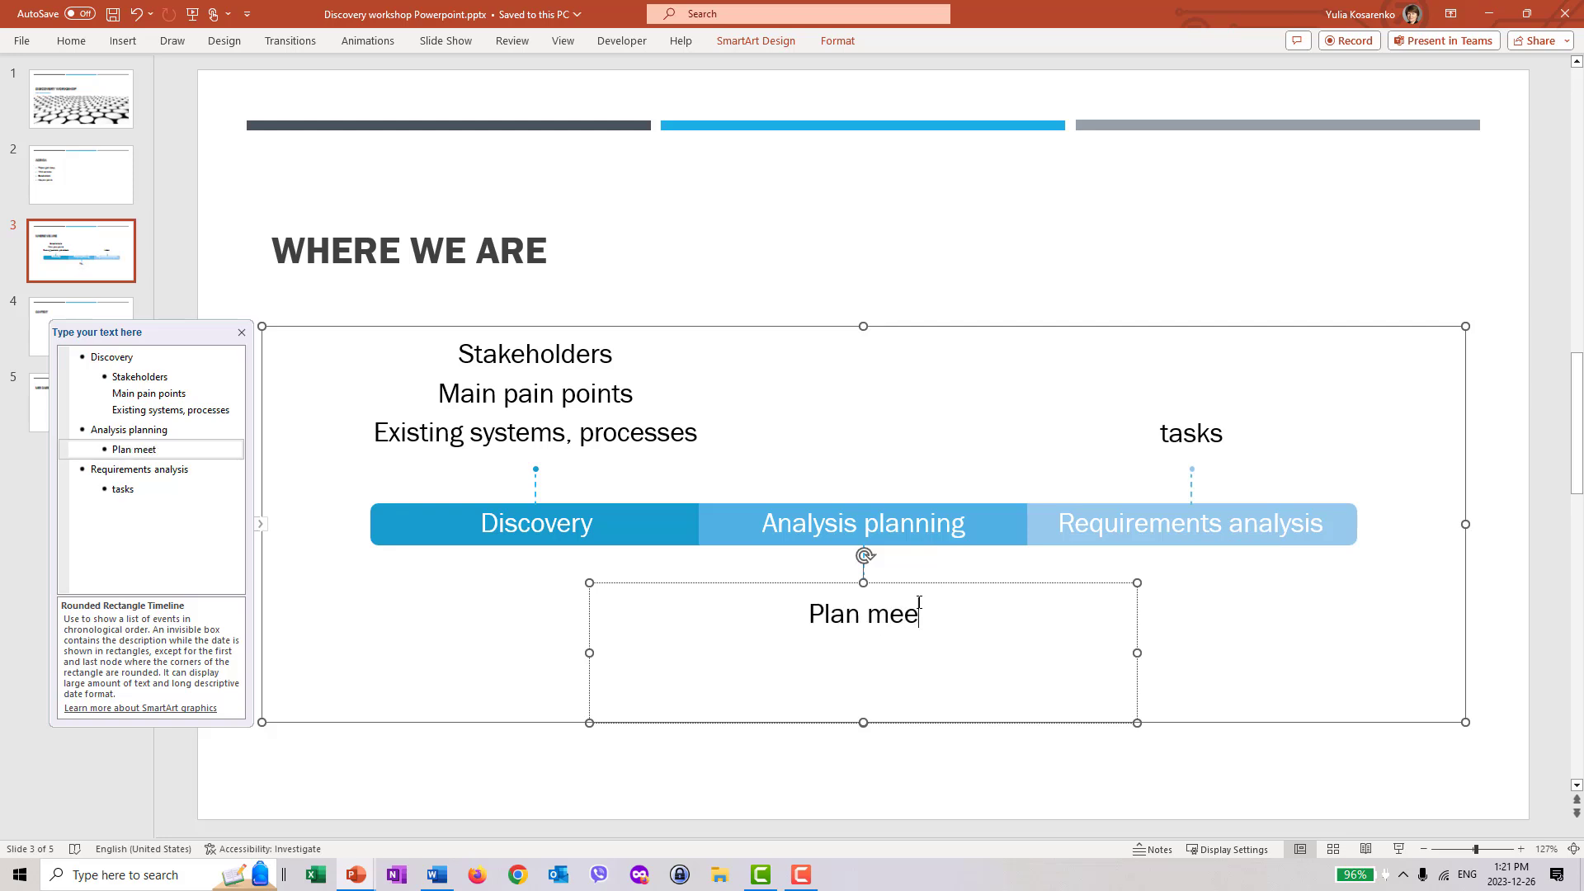
{"action": "type", "text": "tings"}
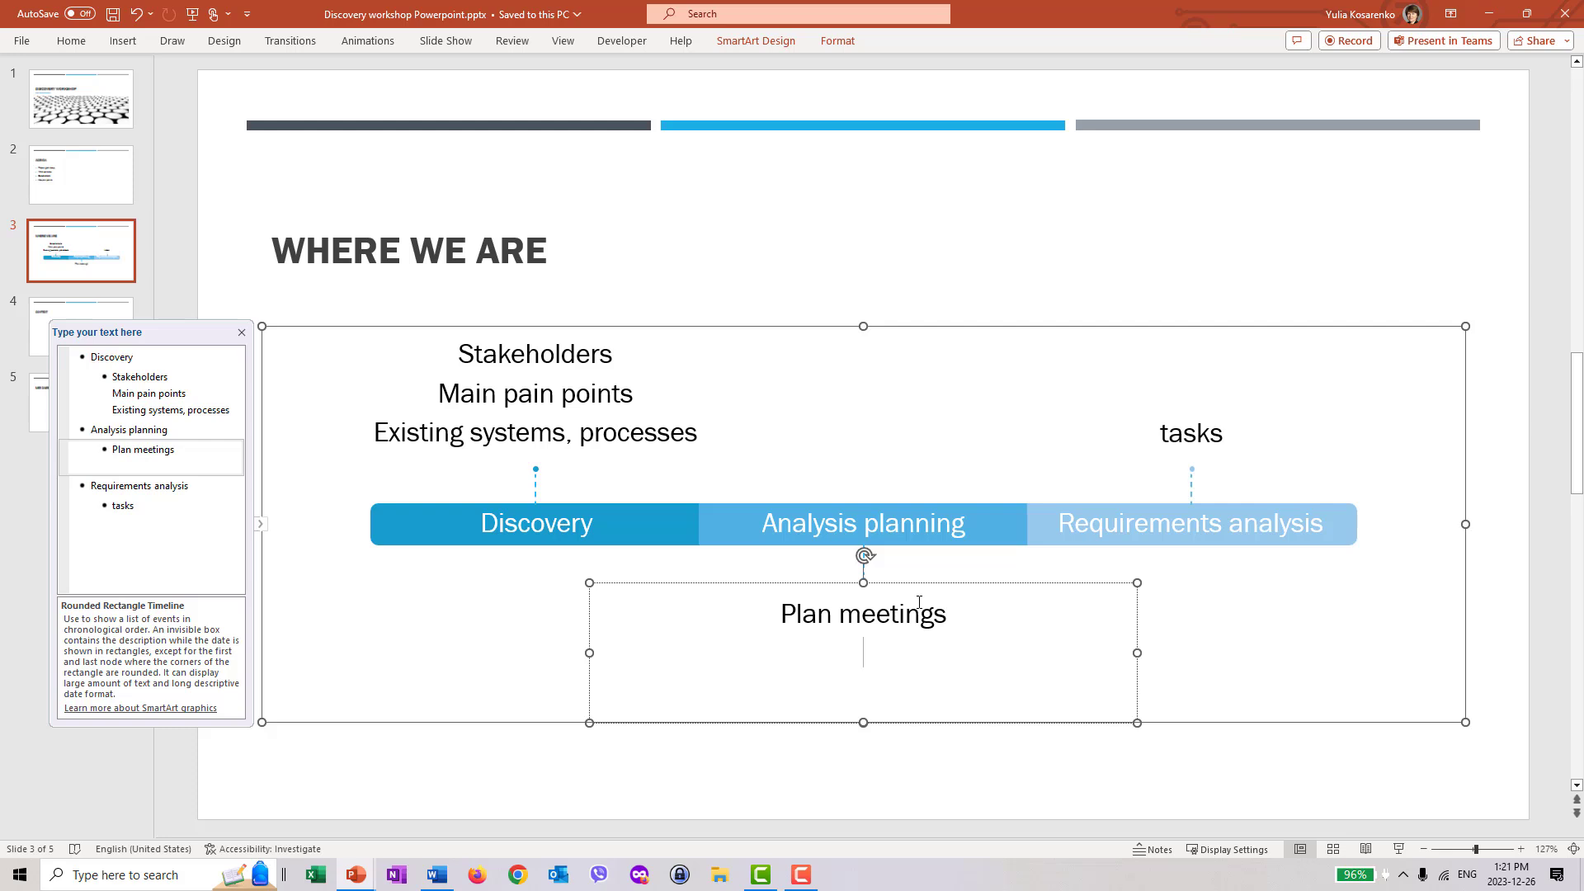
{"action": "type", "text": "Discuss delivera"}
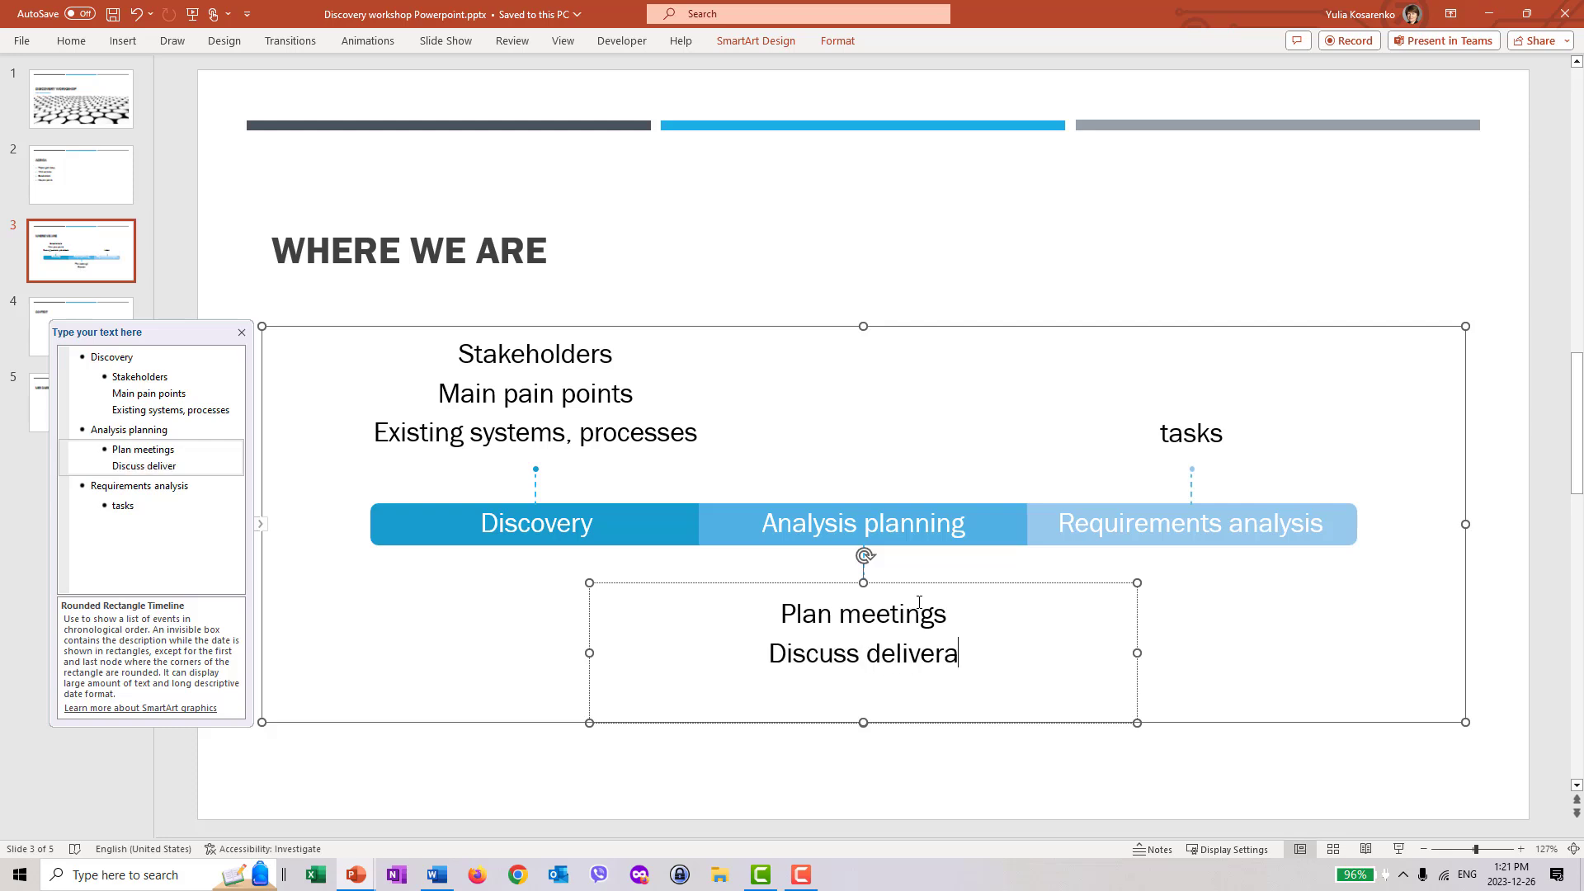
{"action": "type", "text": "bles"}
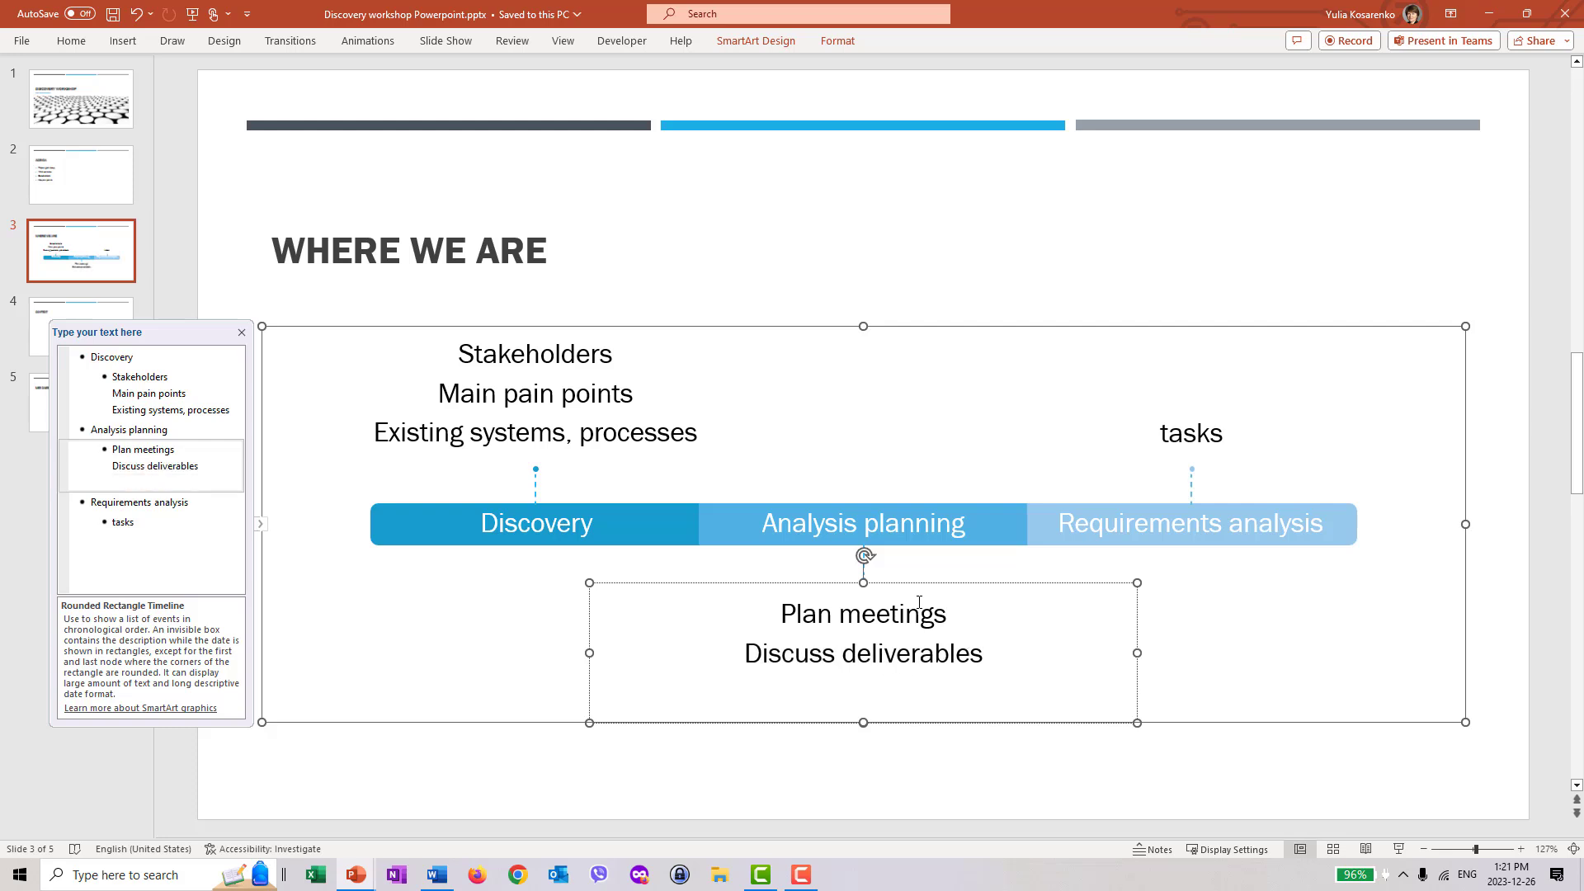
{"action": "mouse_move", "coordinate": [1134, 472]}
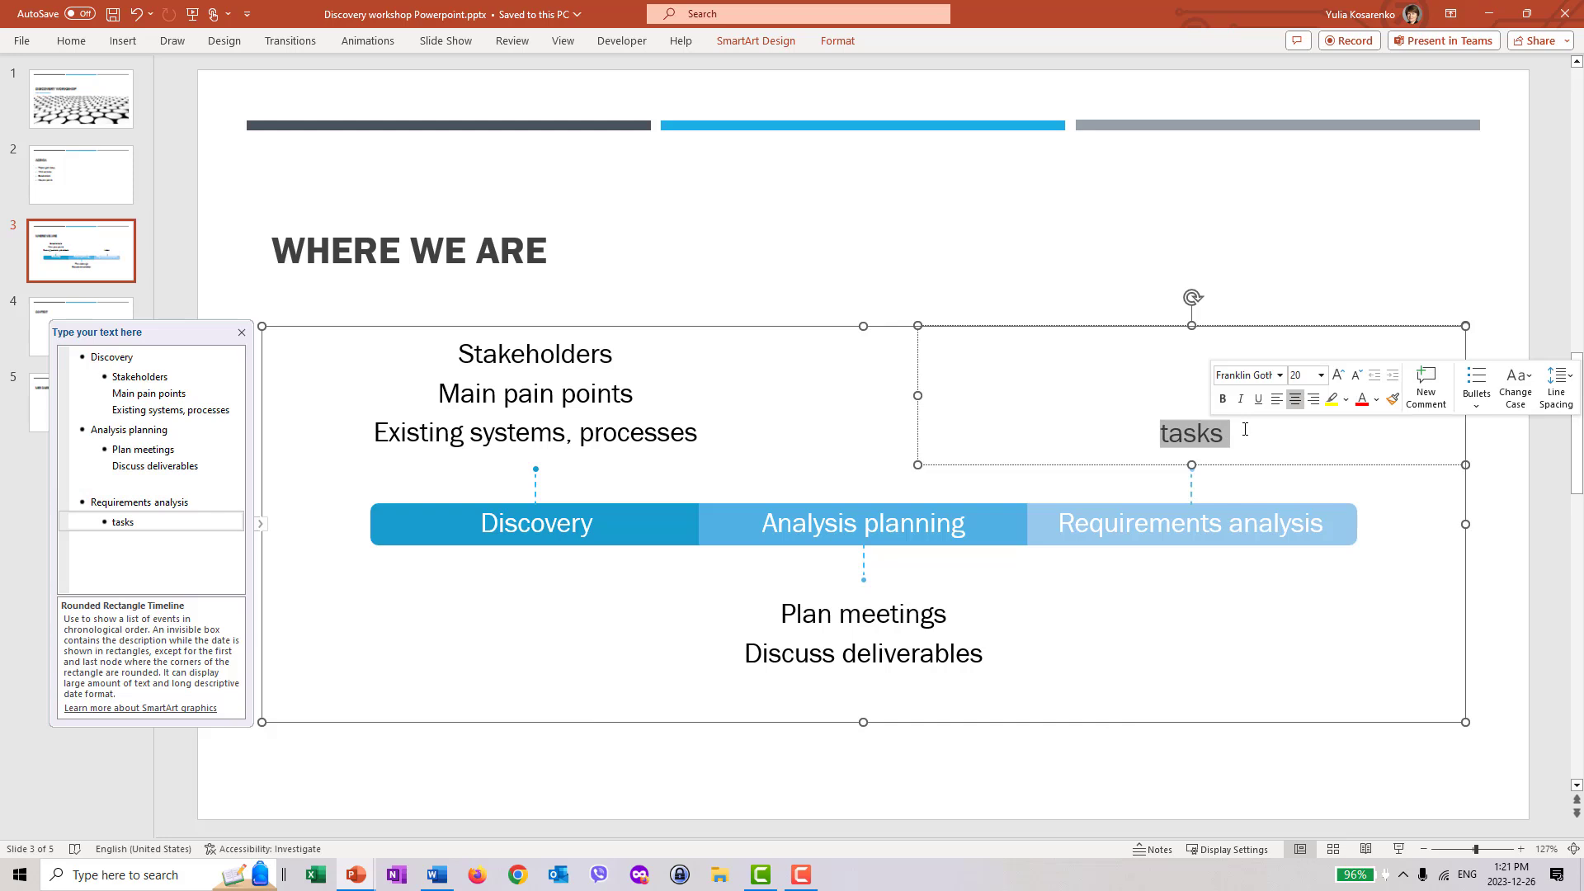
Step: Enter 'User story mapping', 'Requirements workshops' and 'Backlog' under Requirements analysis, then deselect the SmartArt
{"action": "type", "text": "User"}
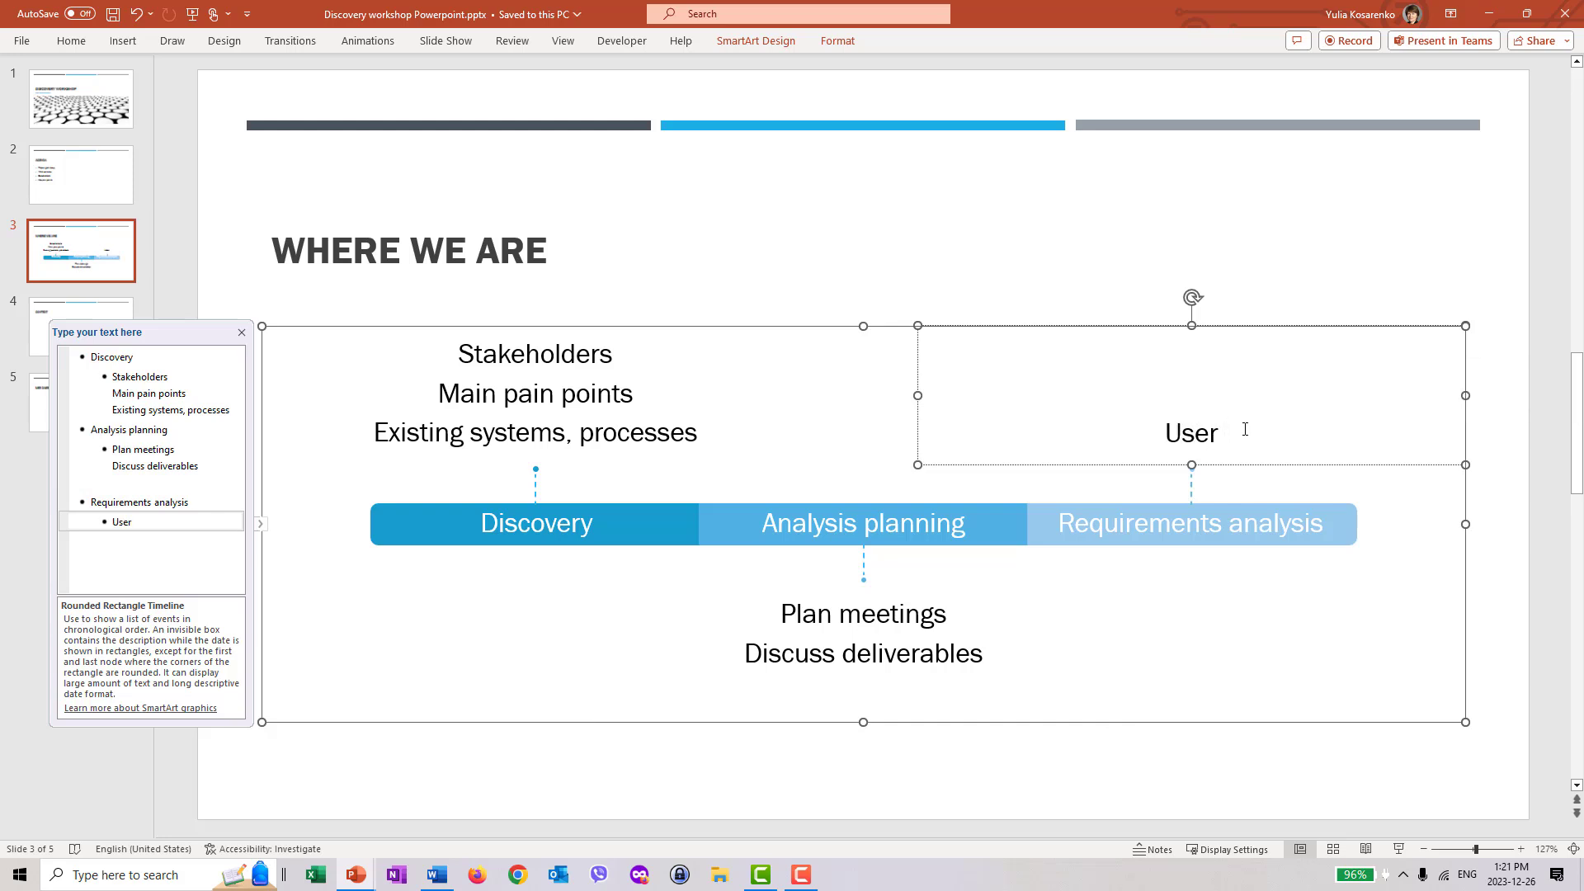
{"action": "type", "text": "story mapp"}
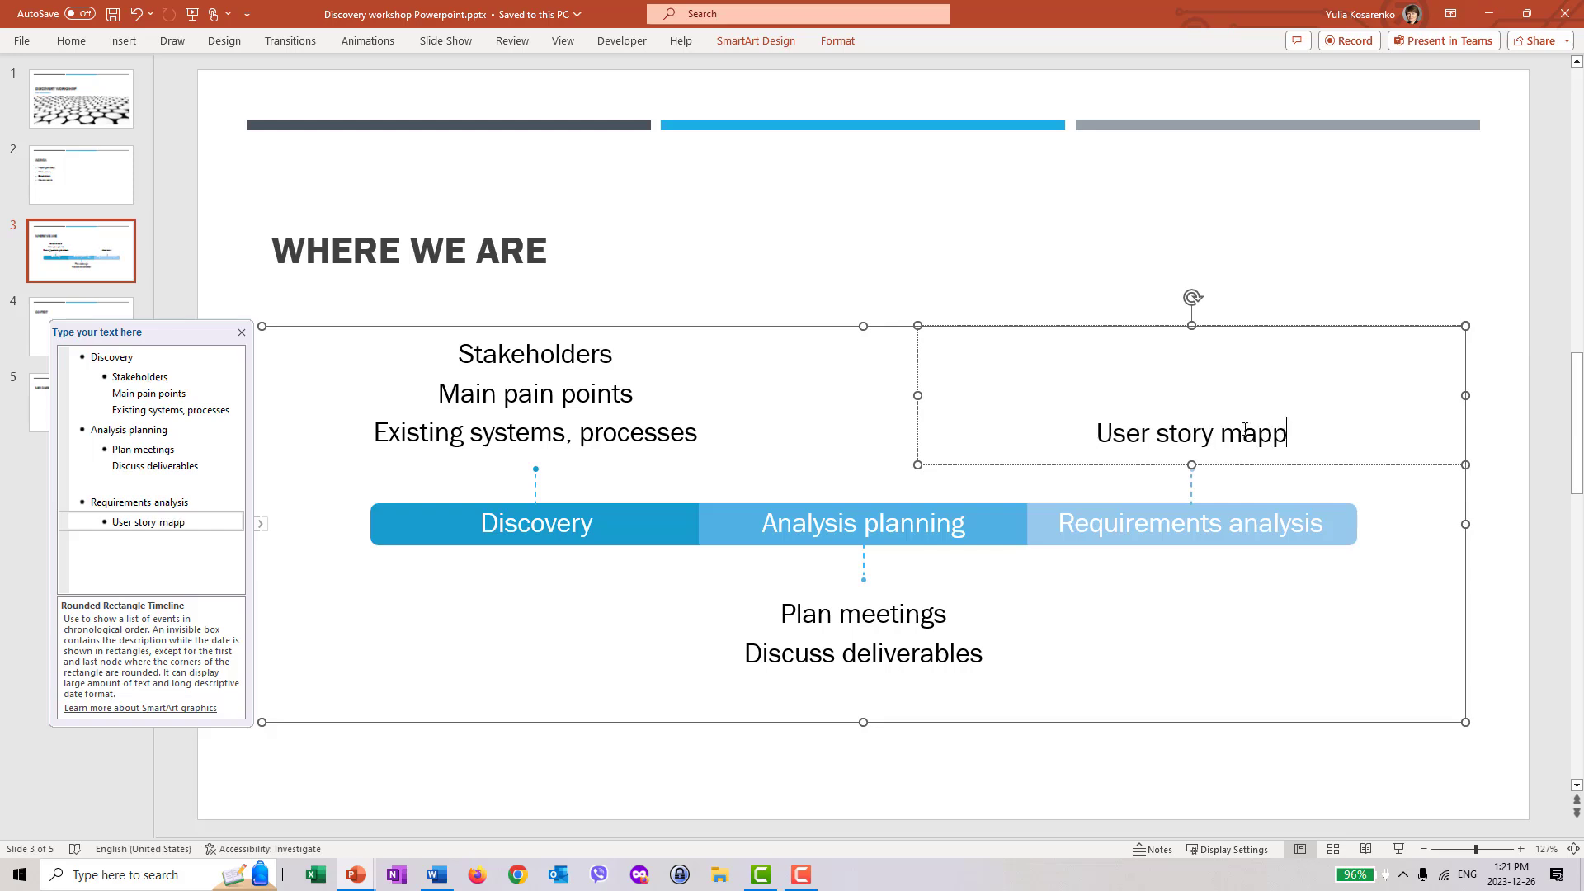
{"action": "type", "text": "ing"}
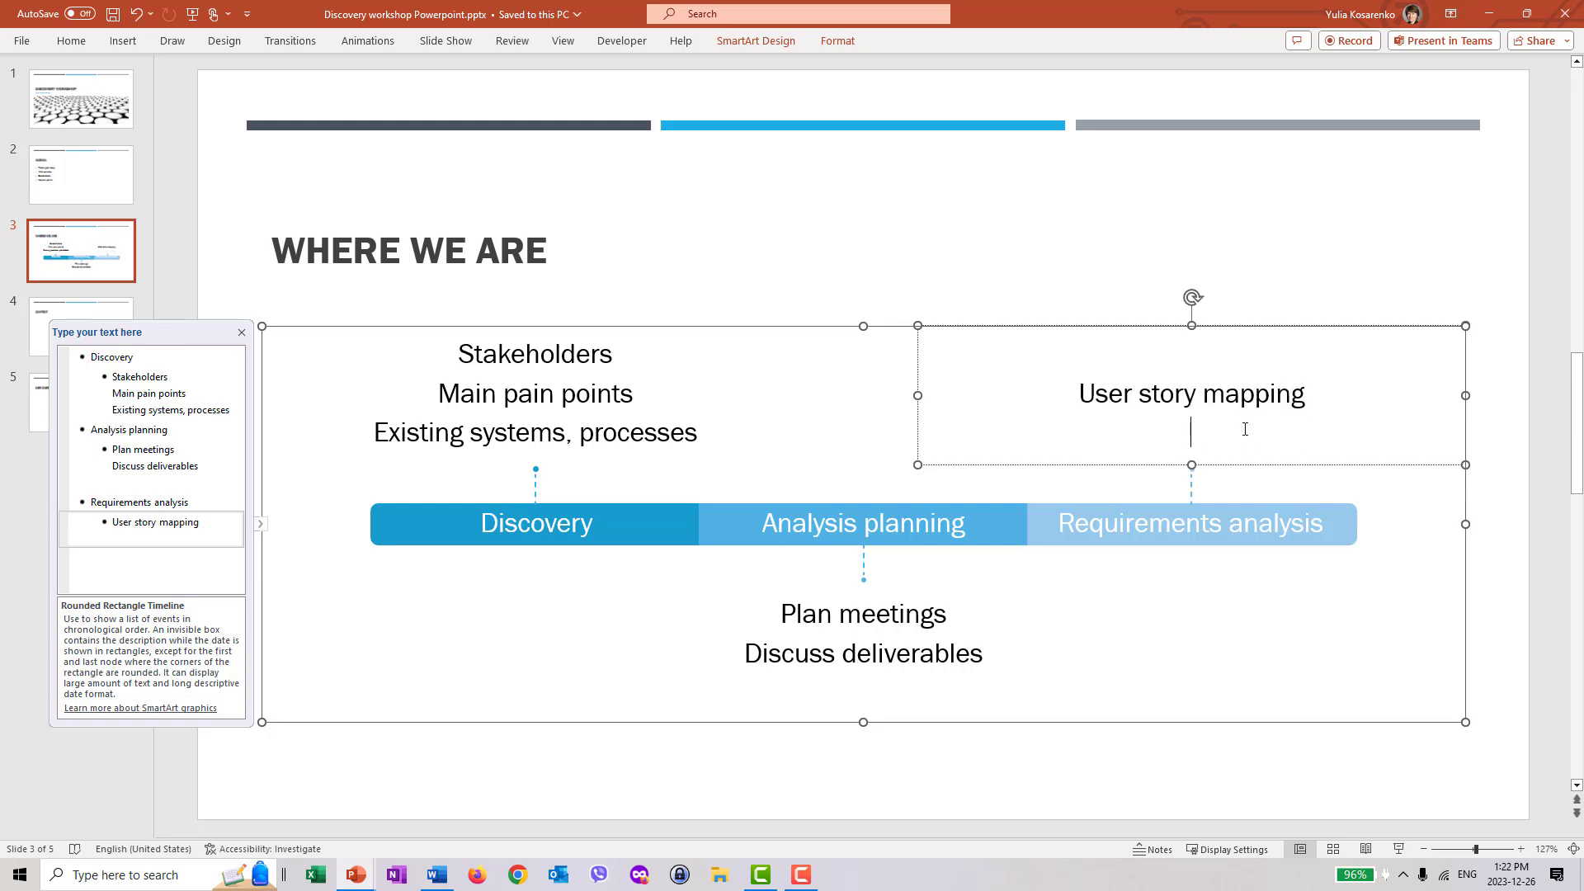
{"action": "type", "text": "requirement"}
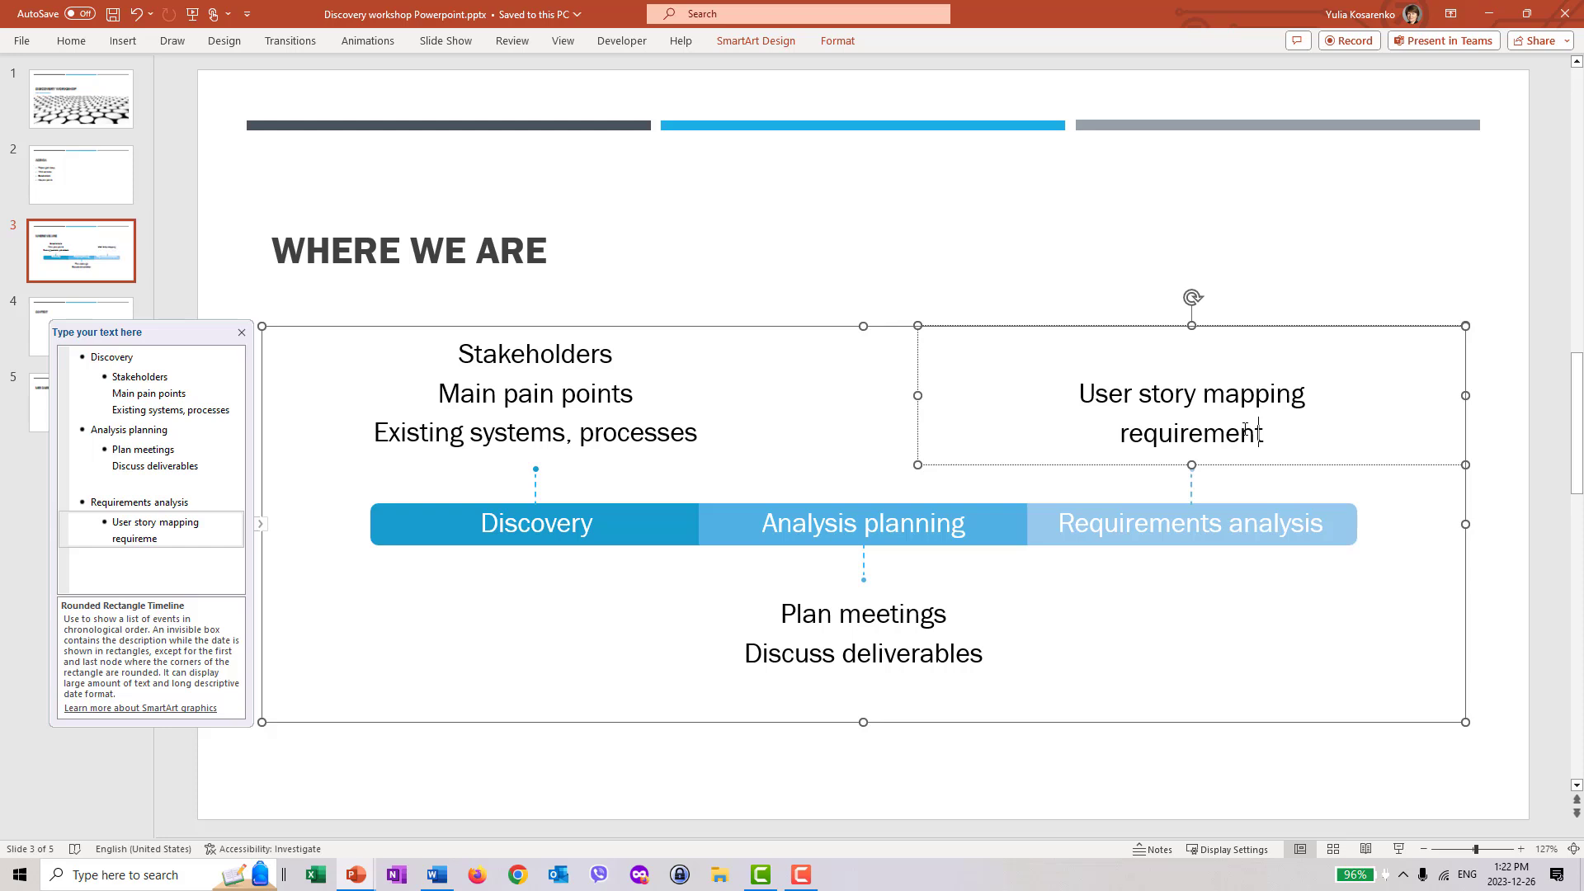
{"action": "type", "text": "Requirements workshops"}
{"action": "type", "text": "Ba"}
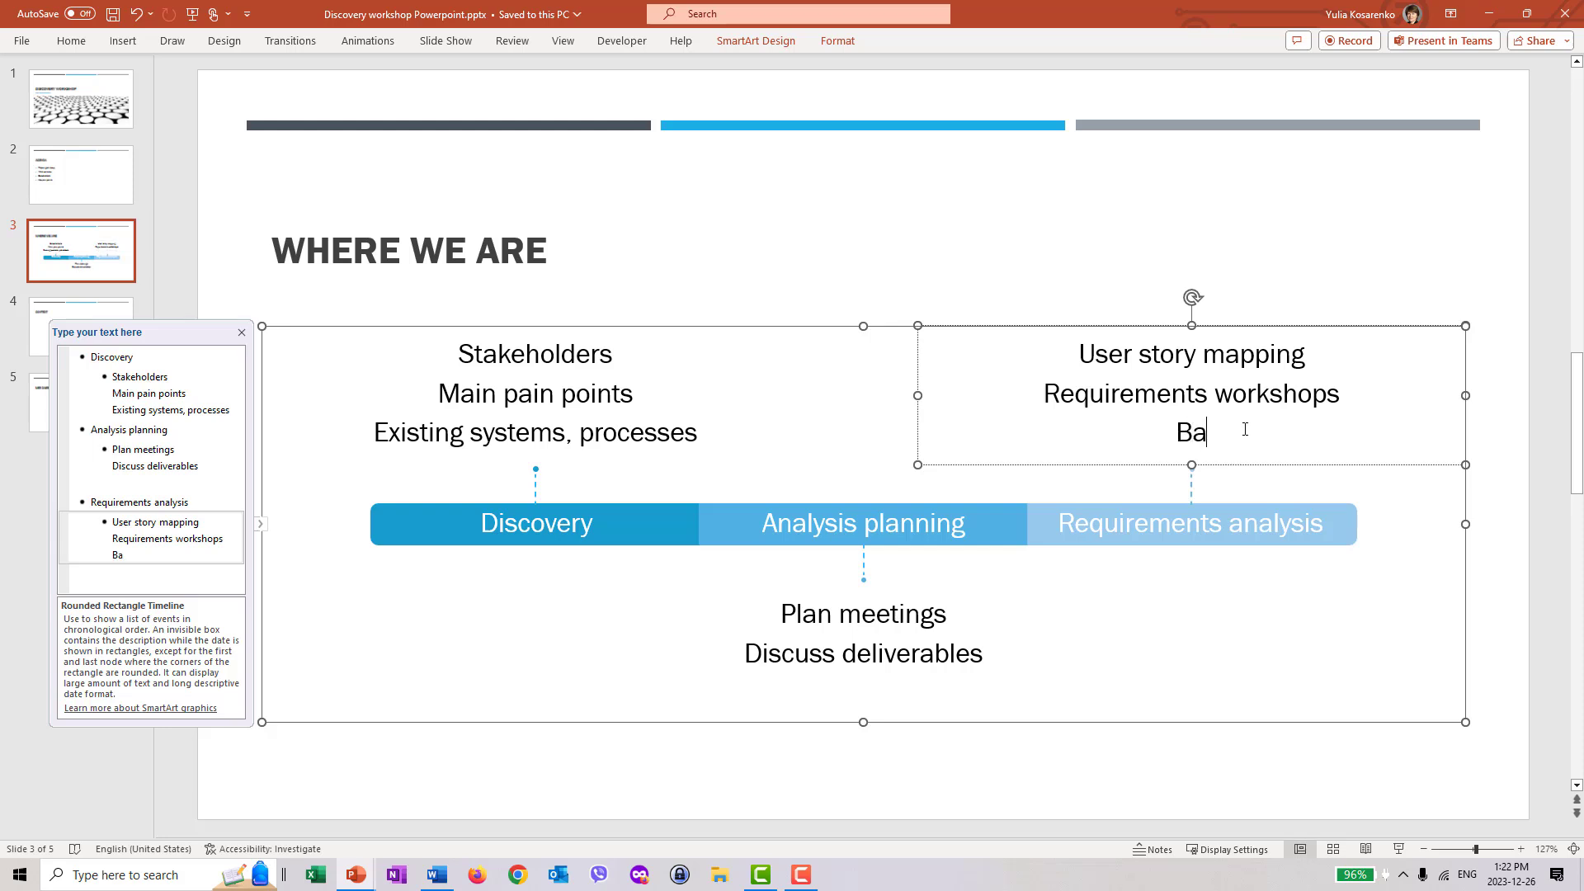
{"action": "type", "text": "cklog"}
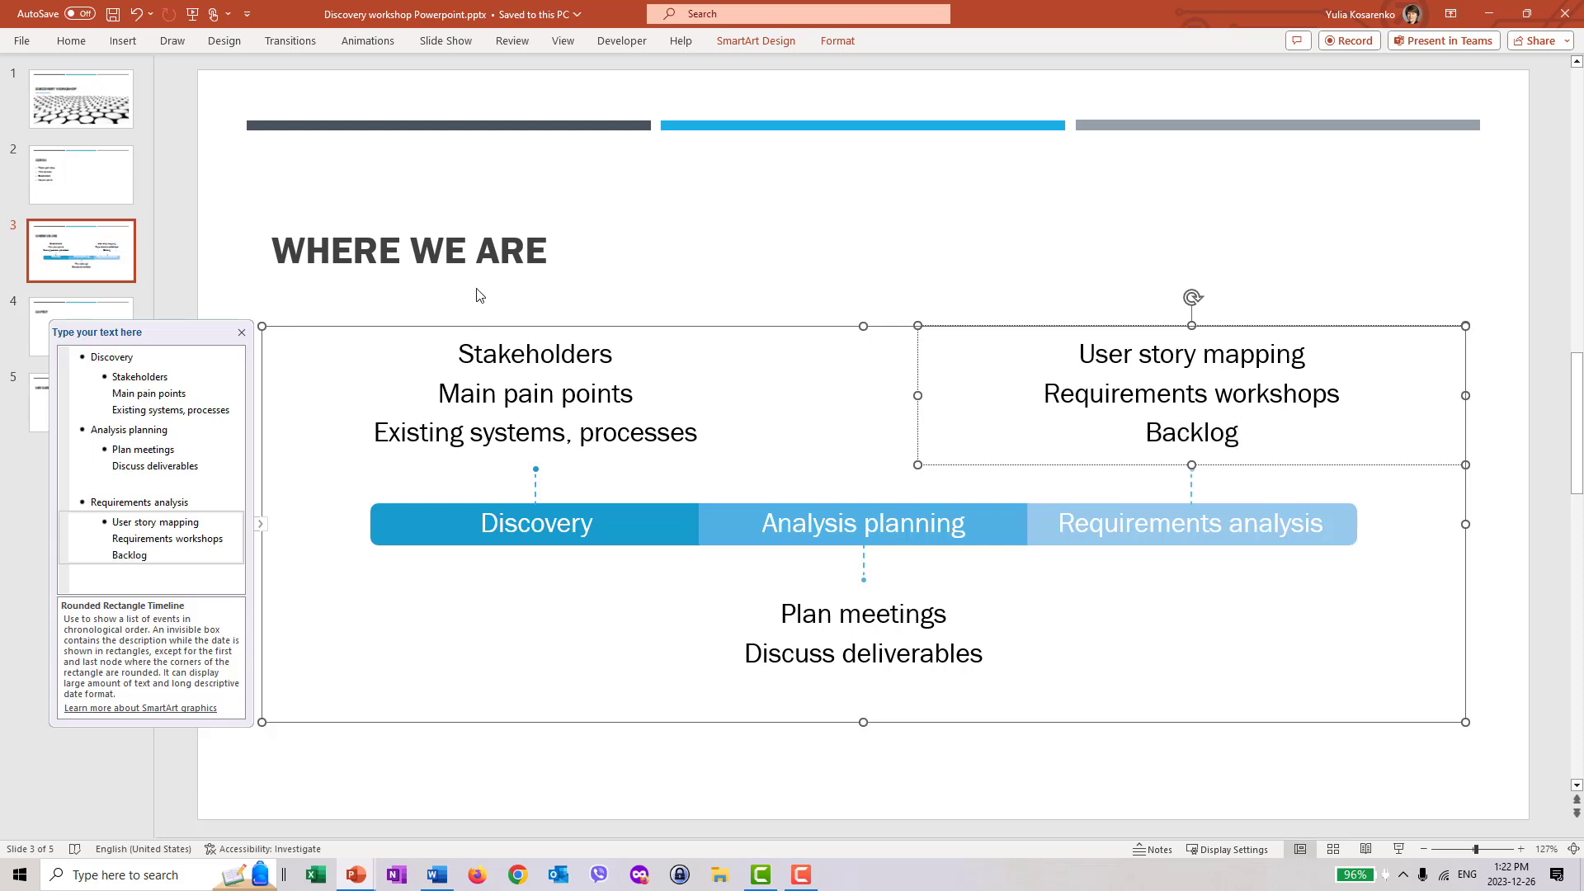
{"action": "left_click", "coordinate": [242, 332]}
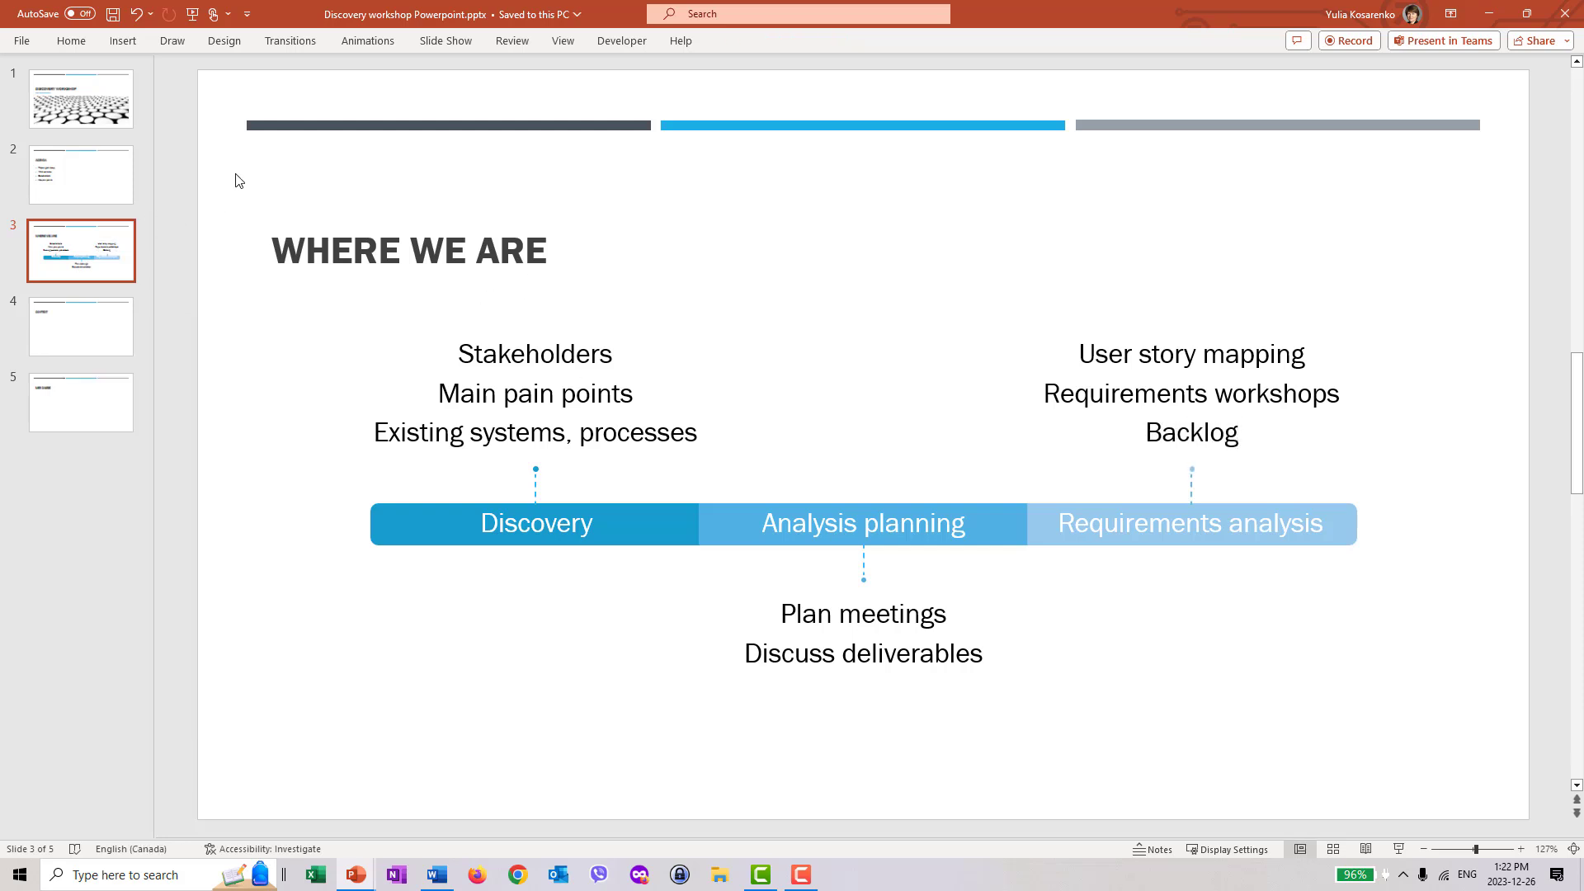
{"action": "mouse_move", "coordinate": [56, 253]}
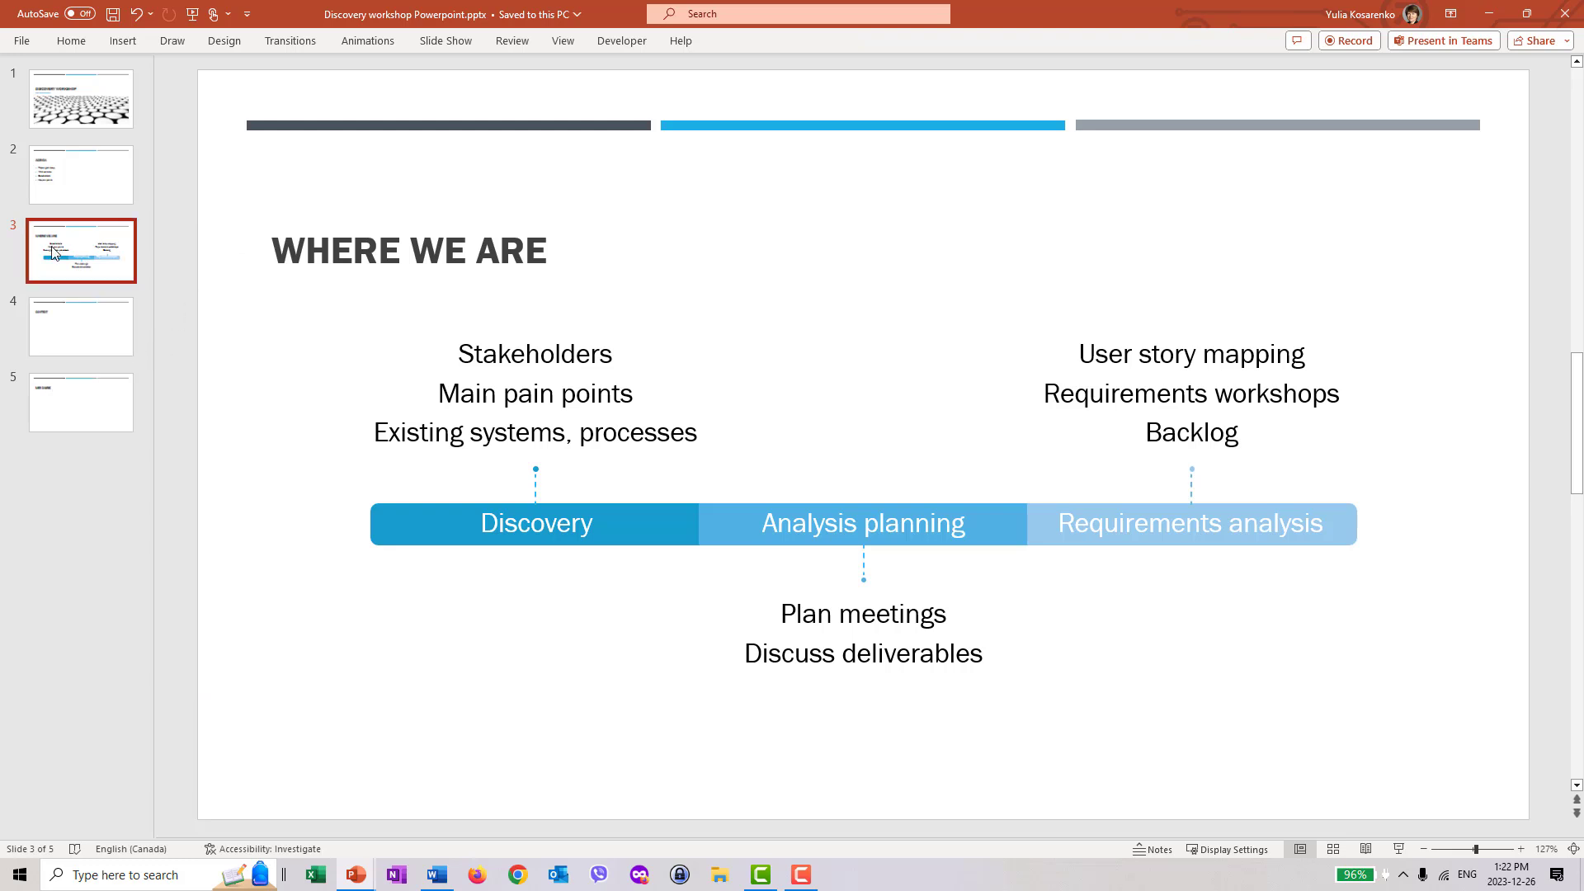
{"action": "mouse_move", "coordinate": [80, 174]}
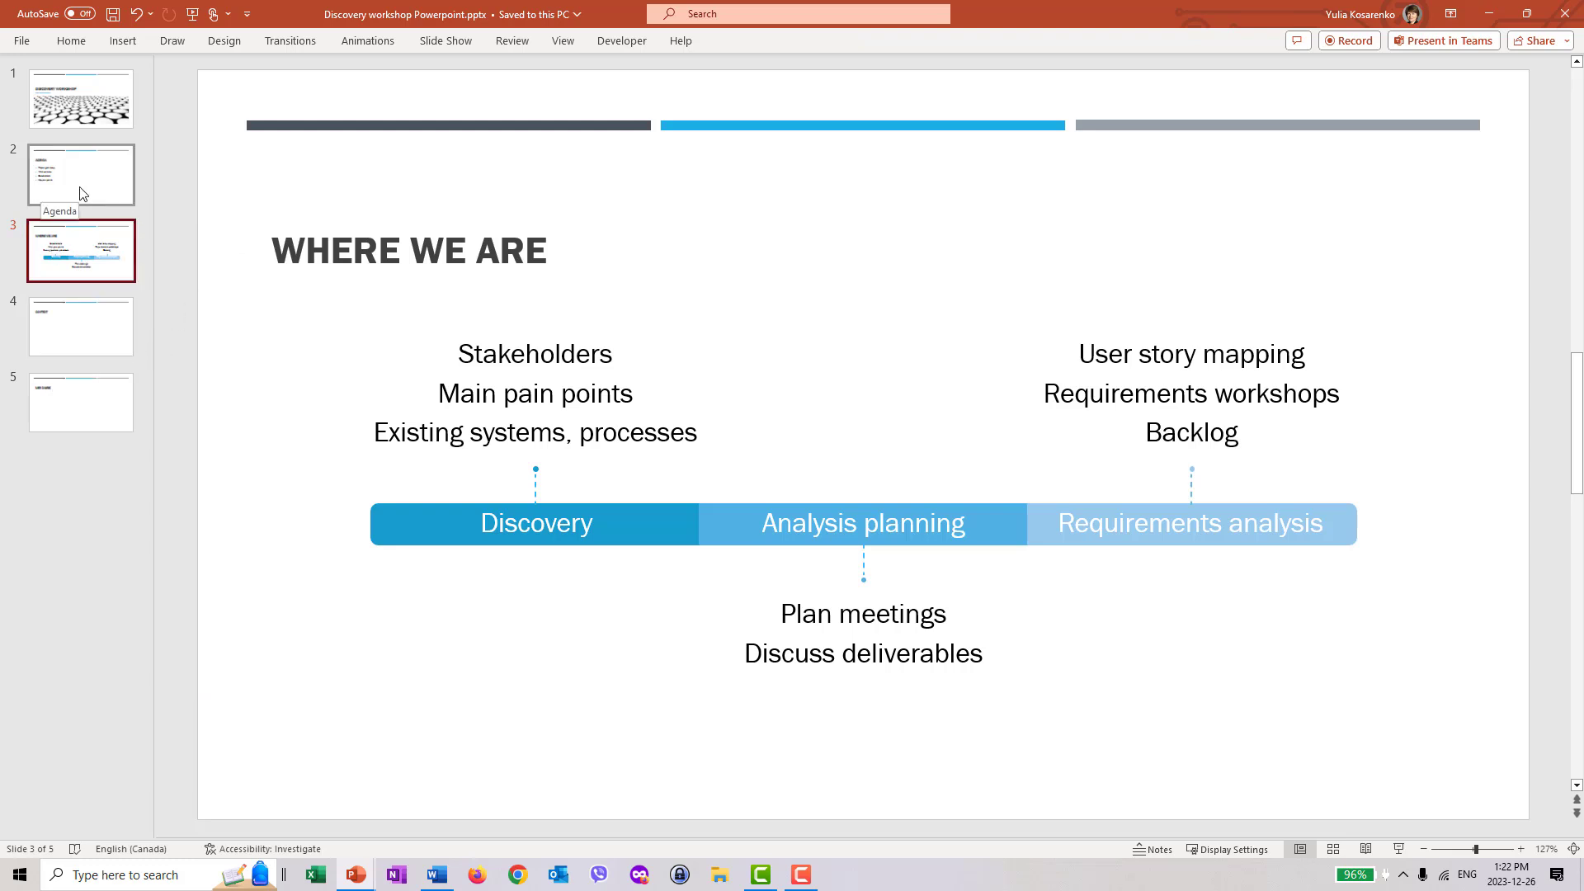
Step: Move through the slide thumbnails to slide 4, the Context copy
{"action": "left_click", "coordinate": [81, 174]}
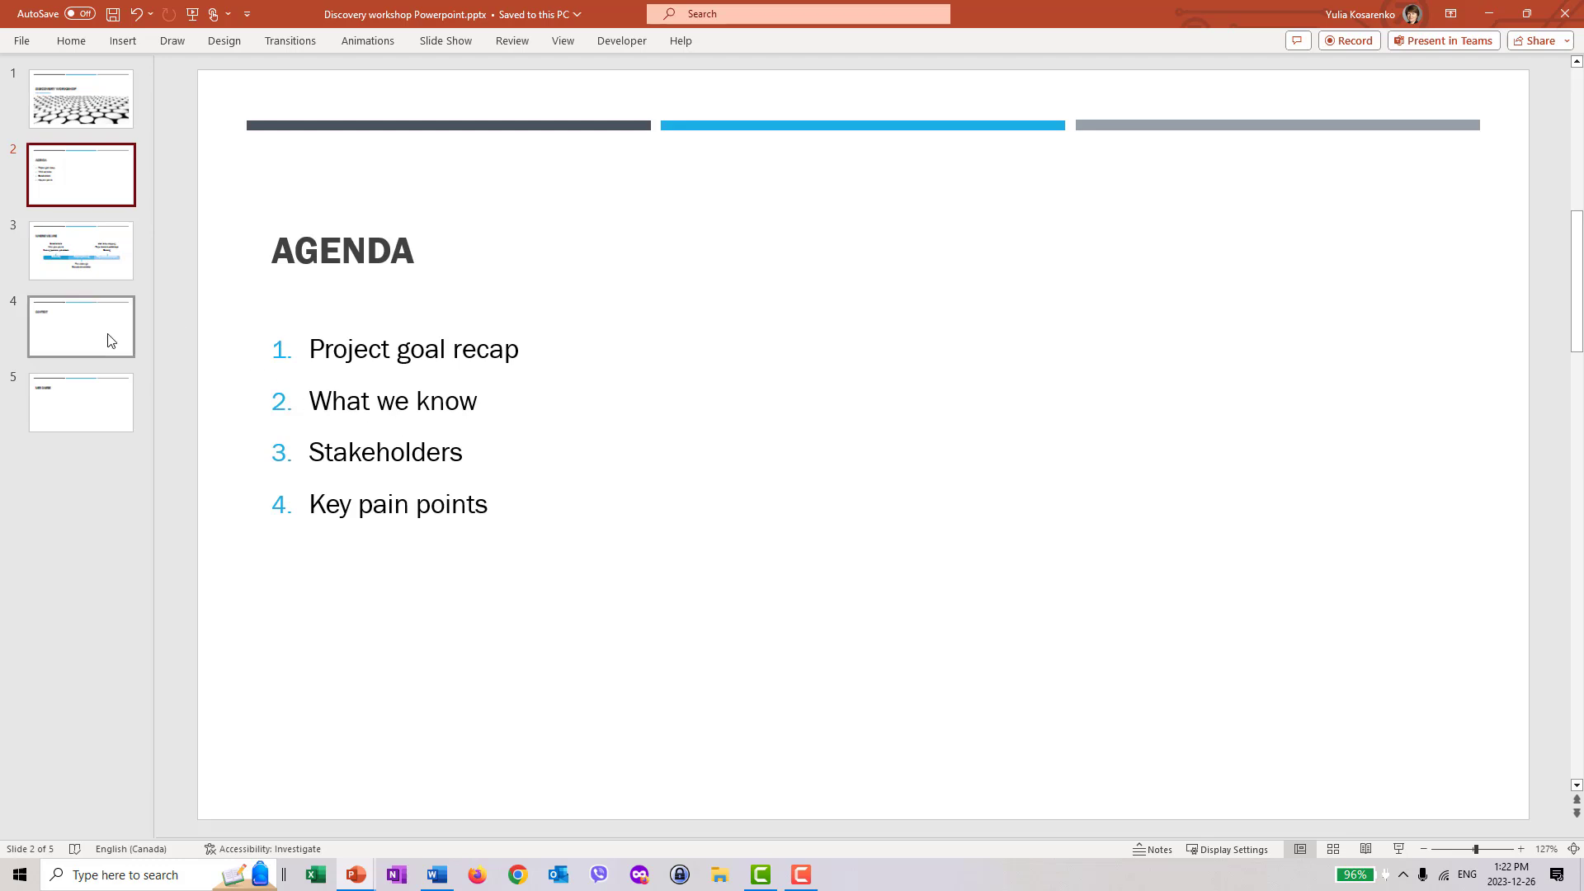
{"action": "left_click", "coordinate": [81, 402]}
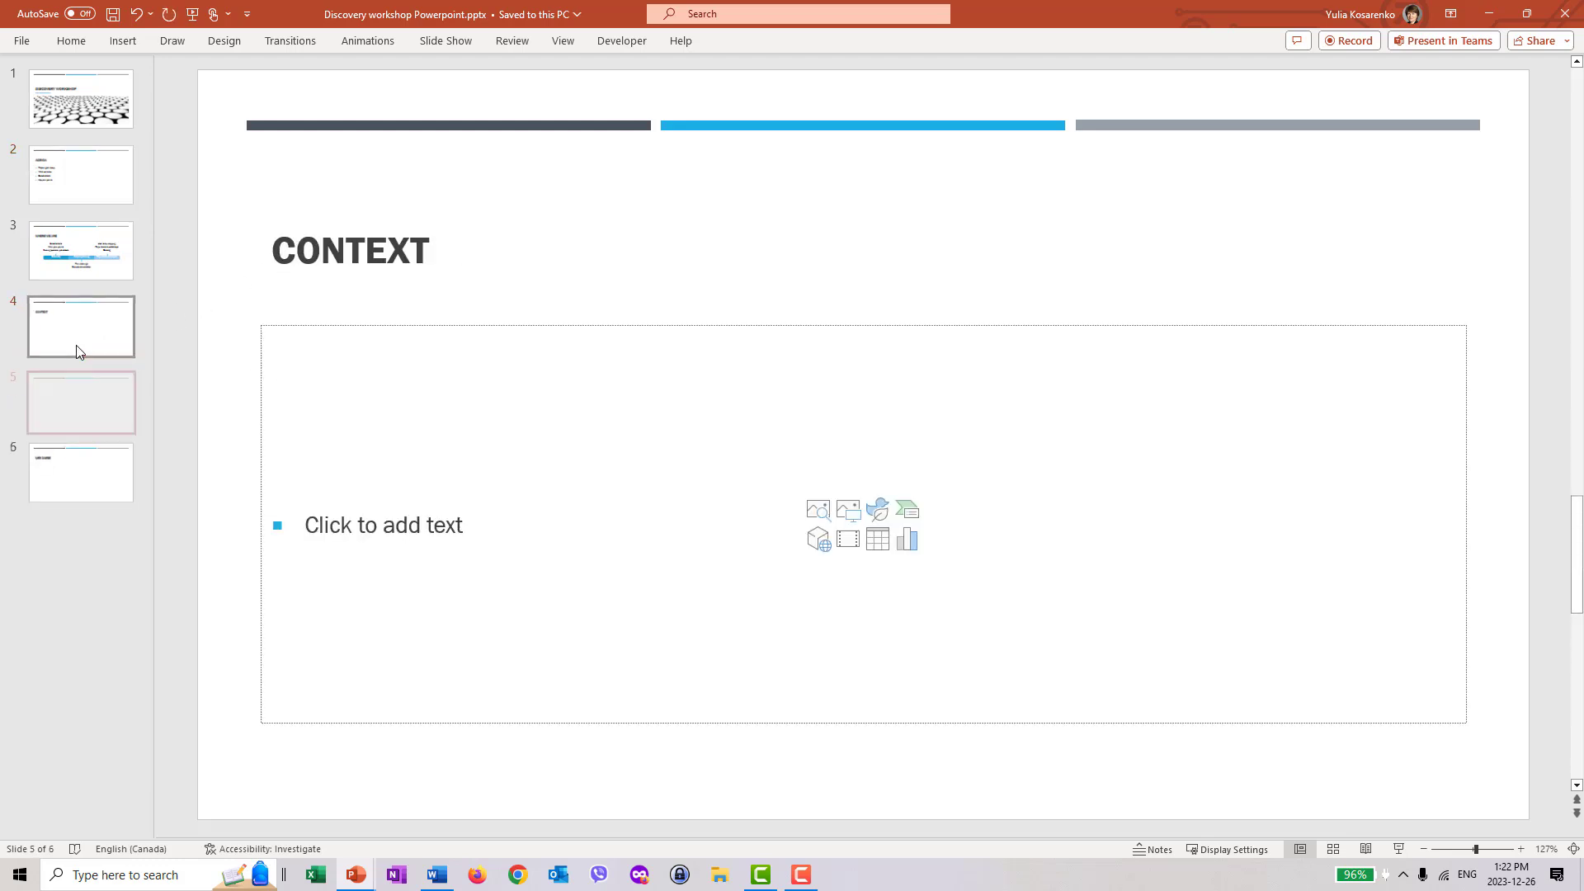
{"action": "left_click", "coordinate": [81, 327]}
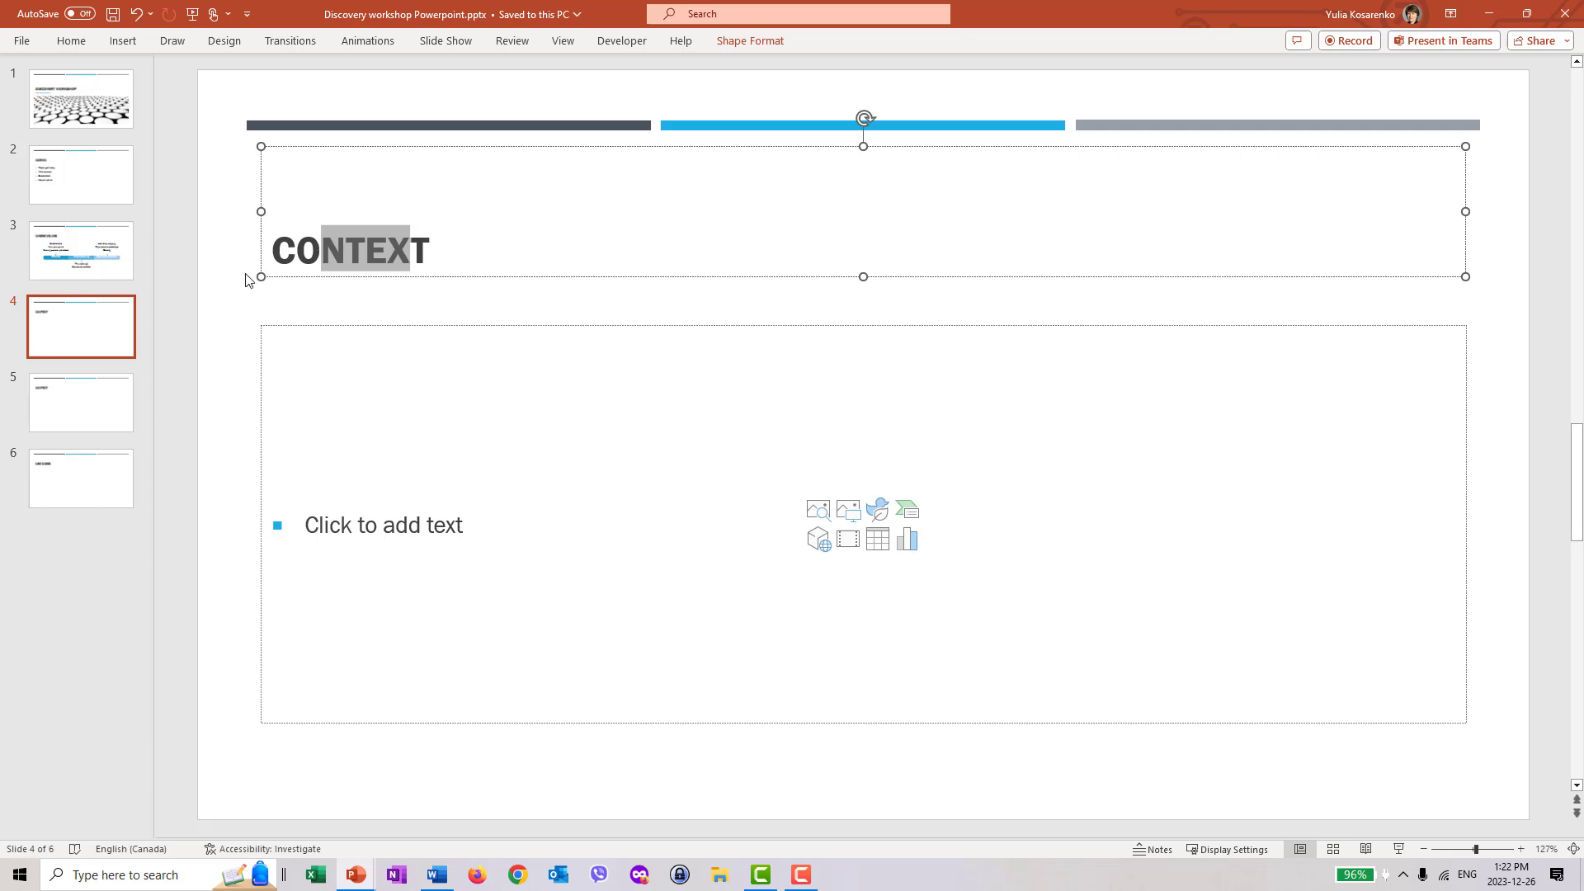
Step: Title the slide STAKEHOLDERS and list Marketing, Sales, Finance and Product team
{"action": "type", "text": "S"}
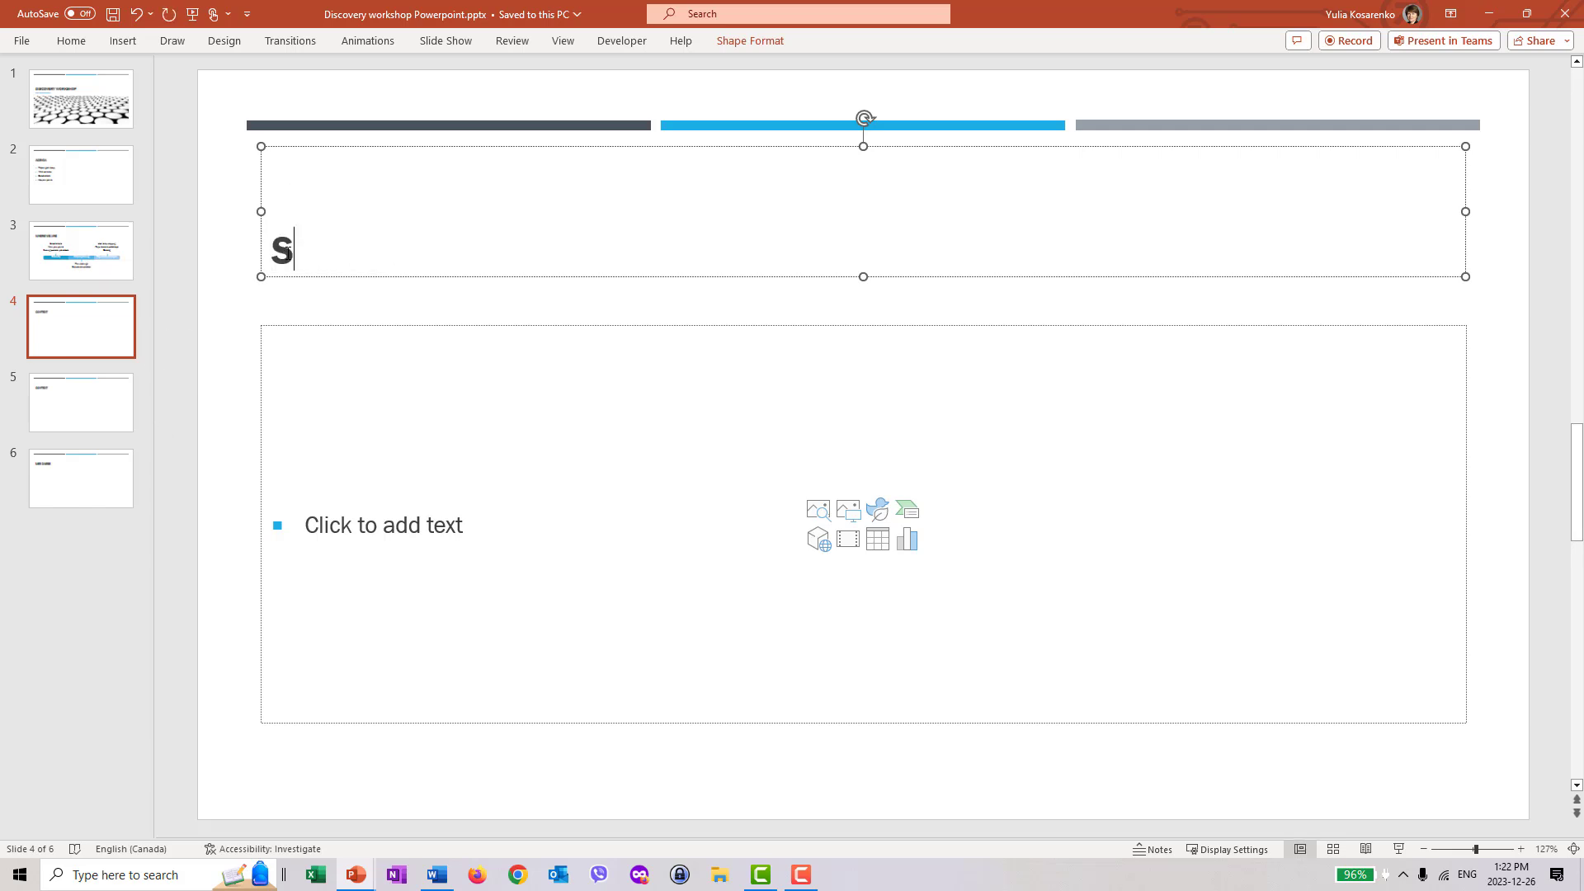
{"action": "type", "text": "TAKEHOLDERS"}
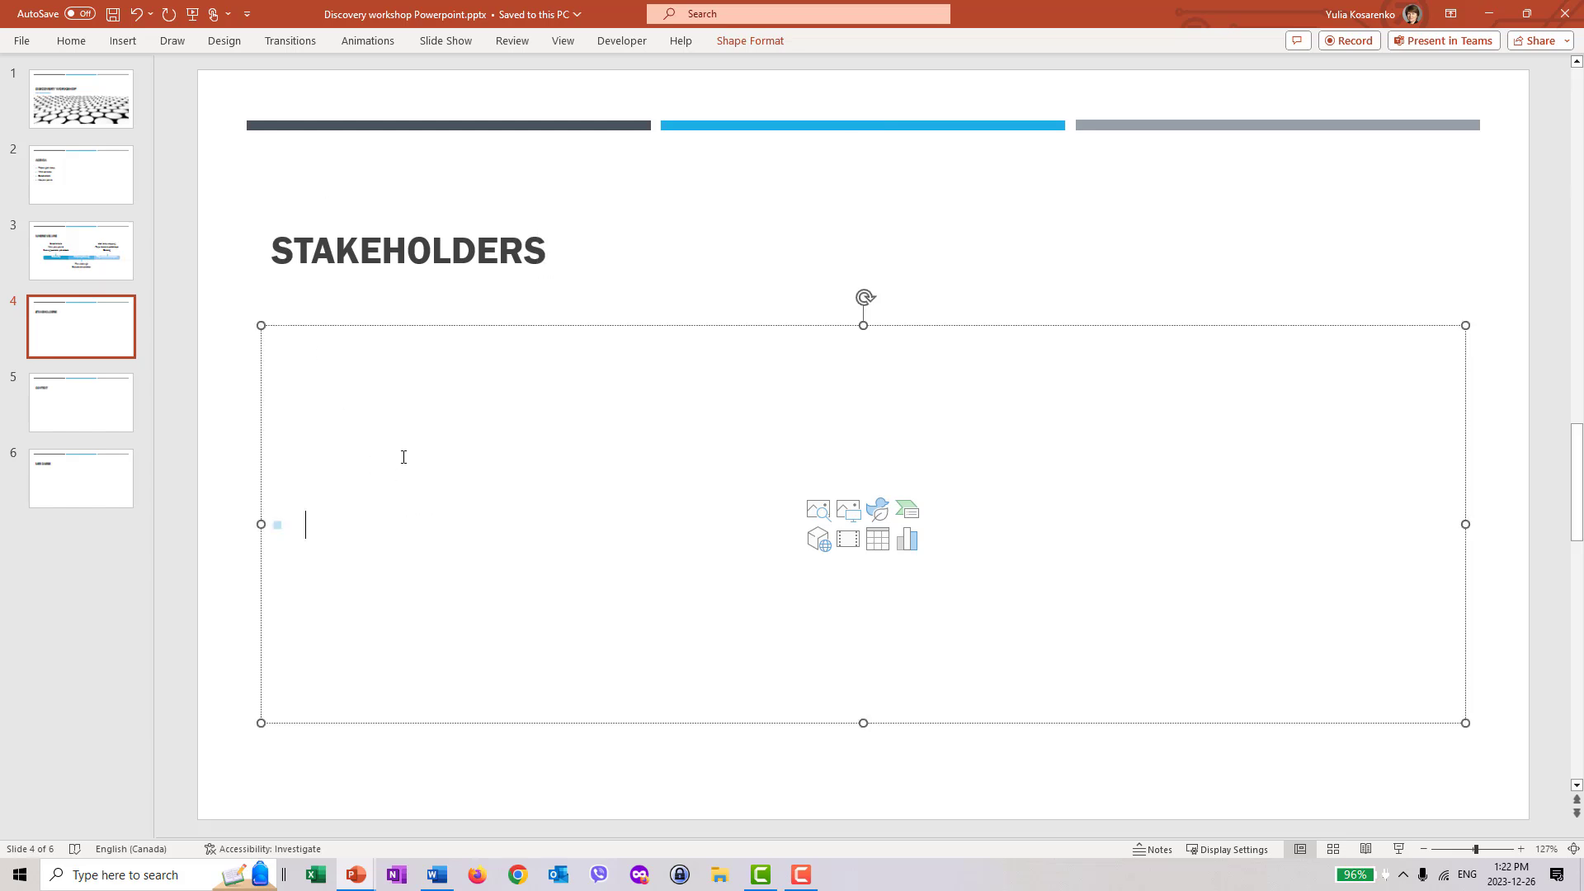
{"action": "type", "text": "Ma"}
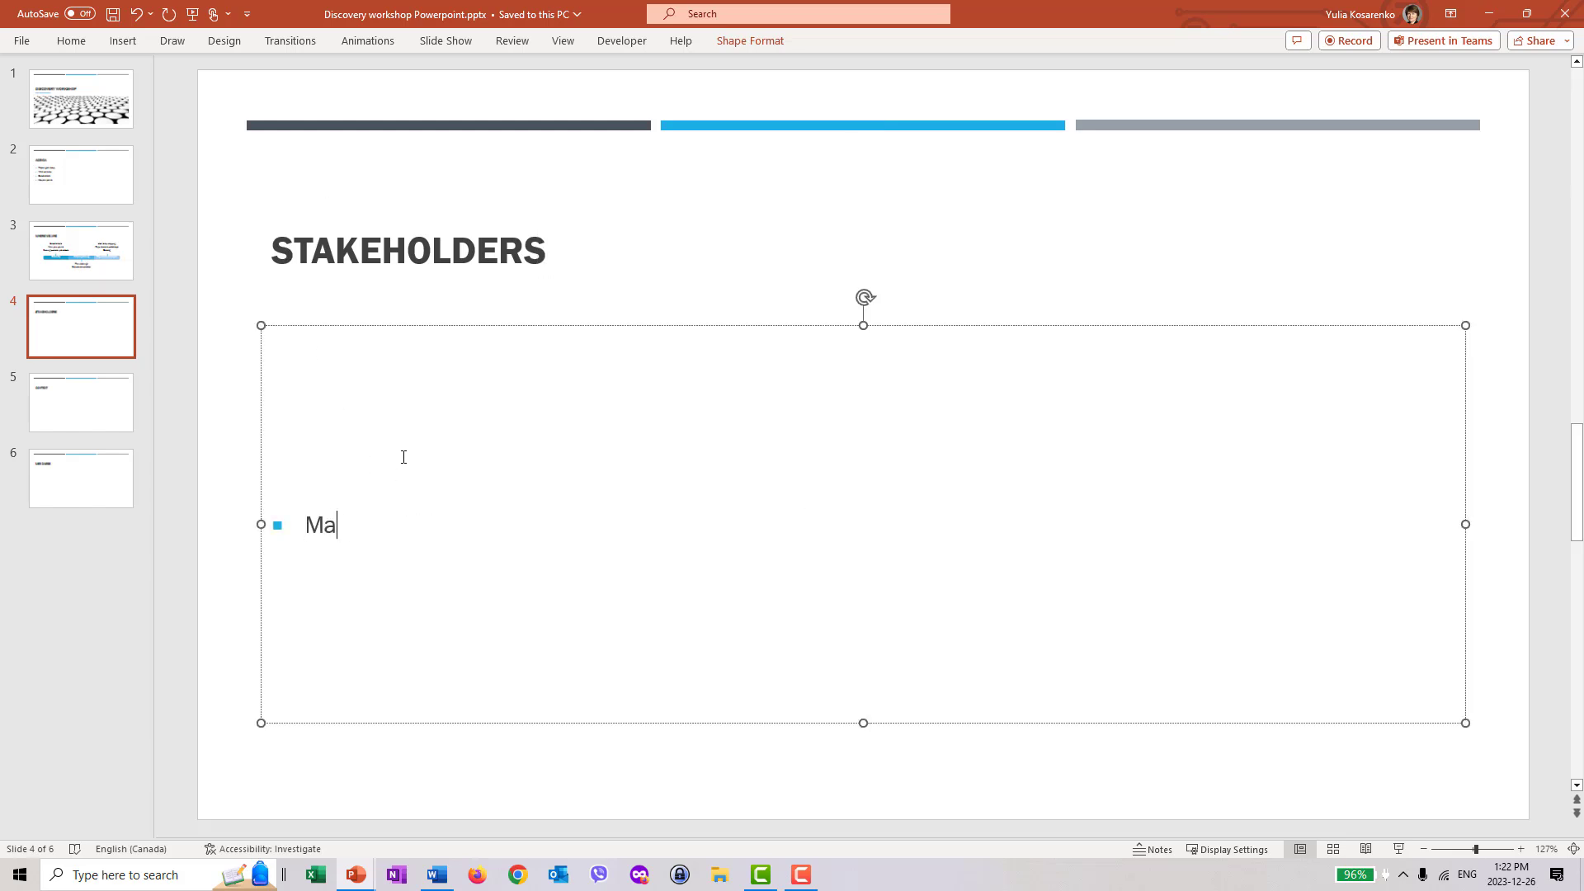
{"action": "type", "text": "k"}
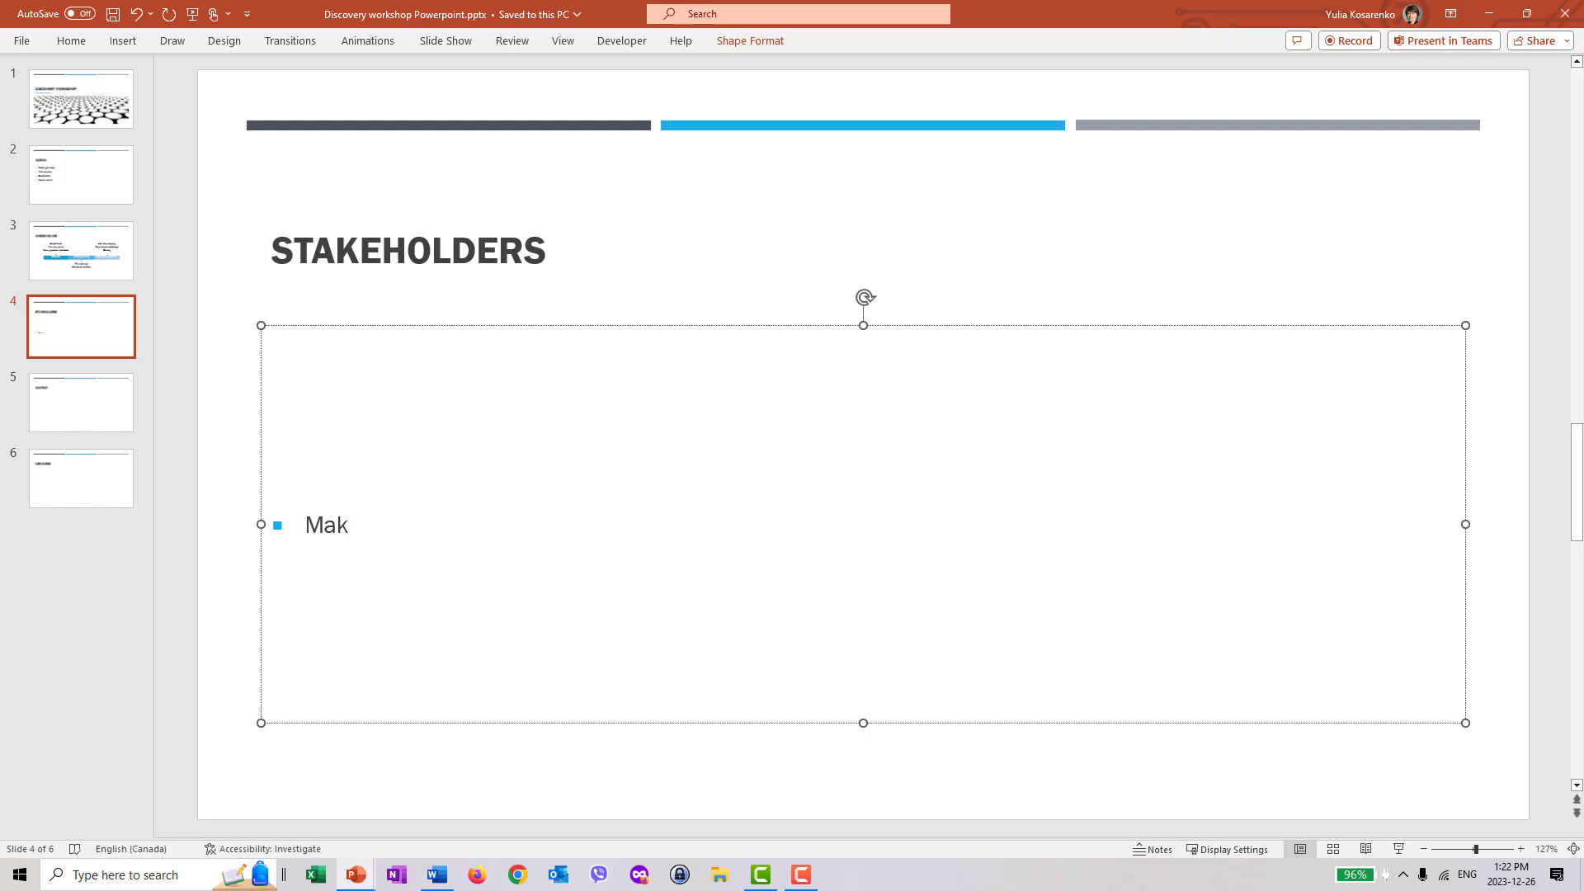
{"action": "type", "text": "eting"}
{"action": "type", "text": "Sales"}
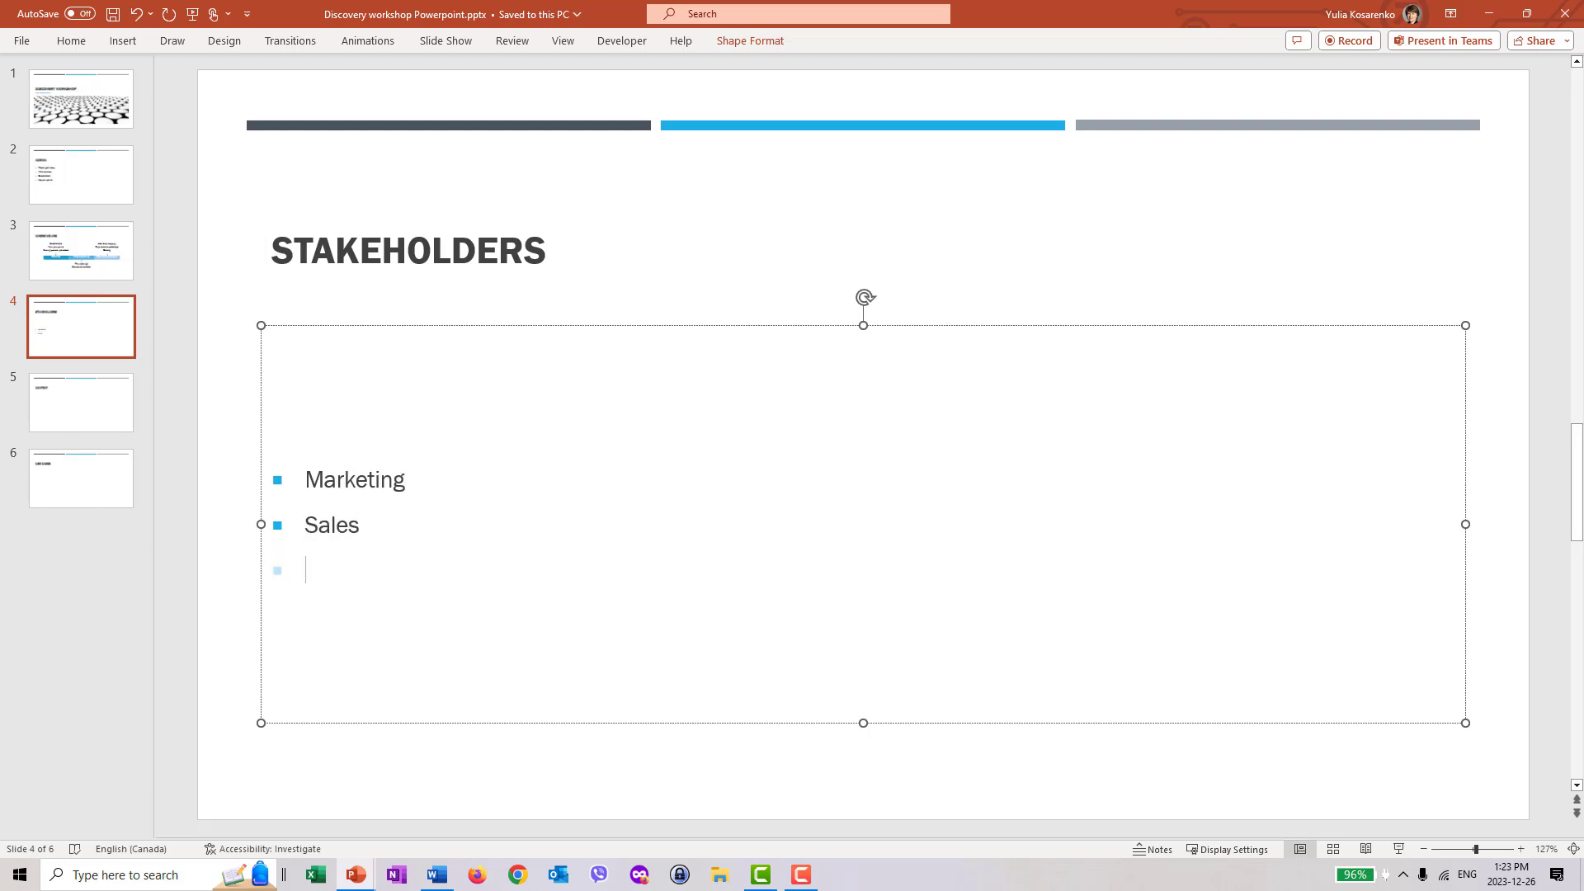
{"action": "type", "text": "Finance"}
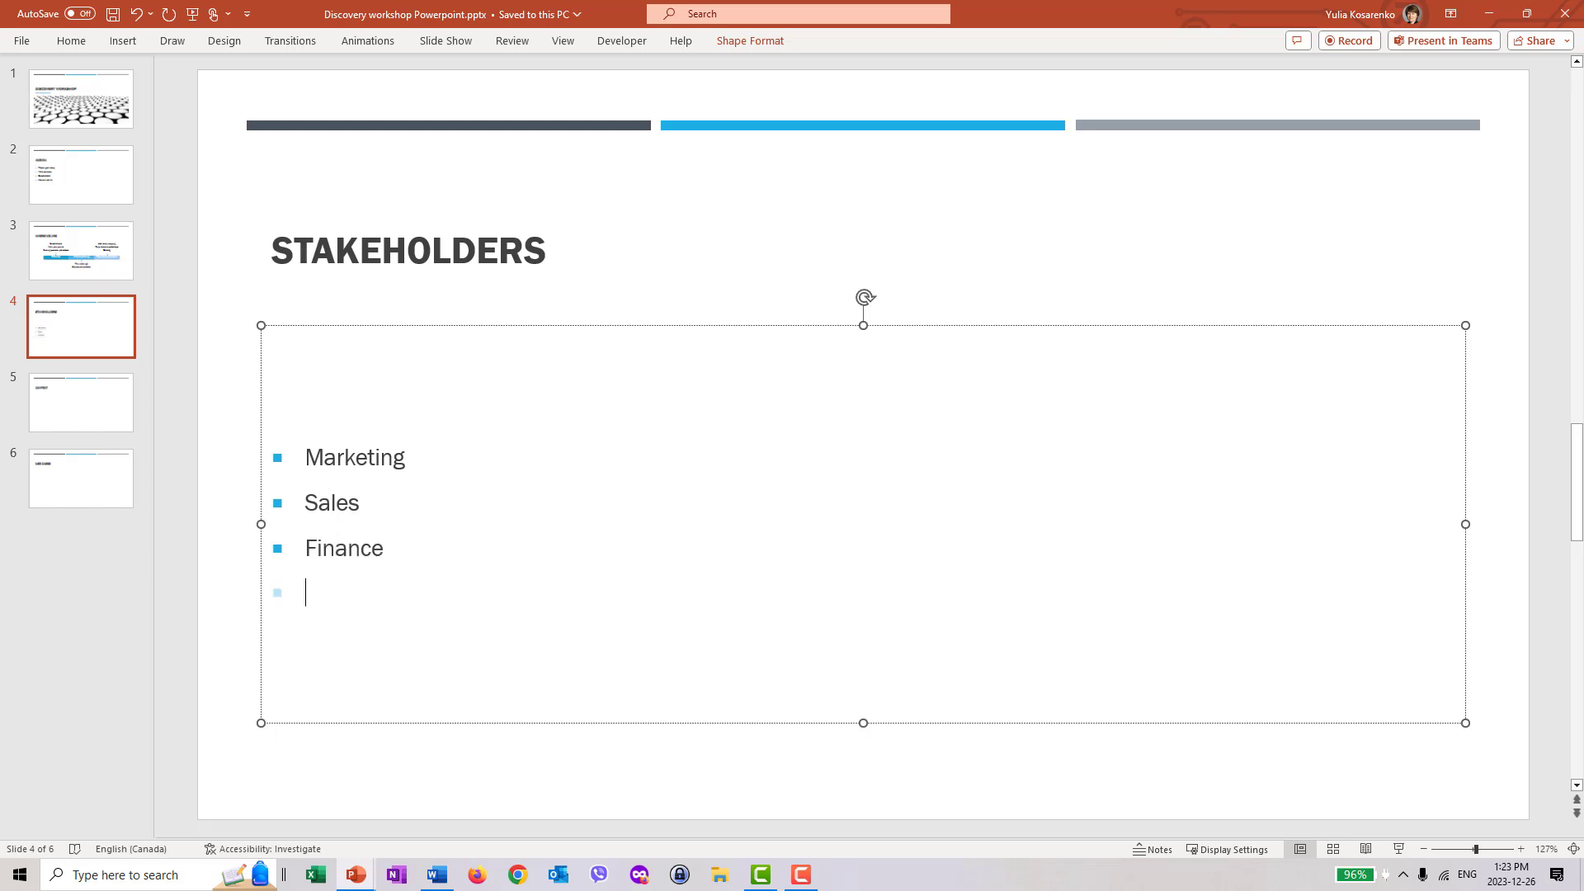
{"action": "type", "text": "Product"}
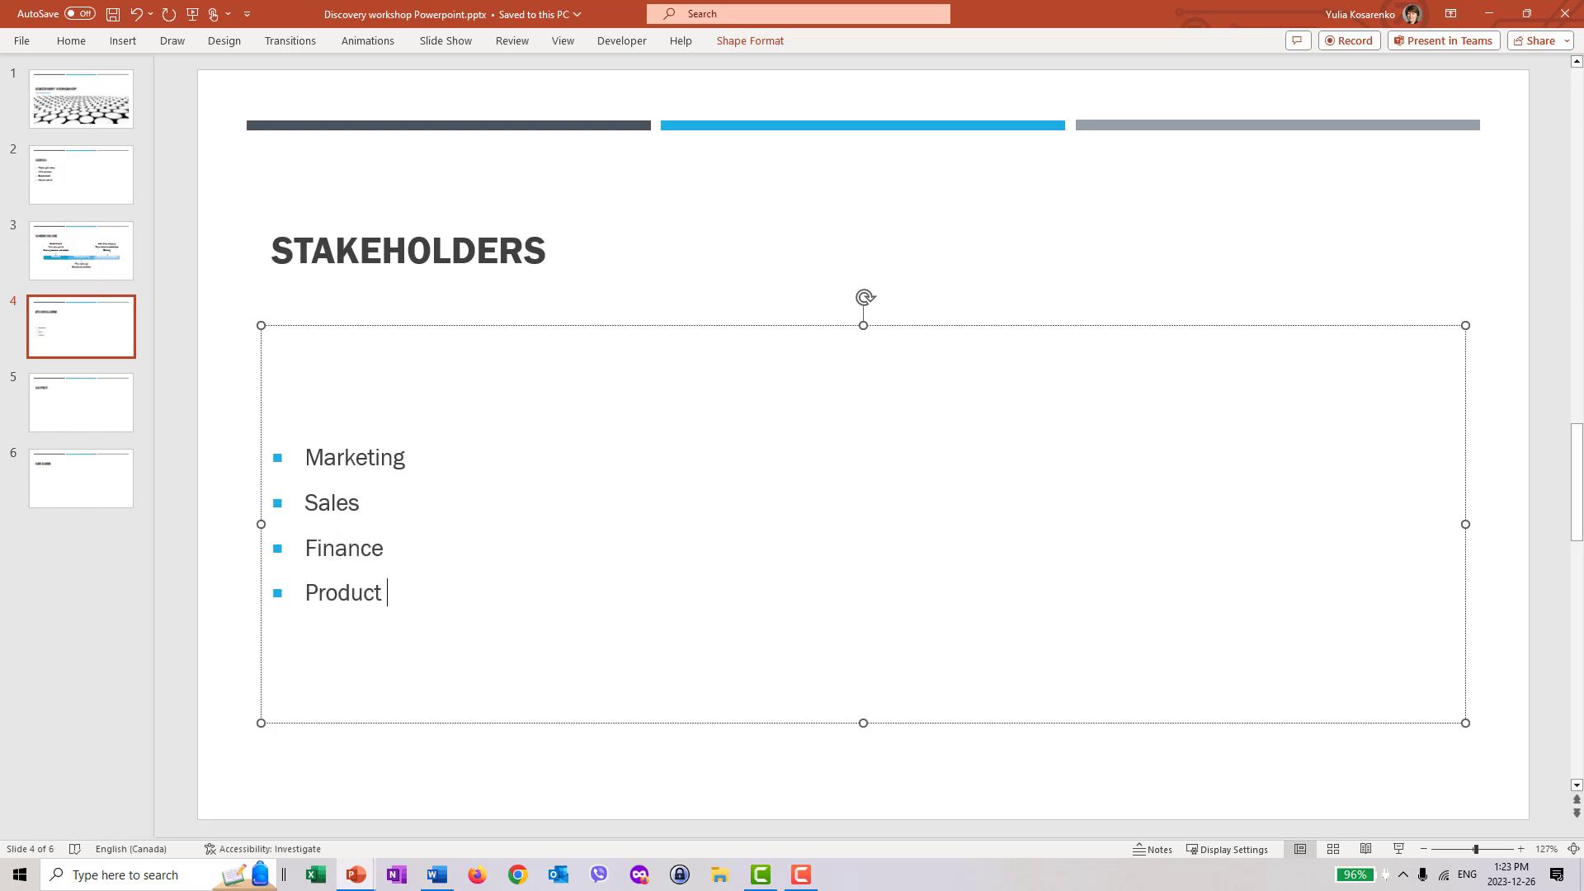
{"action": "type", "text": "team"}
{"action": "type", "text": "...."}
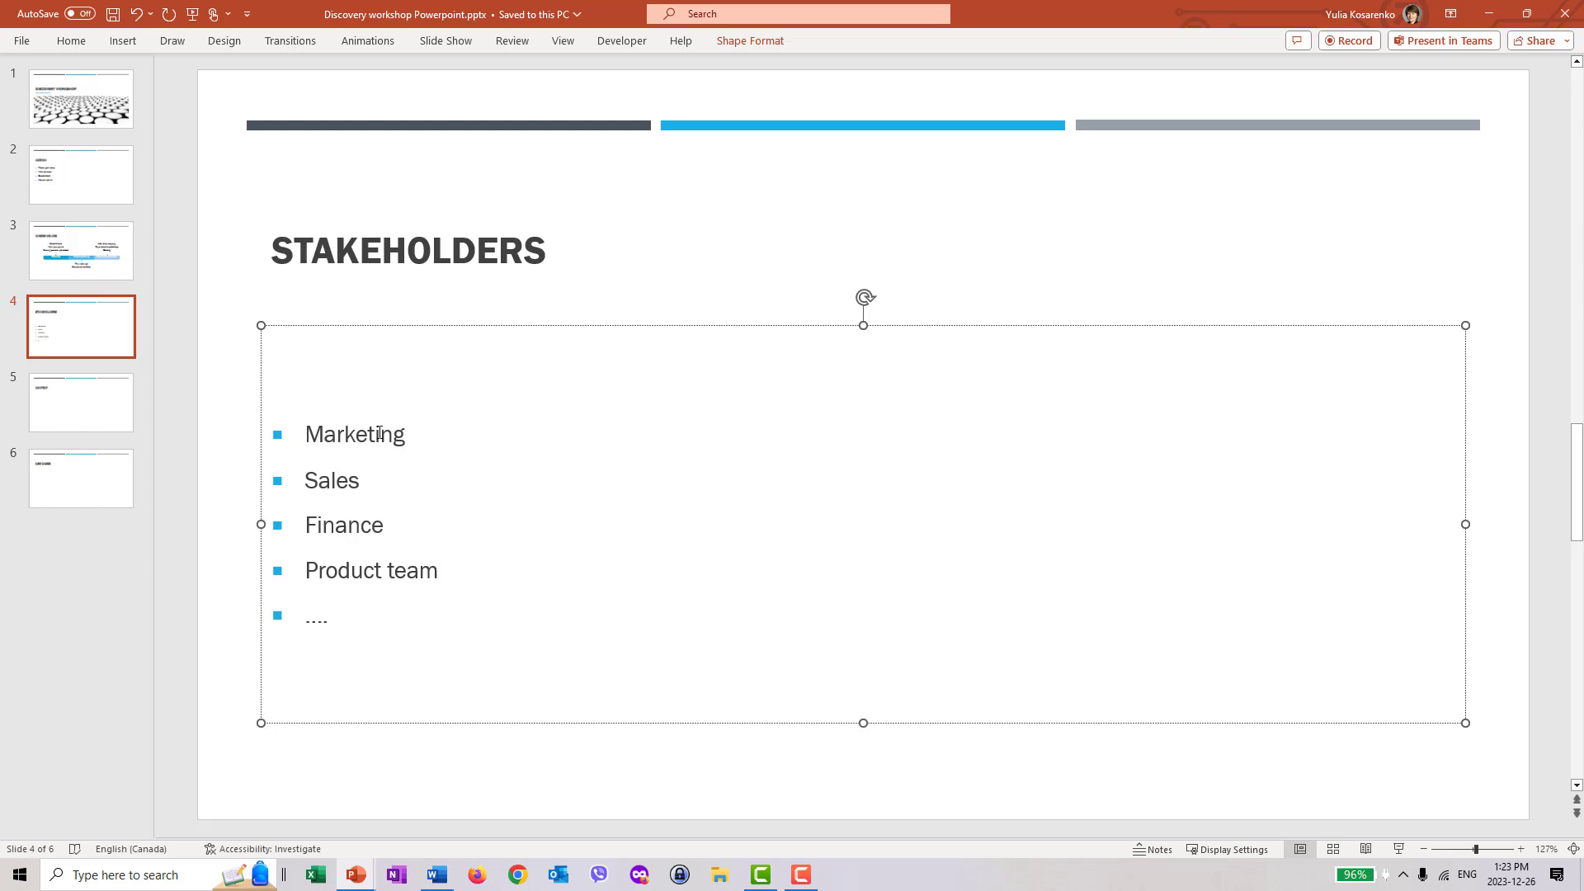
{"action": "double_click", "coordinate": [354, 435]}
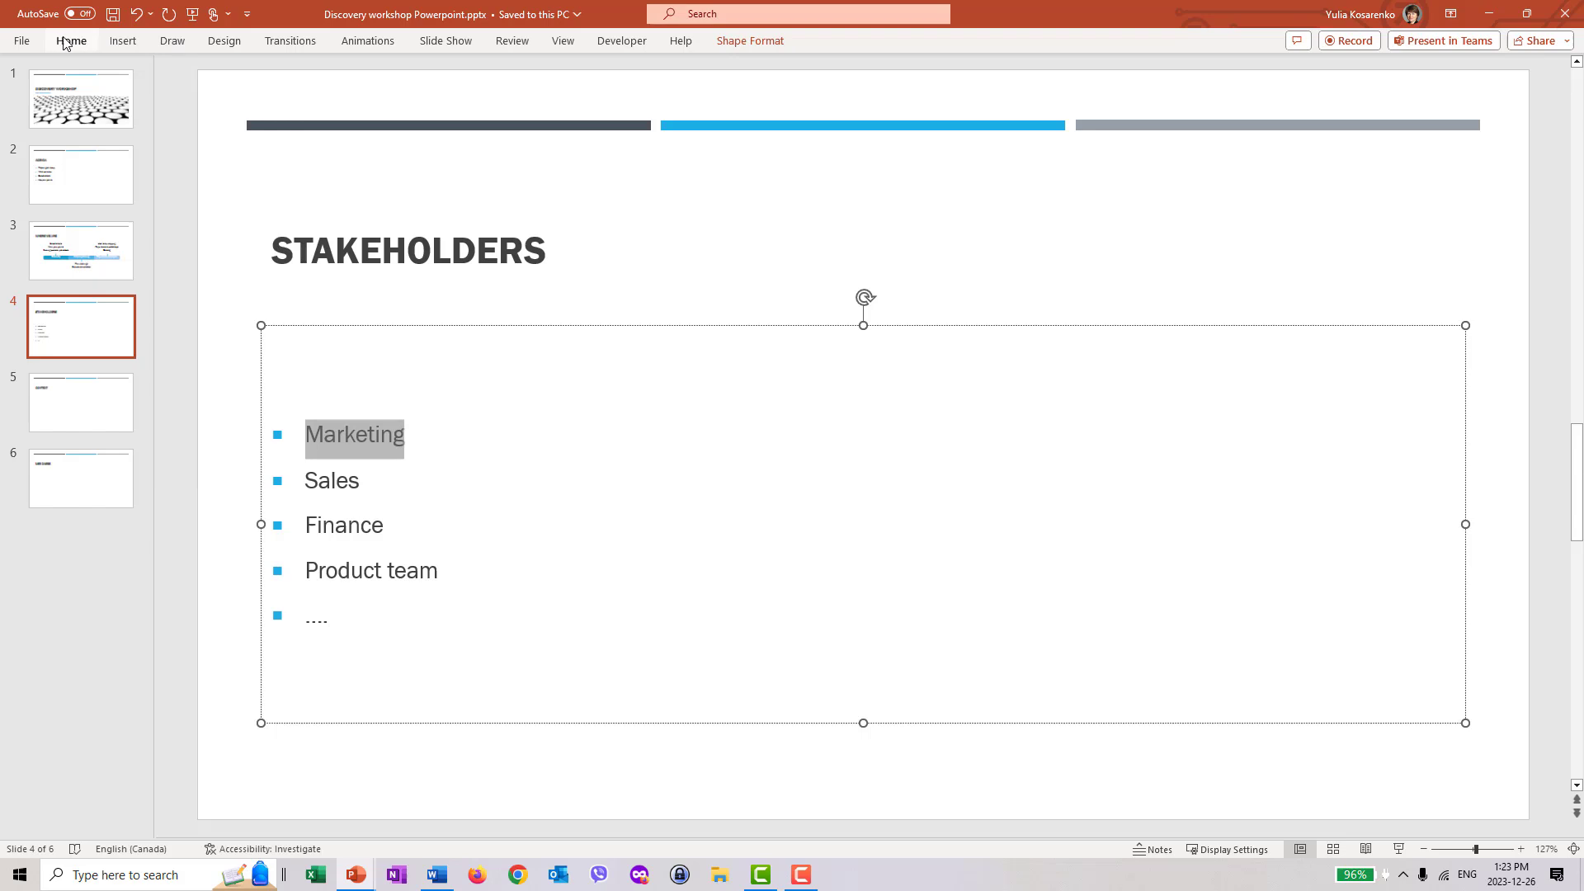
{"action": "left_click", "coordinate": [71, 40]}
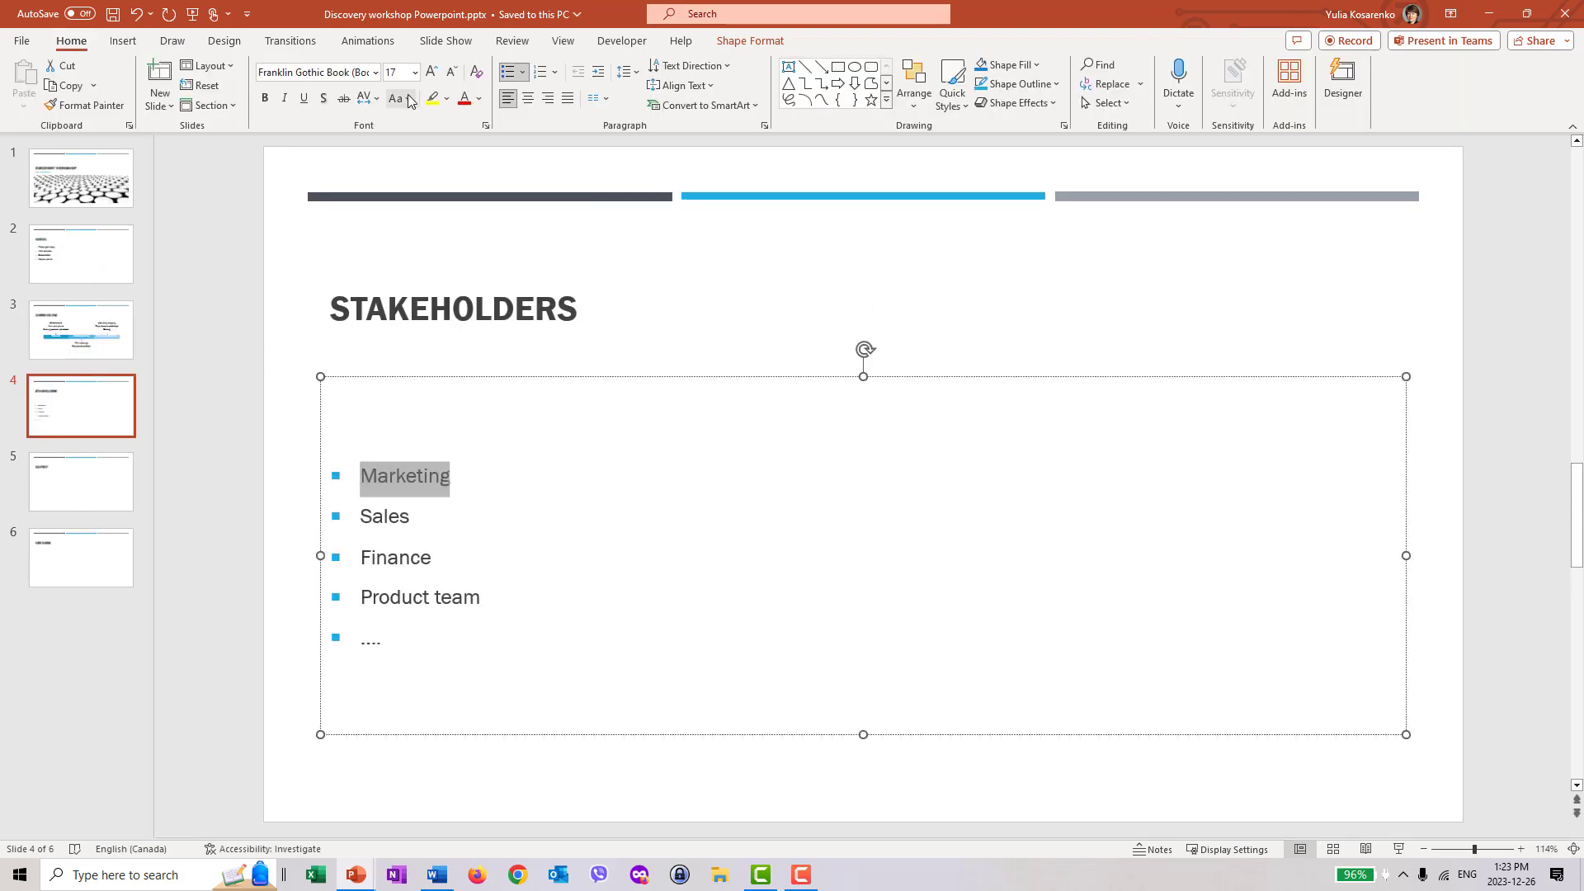
{"action": "left_click", "coordinate": [431, 98]}
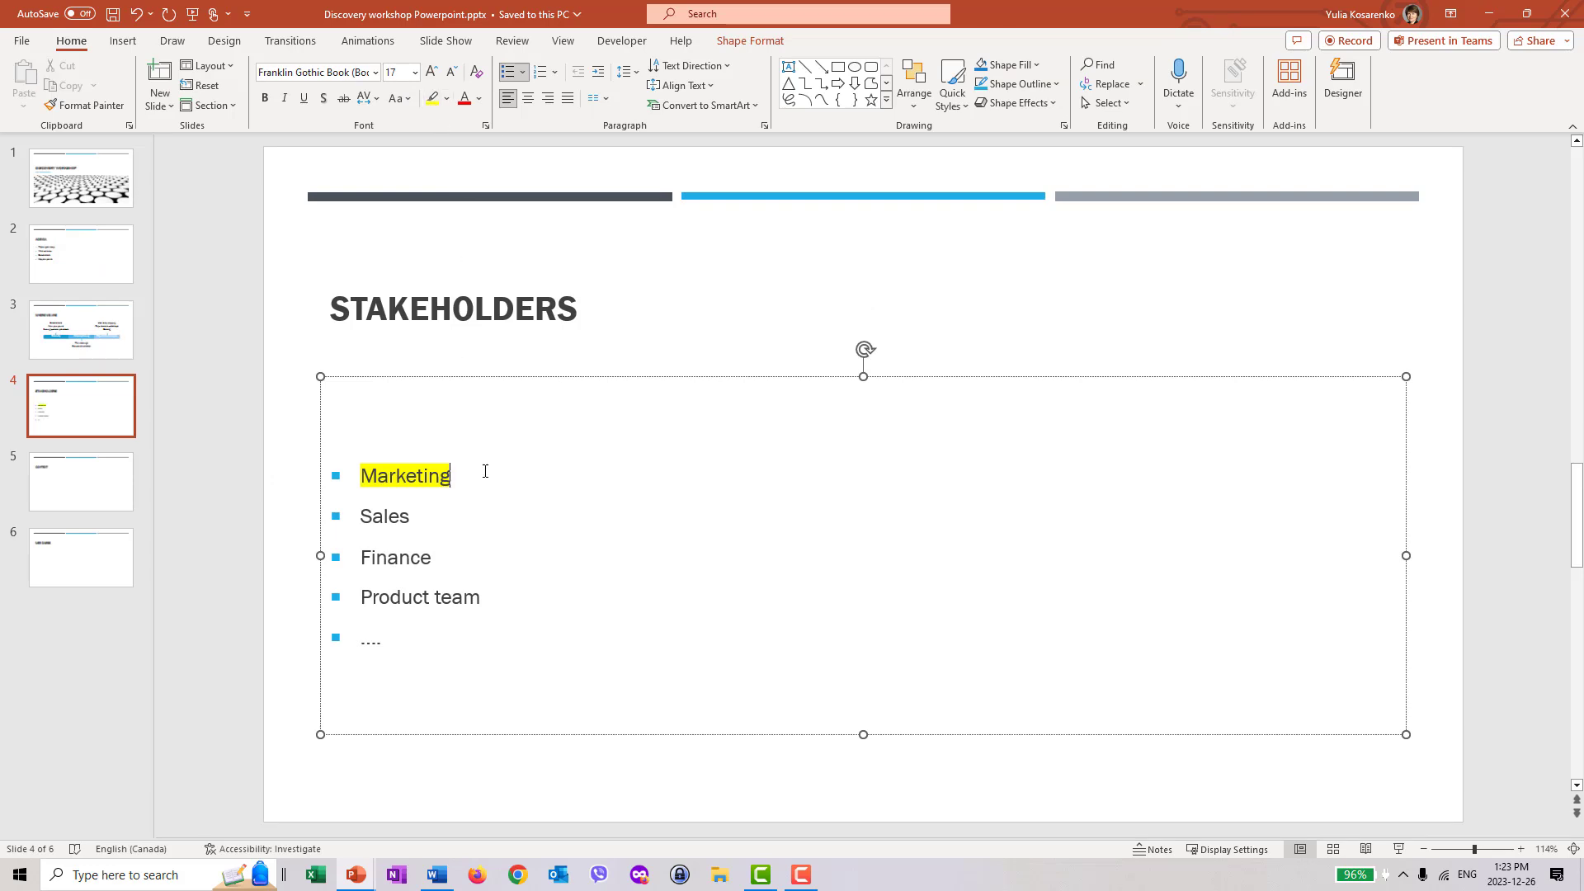
{"action": "type", "text": "(@"}
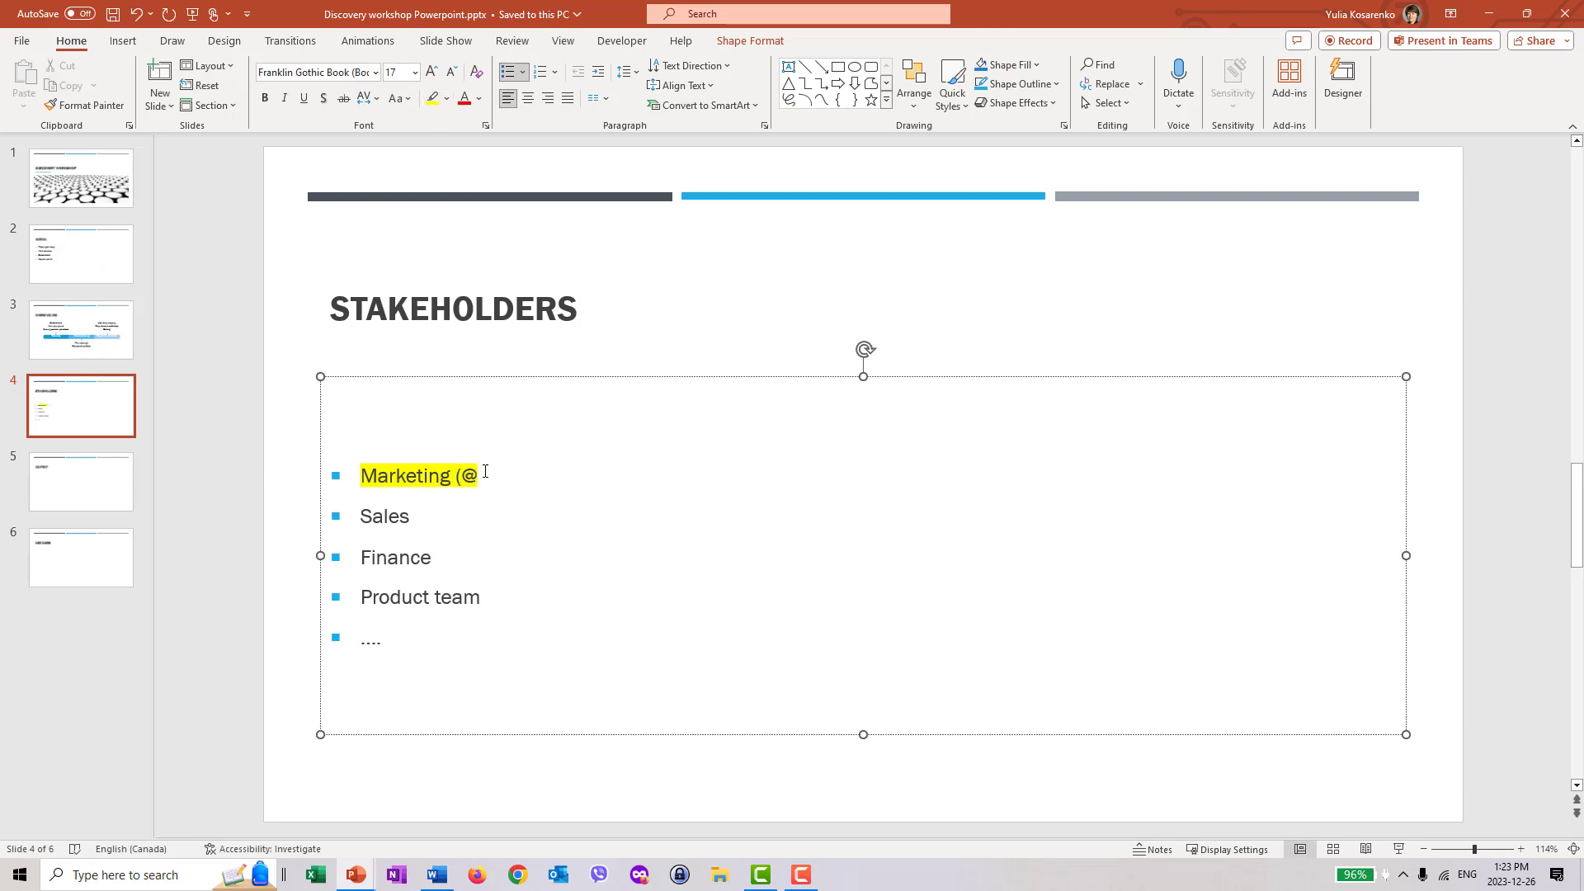
{"action": "type", "text": "Name  - ple"}
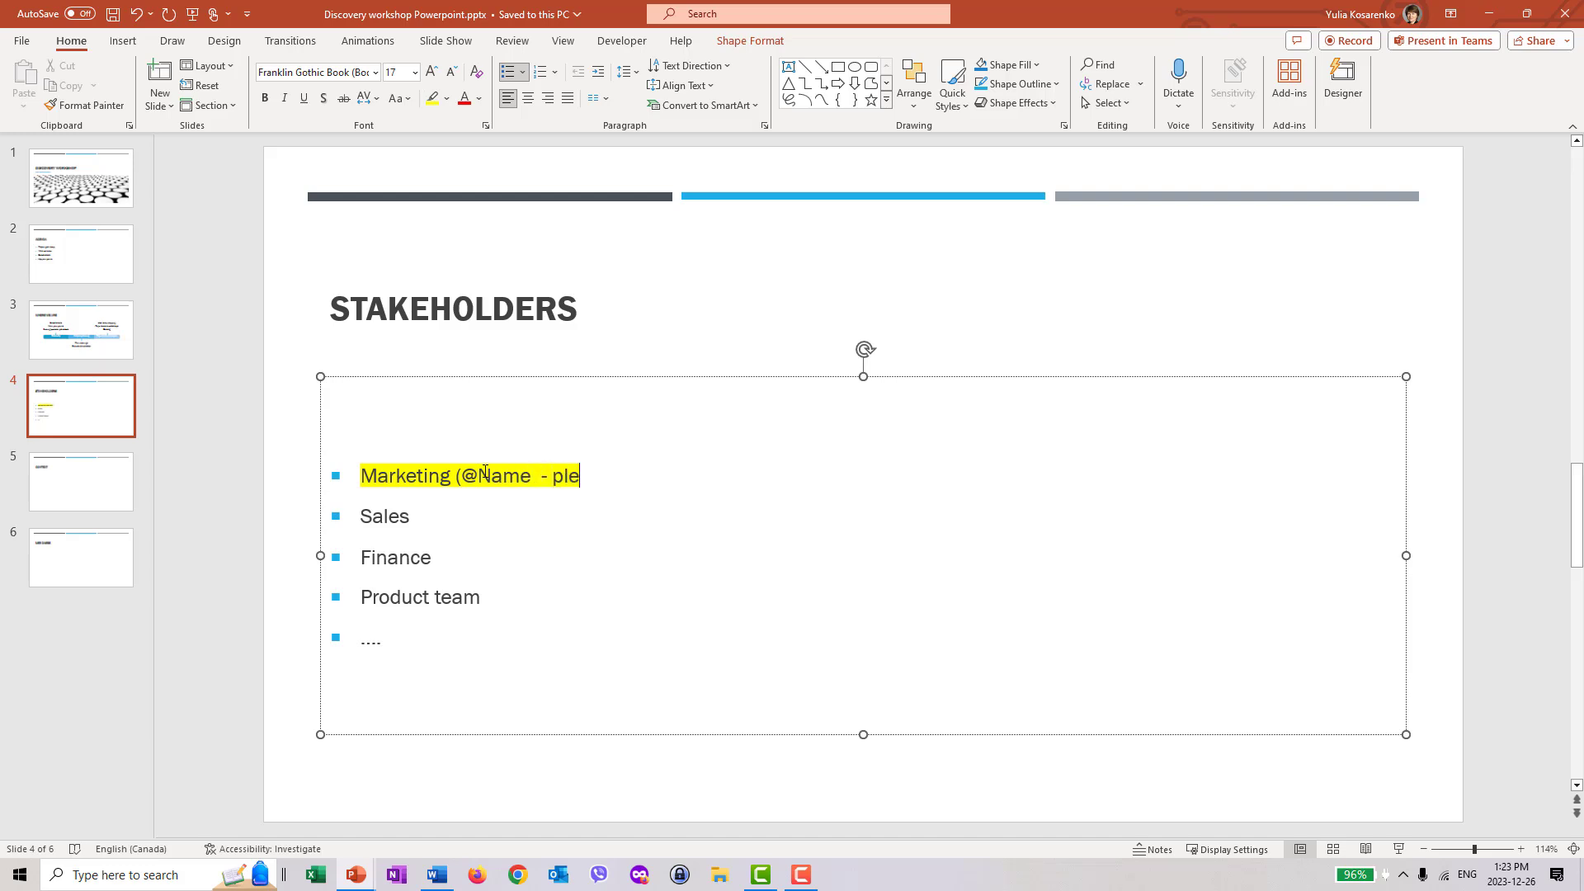
{"action": "type", "text": "ase confirm"}
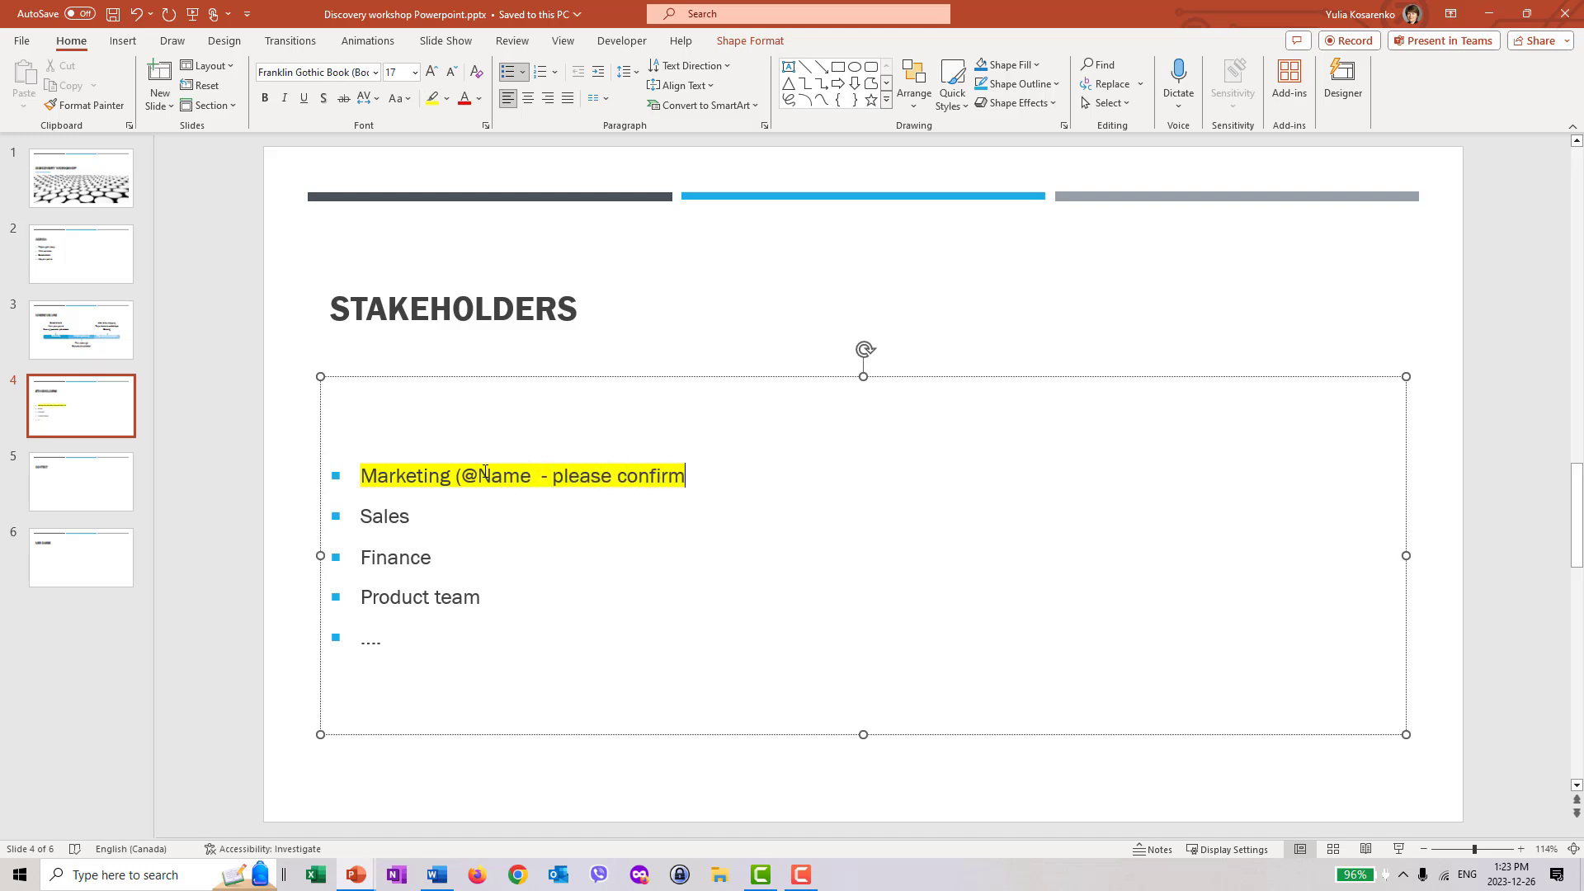
{"action": "type", "text": ")"}
{"action": "left_click", "coordinate": [421, 597]}
{"action": "type", "text": " >"}
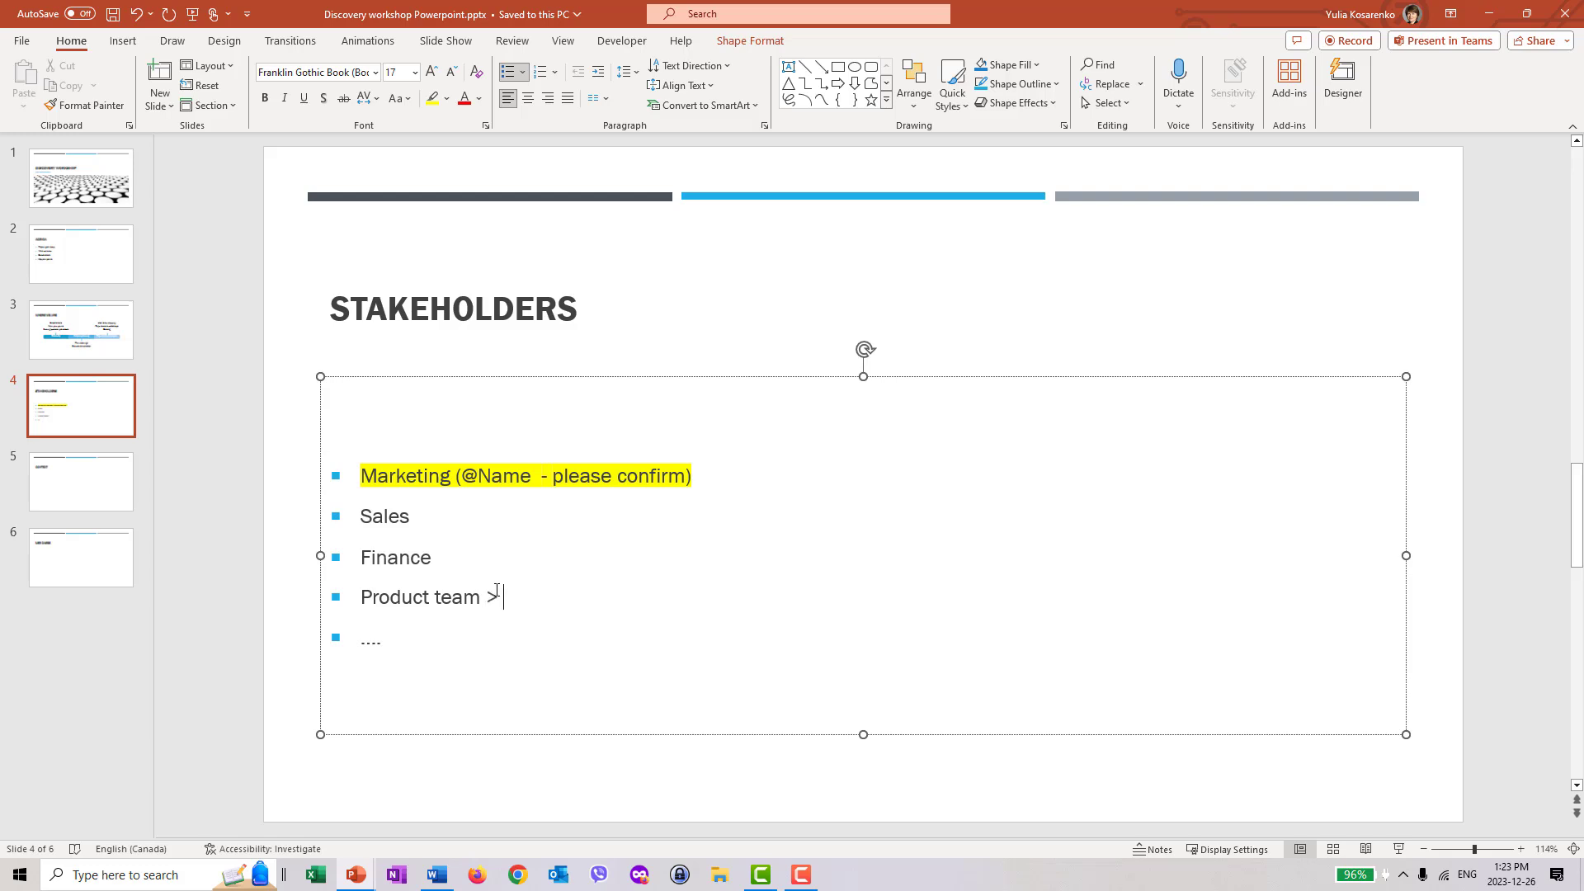
Step: Add the follow-up question 'which group do we want'
{"action": "type", "text": "wh"}
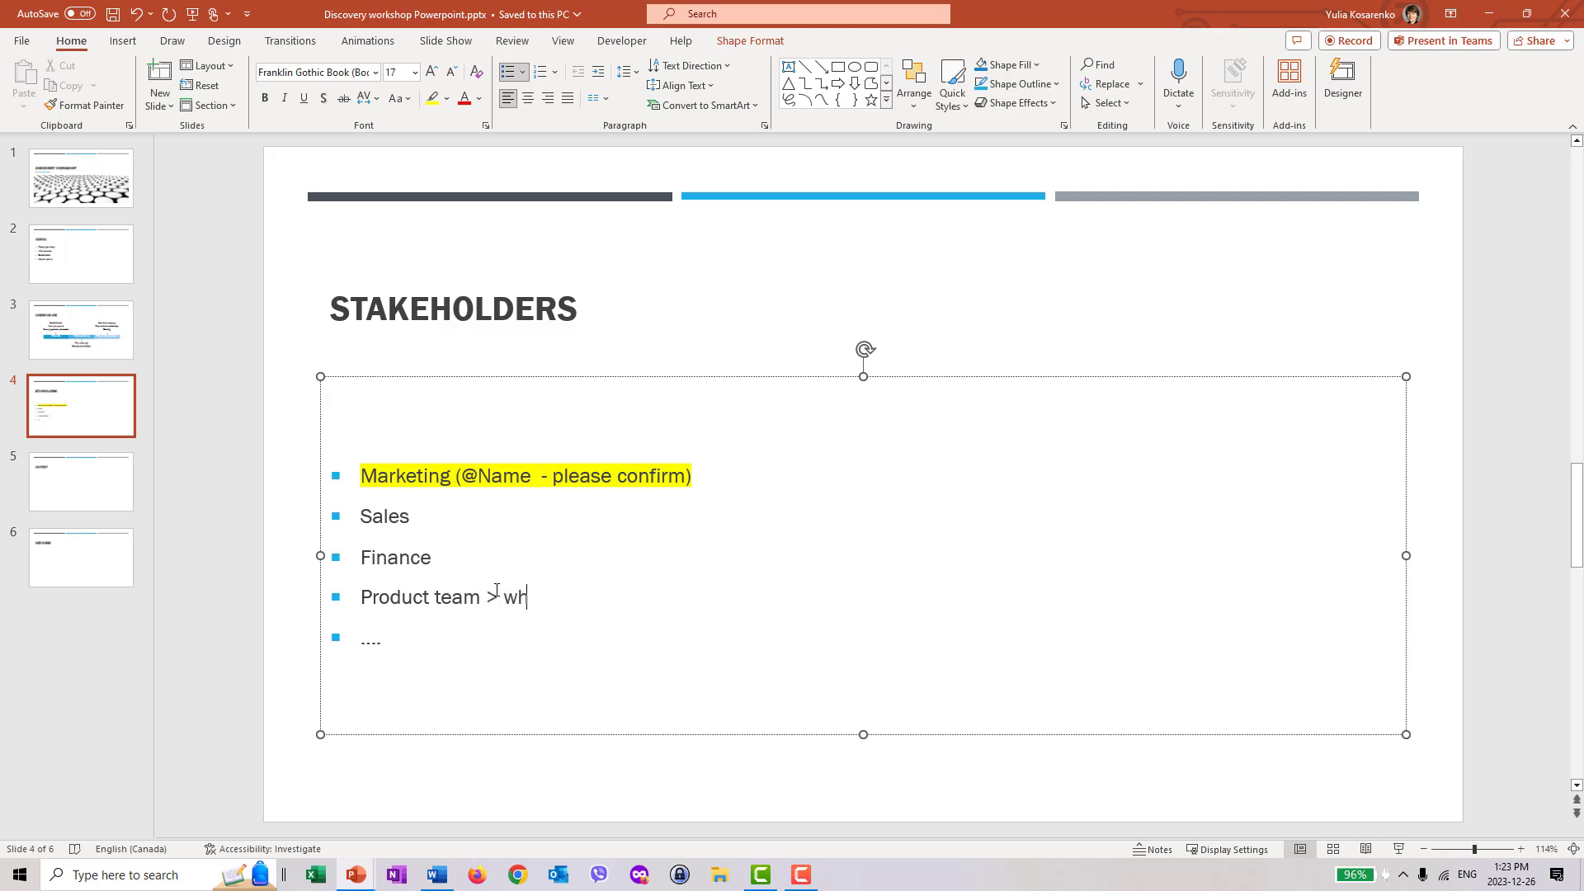
{"action": "type", "text": "ich group"}
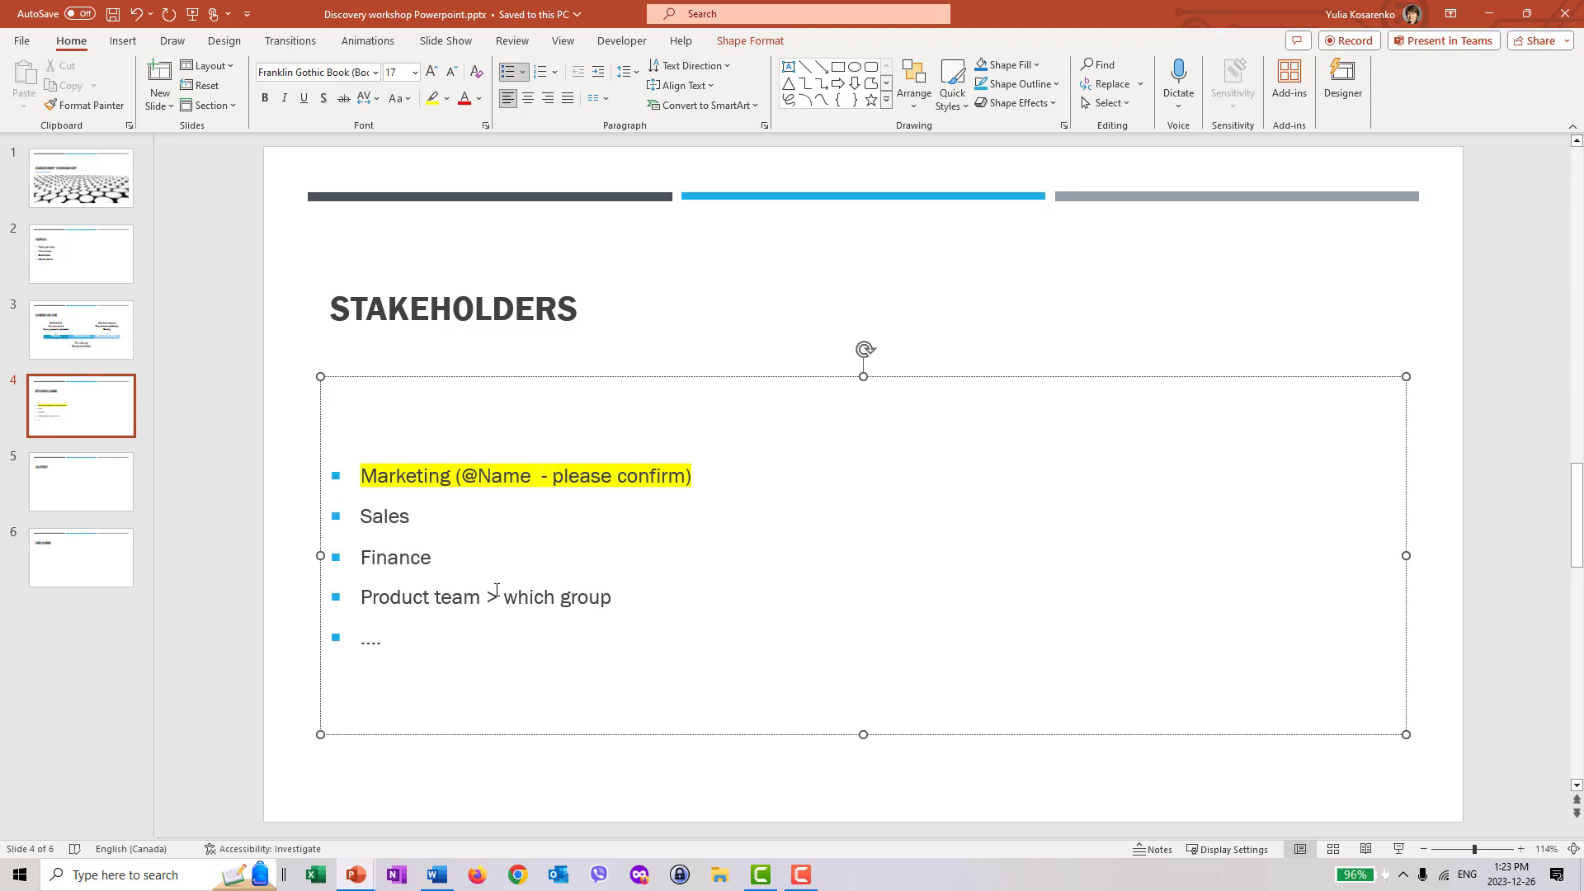
{"action": "type", "text": "do we want next?"}
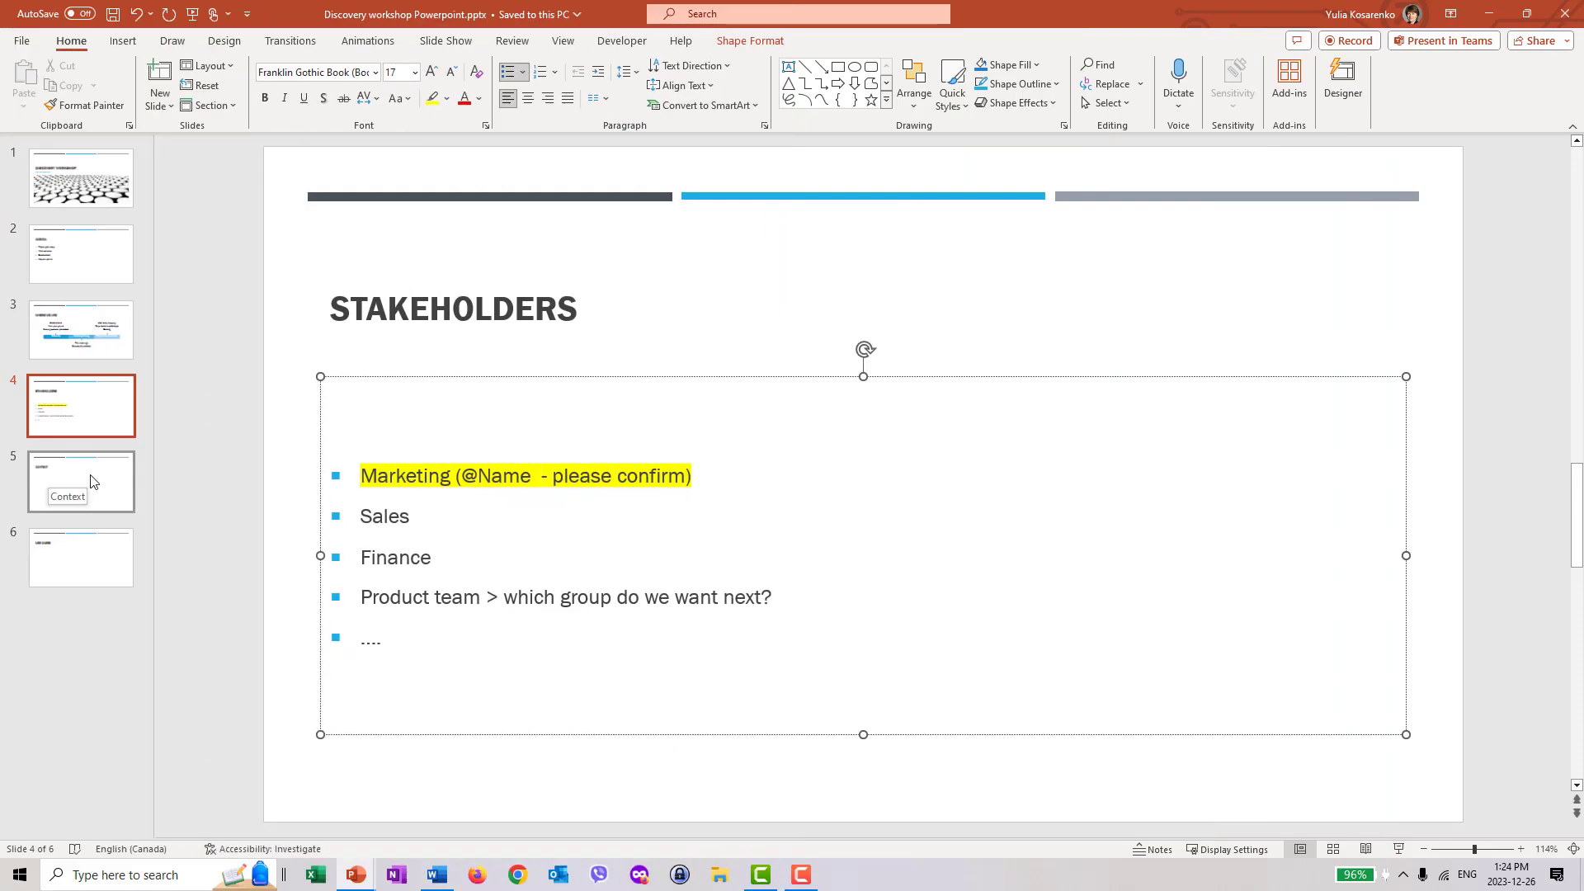
Step: On the Context slide, add a rectangle labelled Process with a green shape style
{"action": "left_click", "coordinate": [81, 481]}
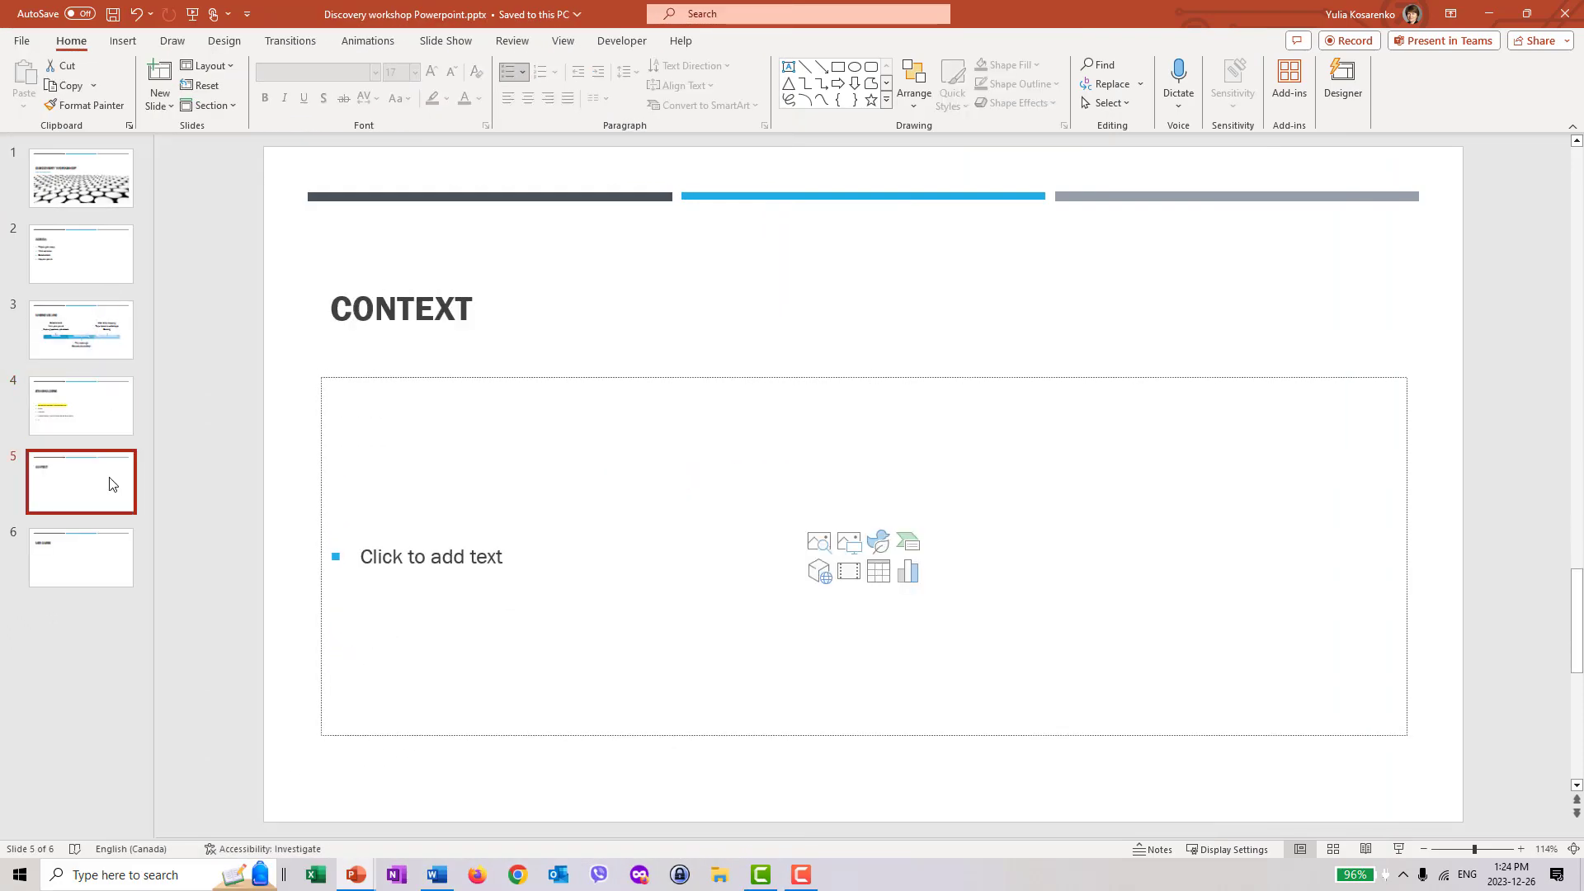
{"action": "mouse_move", "coordinate": [108, 483]}
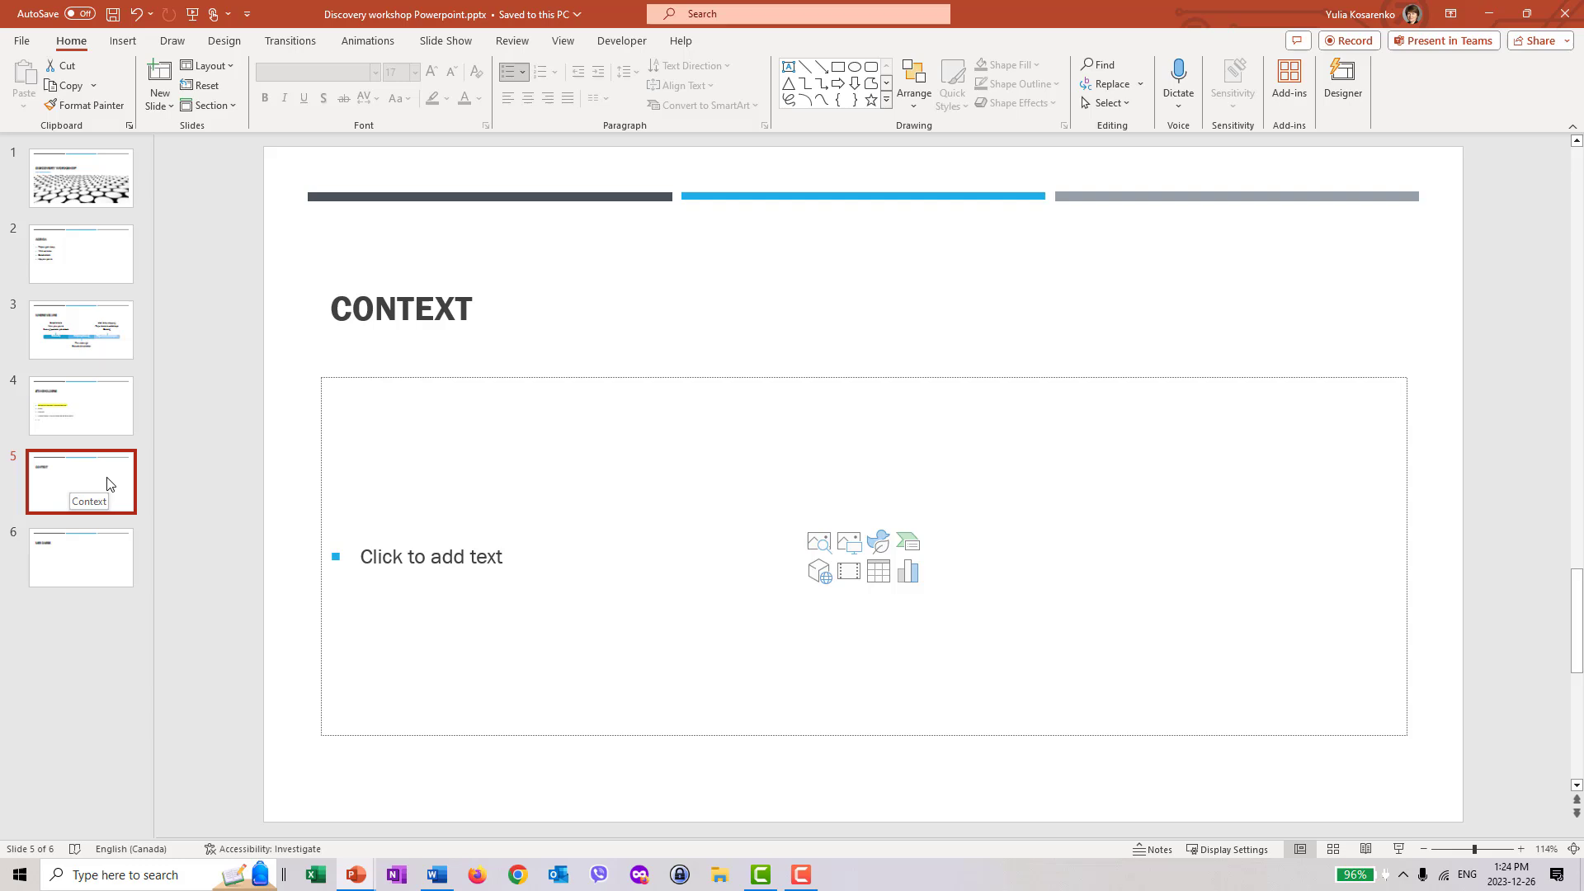
{"action": "mouse_move", "coordinate": [206, 505]}
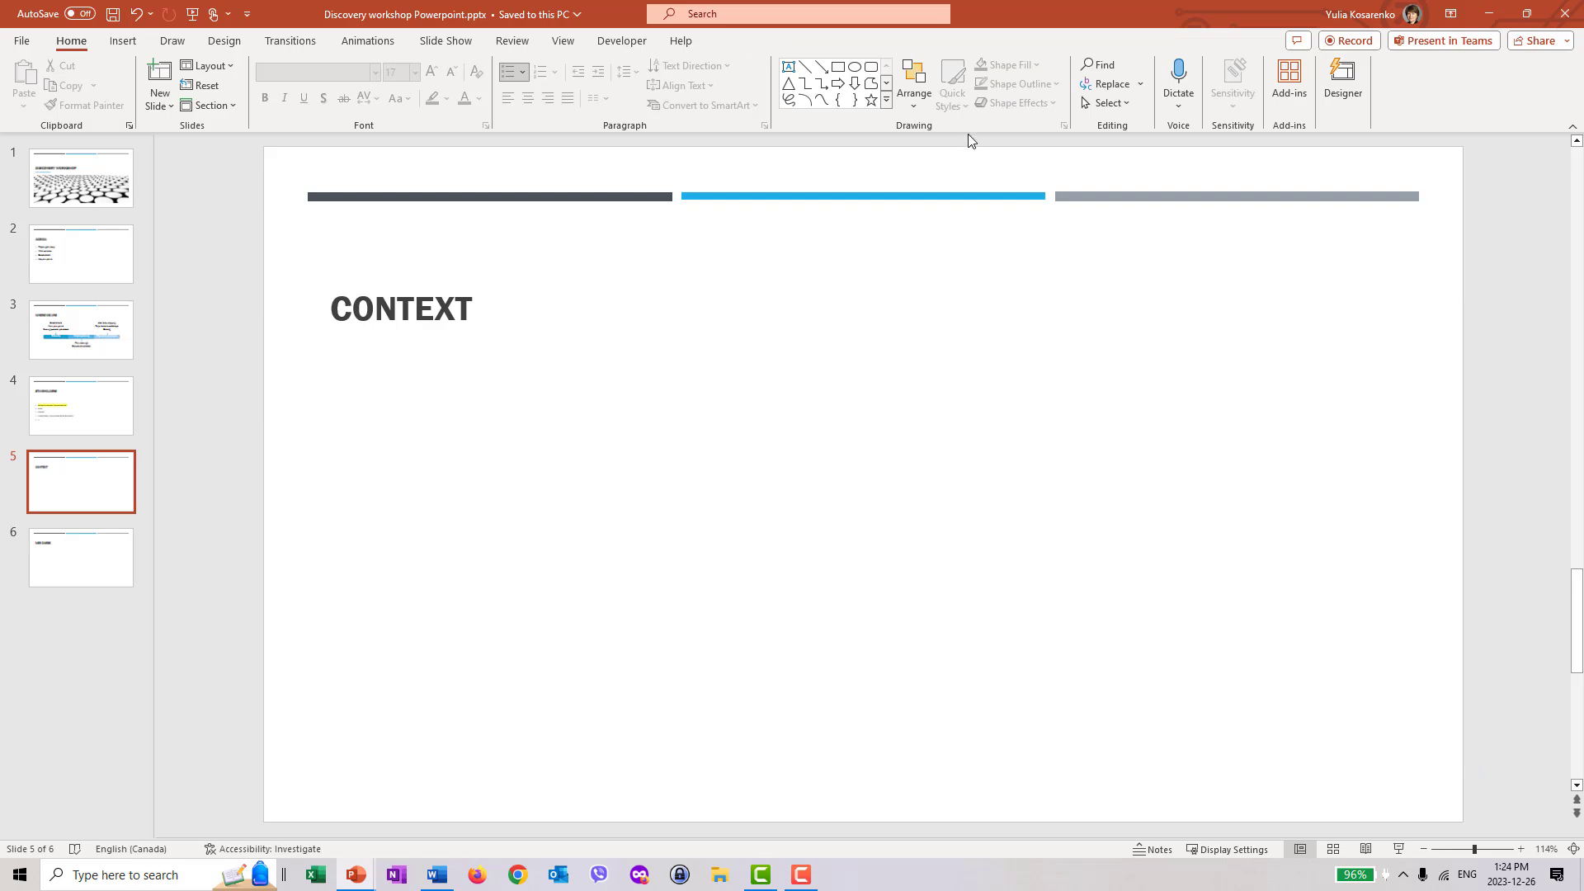
{"action": "mouse_move", "coordinate": [912, 79]}
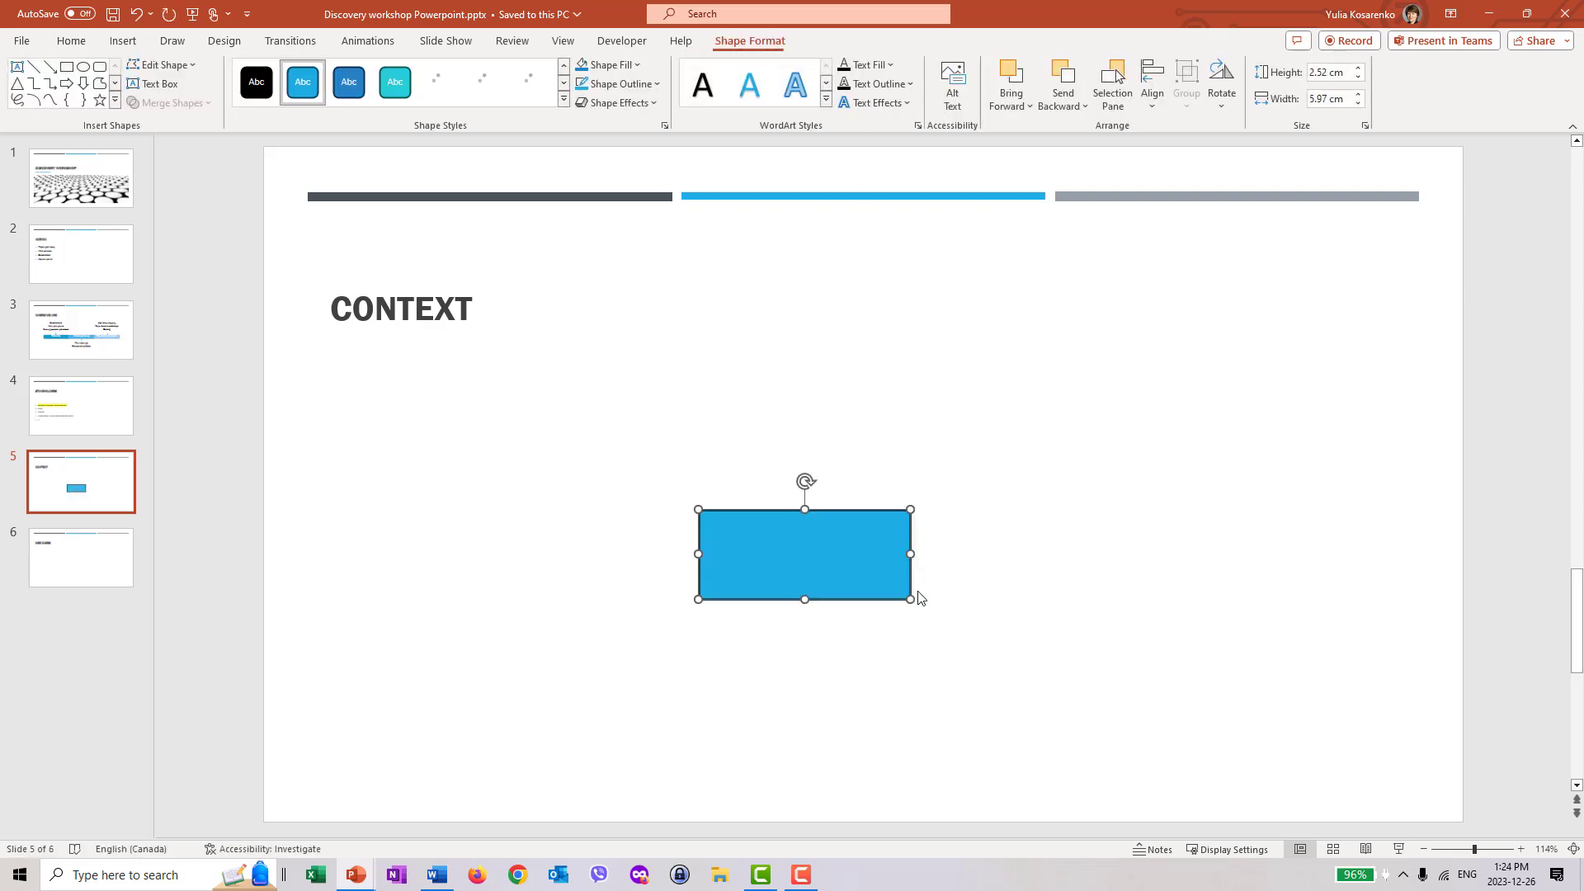
{"action": "type", "text": "Process"}
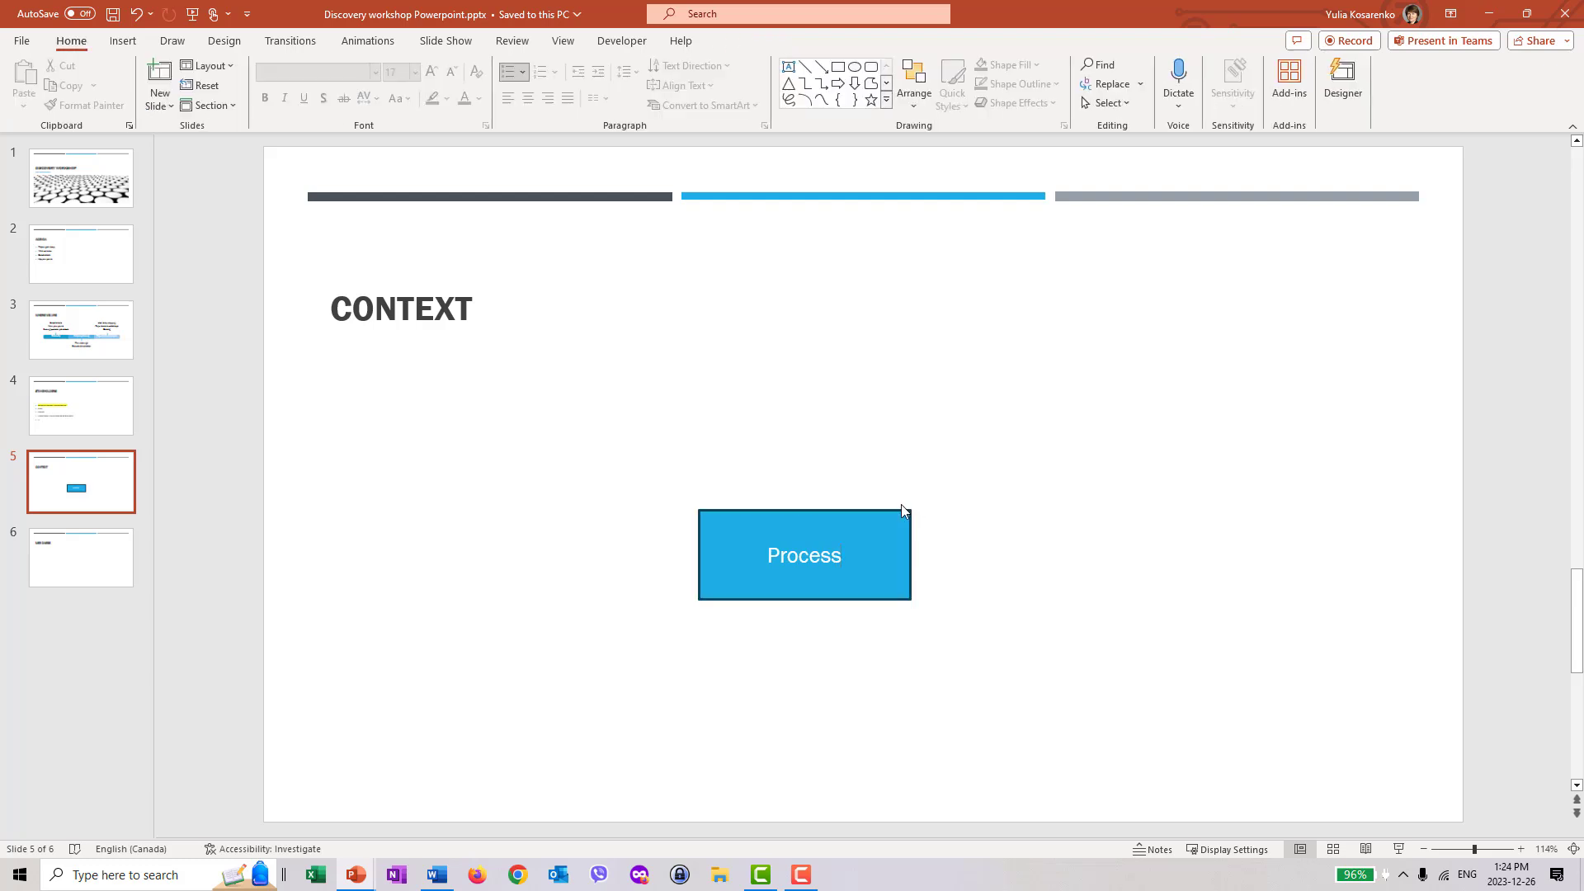
{"action": "left_click", "coordinate": [802, 555]}
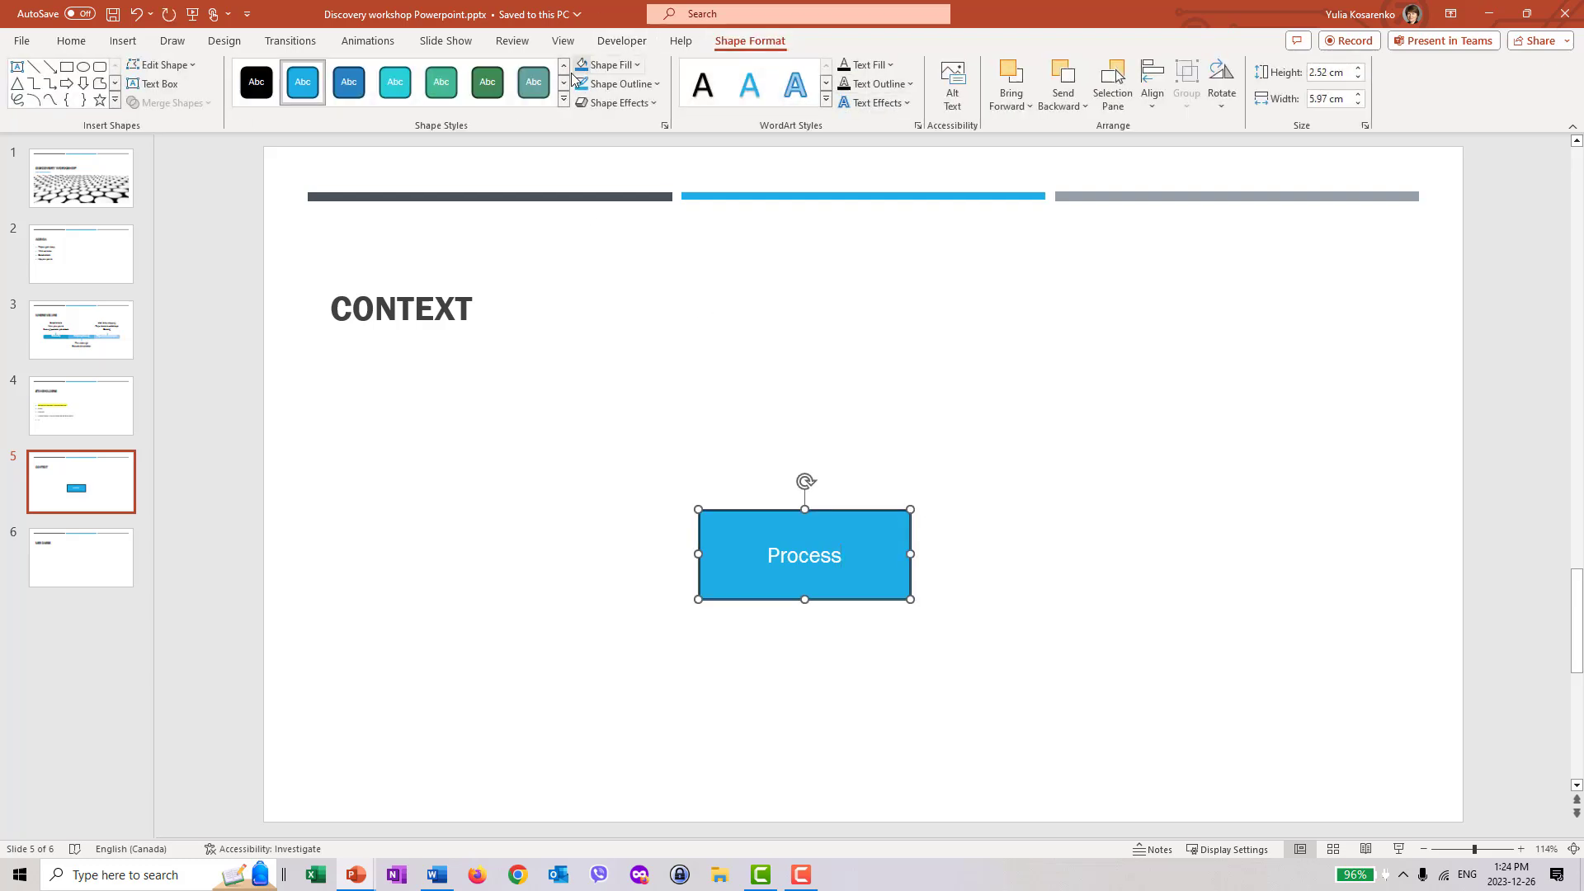
{"action": "left_click", "coordinate": [487, 81]}
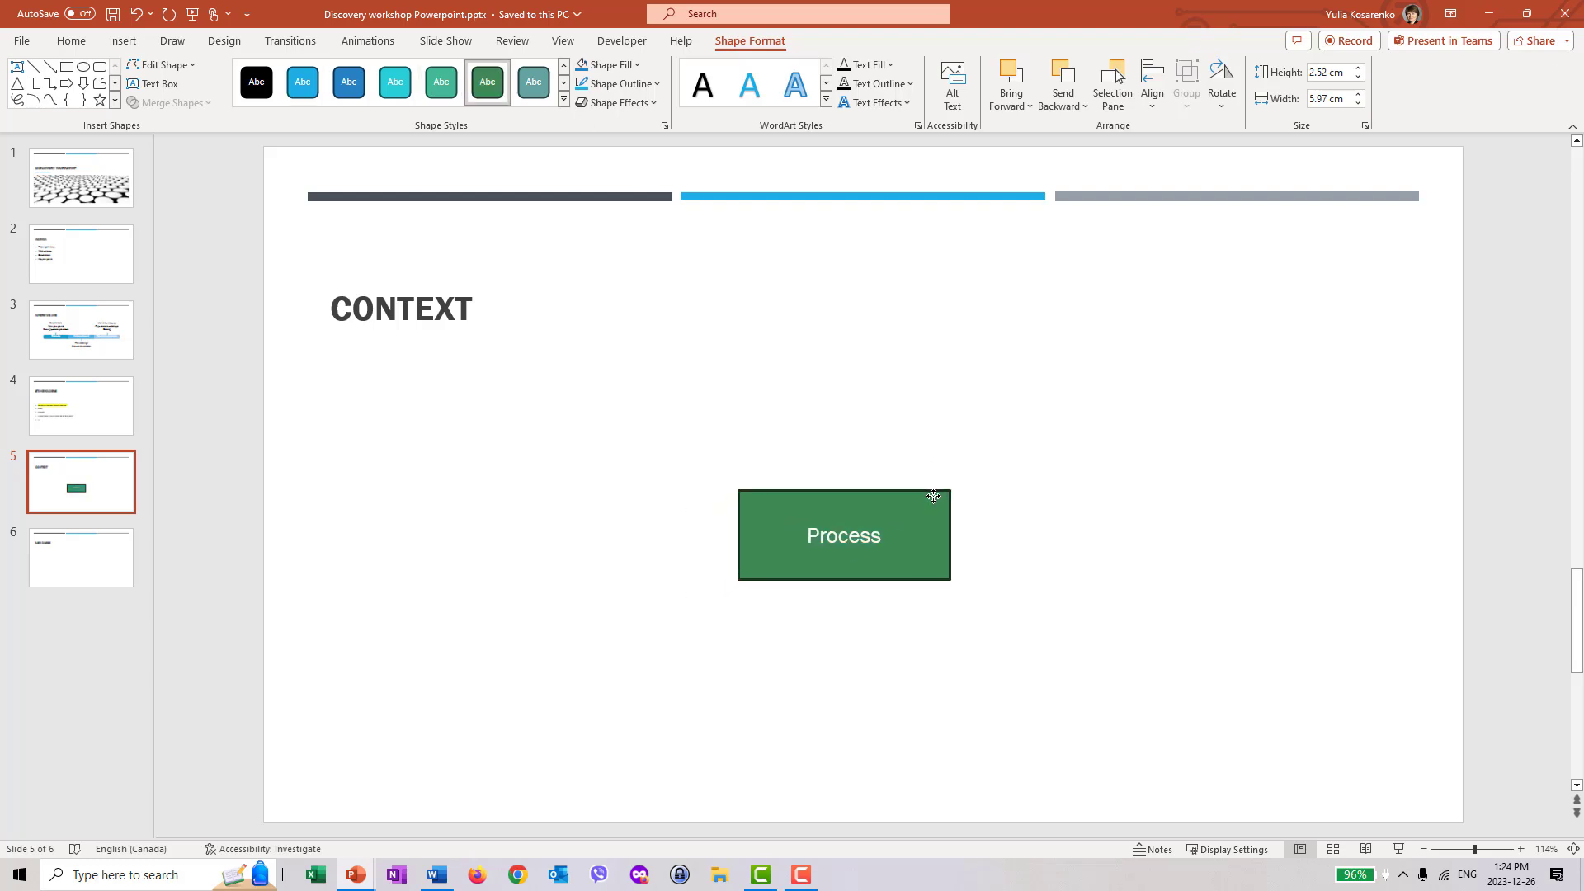
{"action": "left_click", "coordinate": [842, 534]}
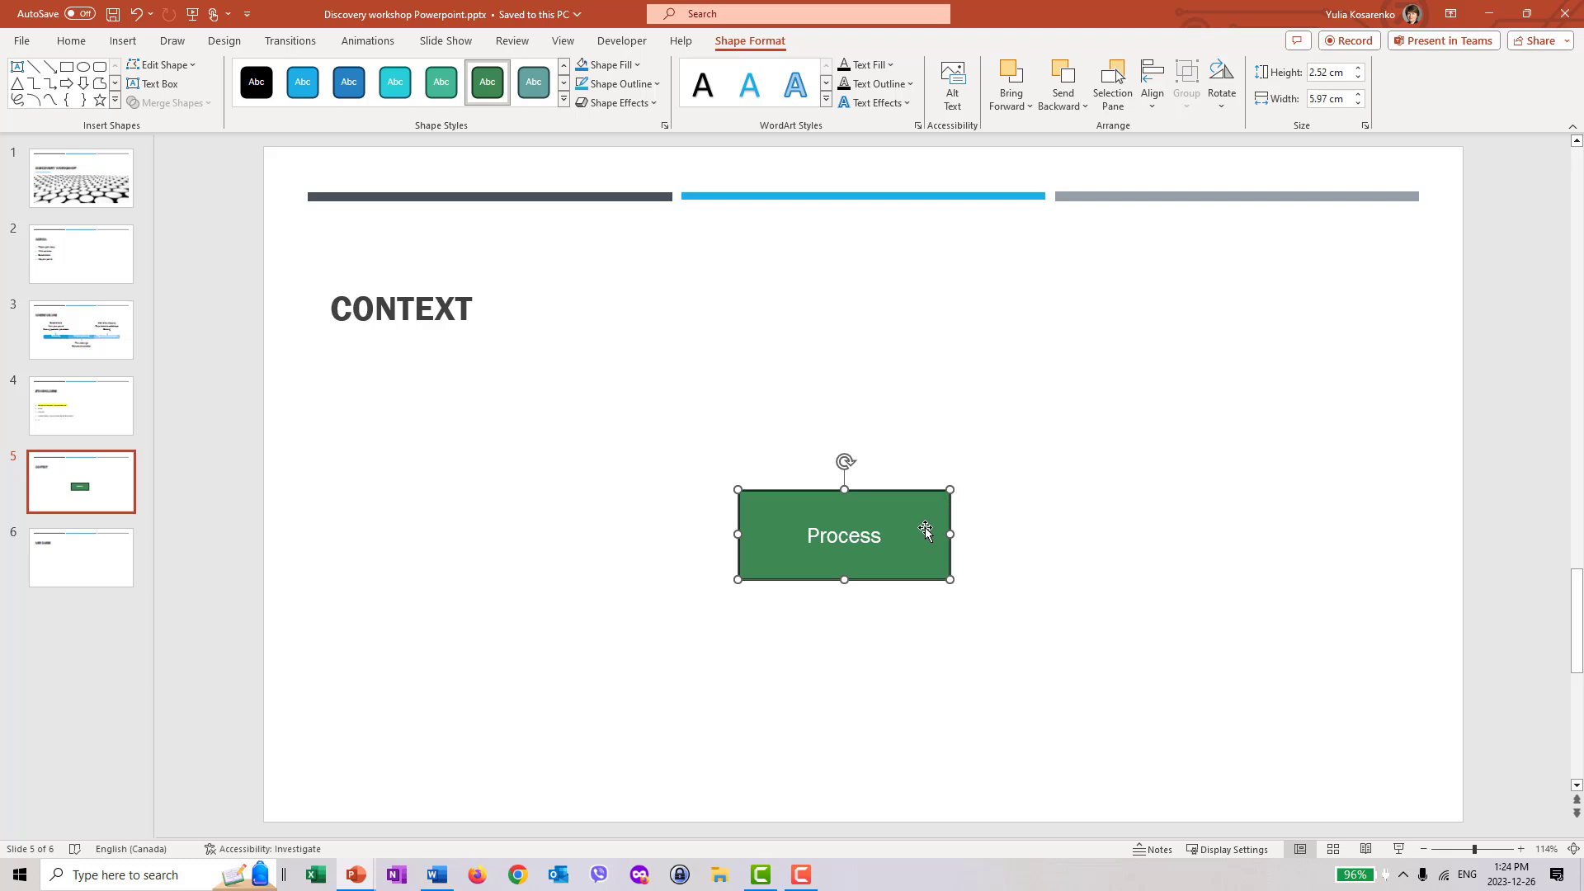
{"action": "mouse_move", "coordinate": [923, 562]}
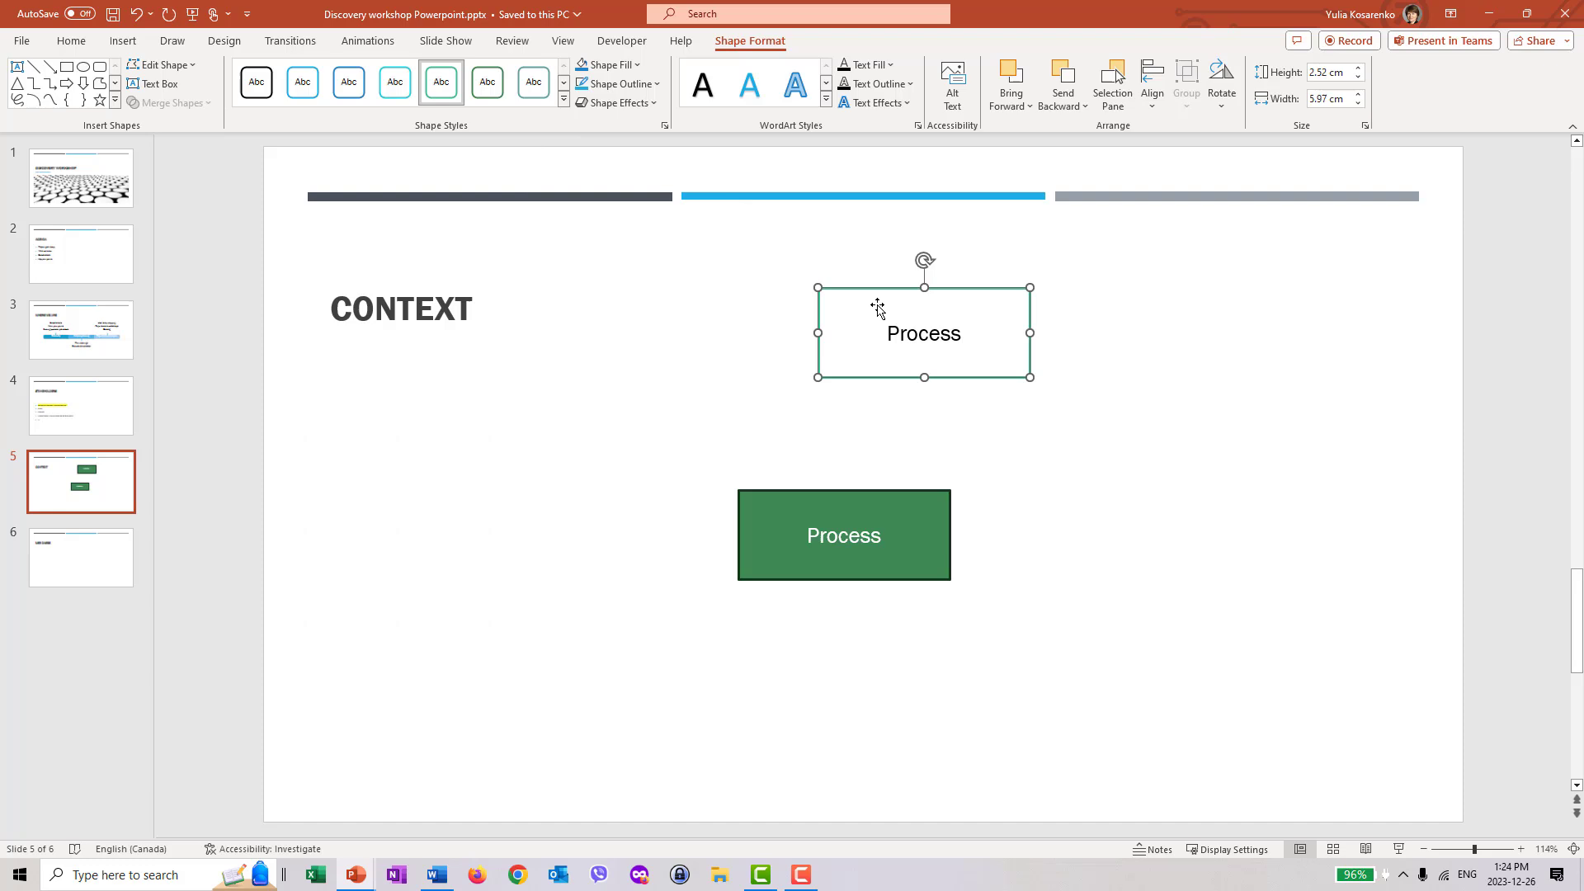
Step: Relabel the copied box Customer and place Customer copies around Process
{"action": "double_click", "coordinate": [922, 333]}
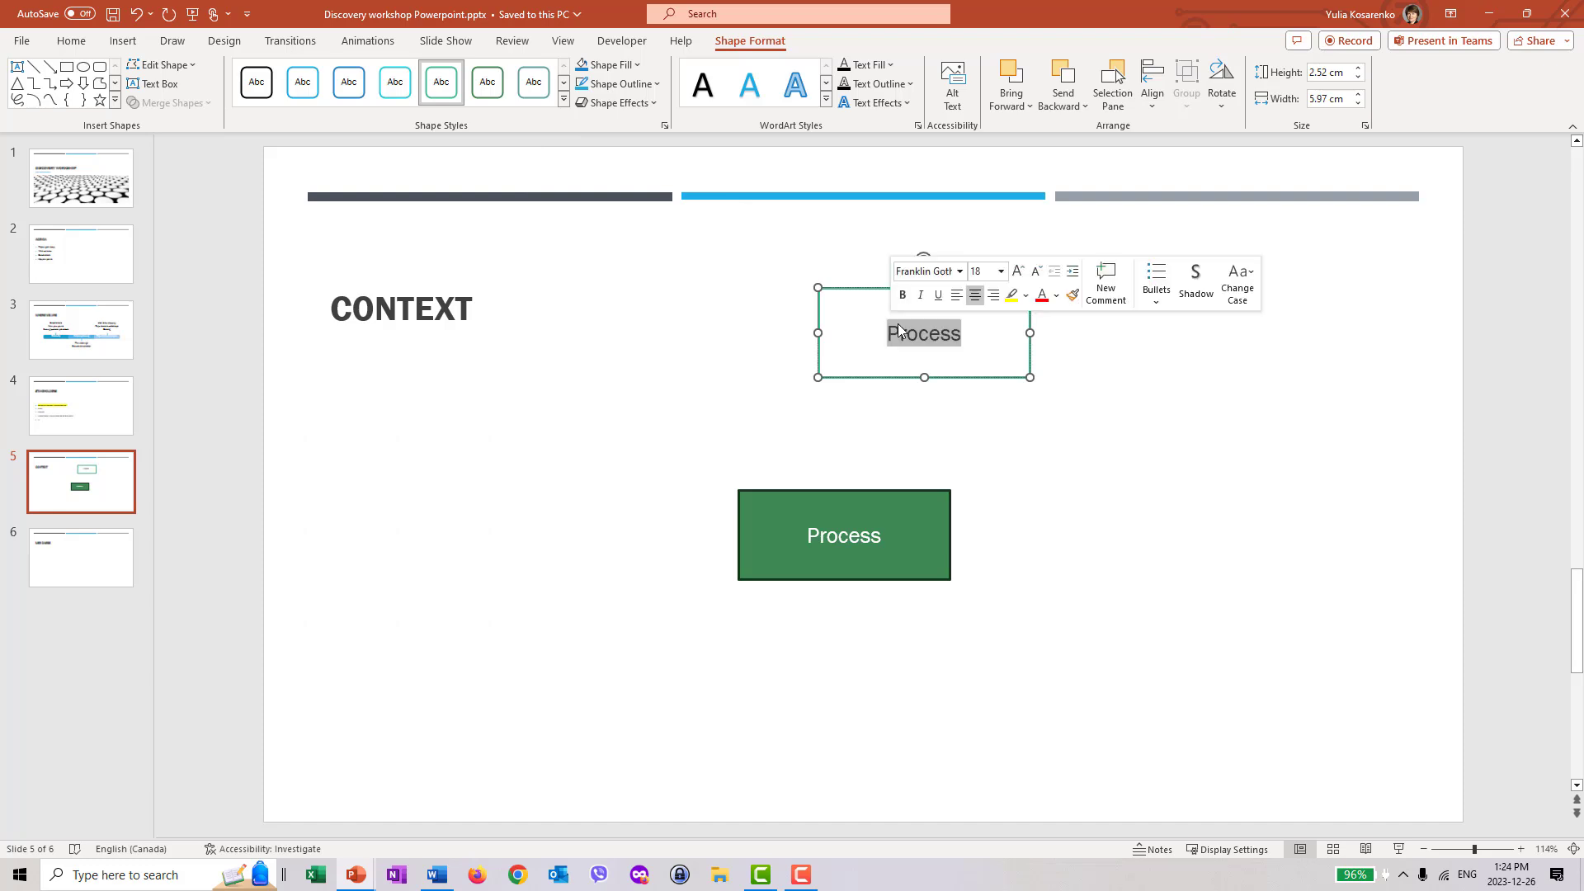
{"action": "type", "text": "Customer"}
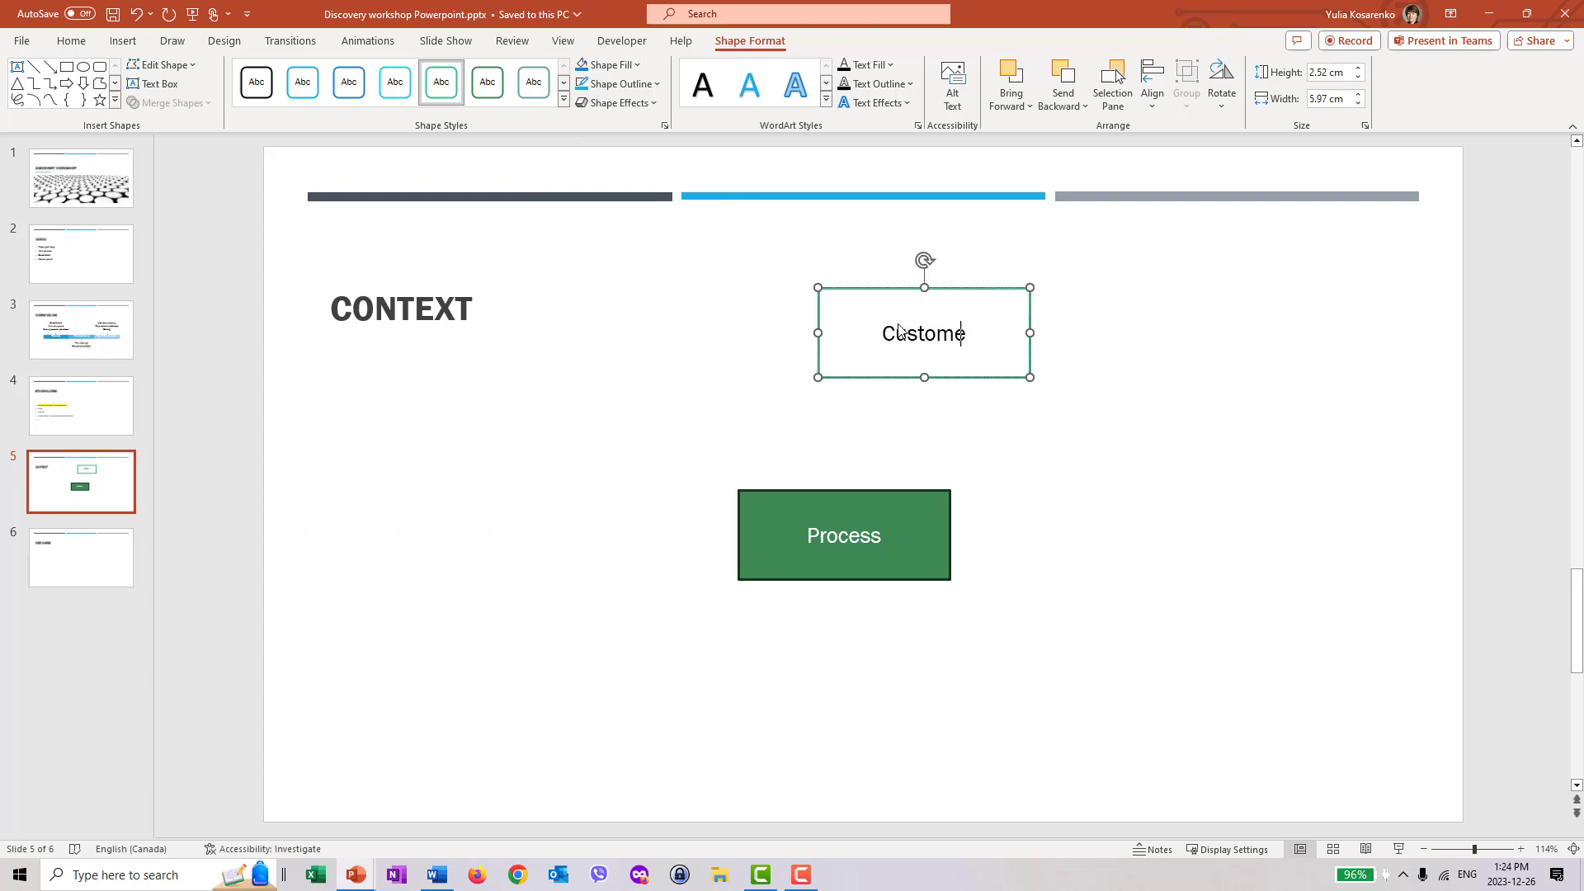
{"action": "left_click", "coordinate": [1035, 383]}
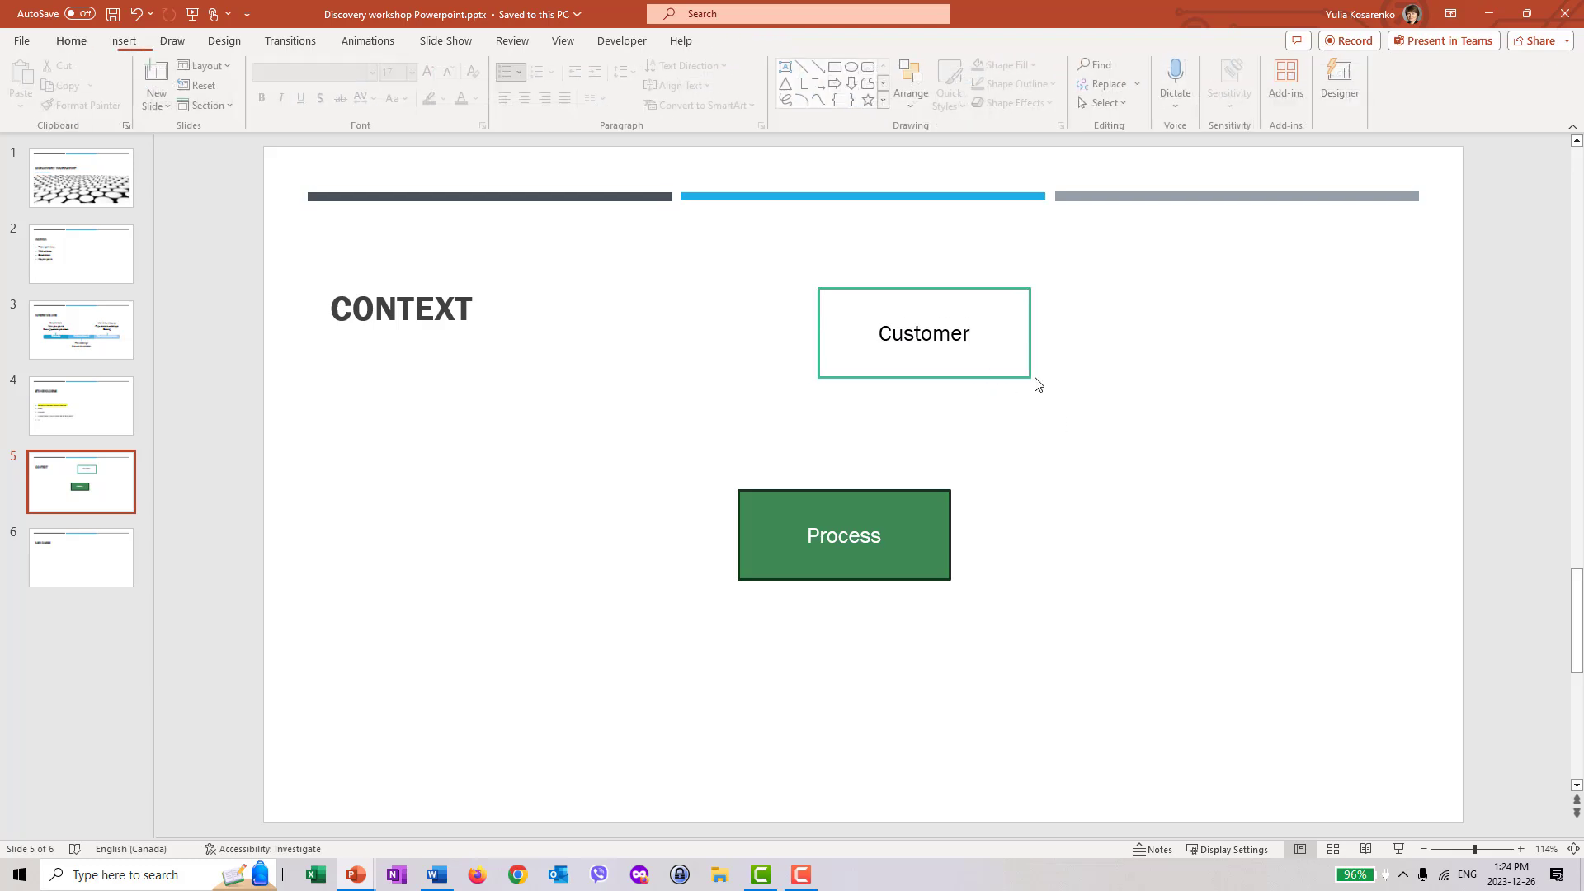
{"action": "left_click", "coordinate": [922, 333]}
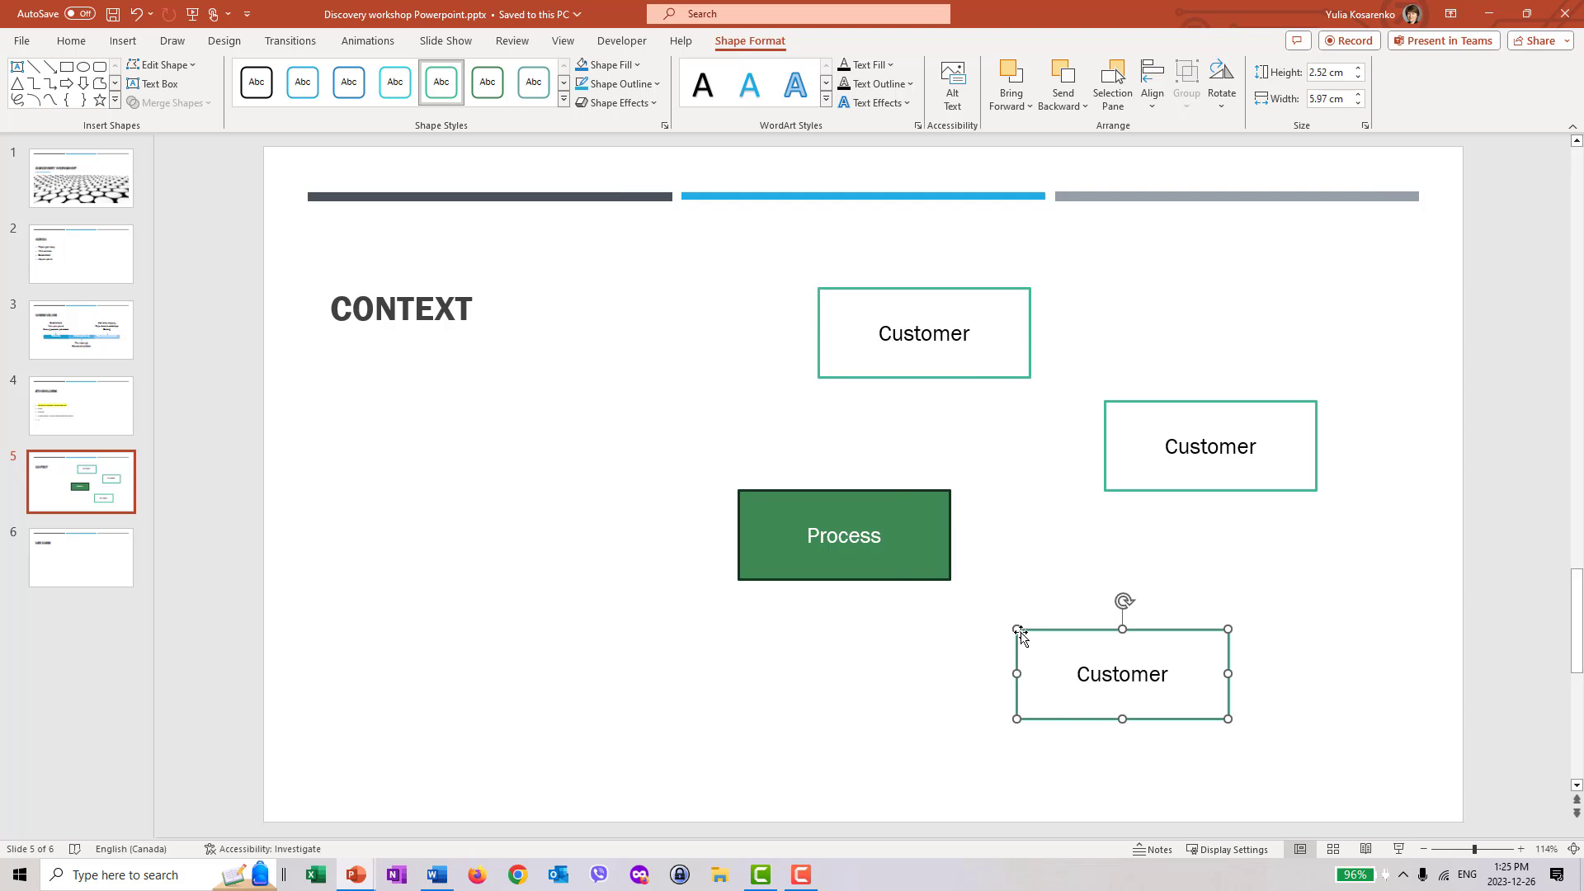
{"action": "mouse_move", "coordinate": [1144, 536]}
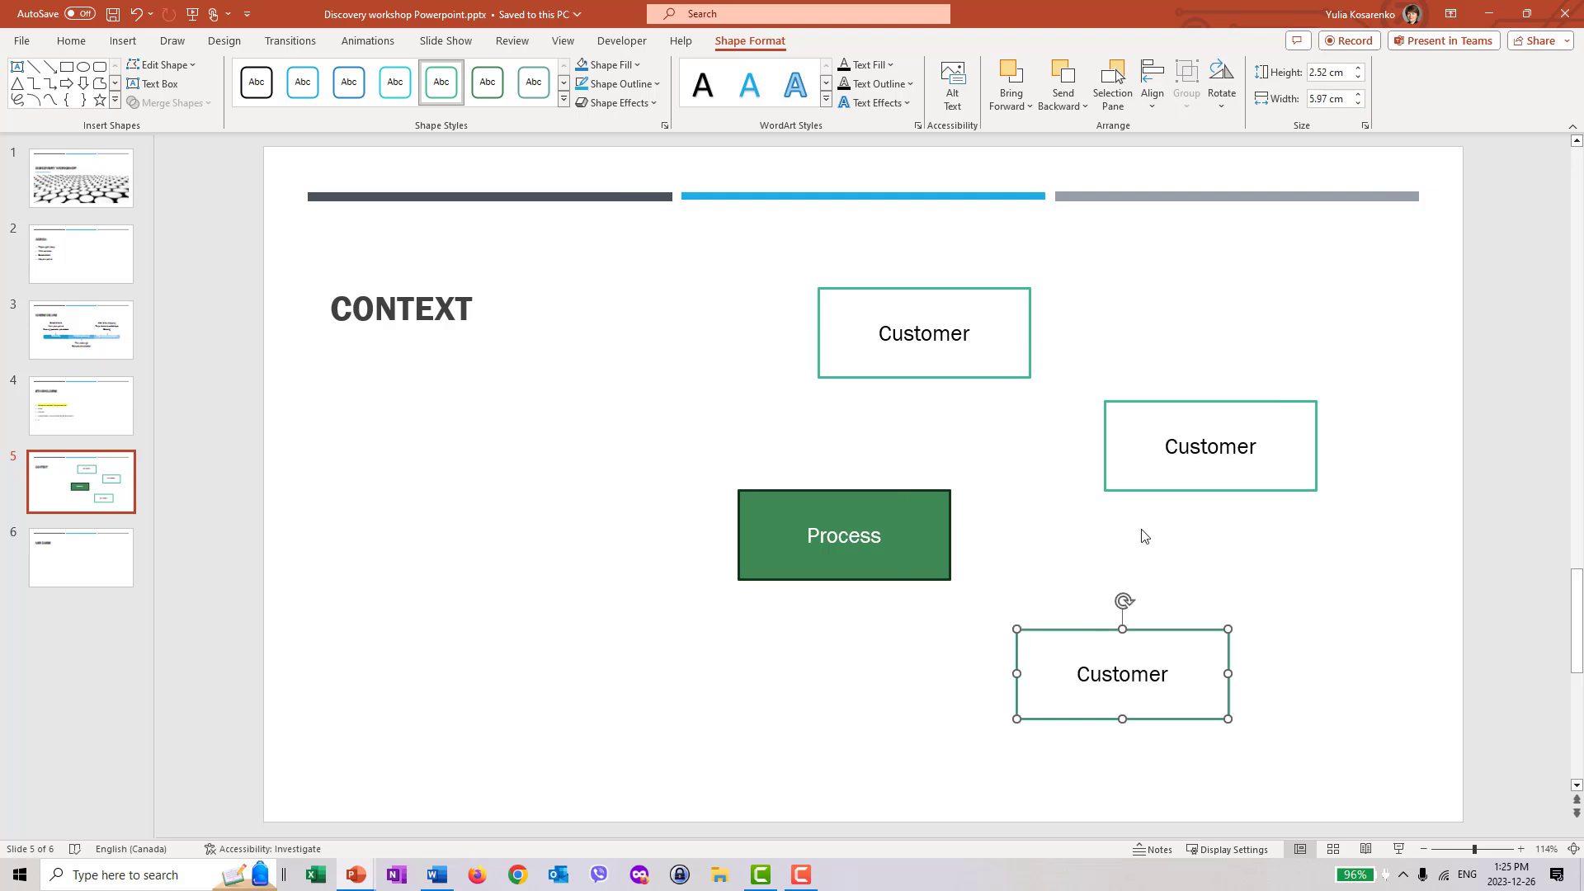
{"action": "left_click", "coordinate": [1210, 445]}
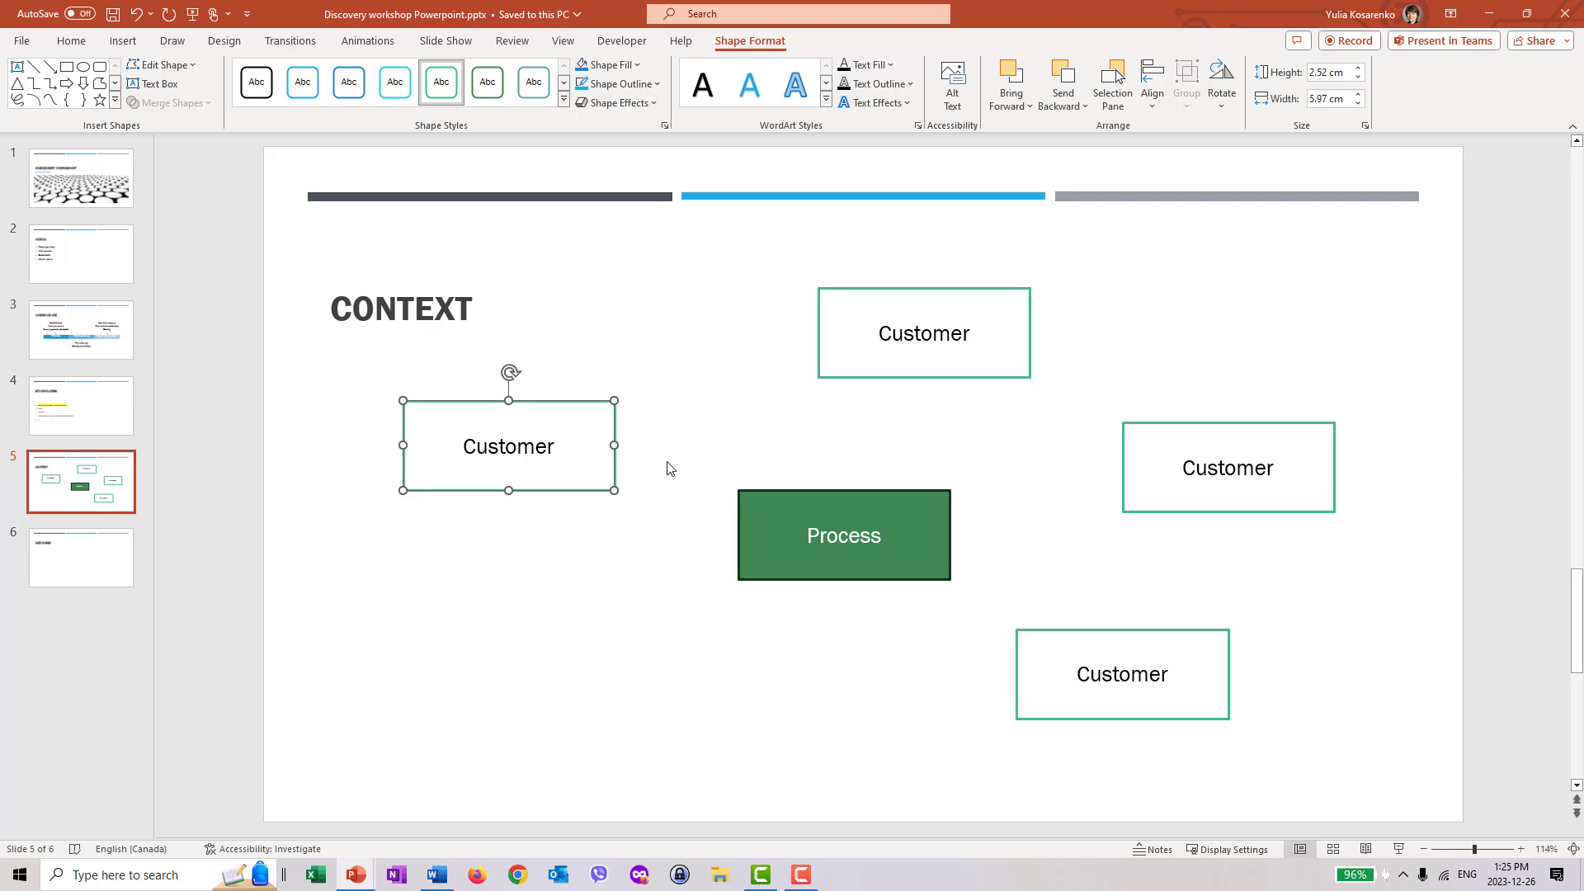
{"action": "mouse_move", "coordinate": [730, 469]}
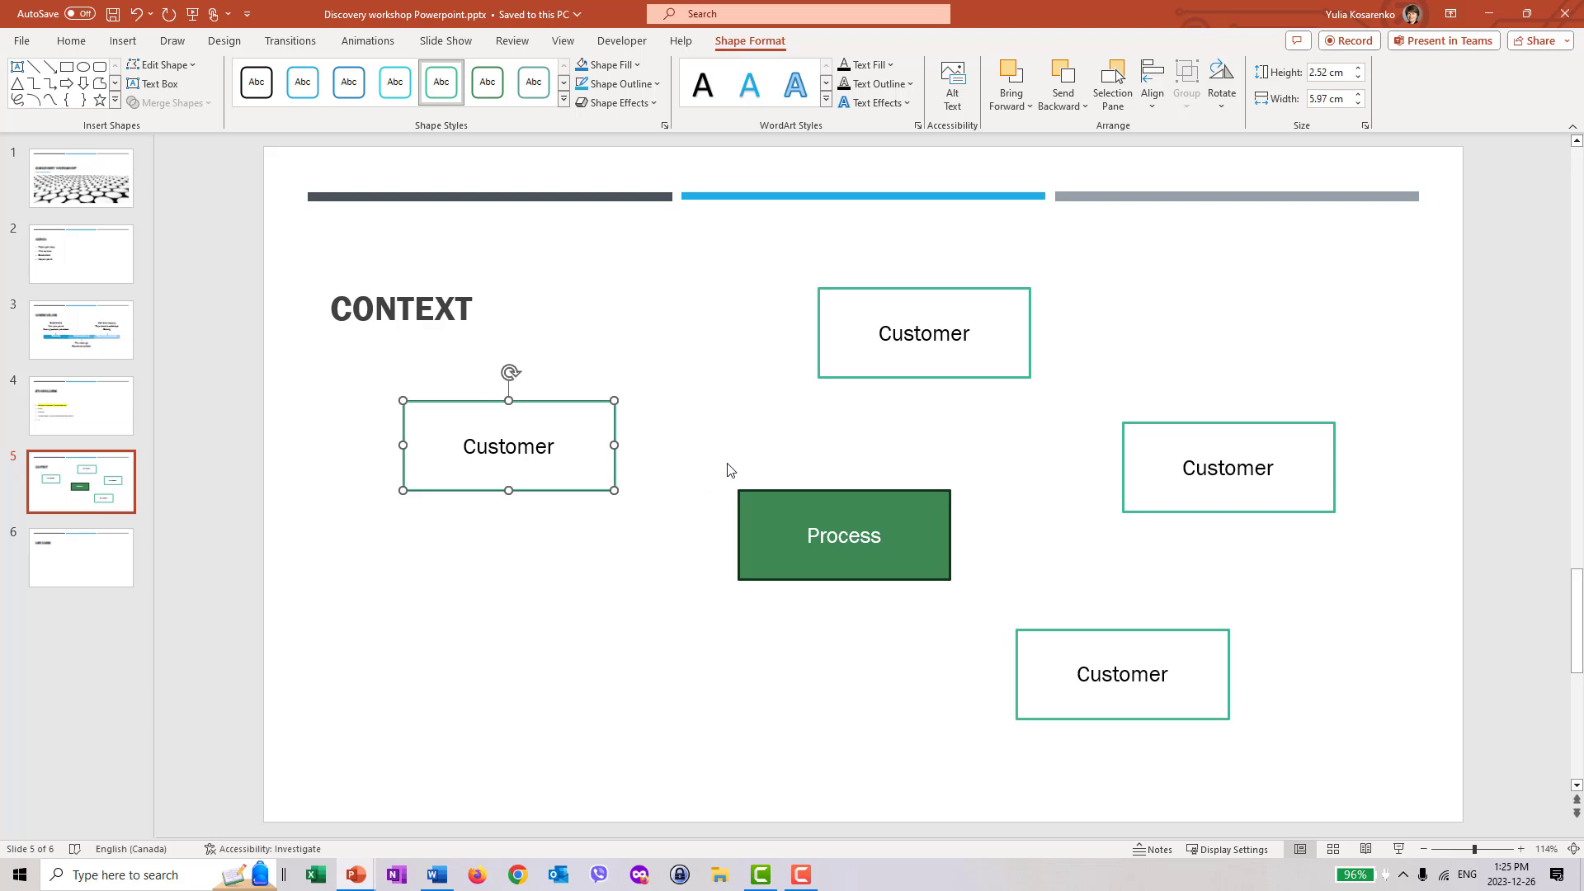
Step: Rename the right box 'Distribution channel' and the lower-right box 'Regulator'
{"action": "double_click", "coordinate": [507, 446]}
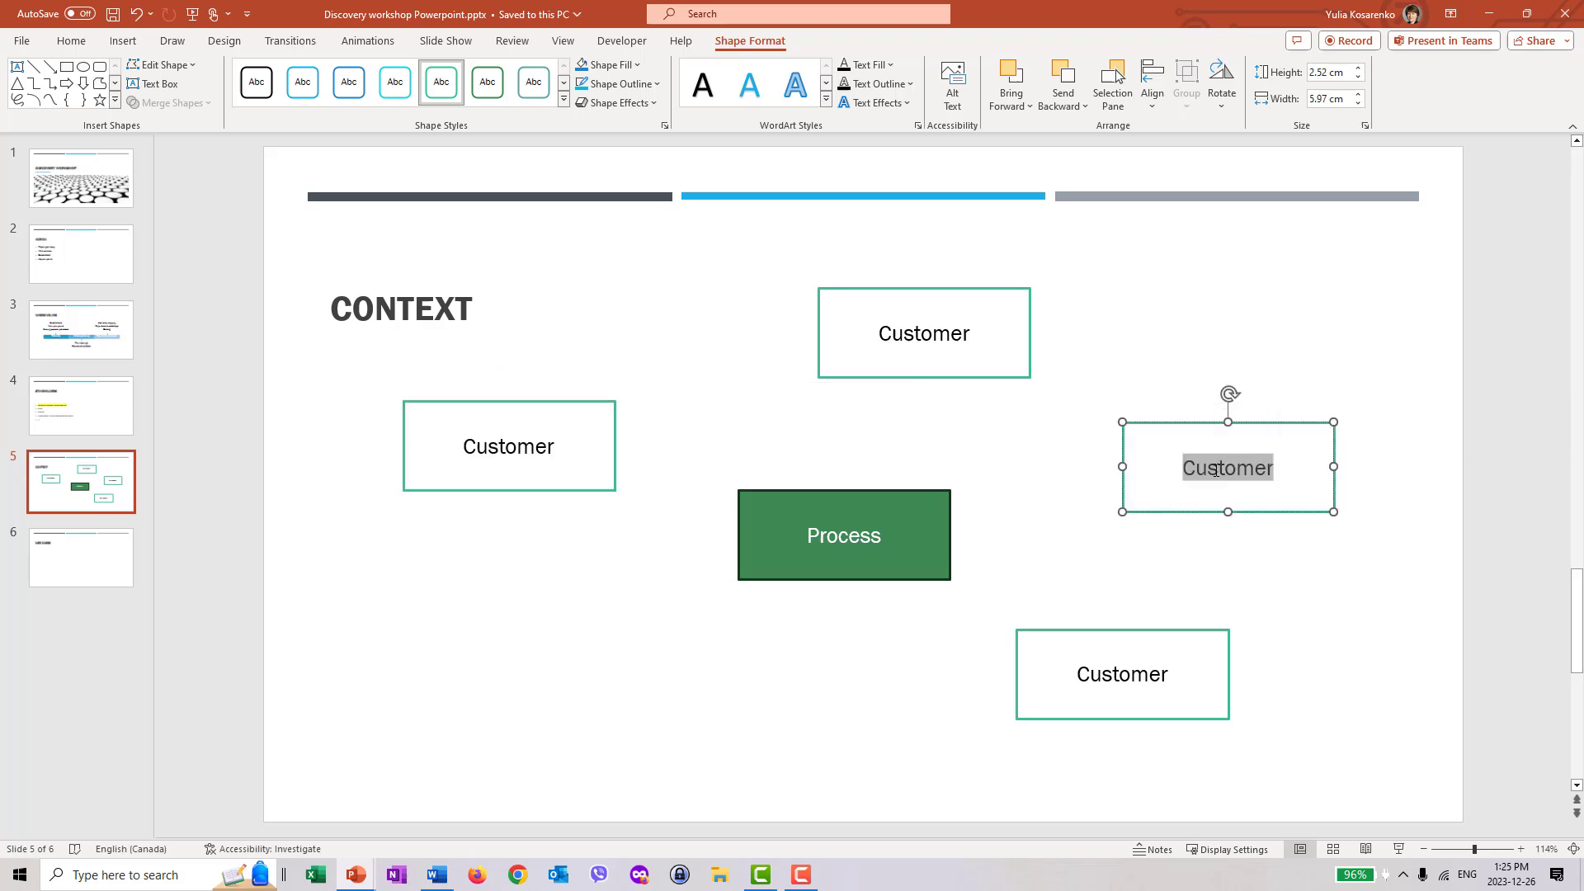
{"action": "type", "text": "Marketing cha"}
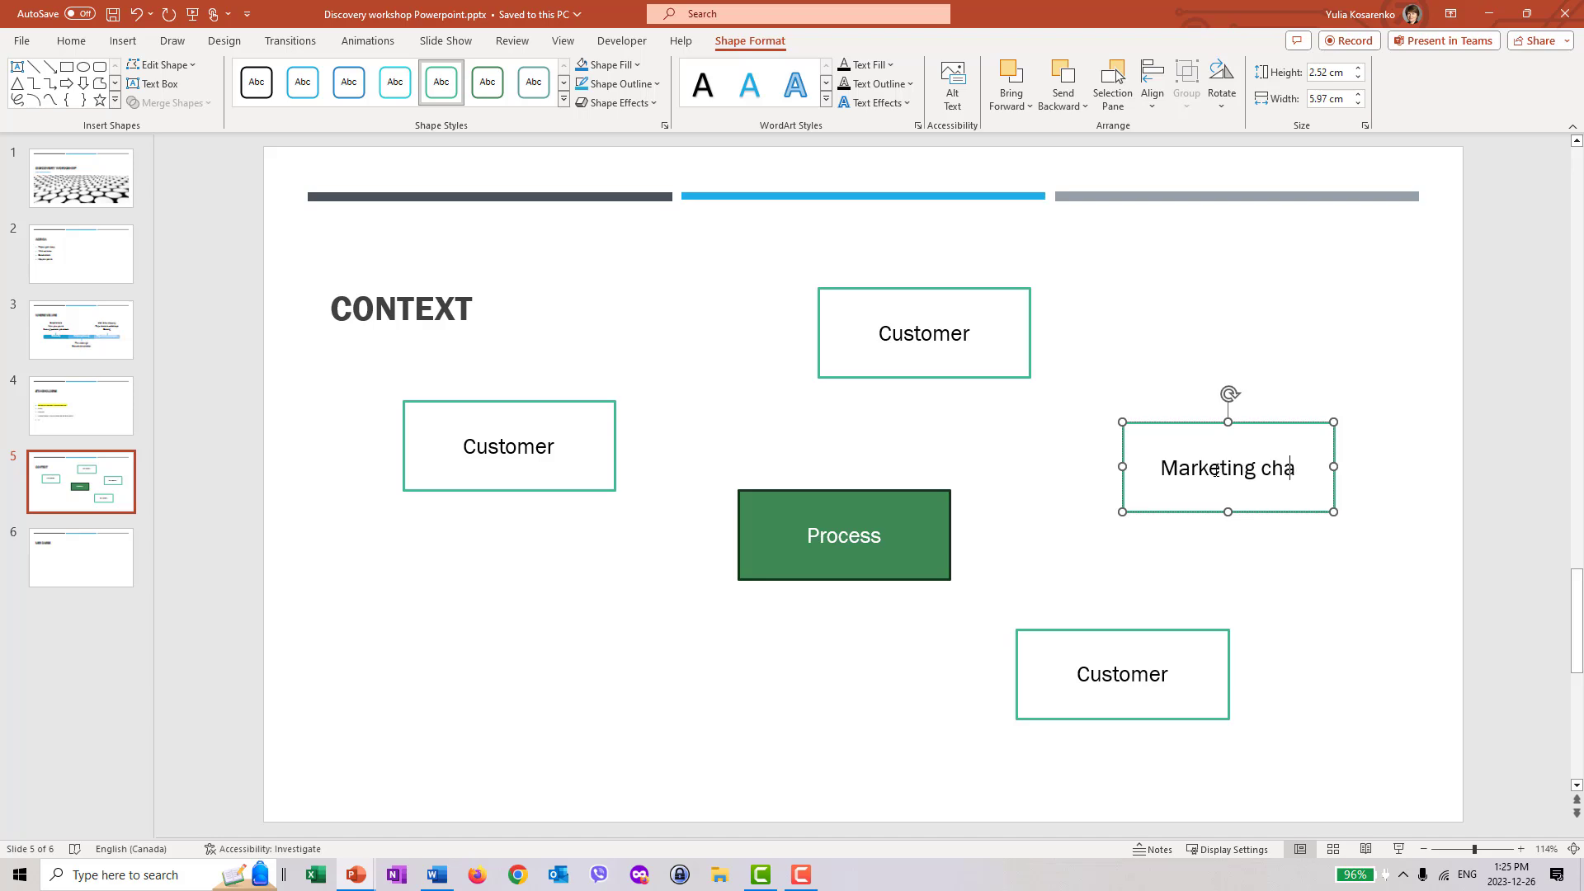
{"action": "type", "text": "Distribution channel"}
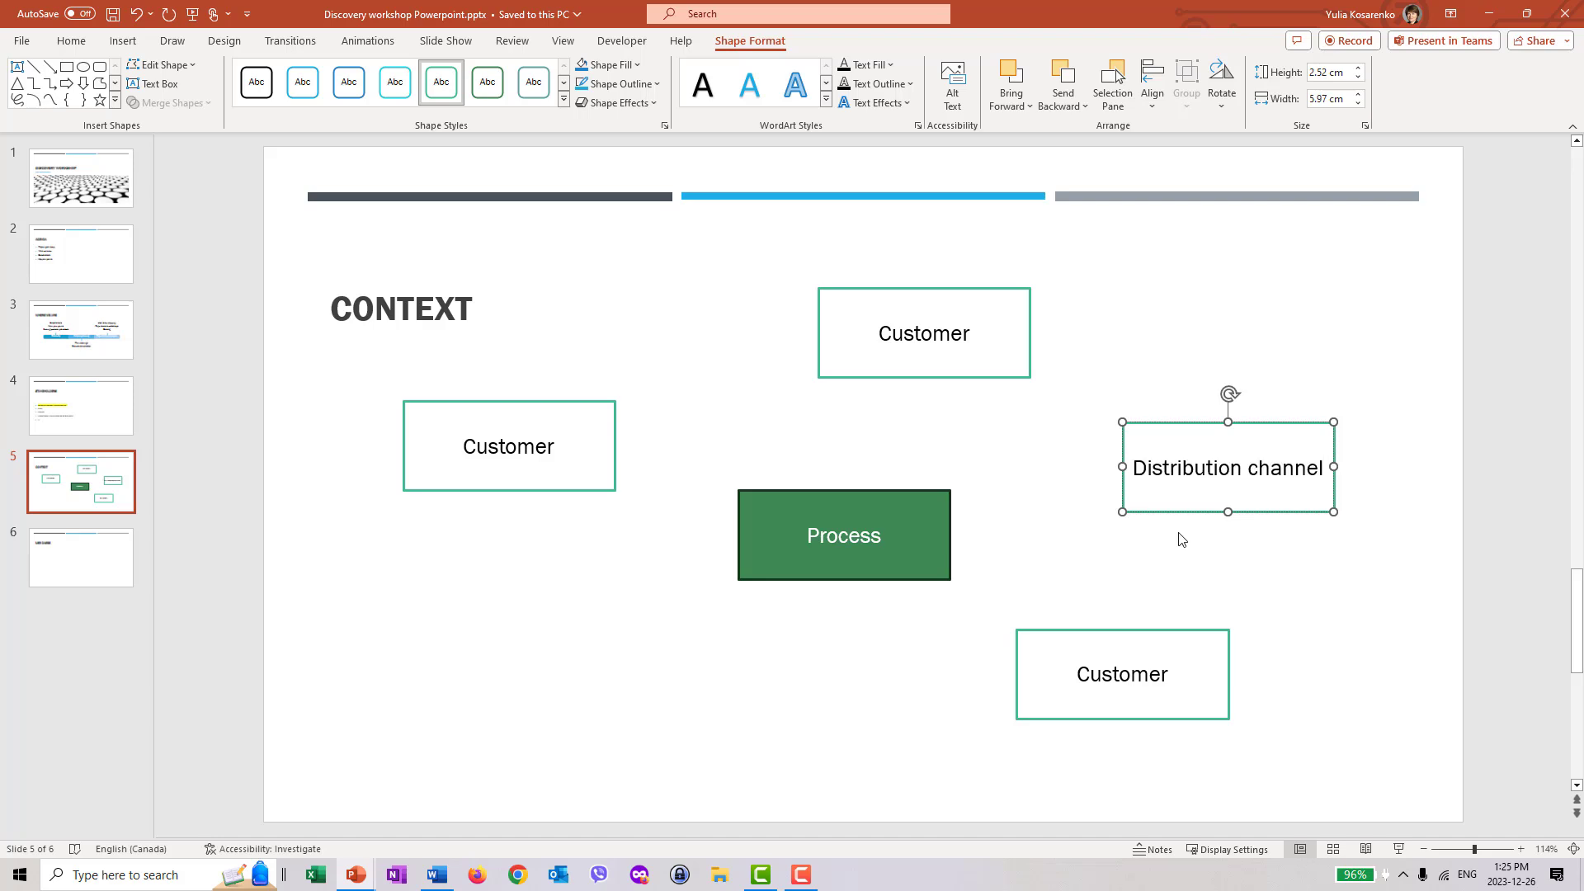
{"action": "double_click", "coordinate": [1119, 674]}
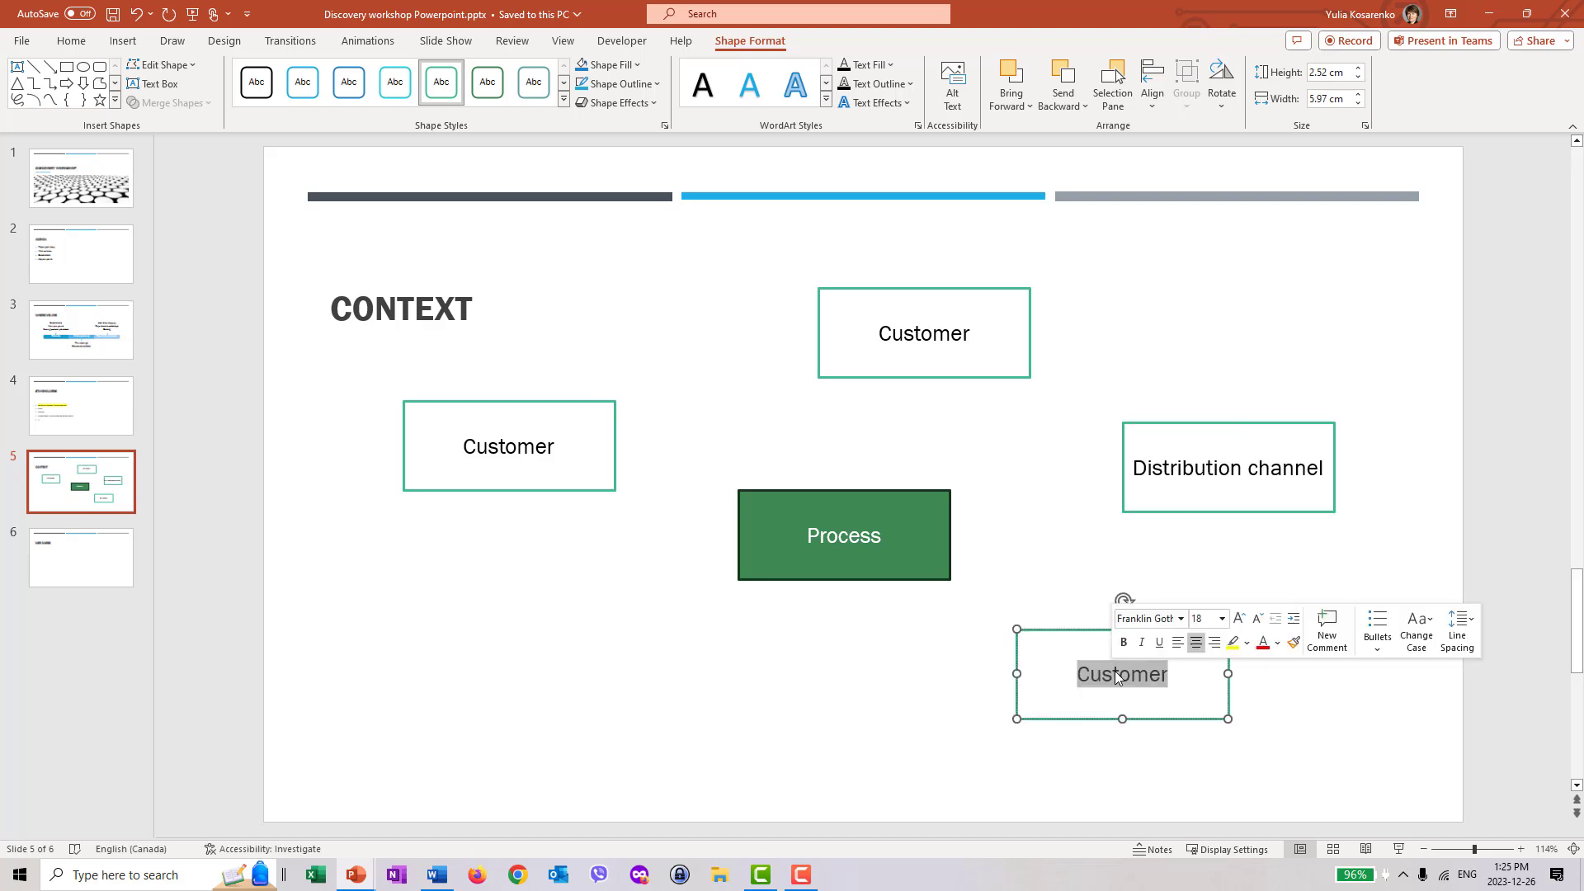
{"action": "type", "text": "Regulator"}
{"action": "left_click", "coordinate": [509, 445]}
{"action": "type", "text": "Finance"}
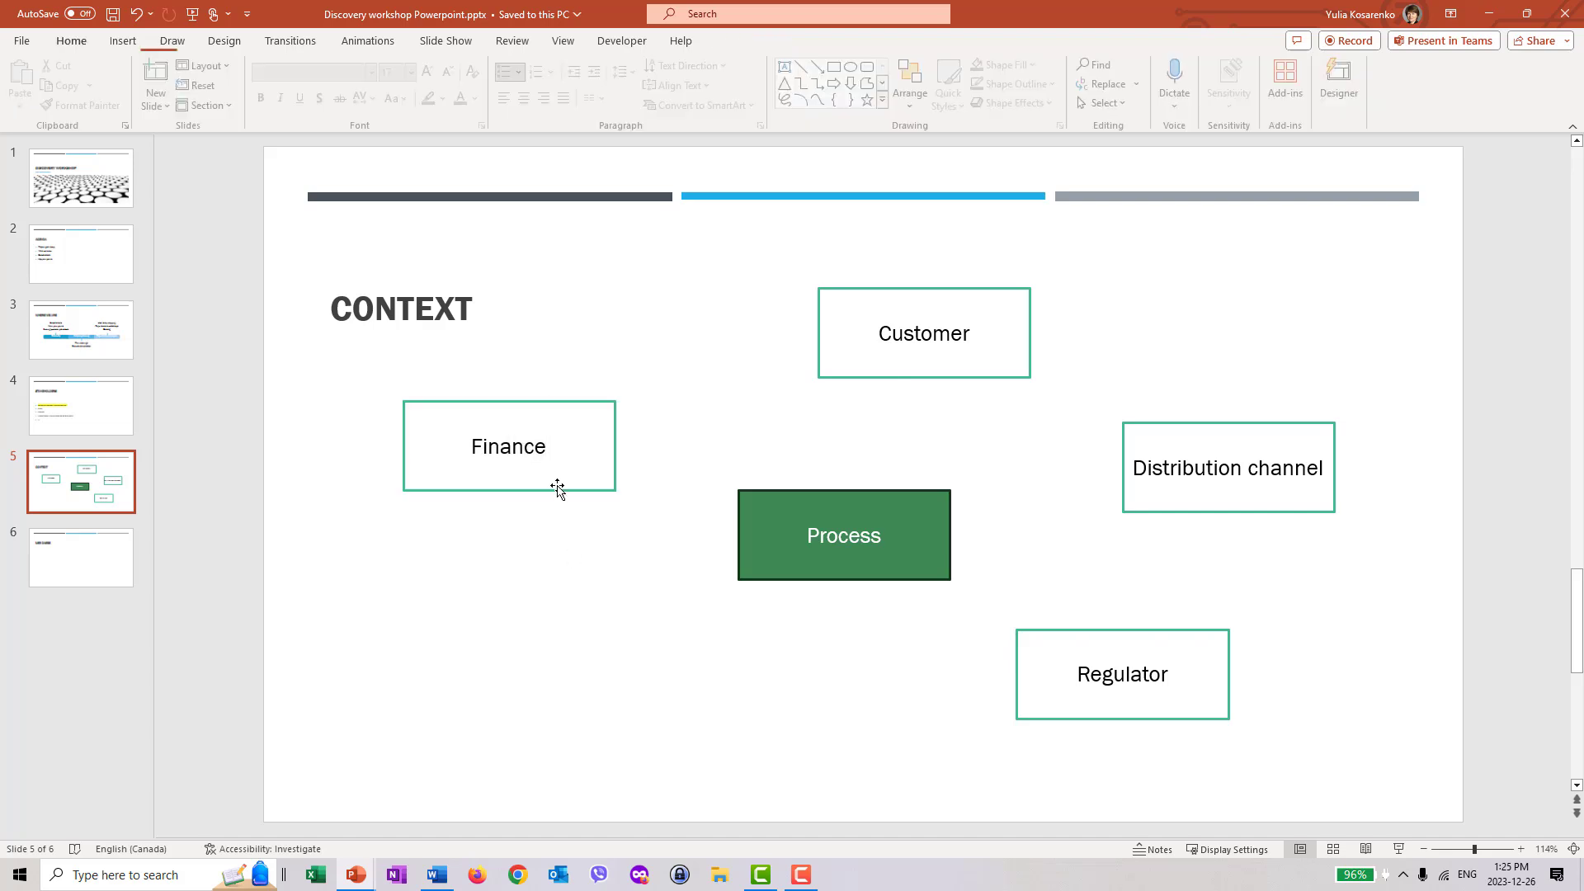
Step: Duplicate the Finance box and label the copy 'Internal Audit'
{"action": "left_click", "coordinate": [508, 446]}
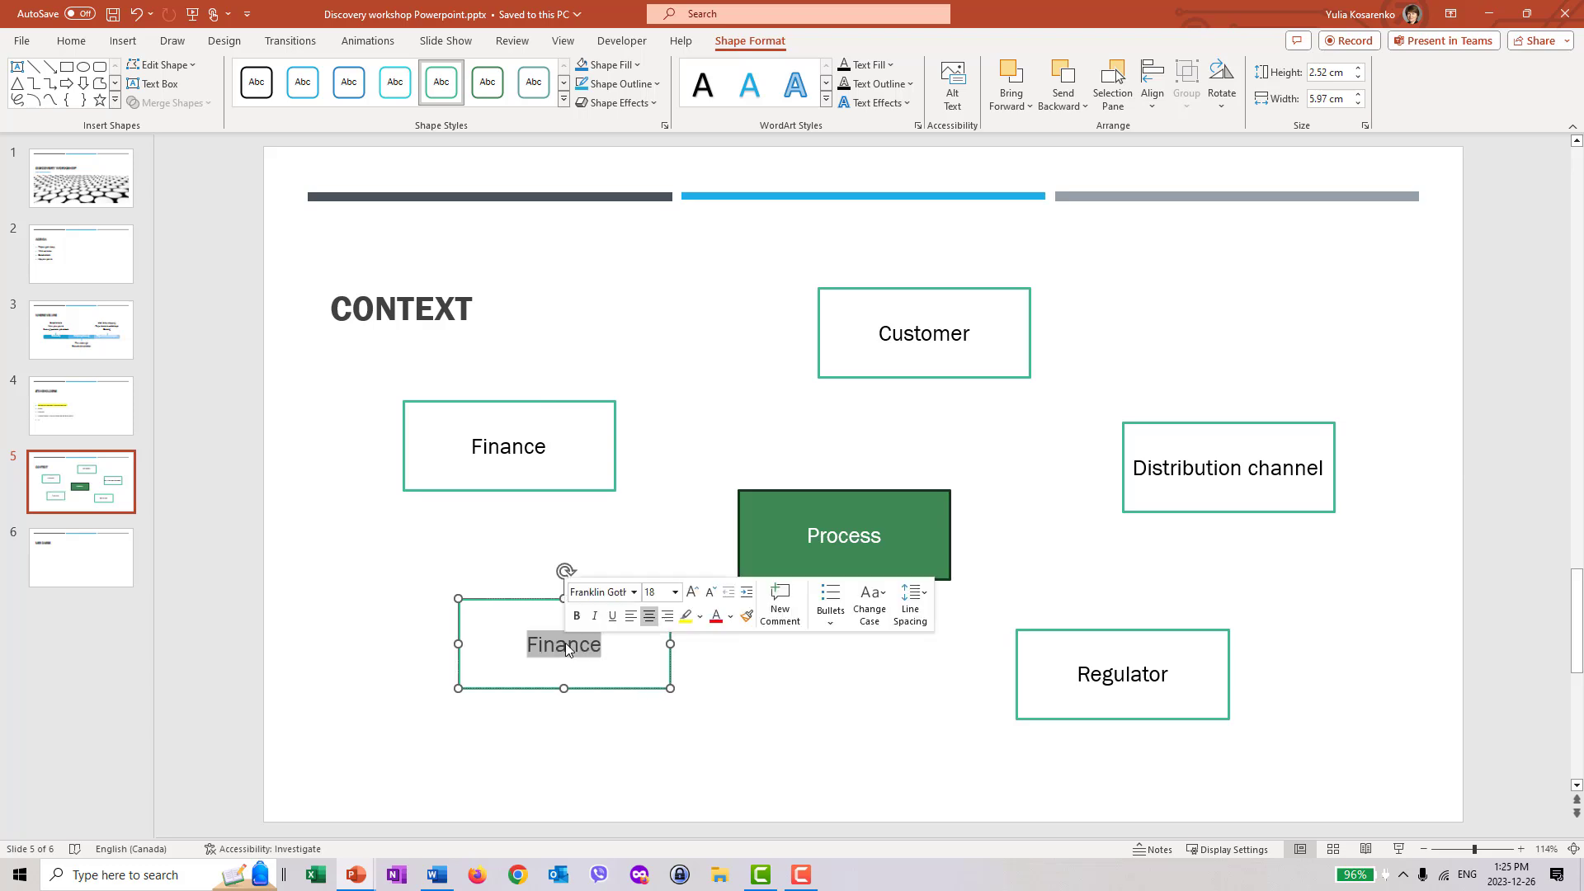
{"action": "mouse_move", "coordinate": [568, 644]}
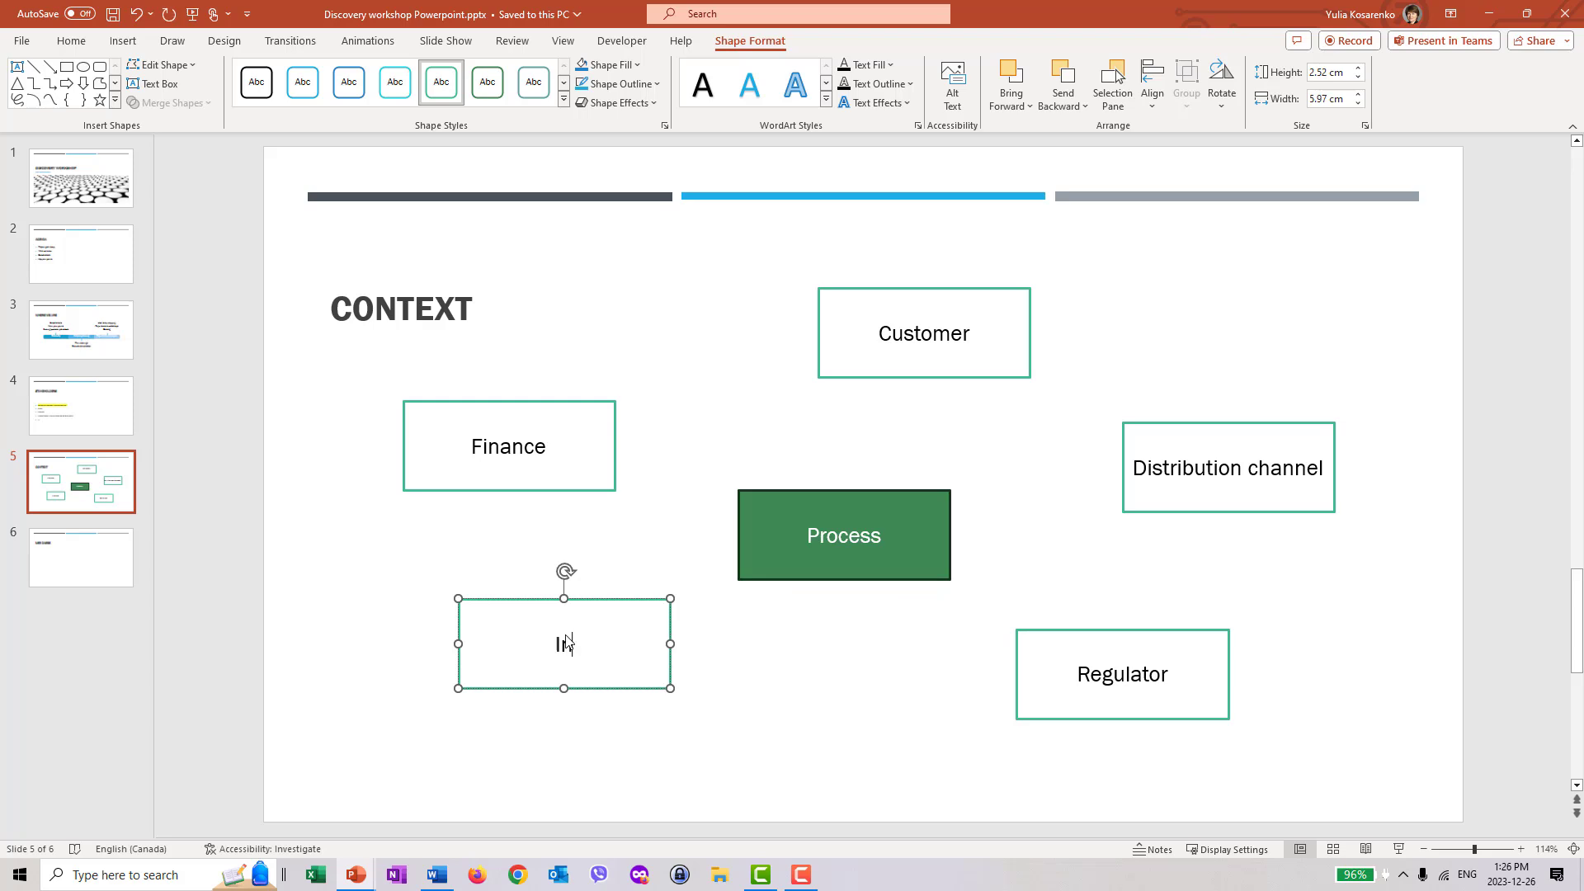
{"action": "type", "text": "Internal Au"}
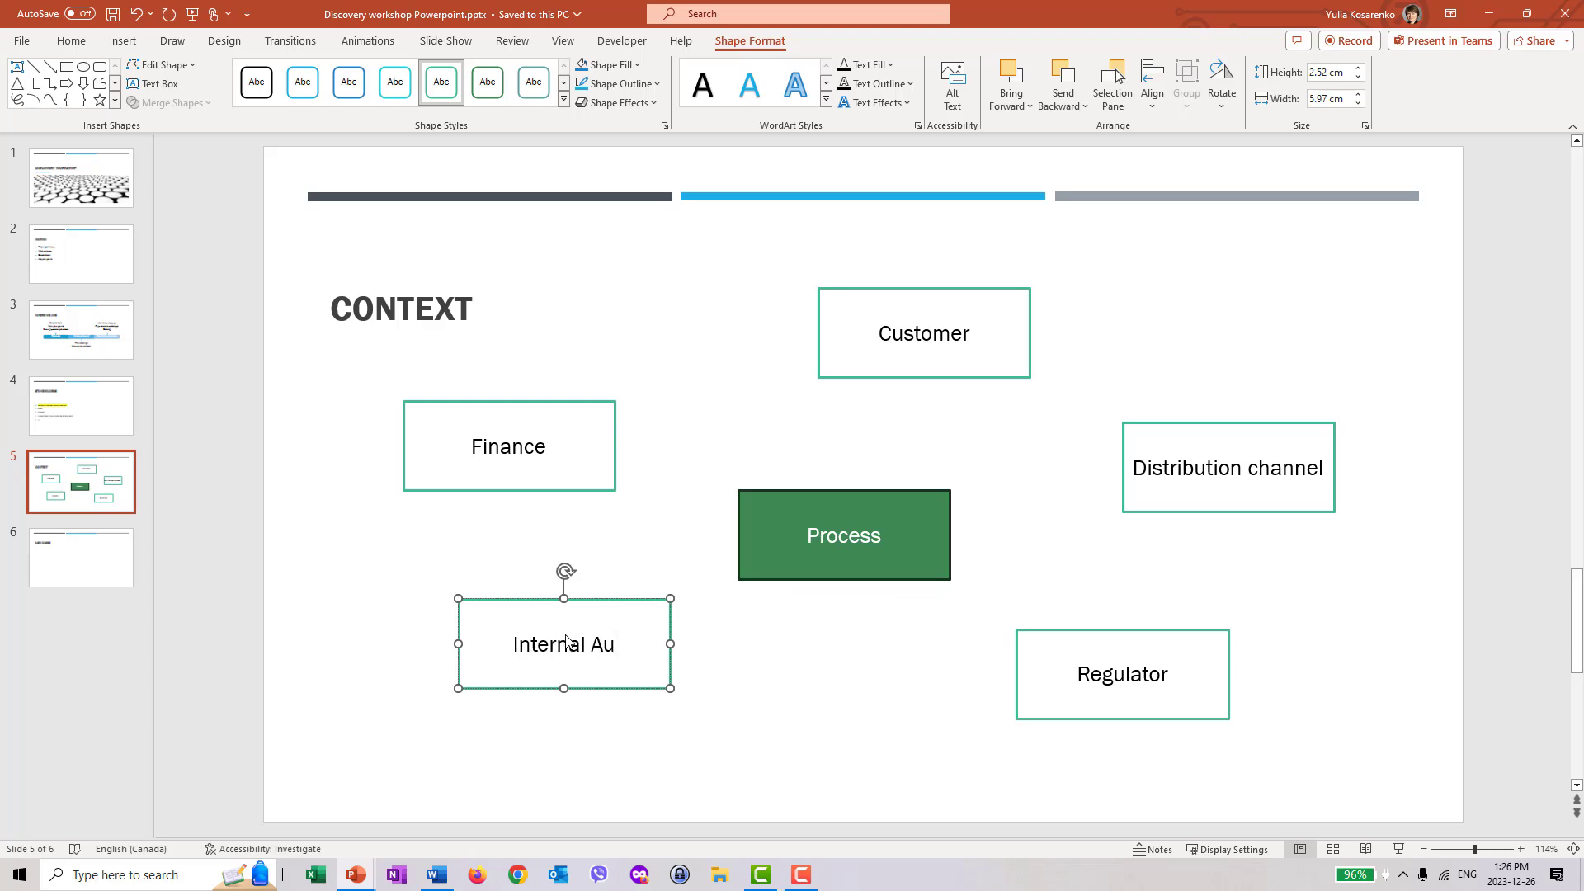
{"action": "type", "text": "dit"}
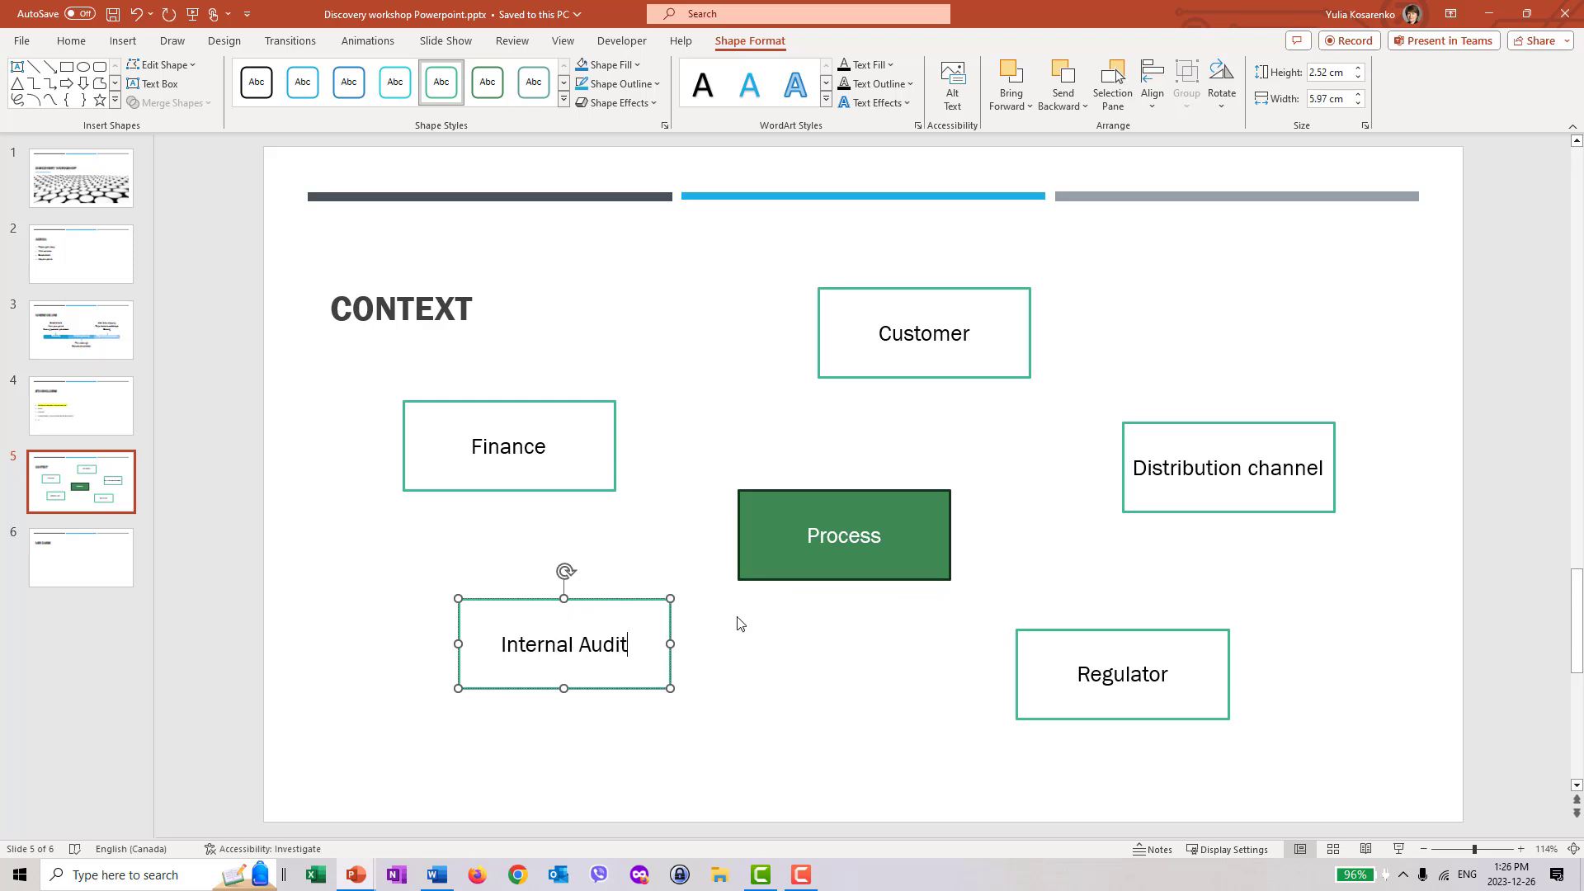
{"action": "left_click", "coordinate": [508, 446]}
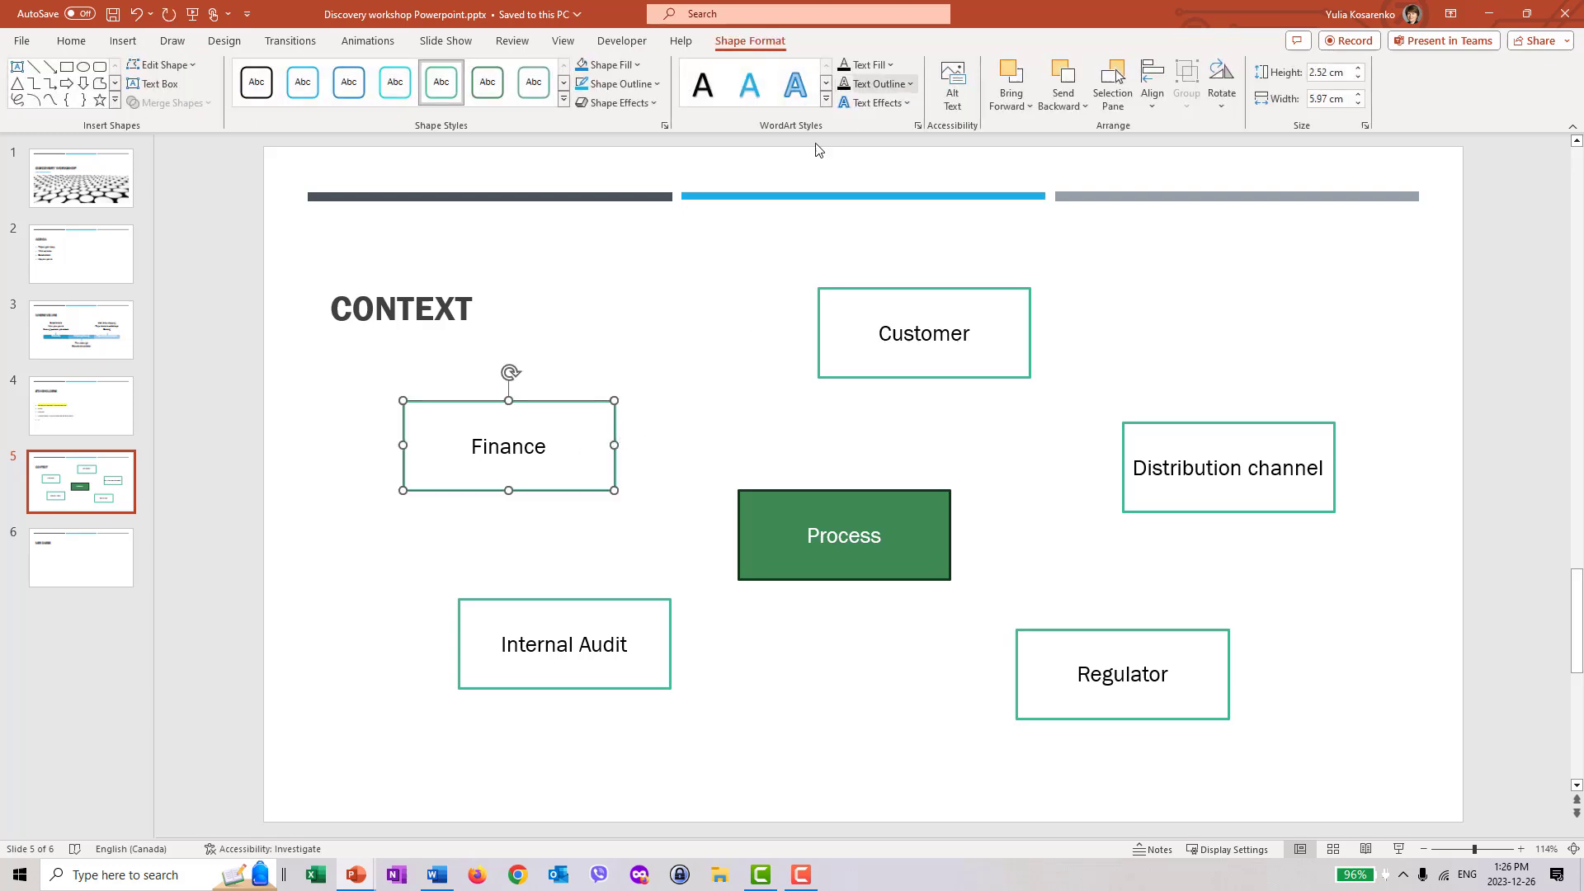
{"action": "mouse_move", "coordinate": [840, 454]}
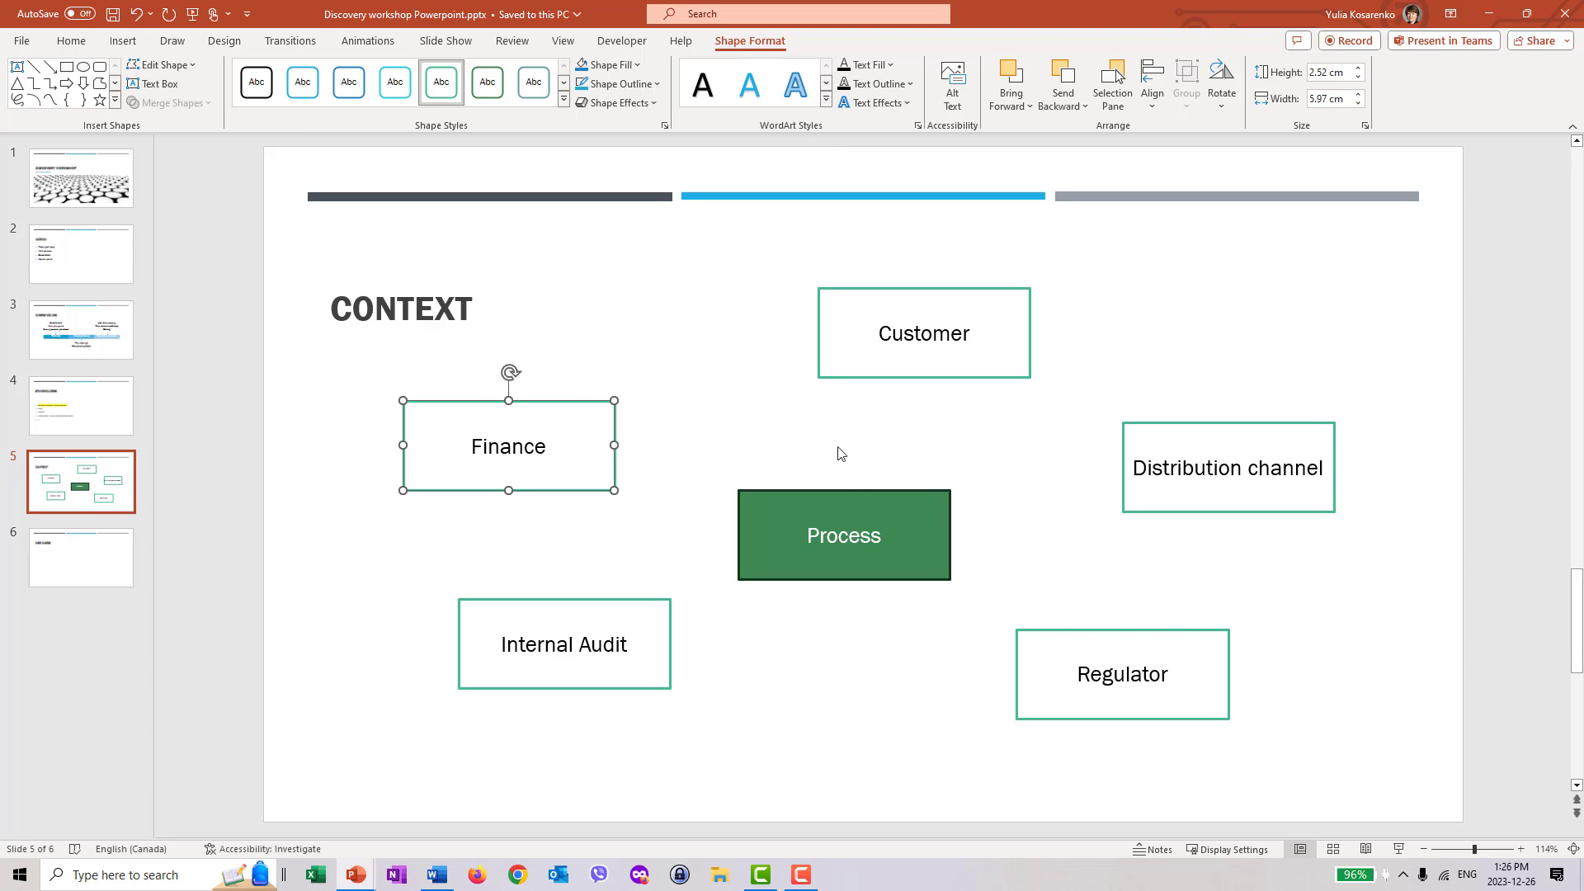
{"action": "mouse_move", "coordinate": [582, 499]}
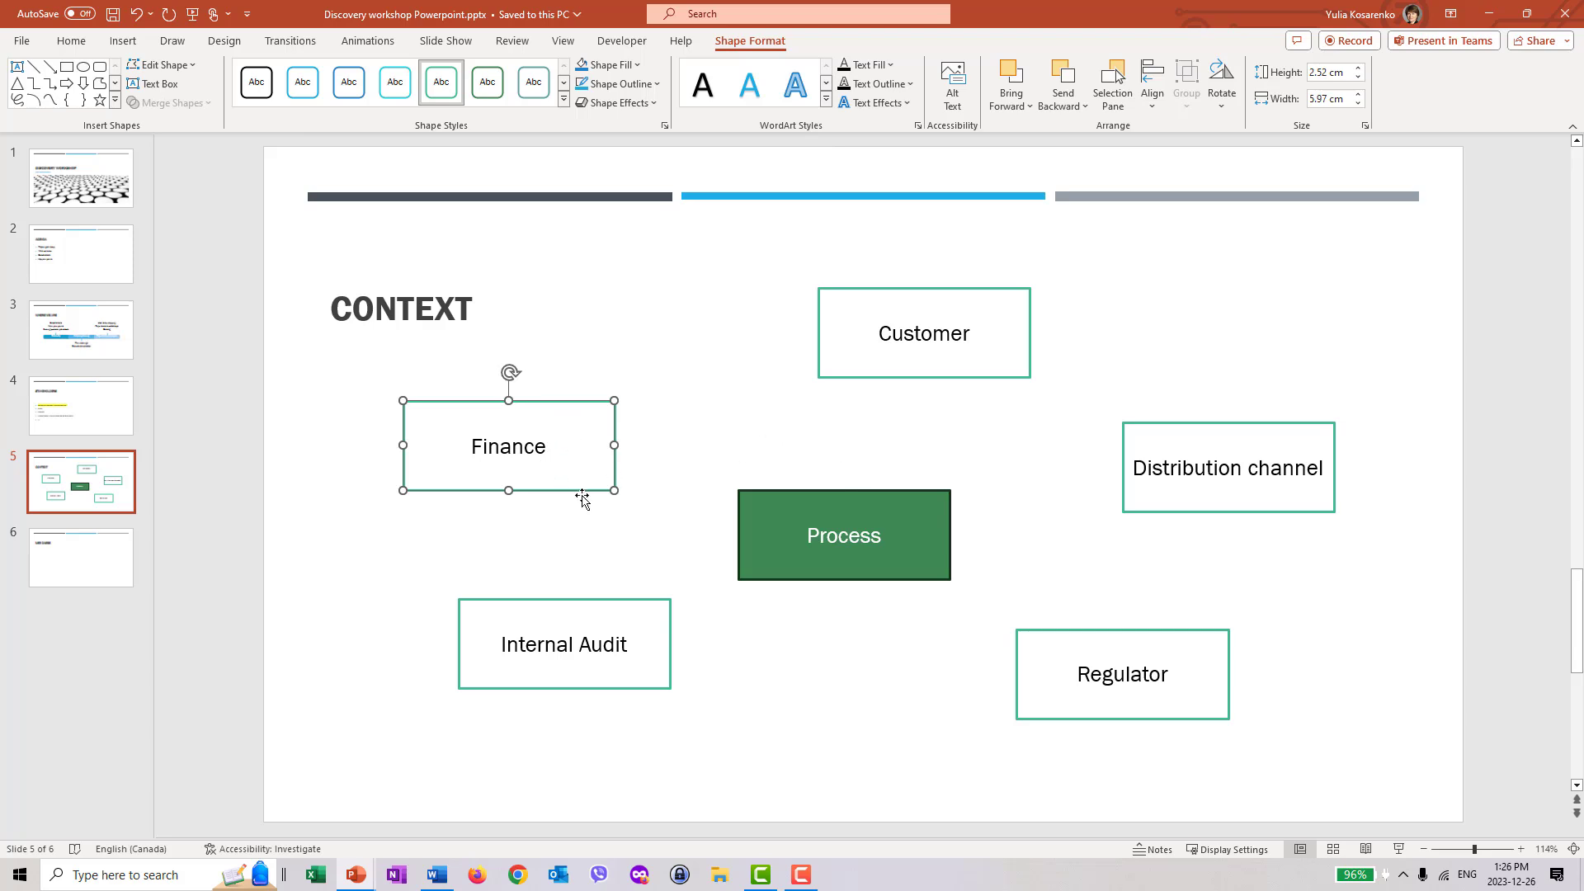
{"action": "mouse_move", "coordinate": [881, 66]}
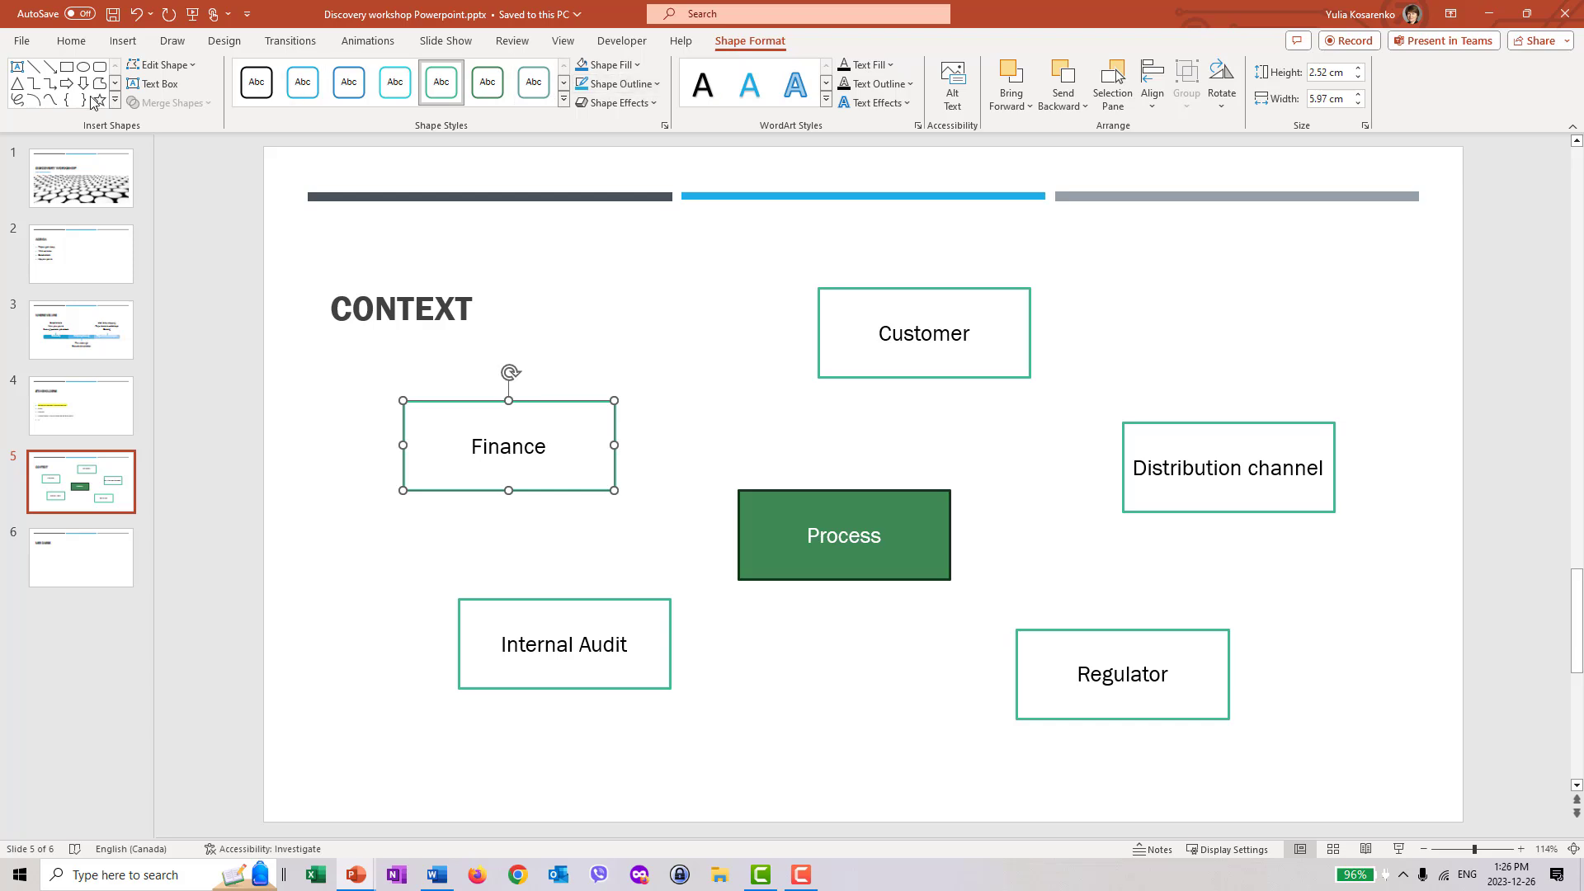
Step: Add a 'Describe relationship' label below Customer, then select the Customer and Distribution channel boxes
{"action": "left_click", "coordinate": [158, 85]}
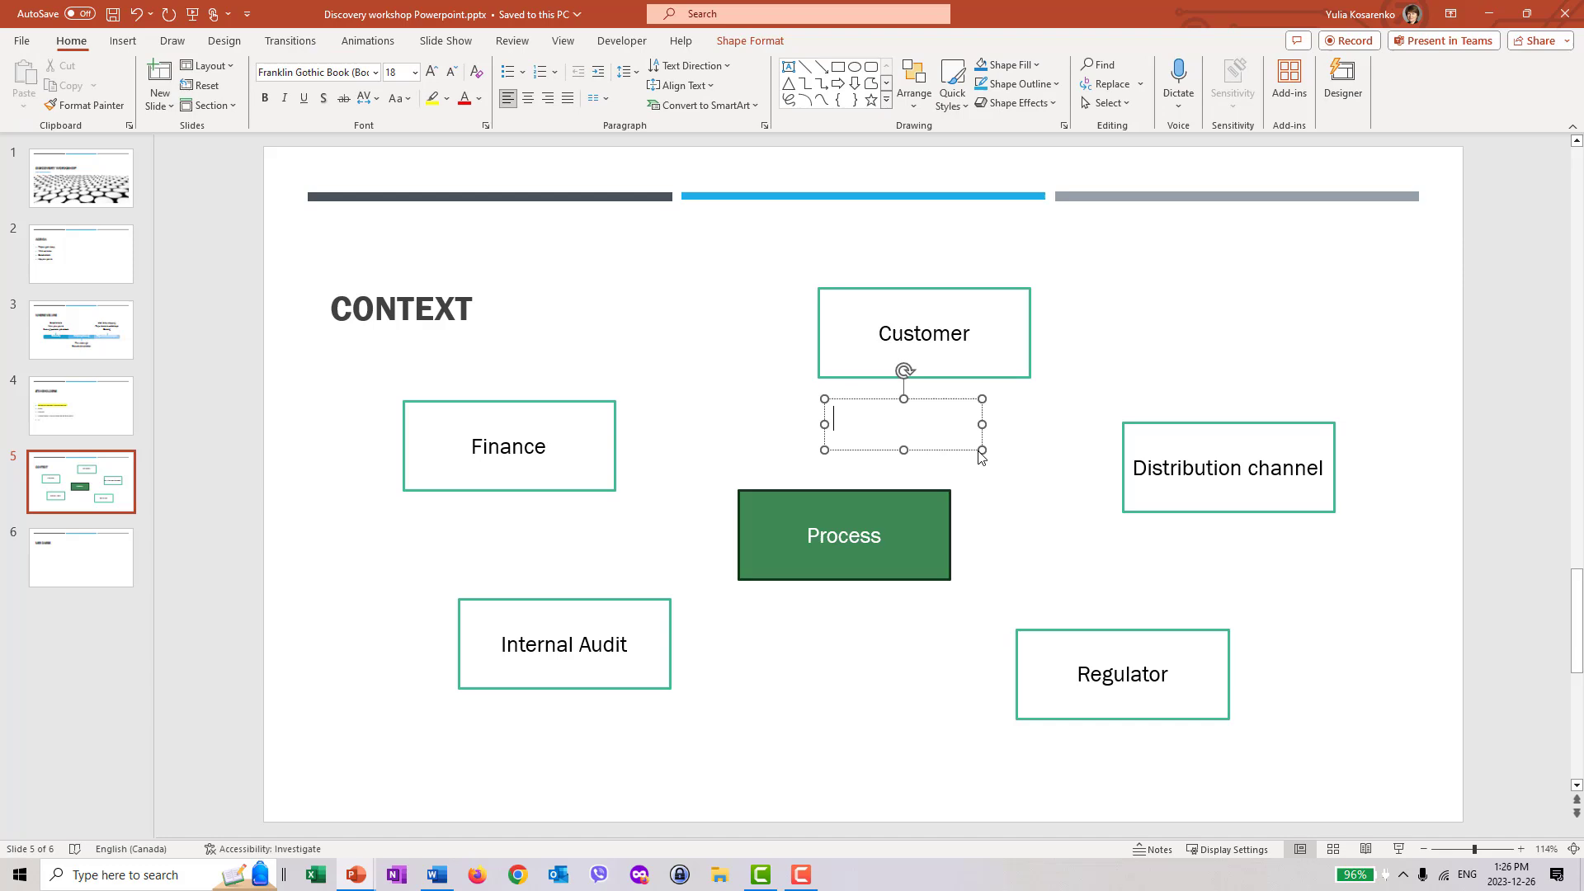
{"action": "type", "text": "desr"}
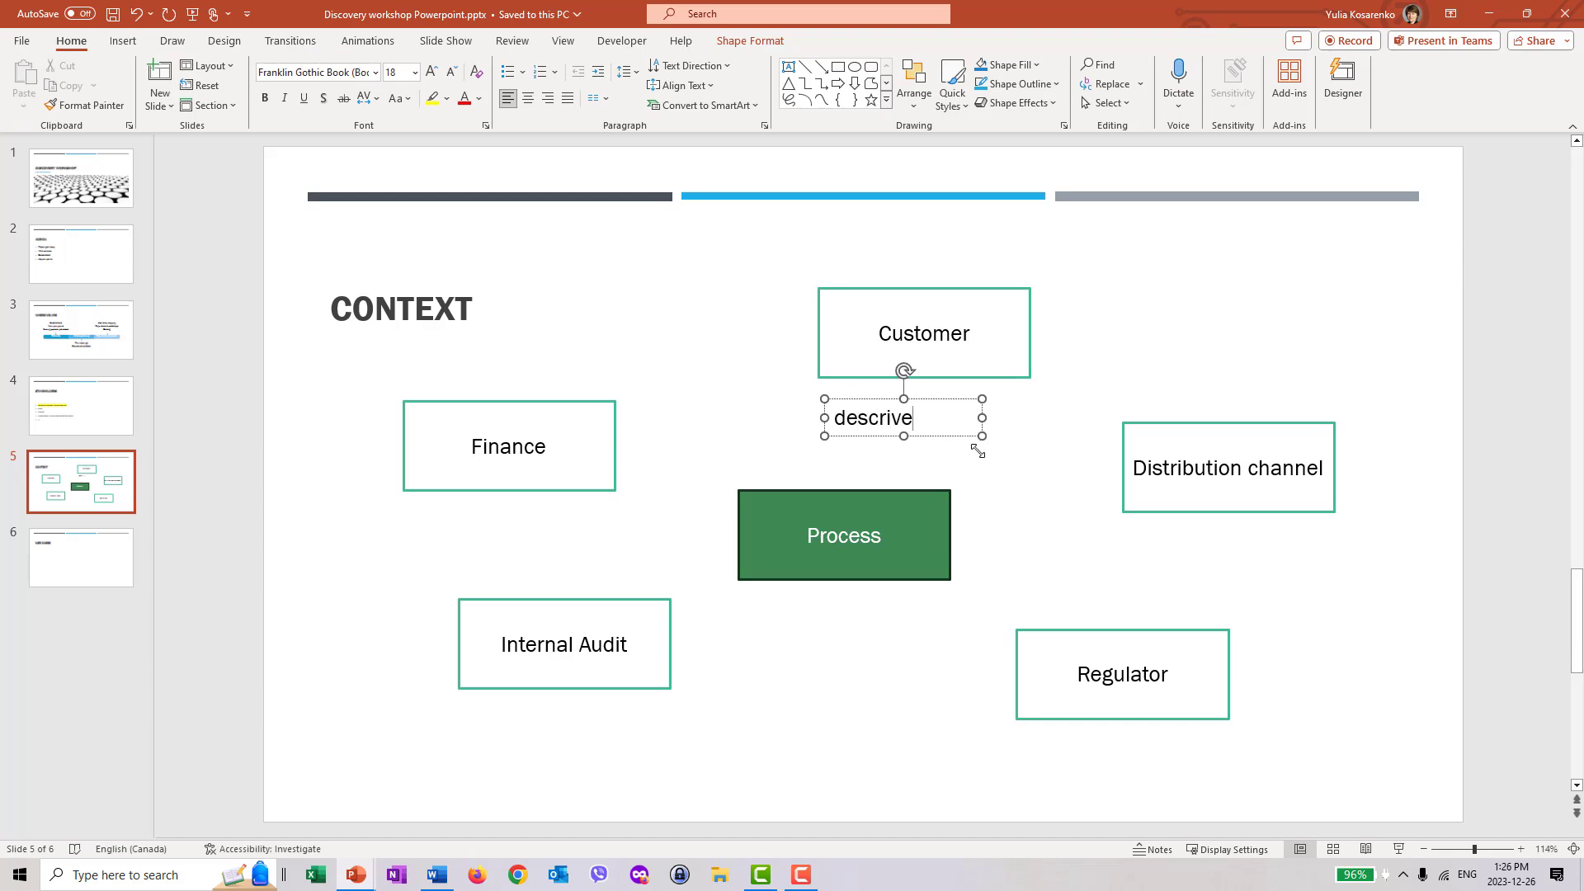
{"action": "type", "text": "Describbe rela"}
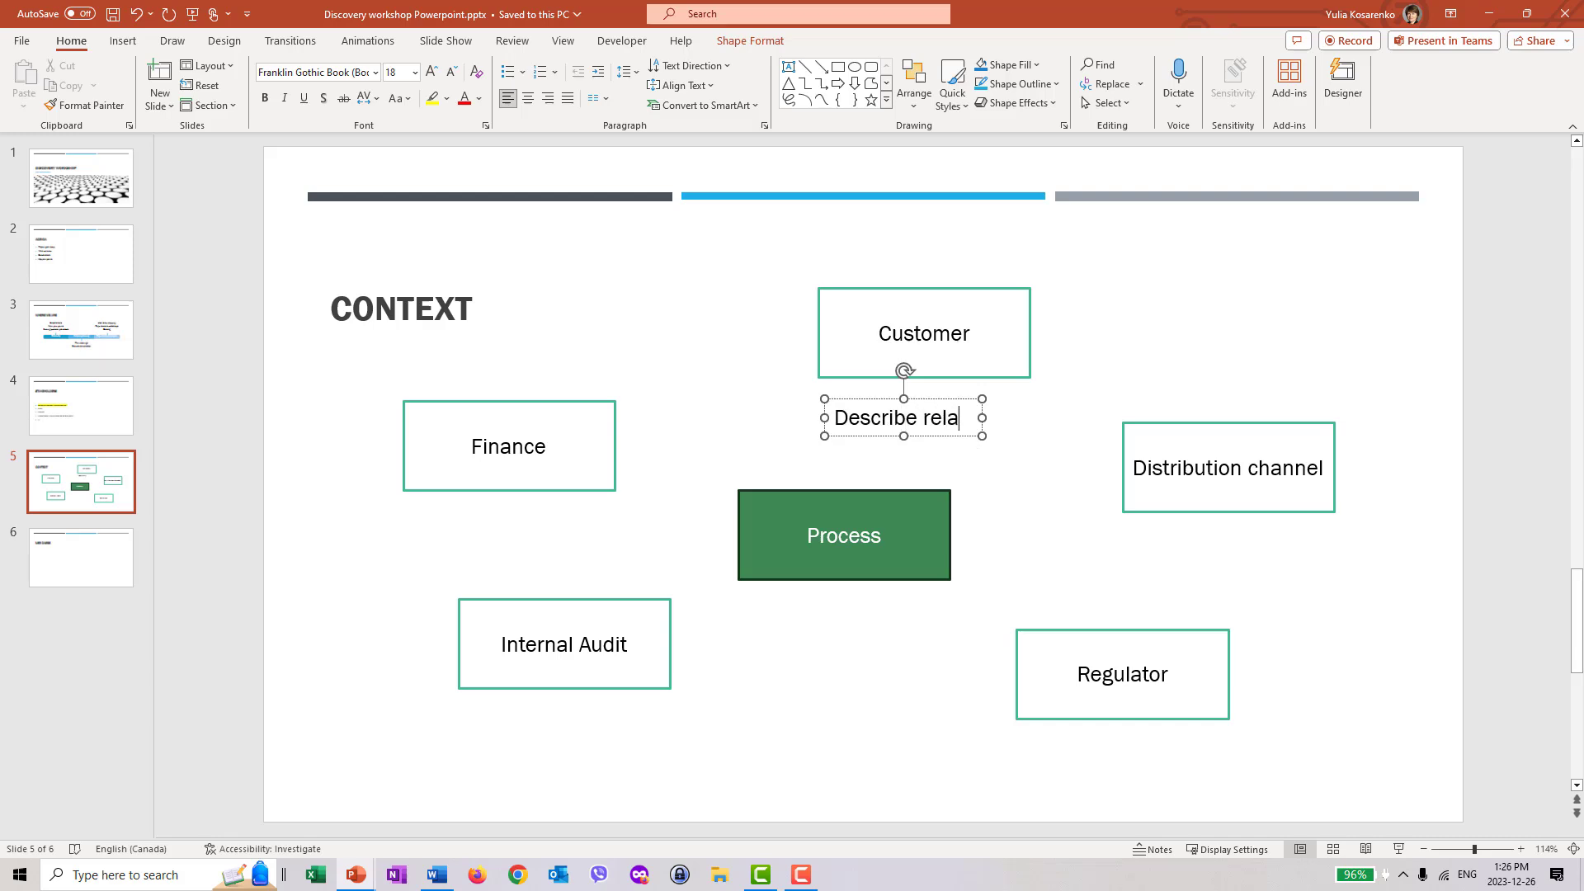
{"action": "type", "text": "tionship"}
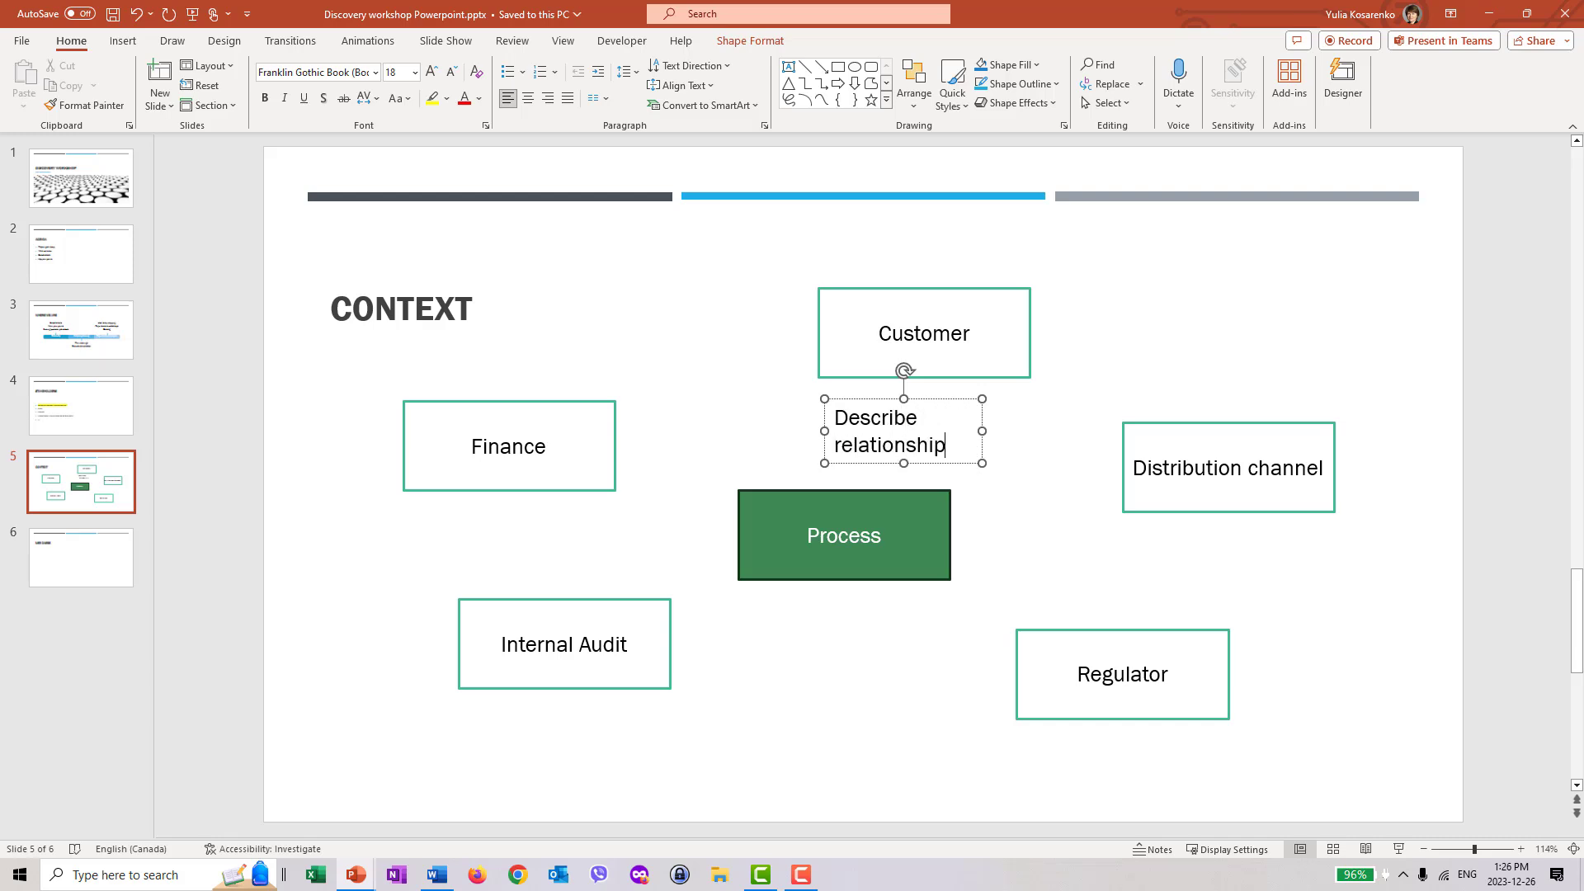
{"action": "left_click", "coordinate": [935, 607]}
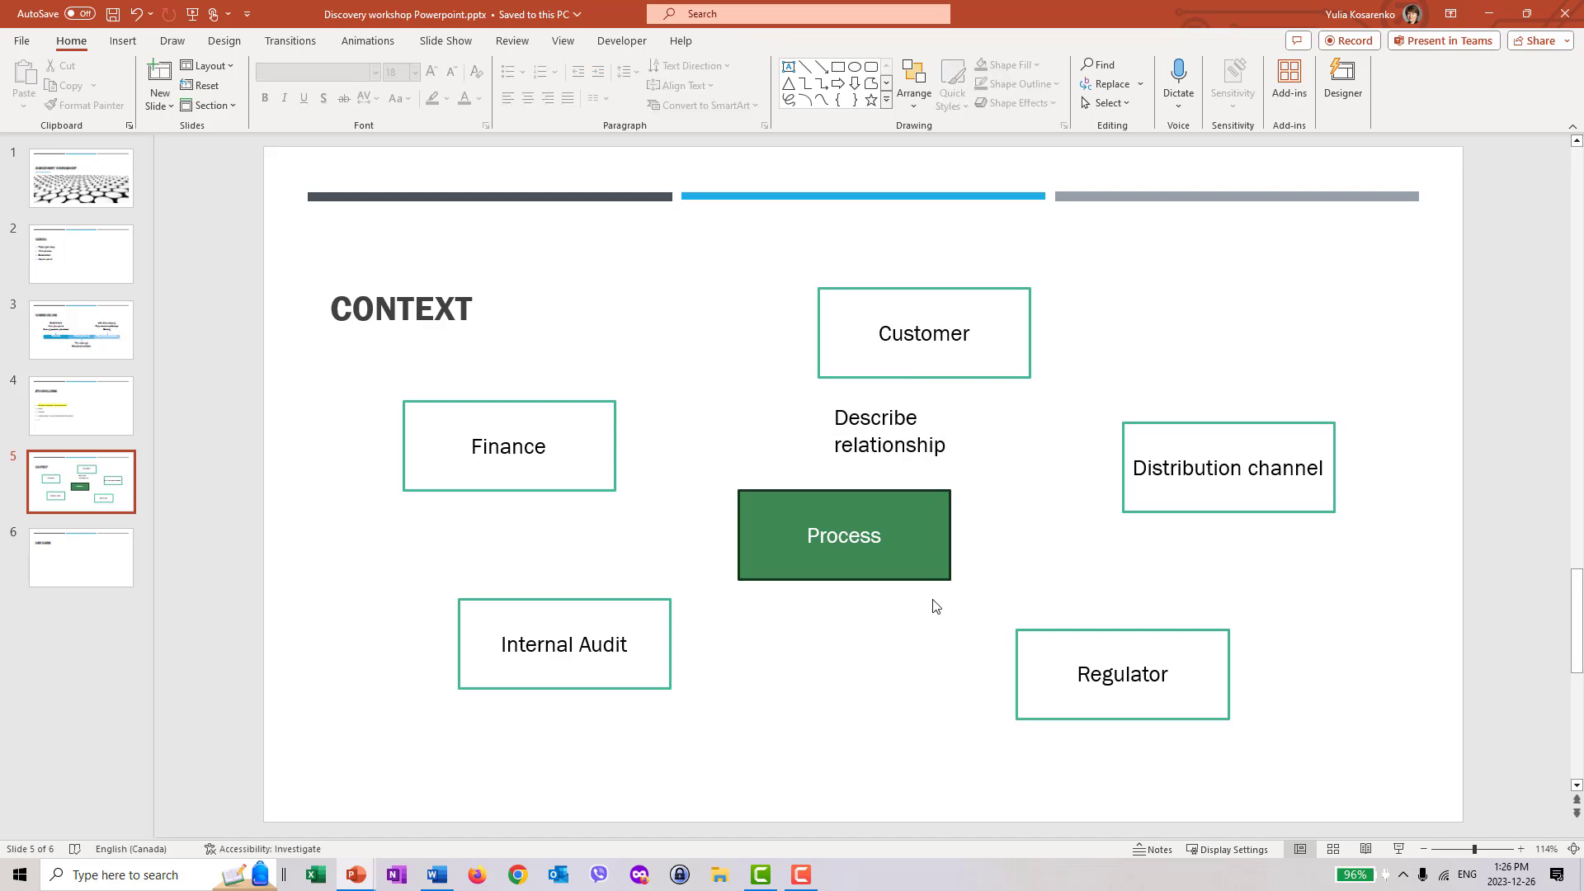
{"action": "mouse_move", "coordinate": [958, 365]}
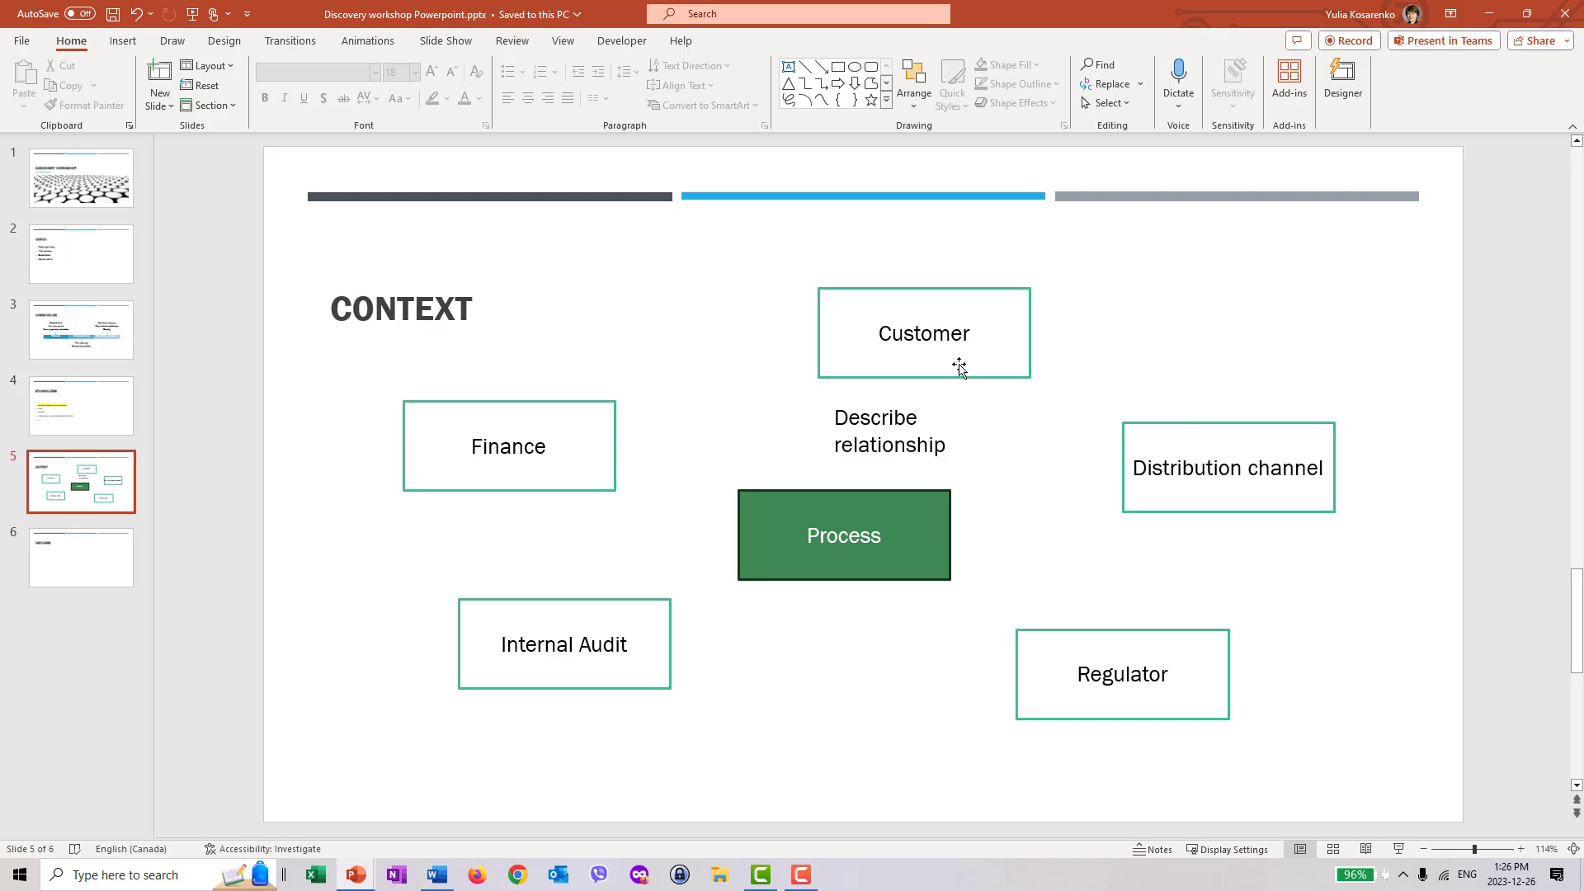
{"action": "left_click", "coordinate": [923, 333]}
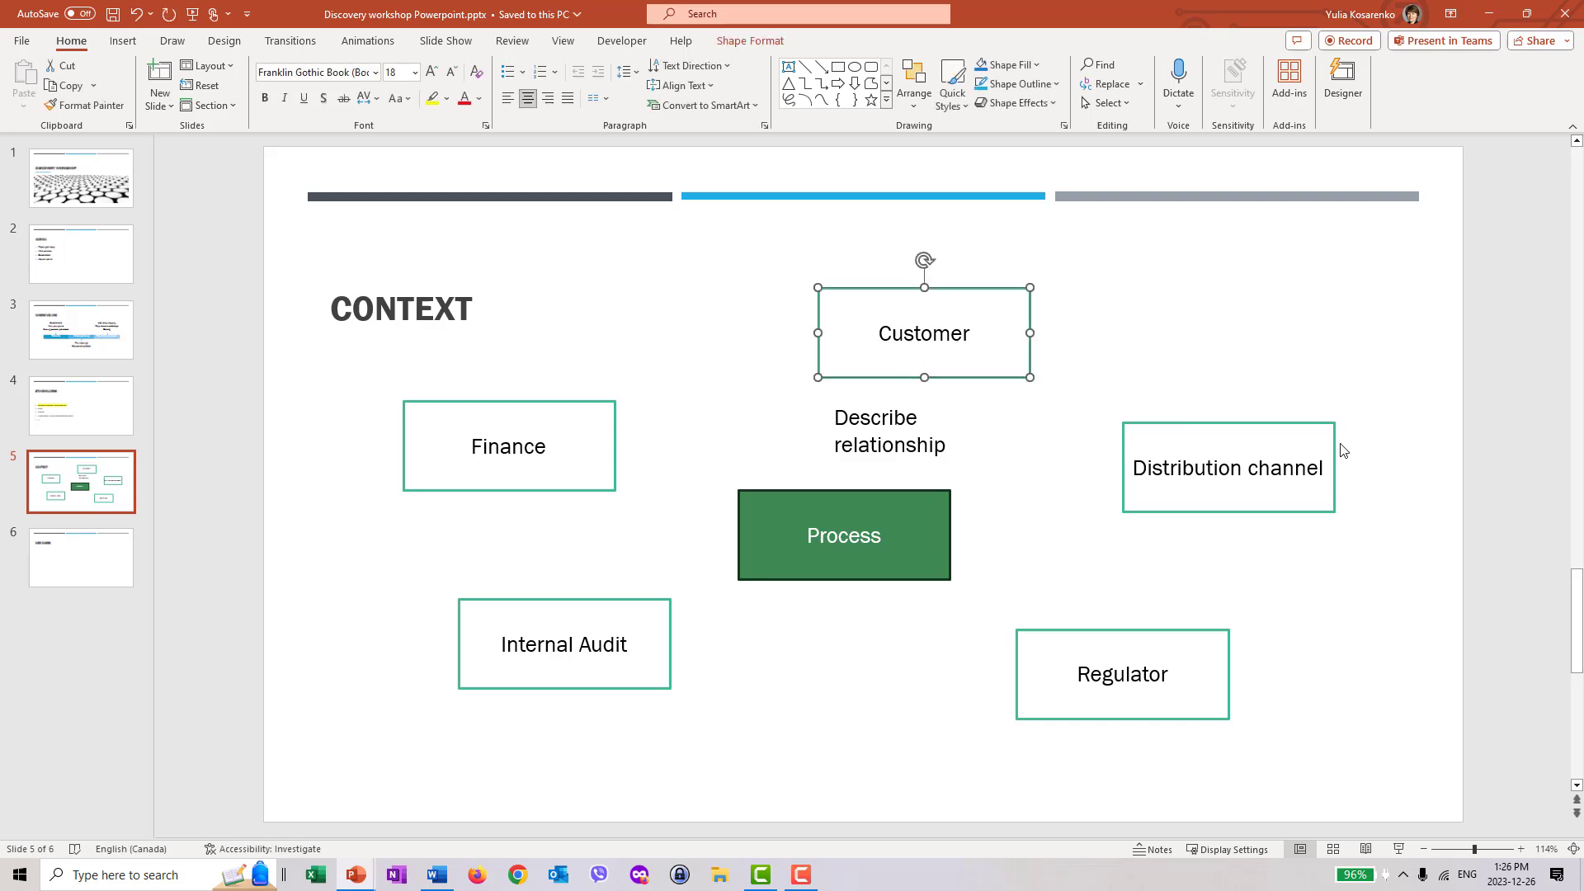
{"action": "left_click", "coordinate": [1228, 467]}
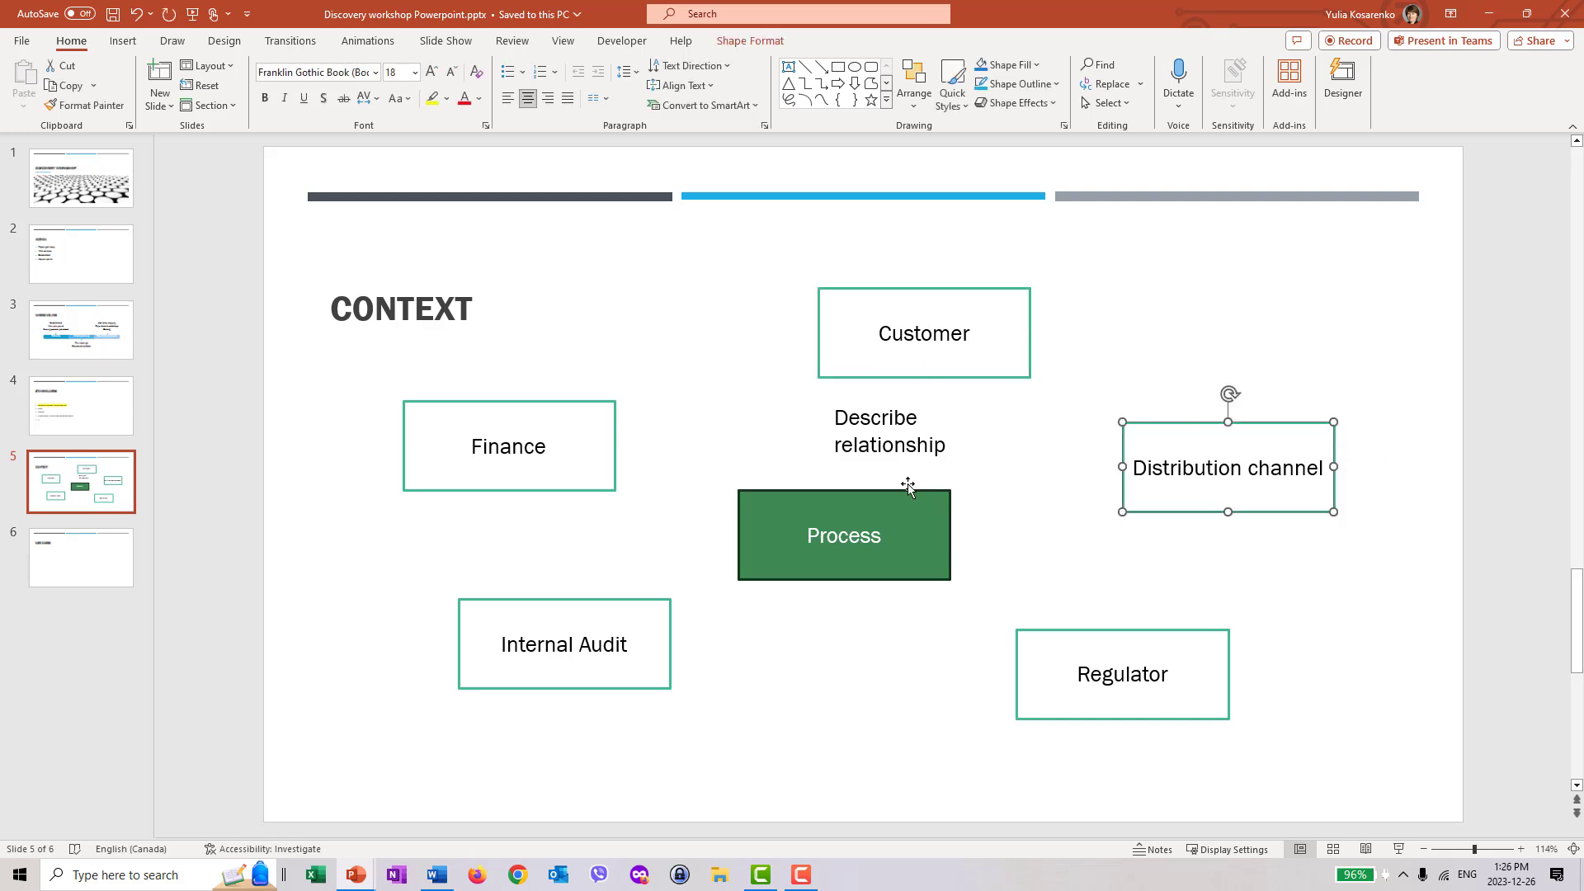
{"action": "mouse_move", "coordinate": [426, 409]}
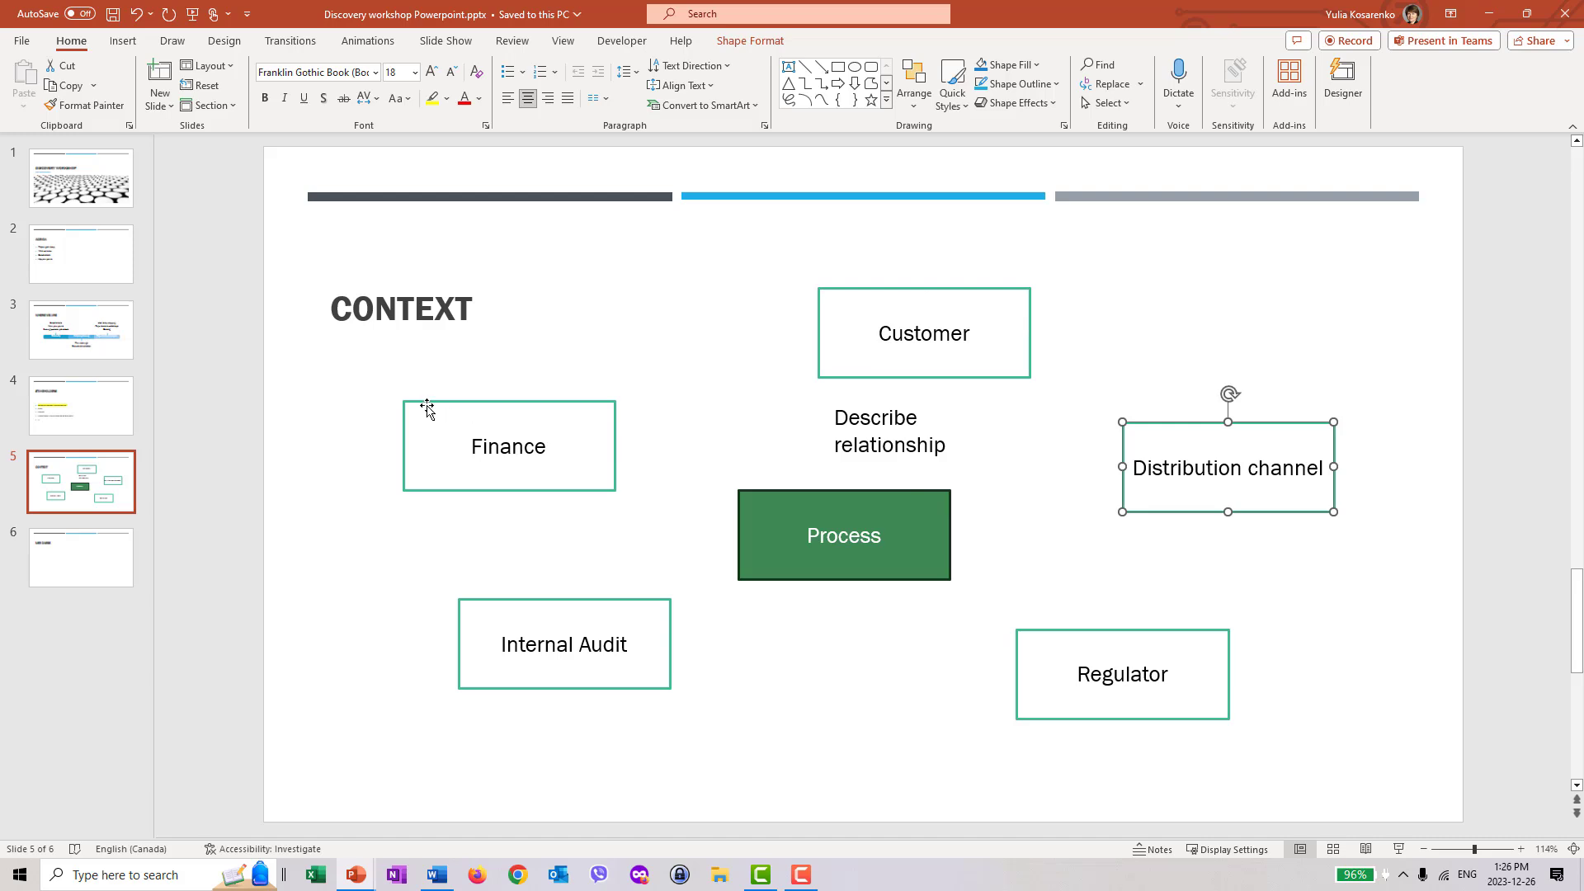
{"action": "mouse_move", "coordinate": [140, 575]}
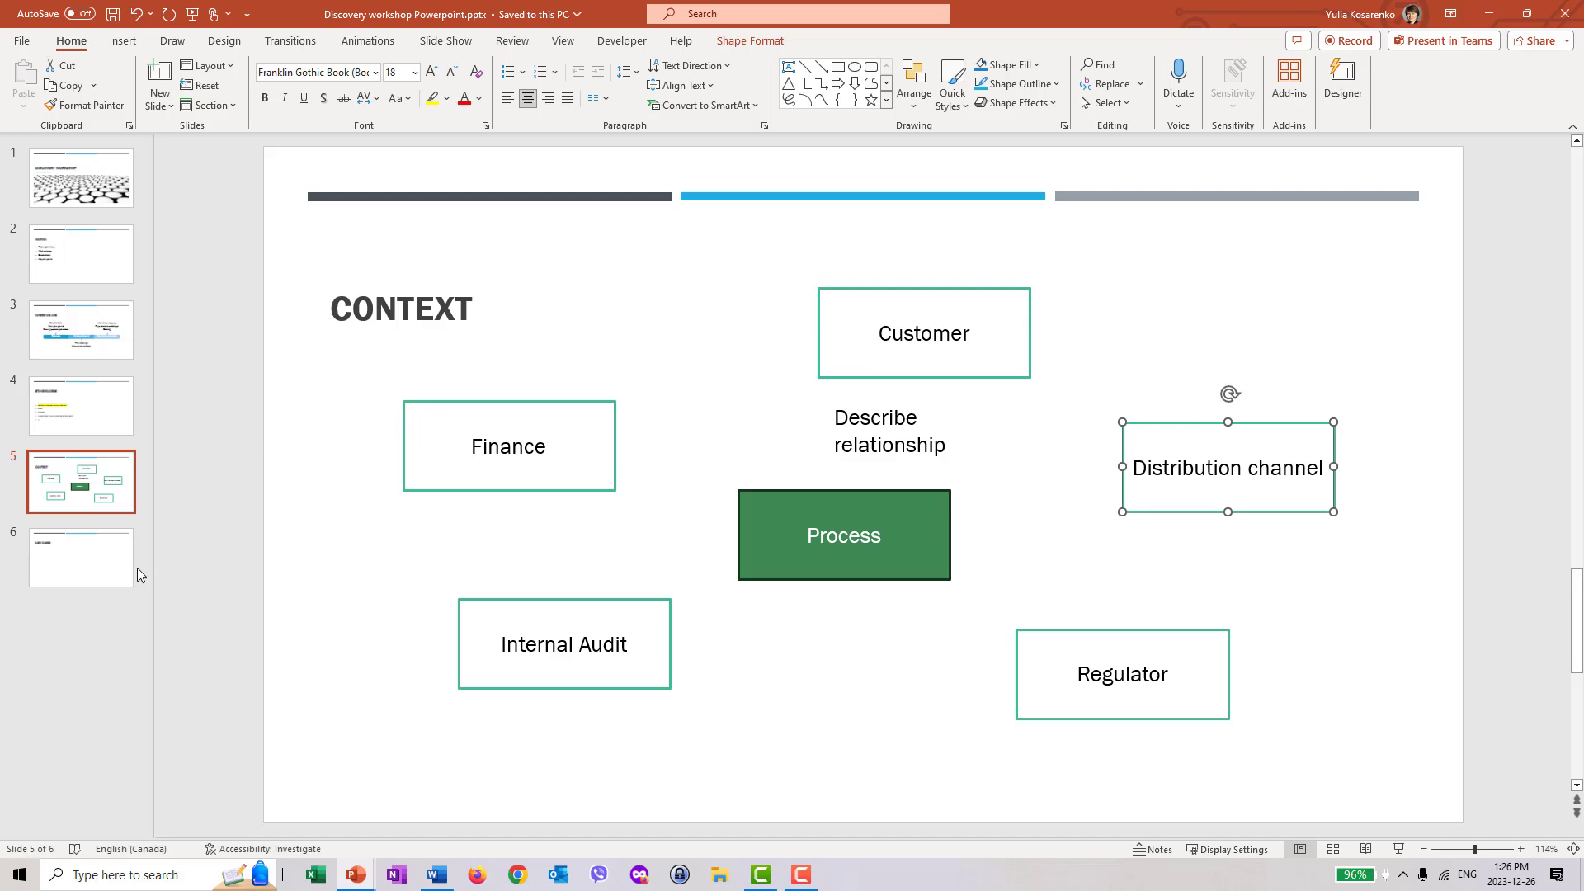
{"action": "mouse_move", "coordinate": [126, 566]}
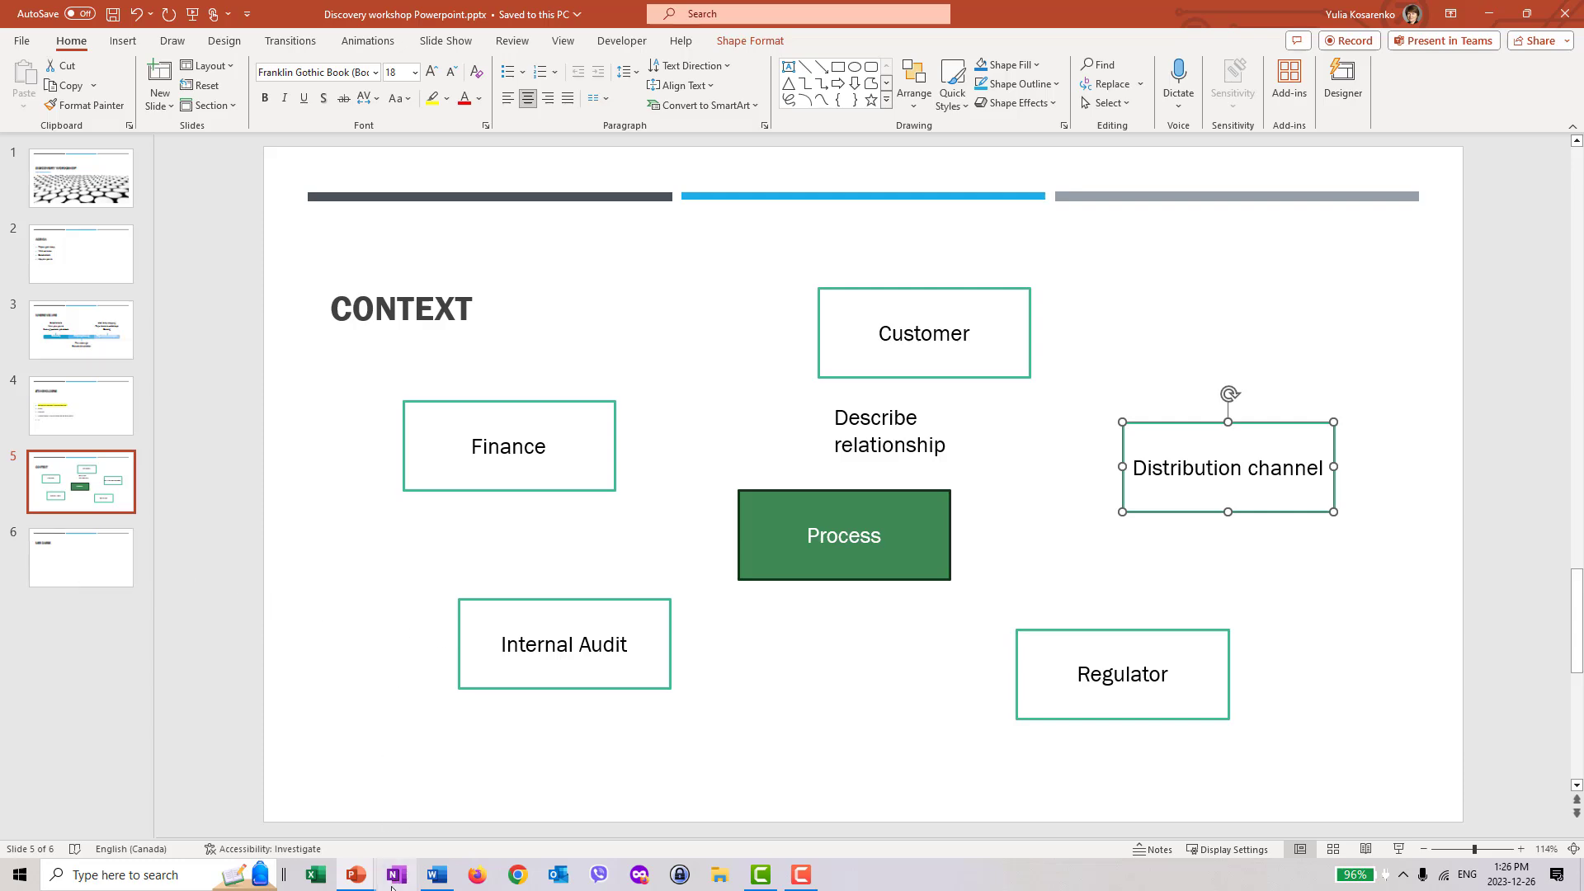
{"action": "mouse_move", "coordinate": [355, 875]}
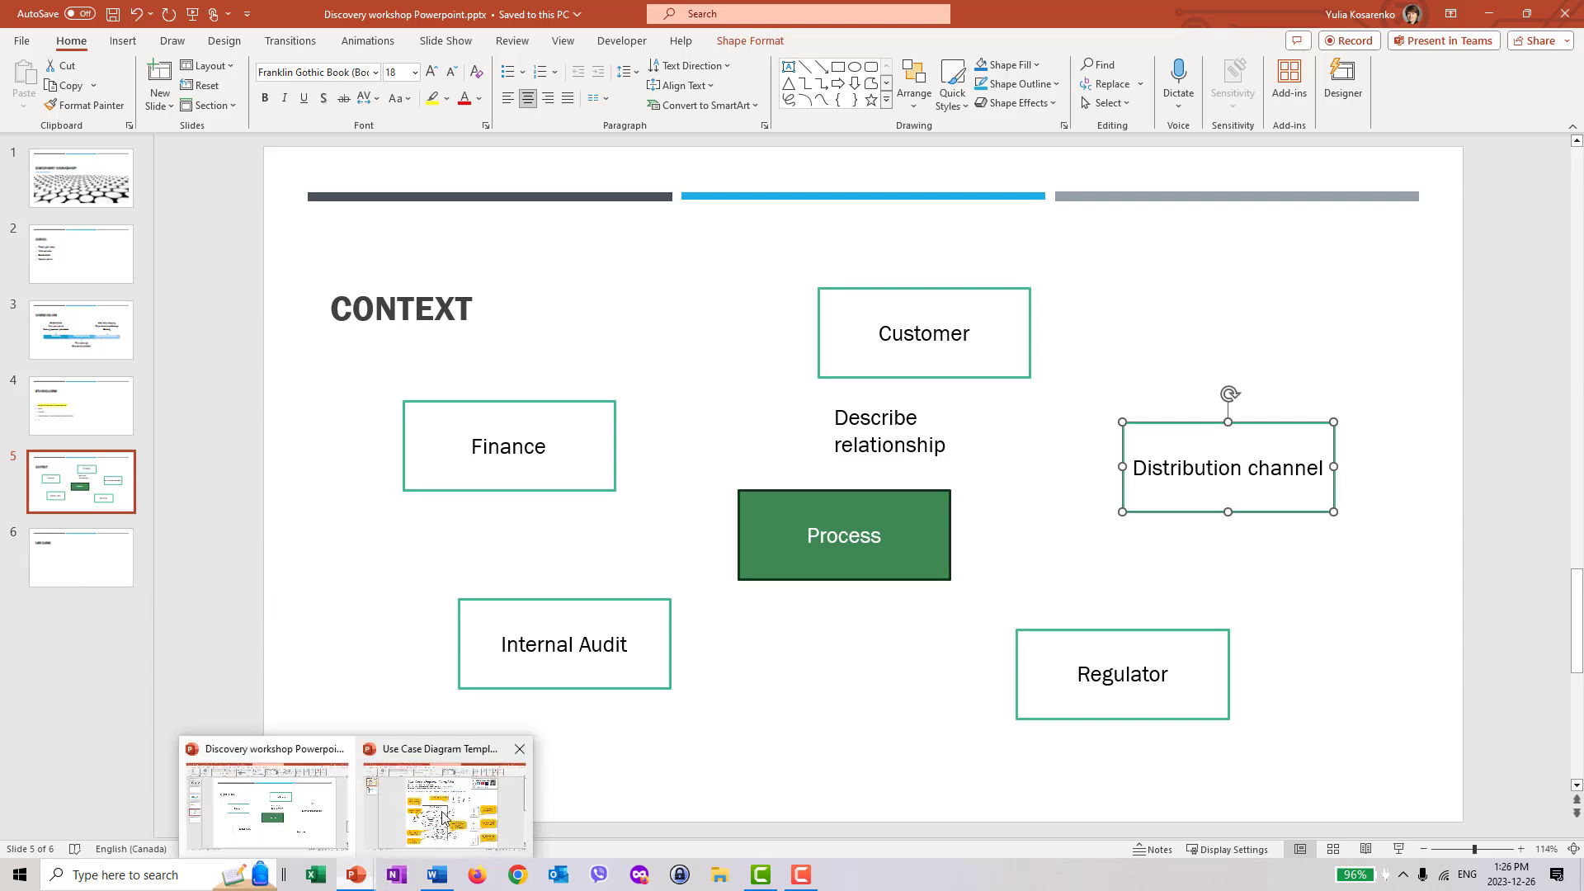
Step: Switch to the Use Case Diagram Template deck with the online ordering example
{"action": "left_click", "coordinate": [440, 797]}
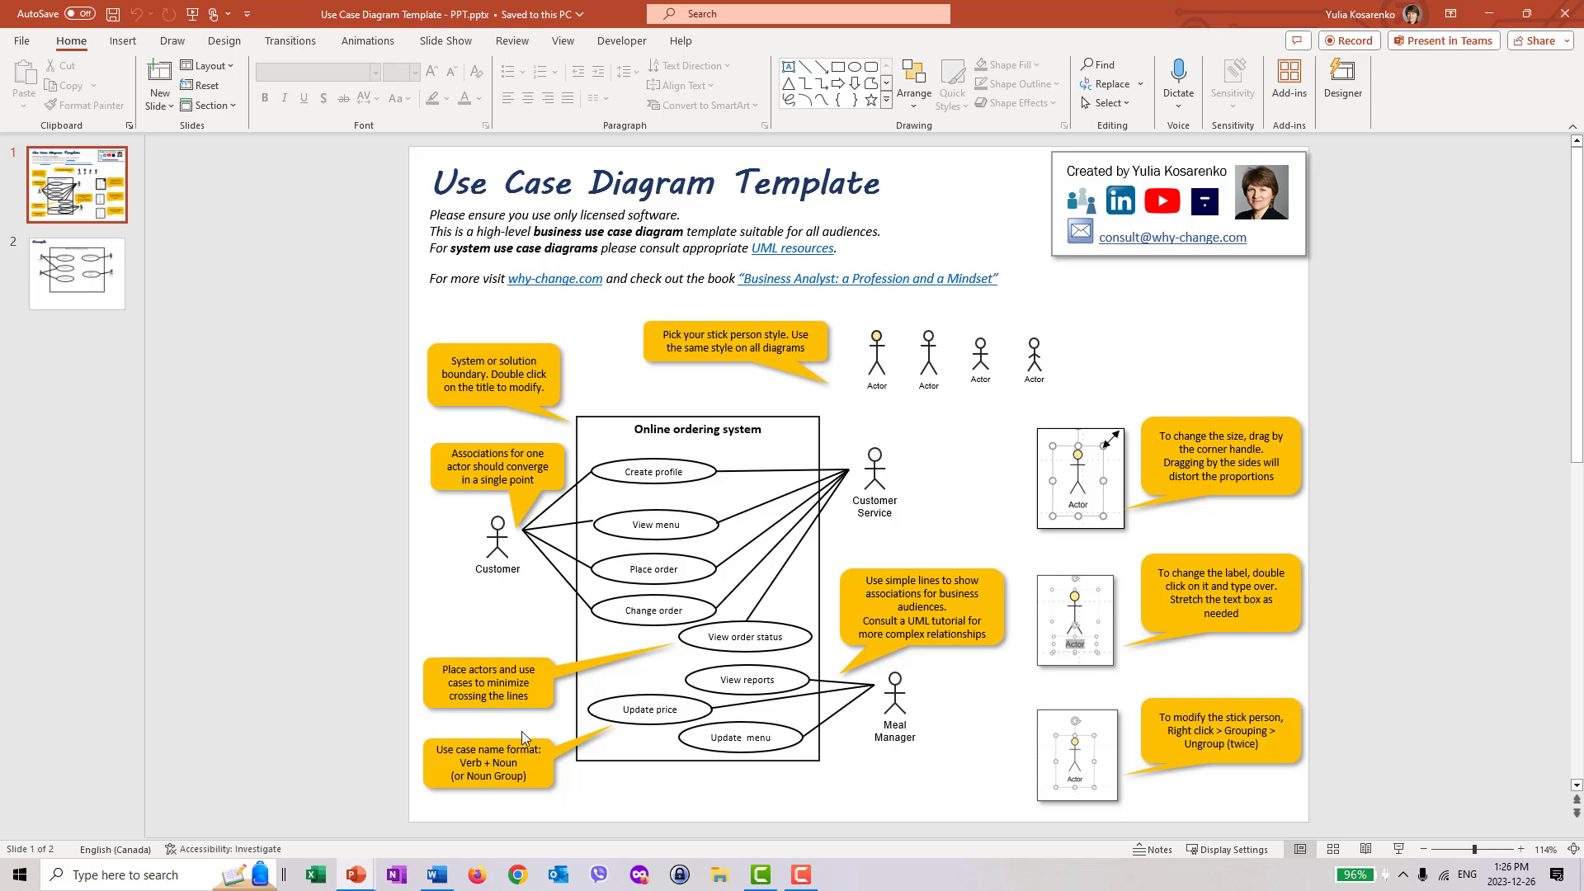
{"action": "mouse_move", "coordinate": [534, 734]}
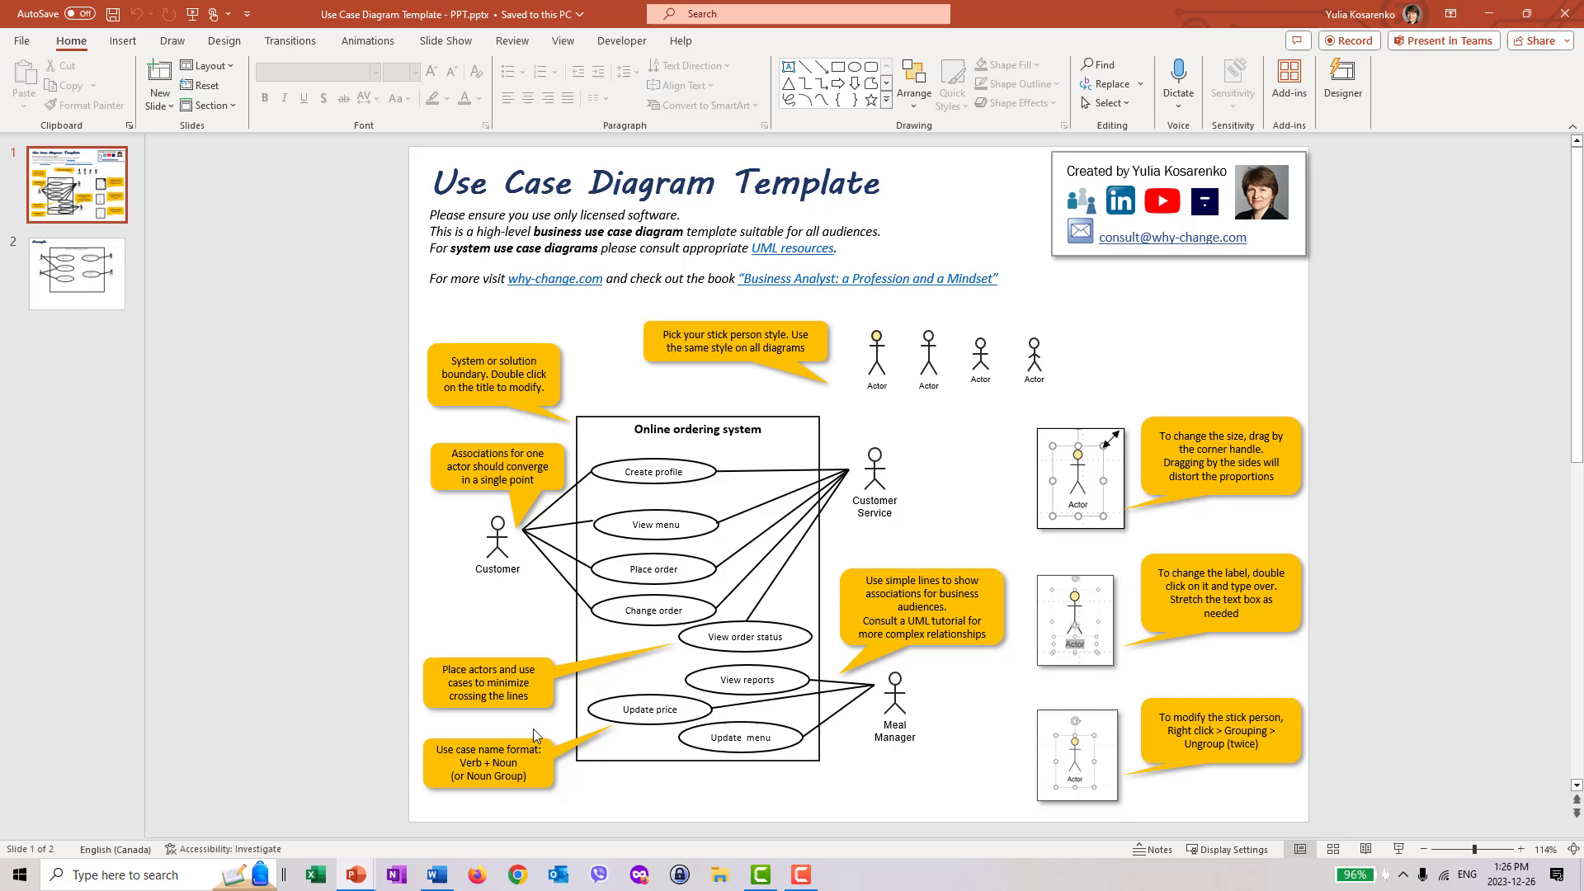
{"action": "mouse_move", "coordinate": [967, 792]}
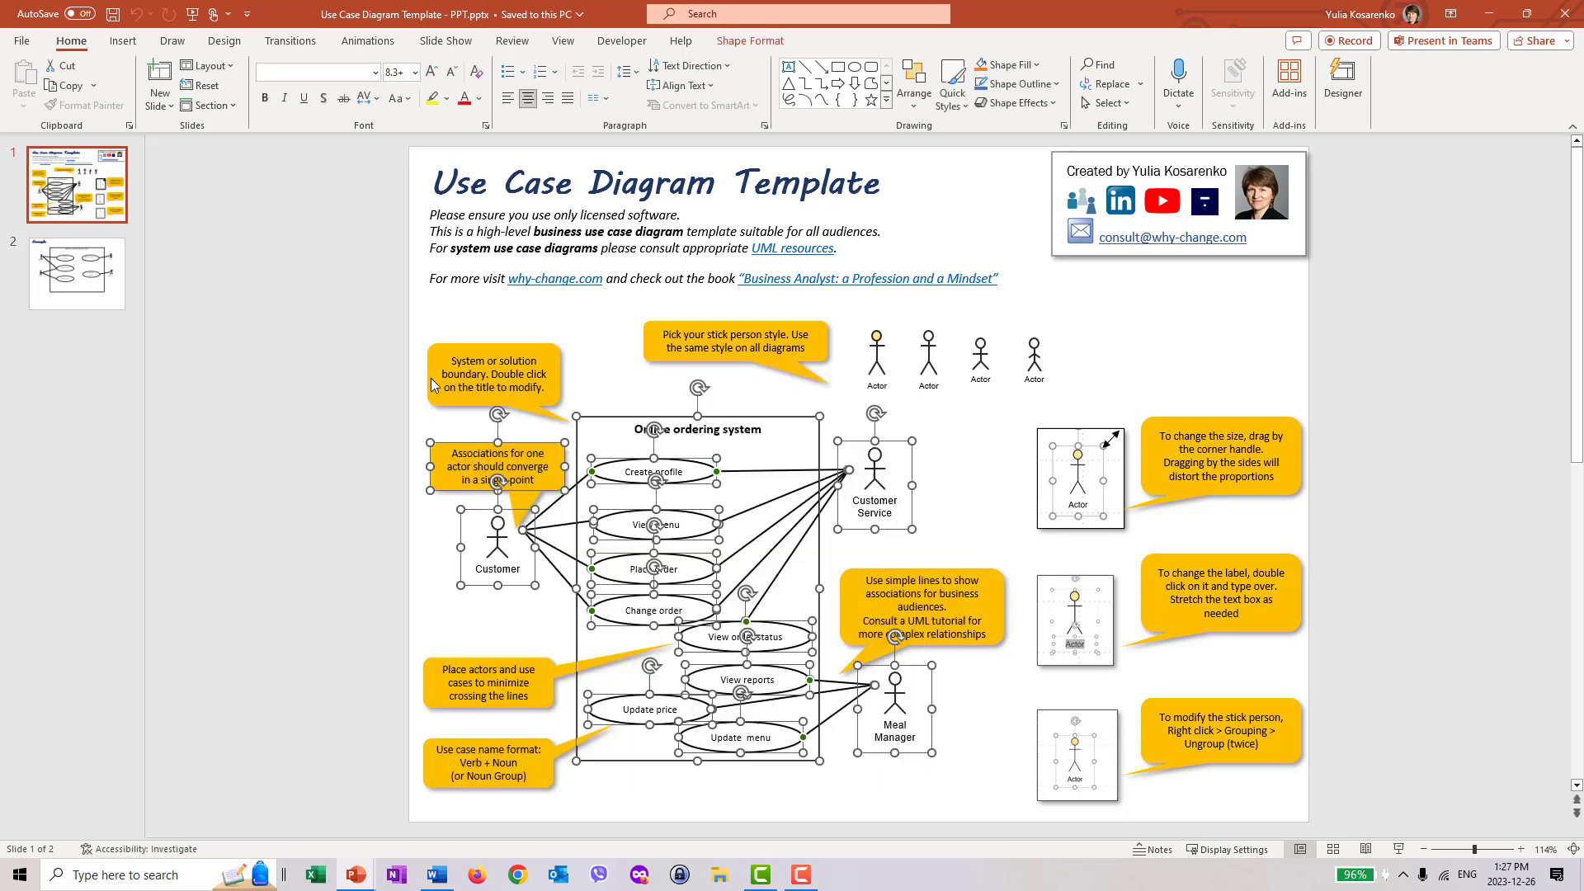
{"action": "mouse_move", "coordinate": [561, 874]}
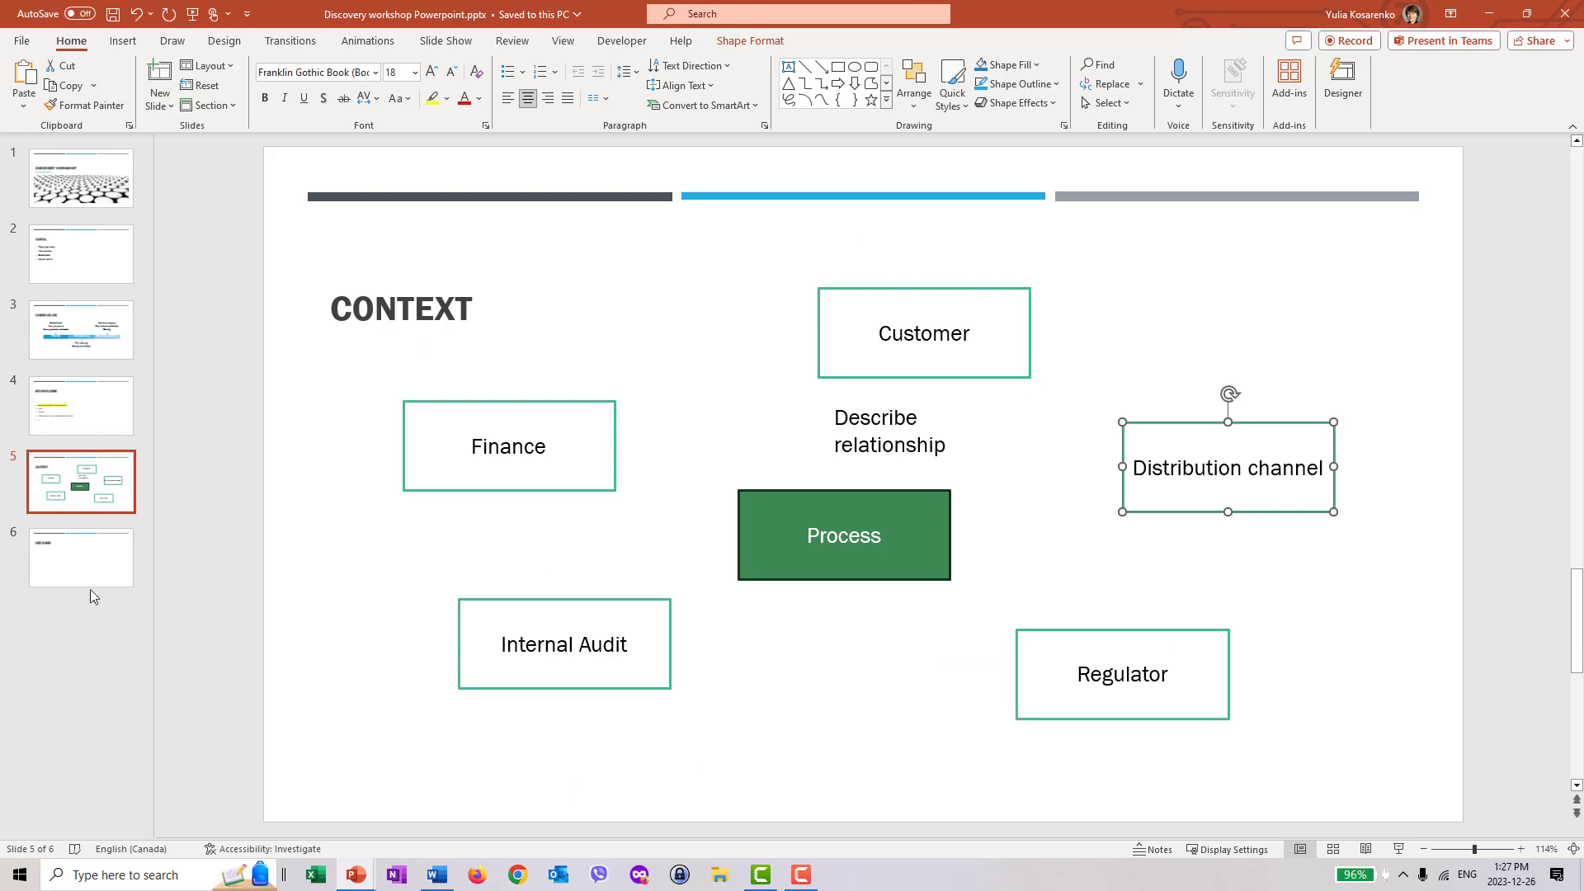
Step: Paste the copied online ordering use case diagram onto slide 6, Use Cases
{"action": "left_click", "coordinate": [81, 556]}
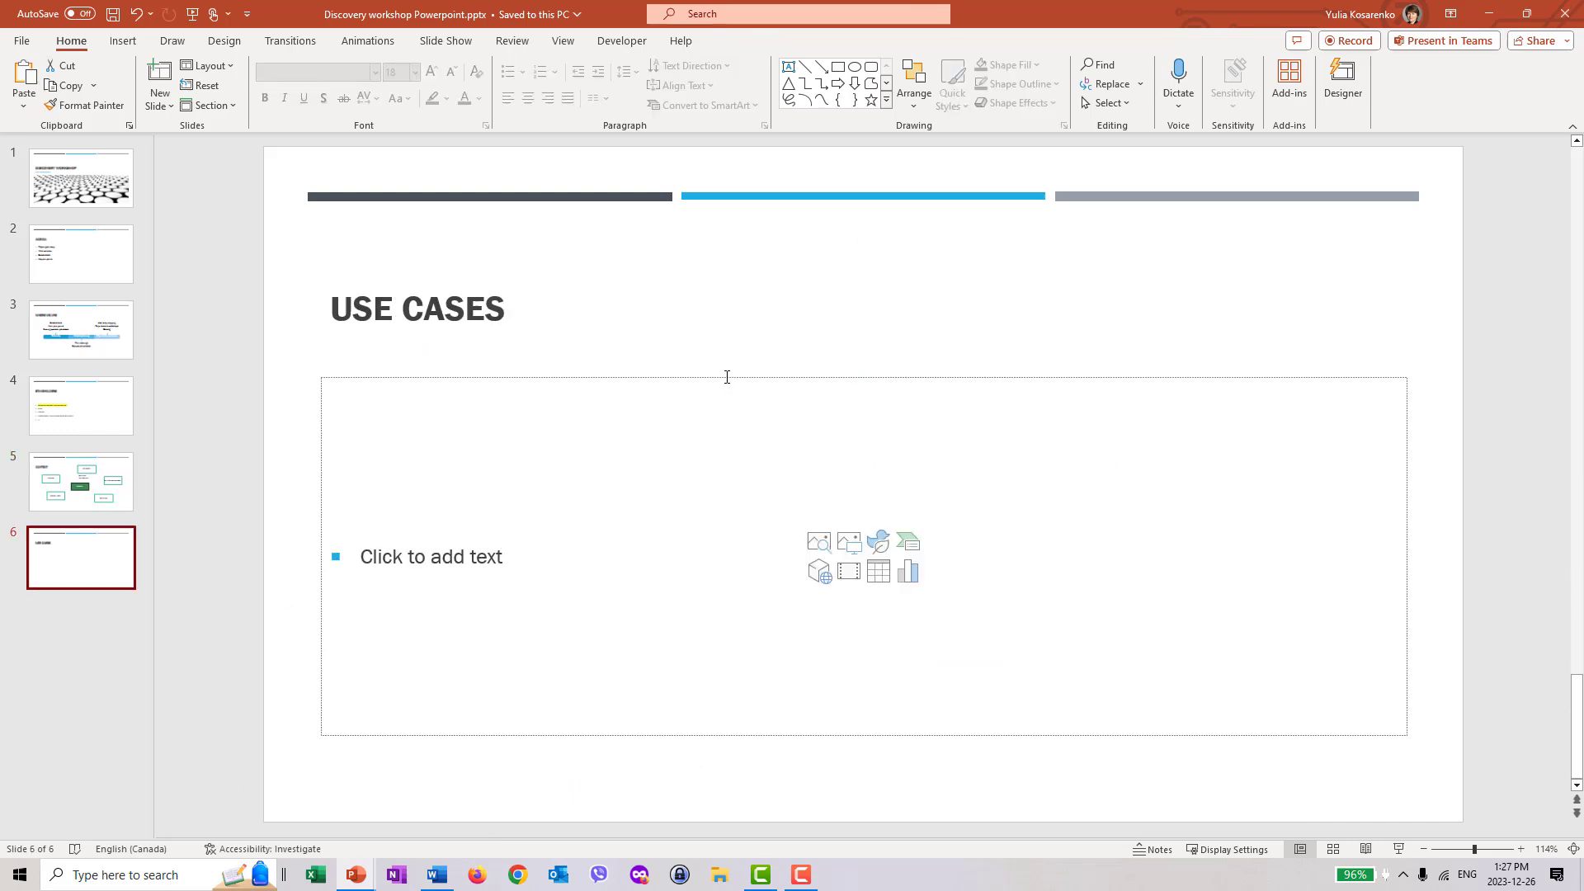
{"action": "key", "text": "ctrl+v"}
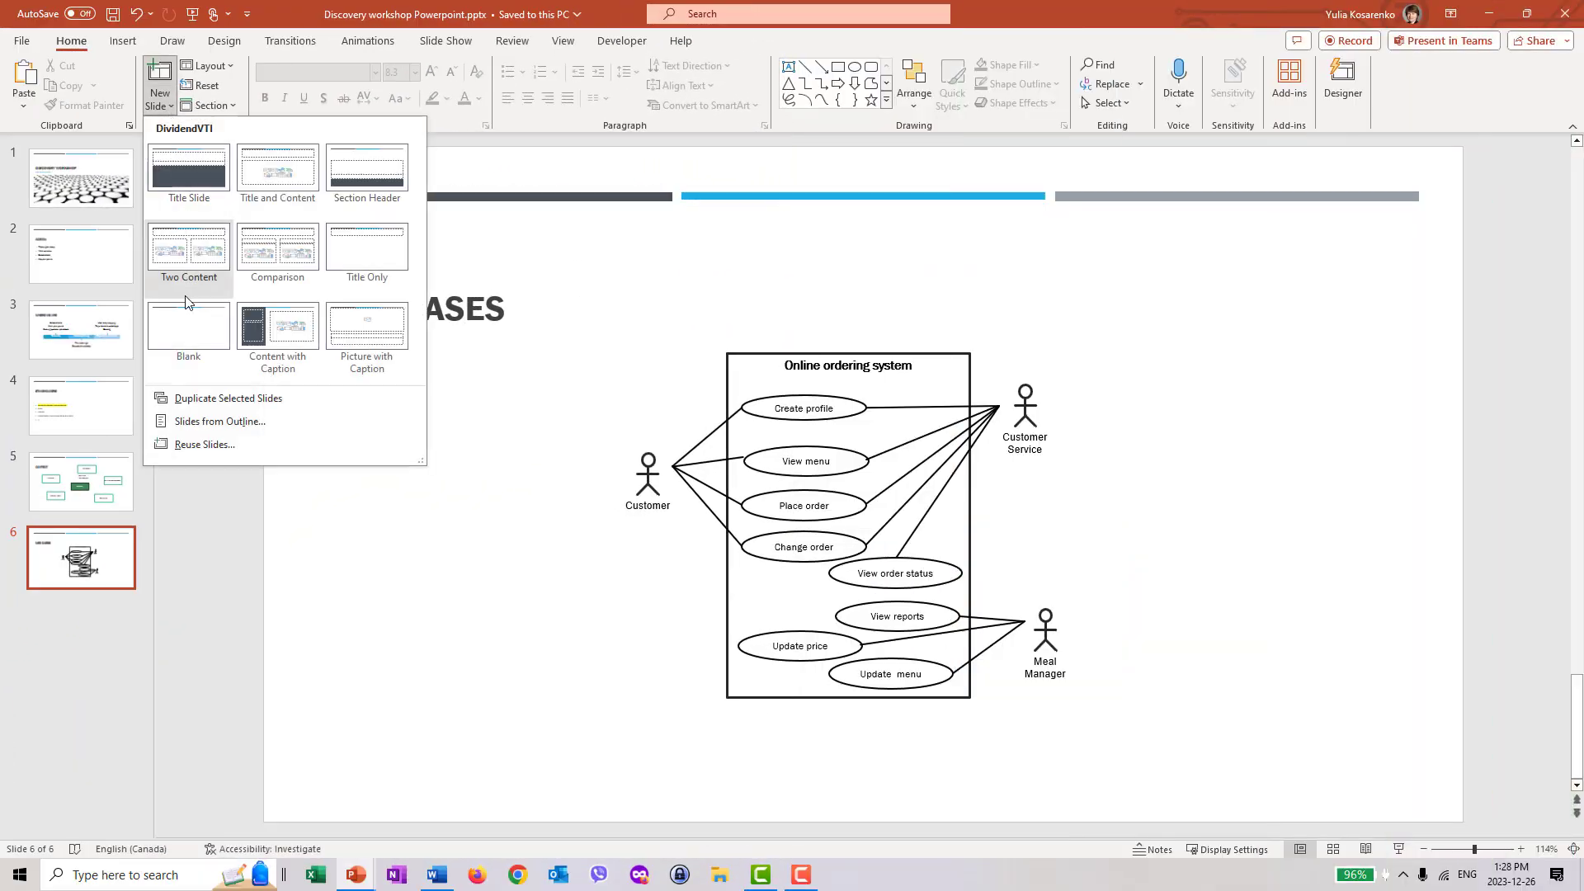
Step: Add a blank seventh slide and switch to the Draw pen to sketch on it
{"action": "left_click", "coordinate": [188, 329]}
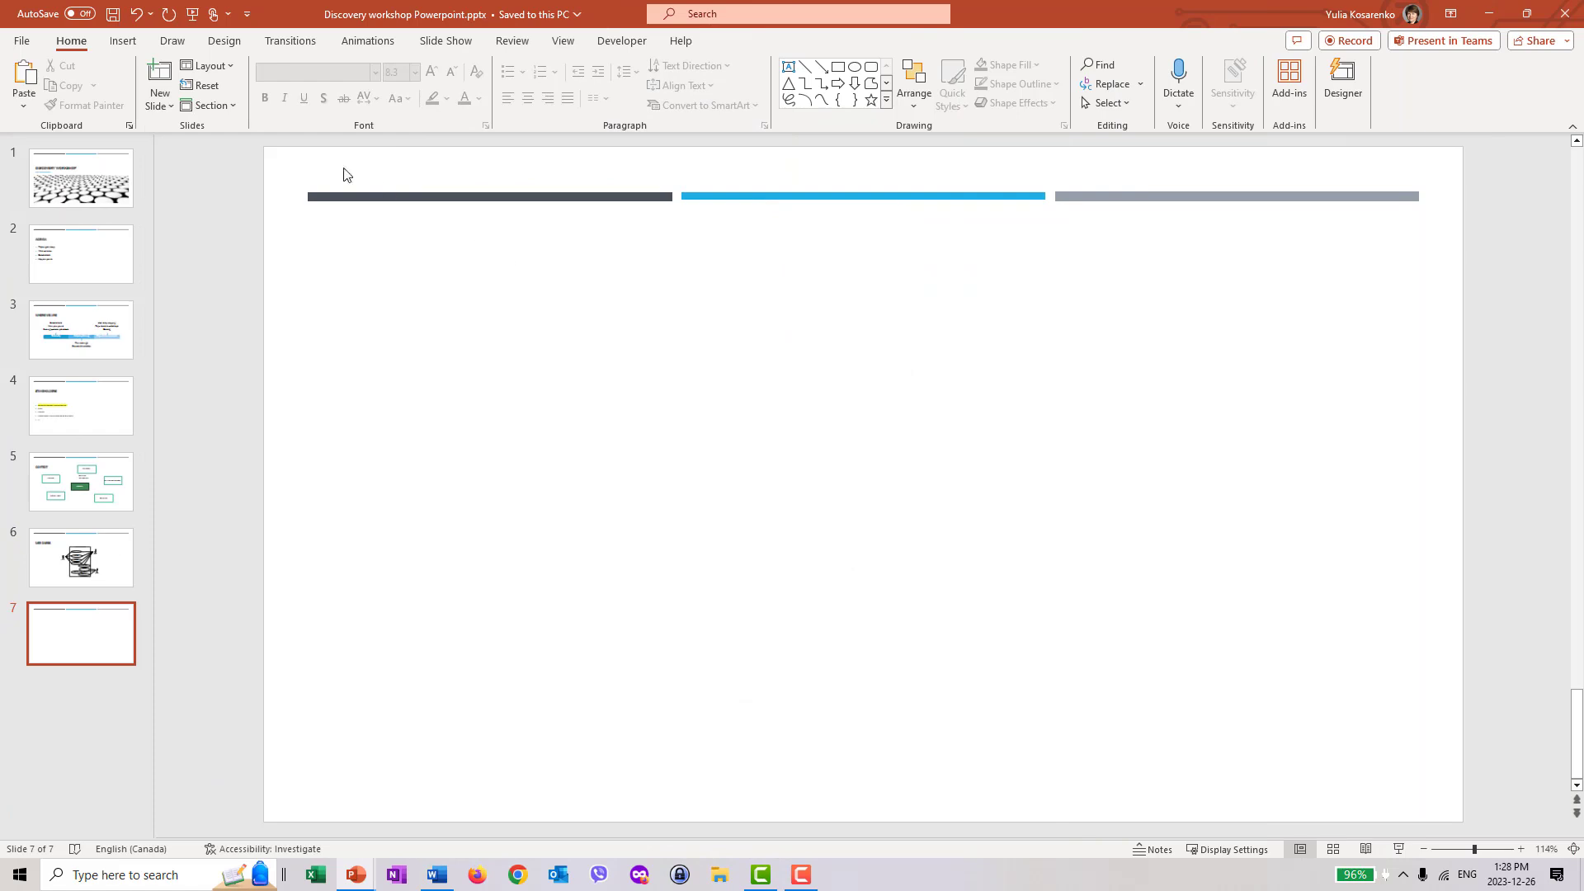
{"action": "left_click", "coordinate": [172, 40]}
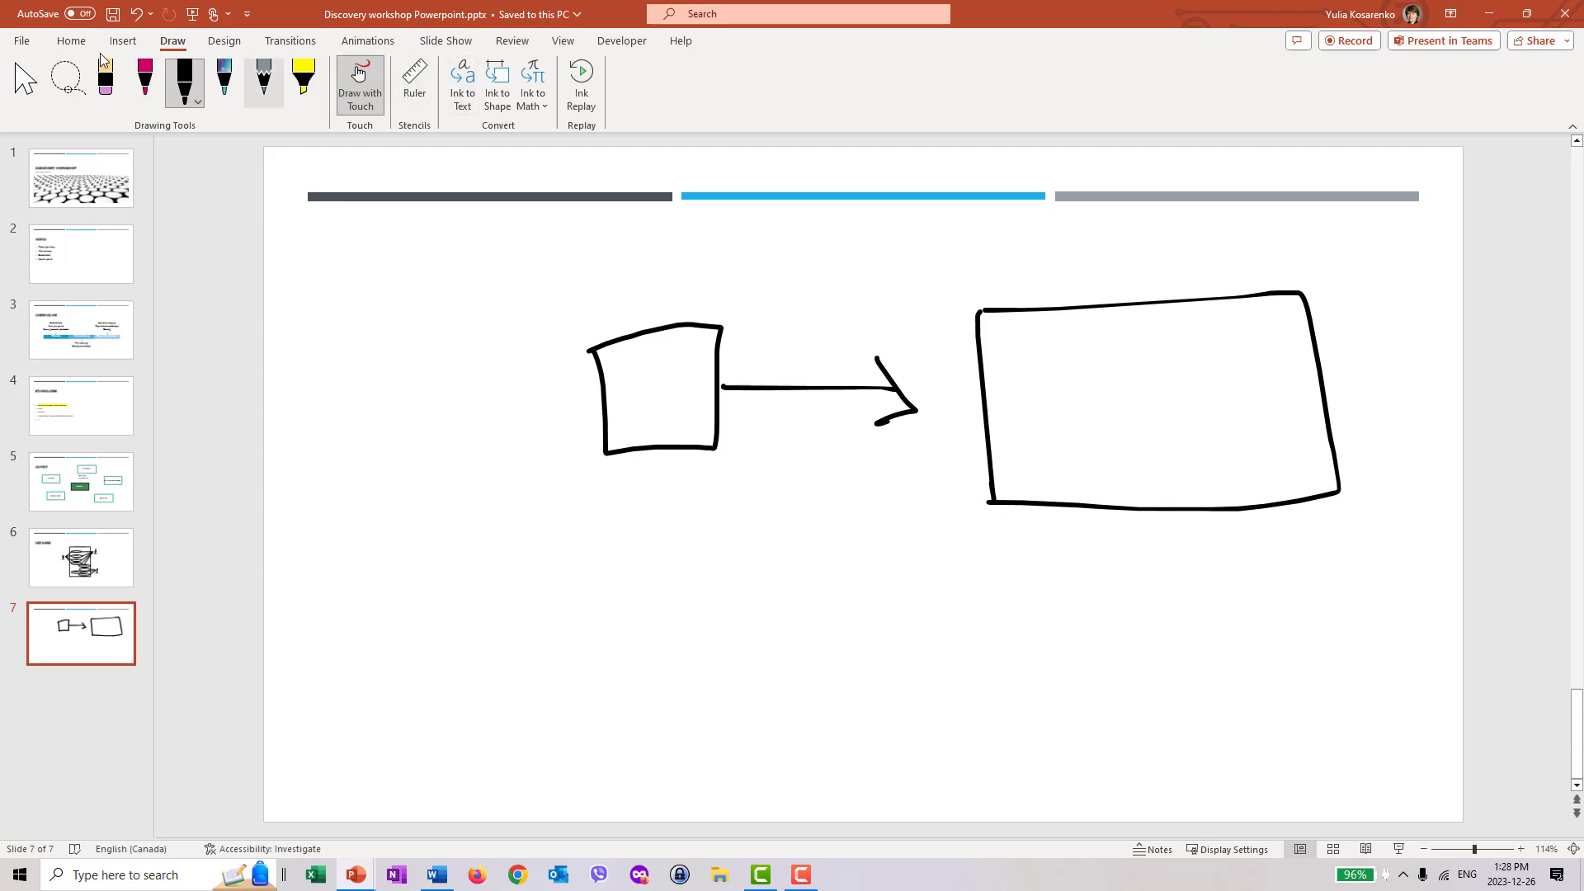
{"action": "mouse_move", "coordinate": [930, 265]}
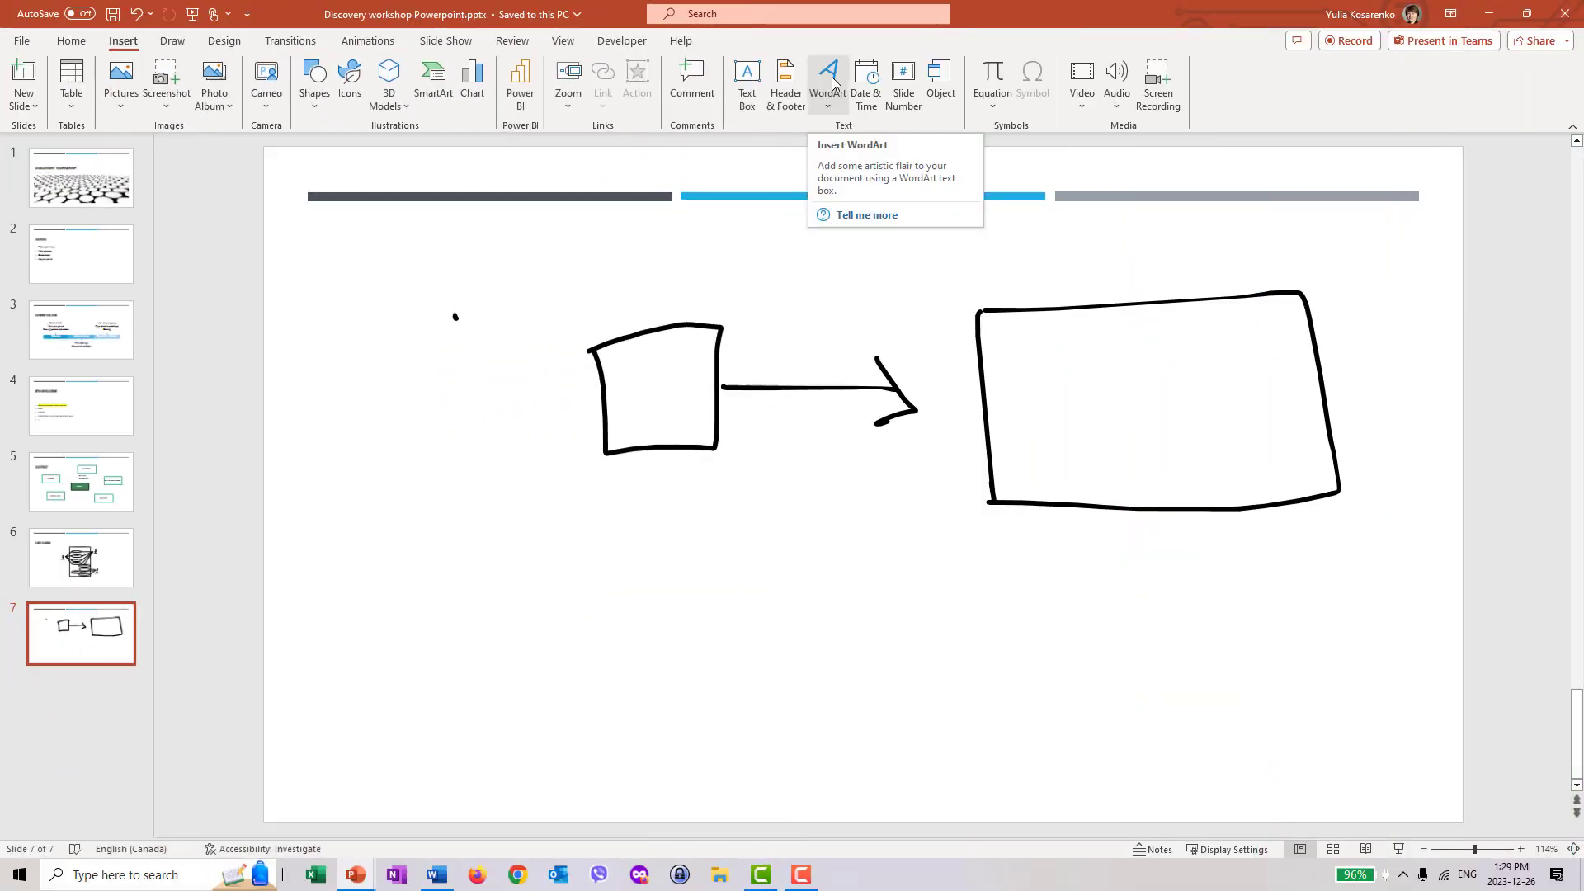
{"action": "mouse_move", "coordinate": [1195, 87]}
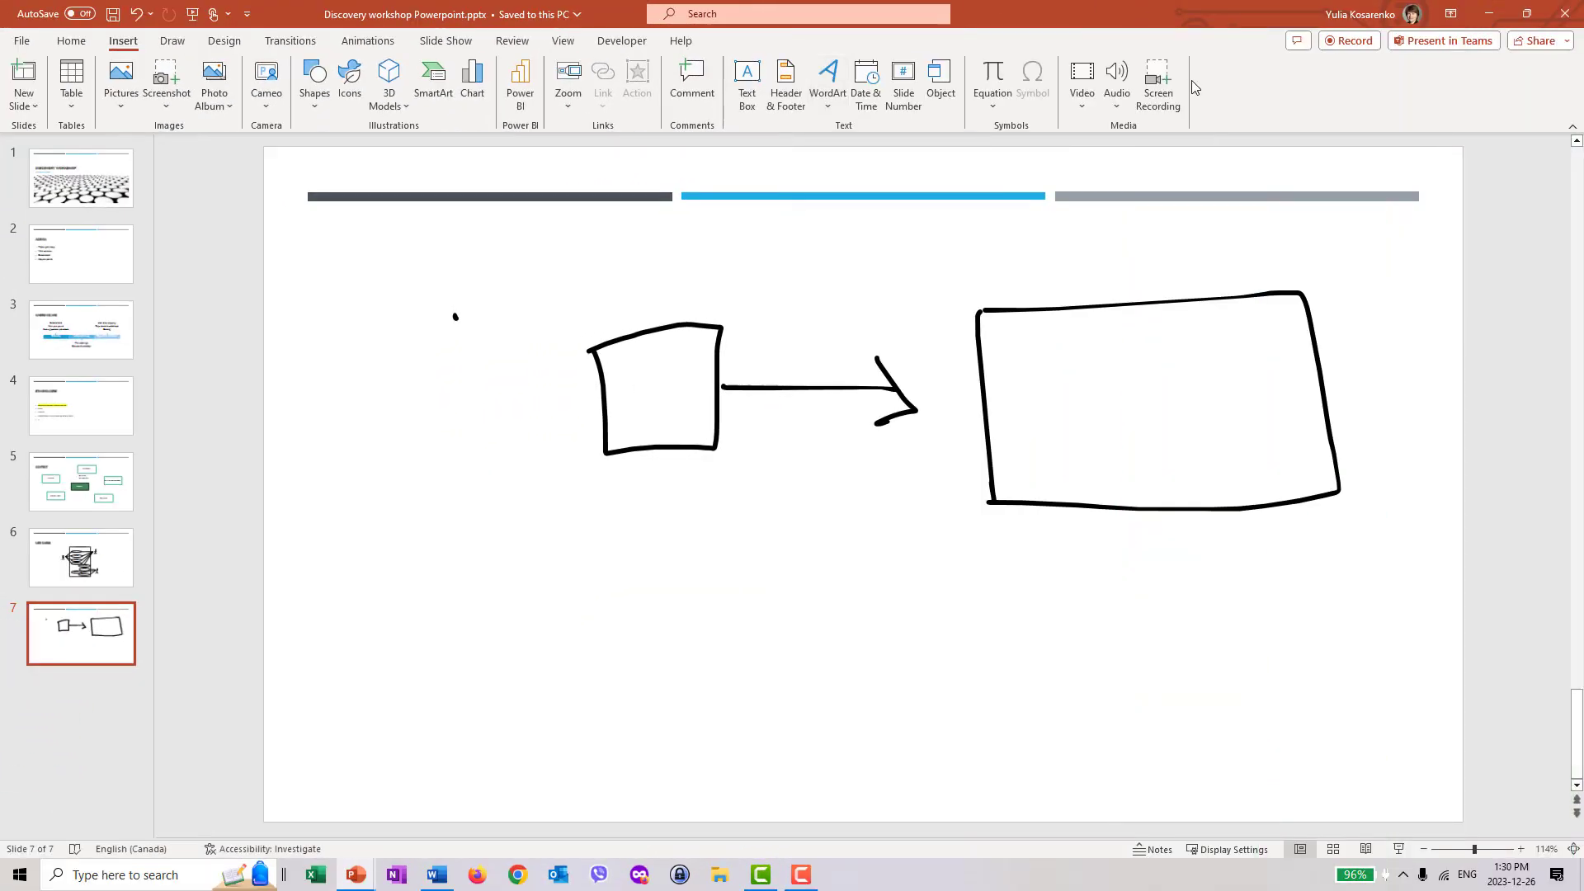
{"action": "mouse_move", "coordinate": [1032, 292]}
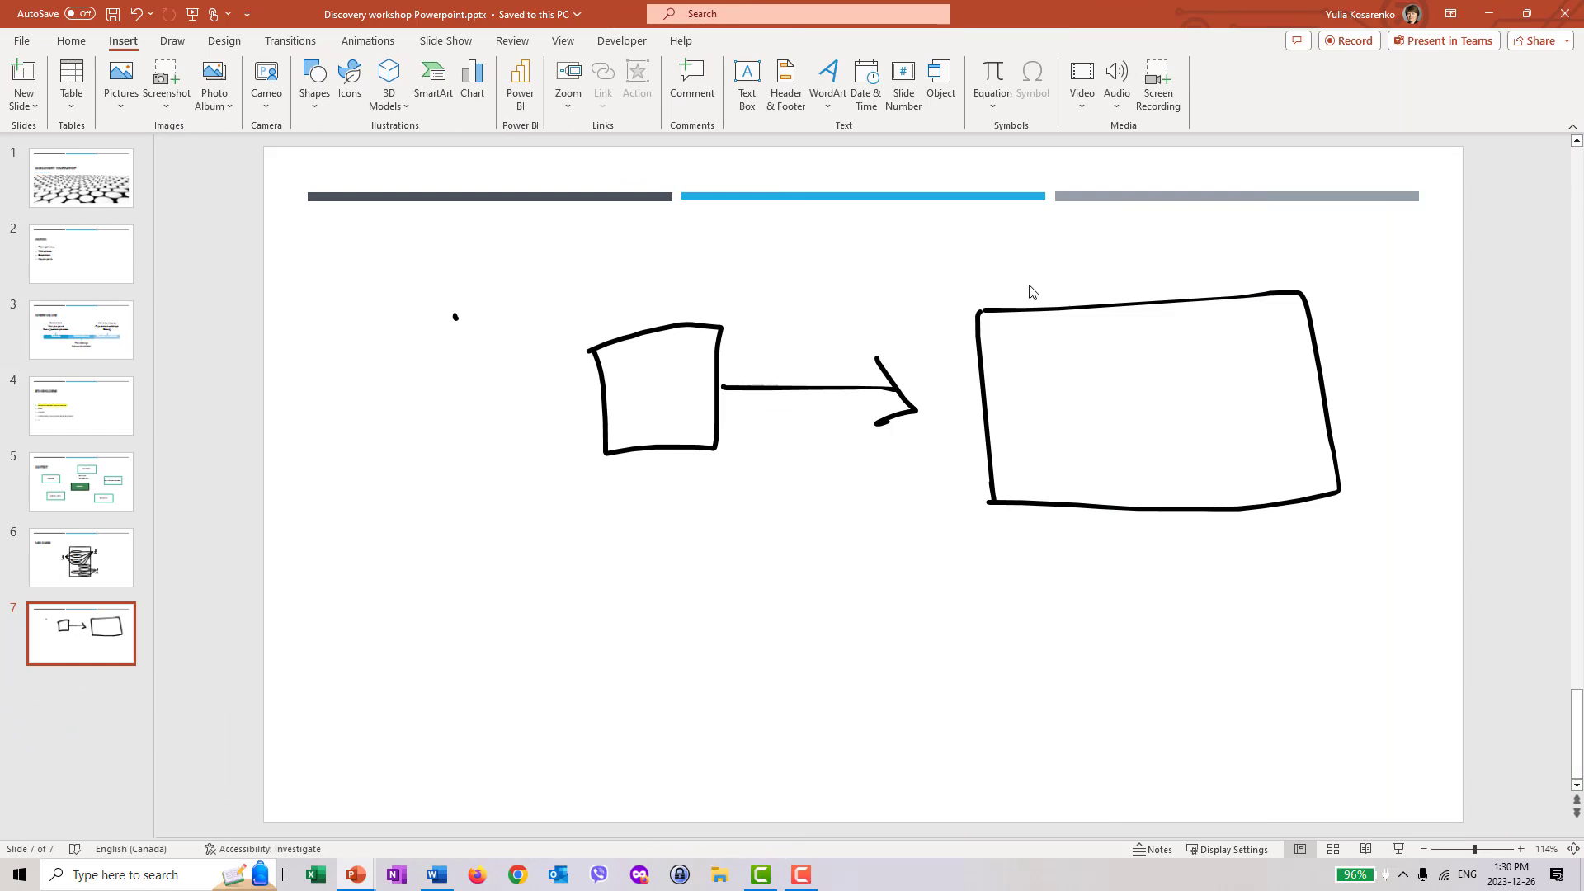
{"action": "mouse_move", "coordinate": [95, 76]}
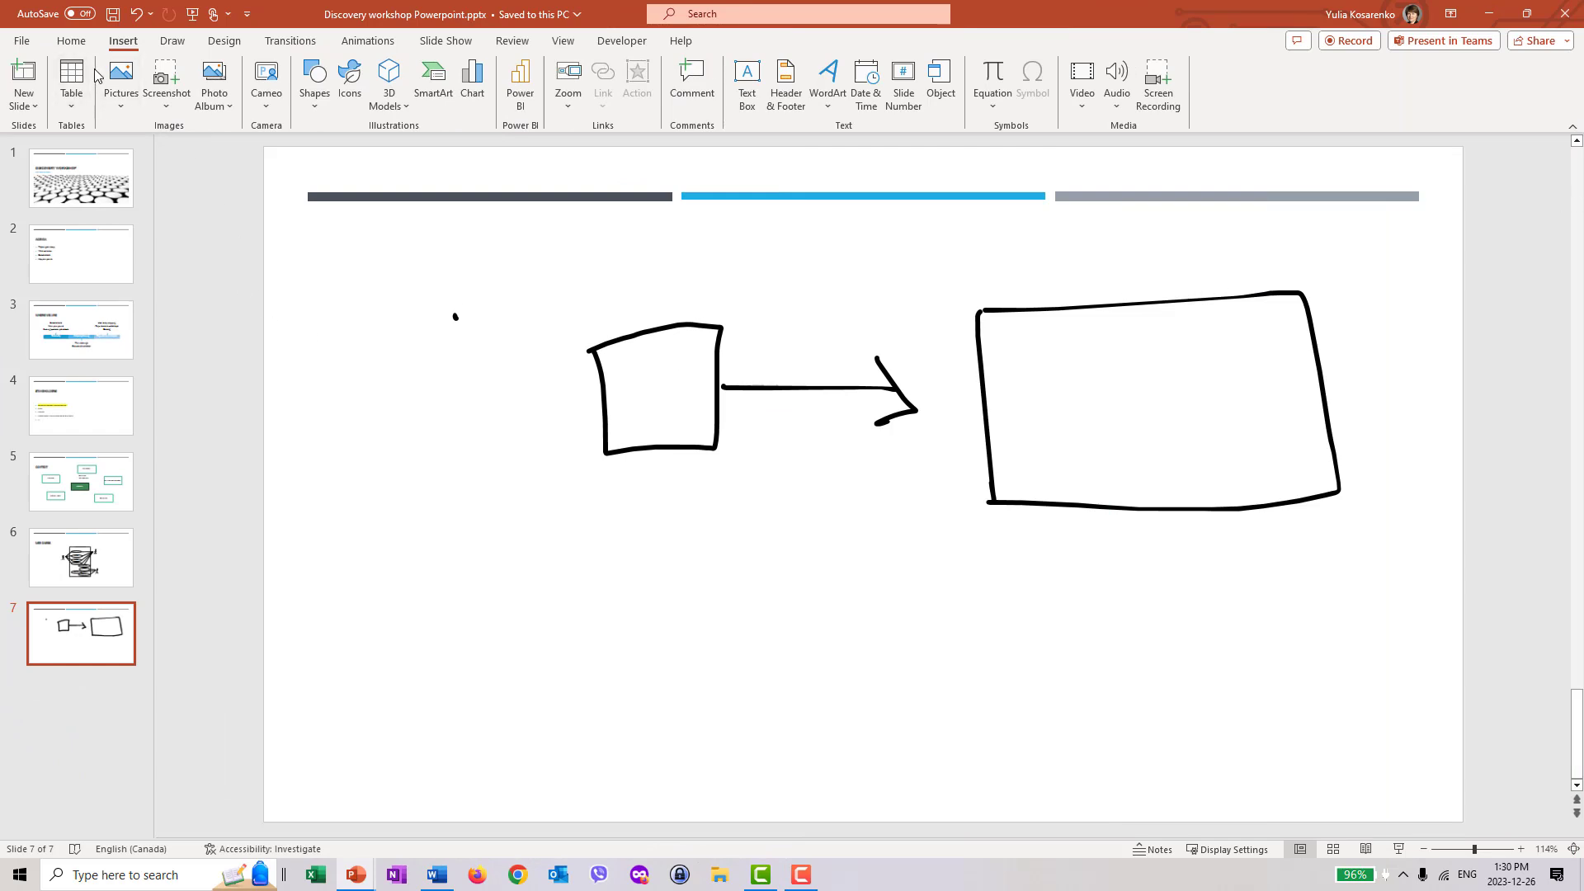
{"action": "mouse_move", "coordinate": [202, 111]}
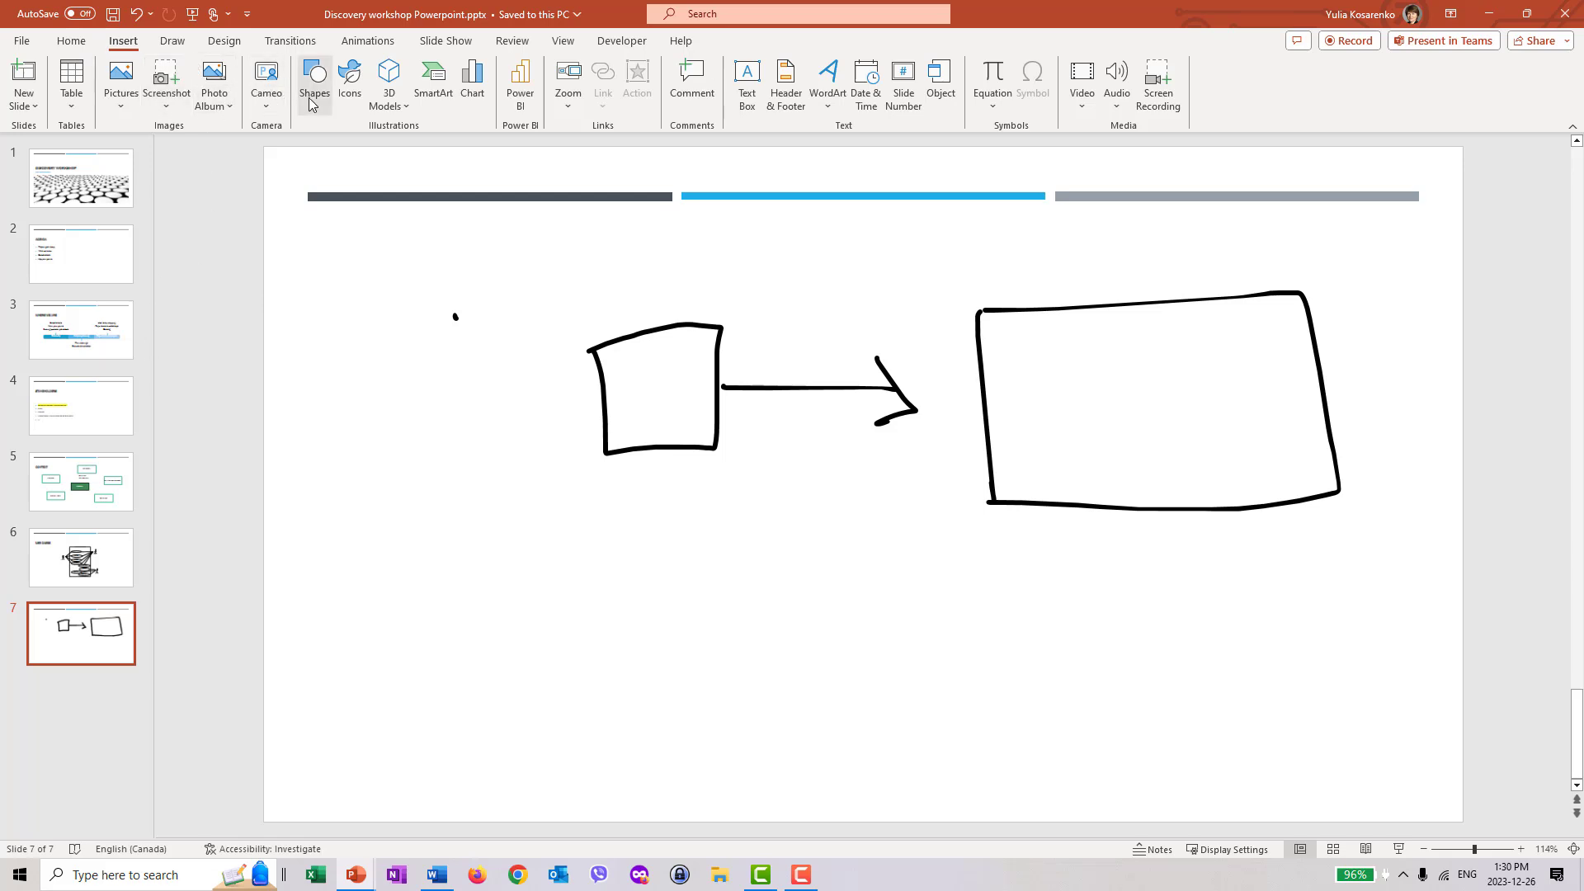
{"action": "mouse_move", "coordinate": [432, 81]}
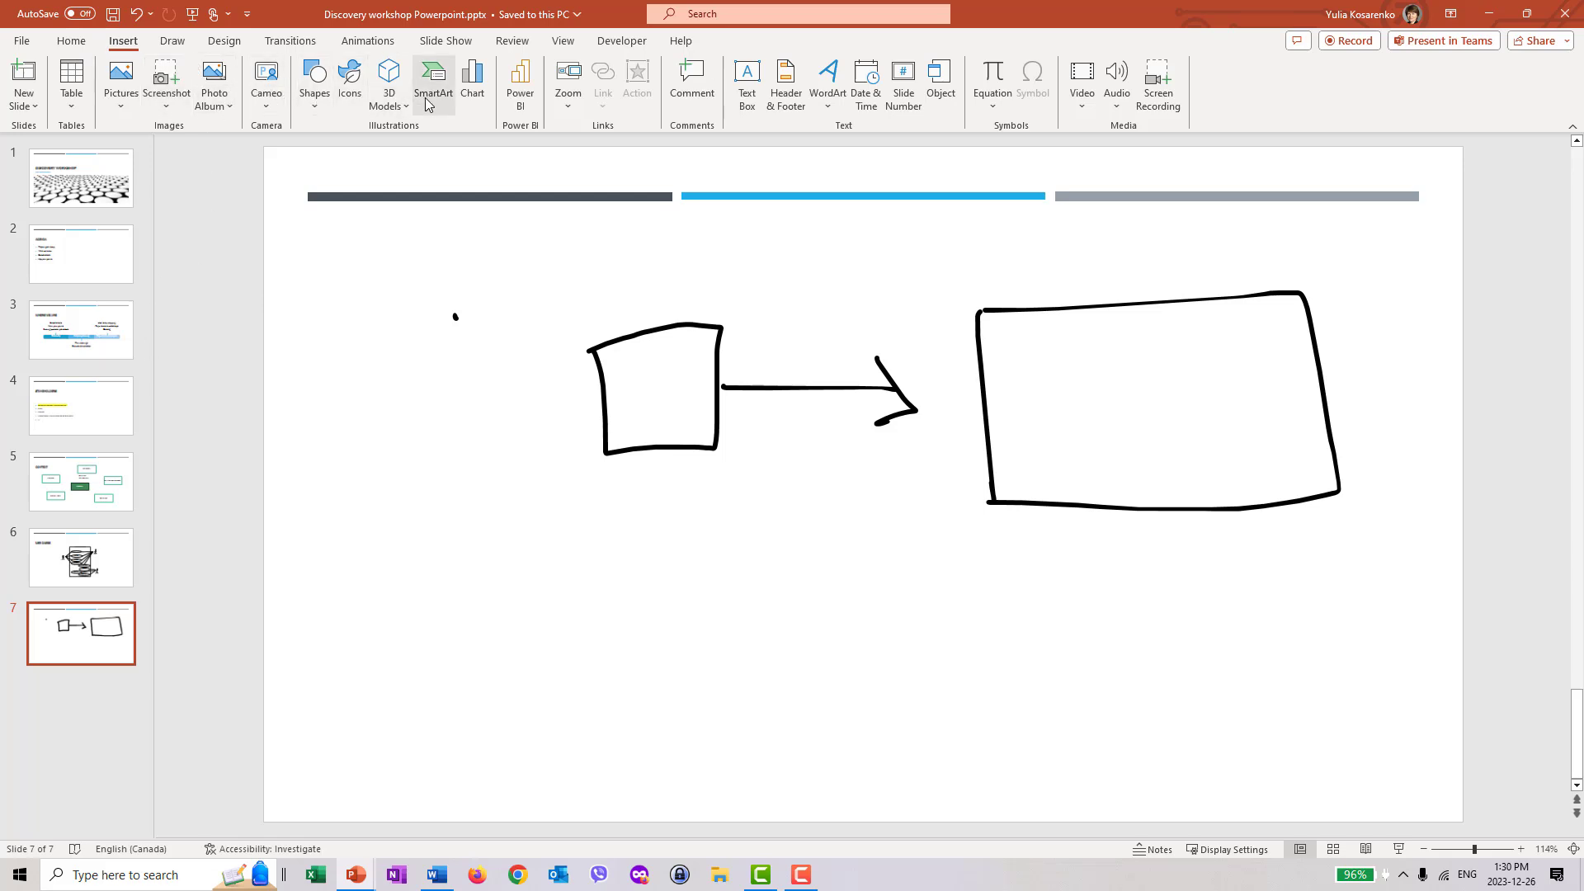
Step: Browse the SmartArt categories and insert the Basic Process layout from Process
{"action": "left_click", "coordinate": [433, 81]}
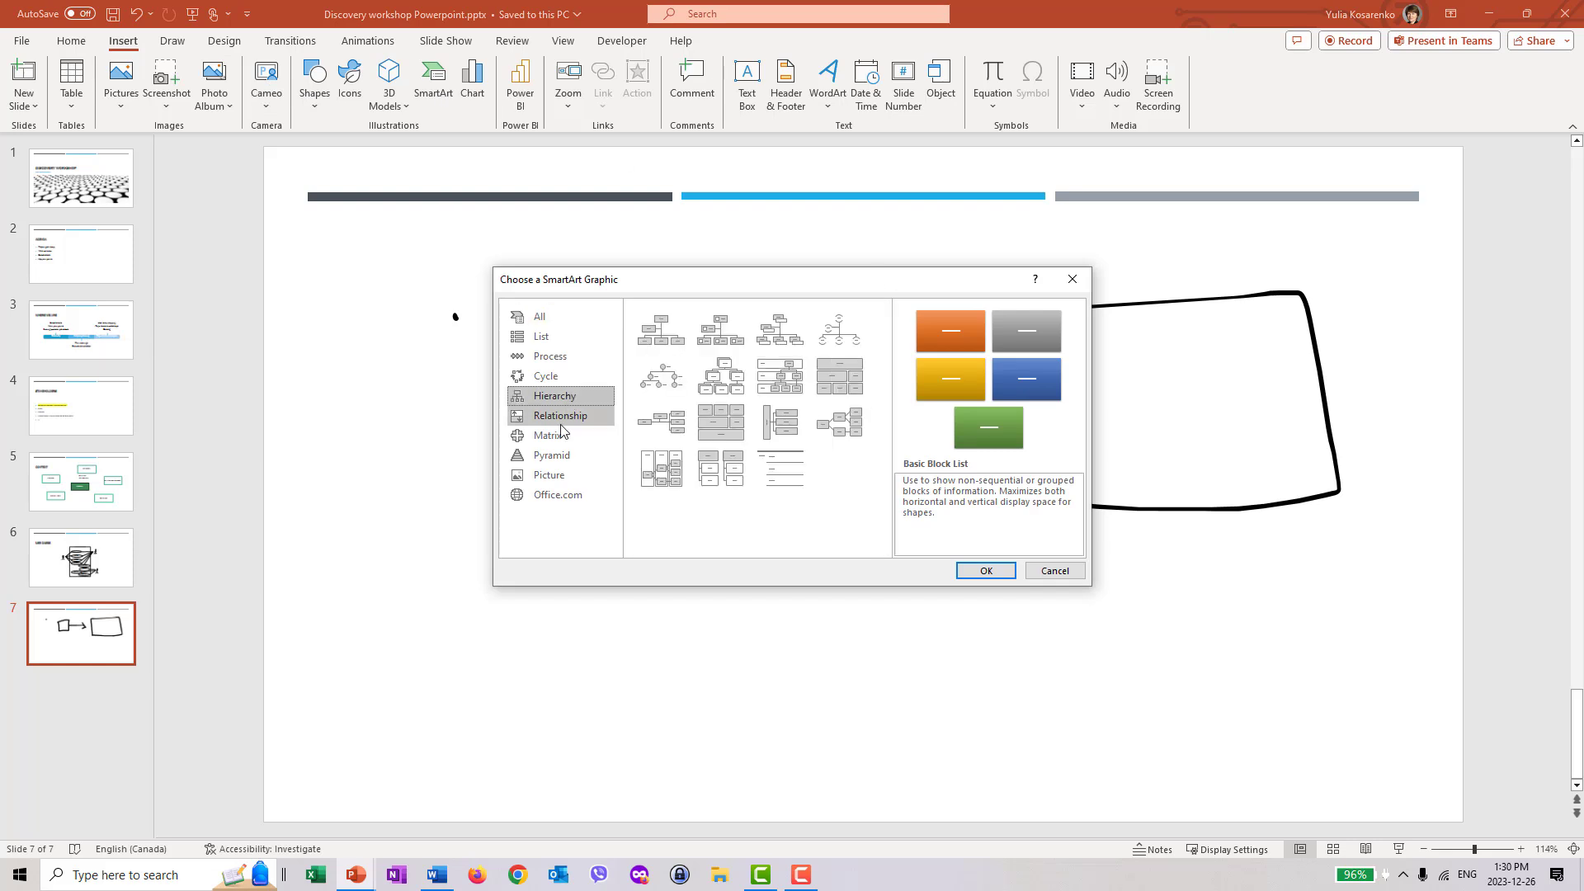
{"action": "left_click", "coordinate": [551, 454]}
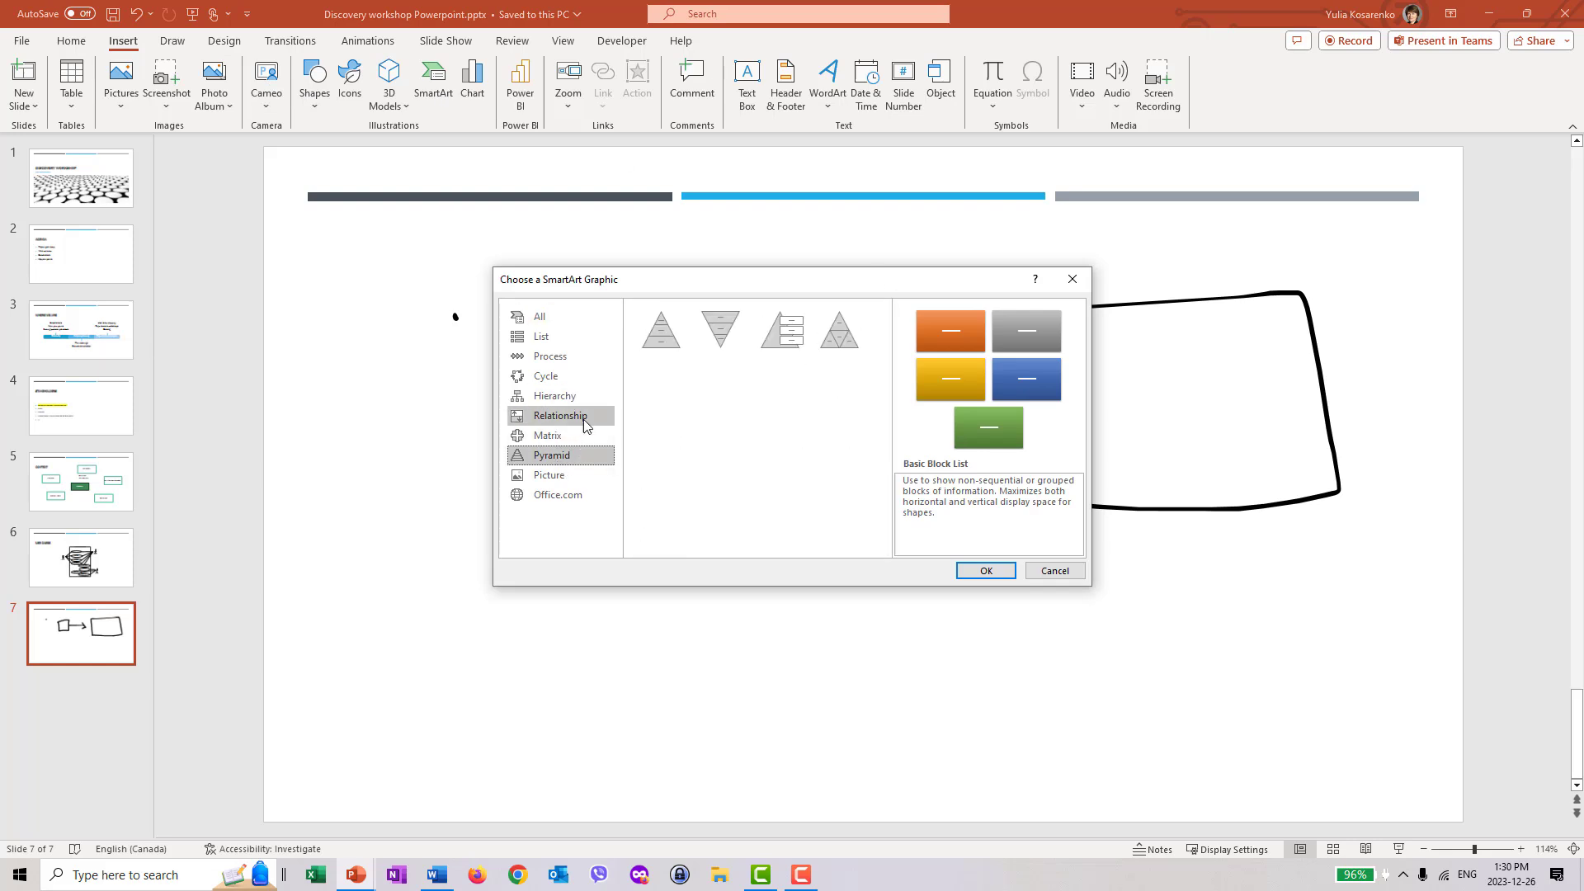
{"action": "left_click", "coordinate": [545, 376]}
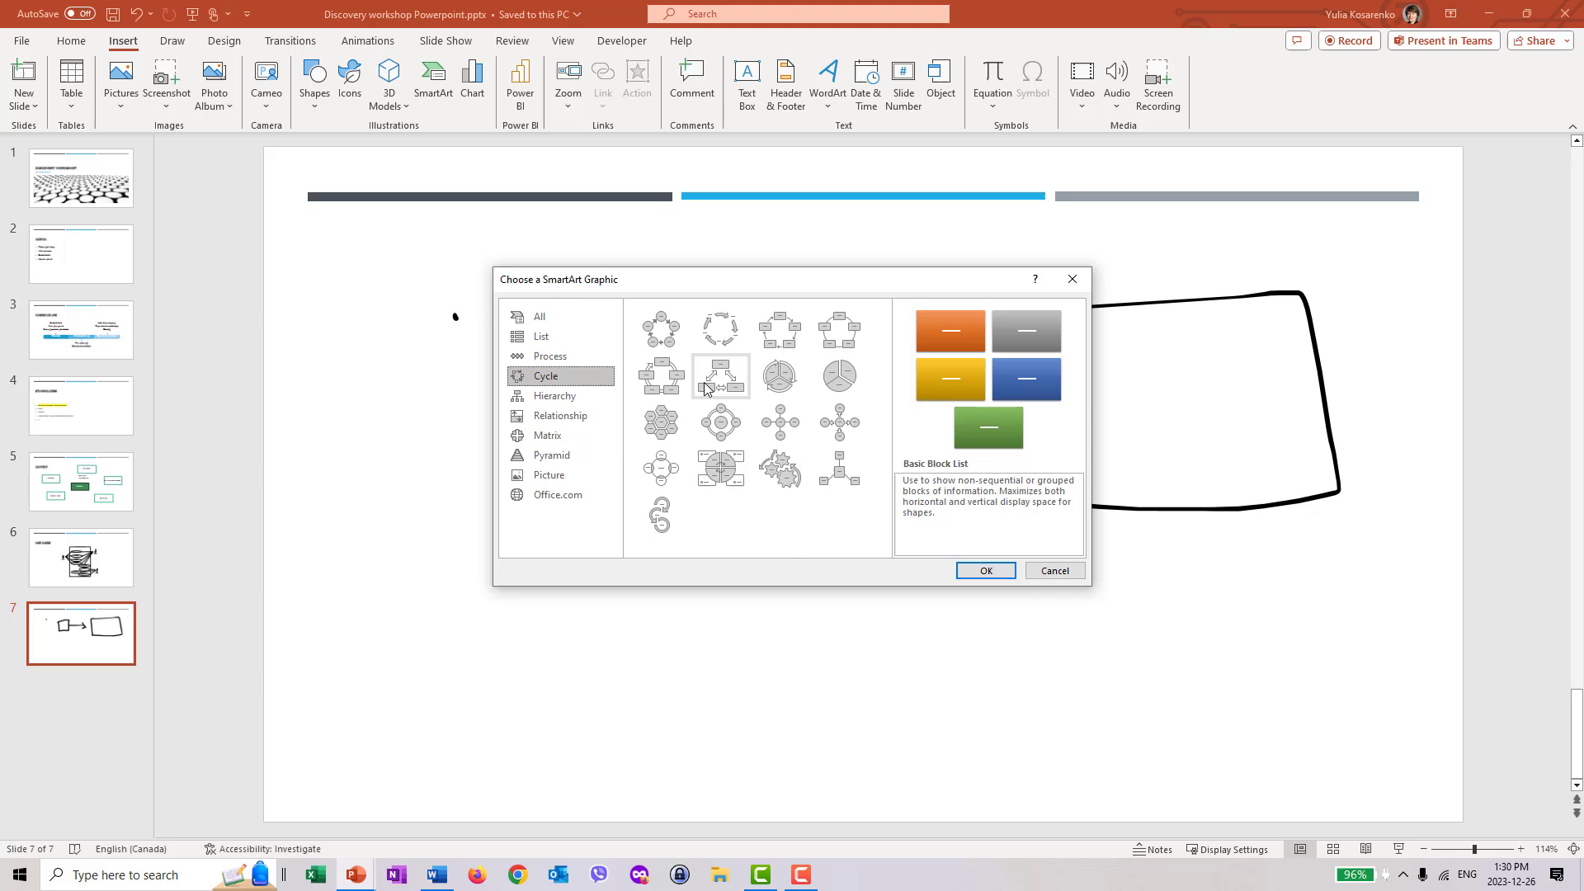
{"action": "mouse_move", "coordinate": [720, 376]}
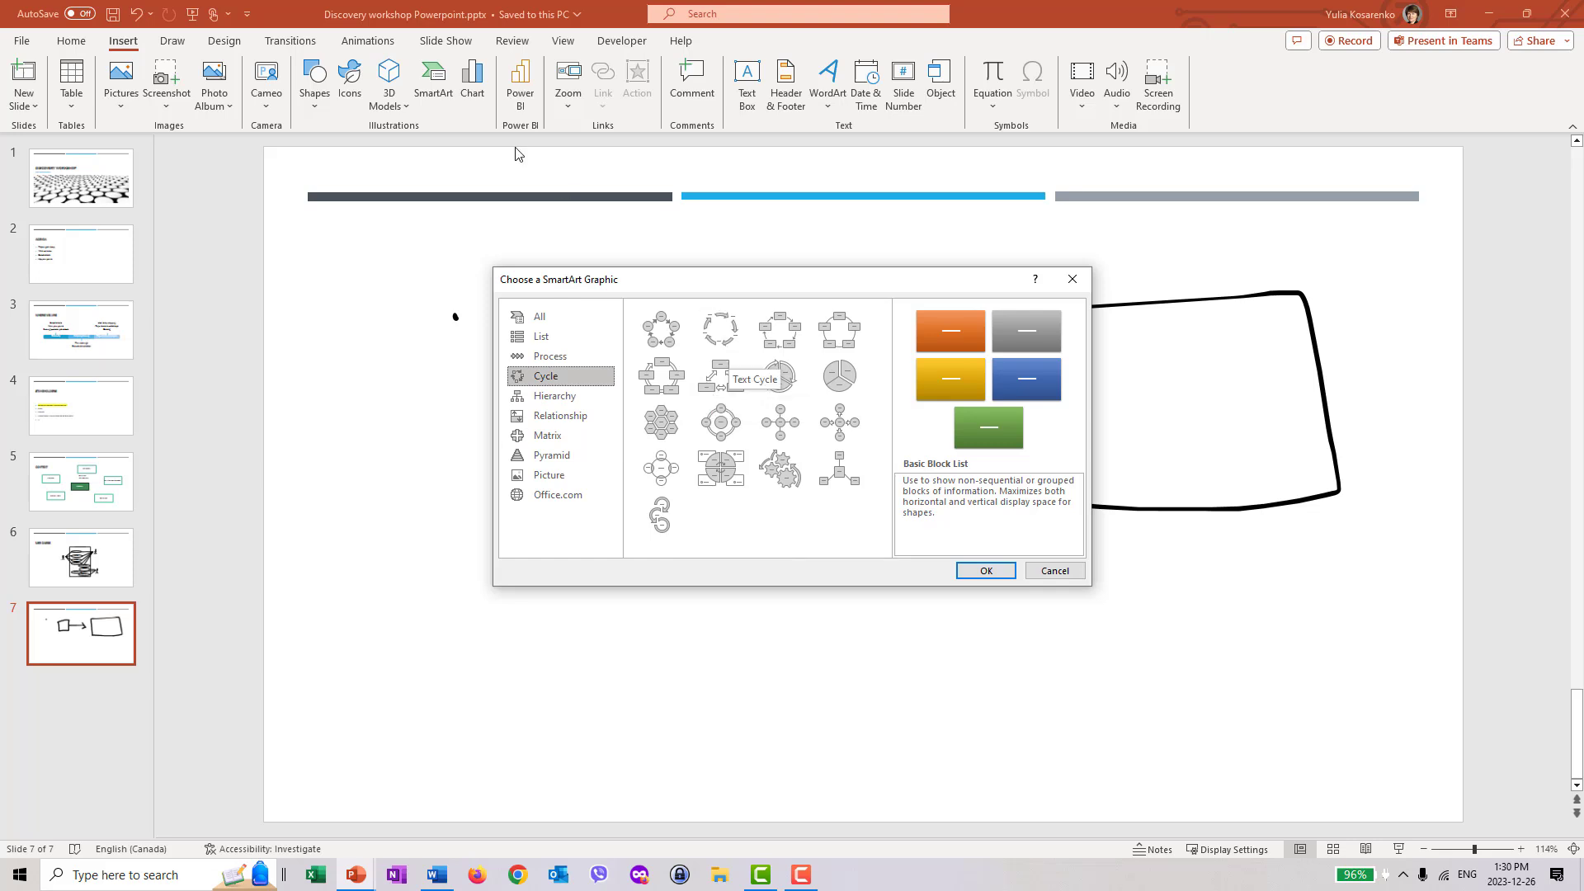
{"action": "left_click", "coordinate": [540, 316]}
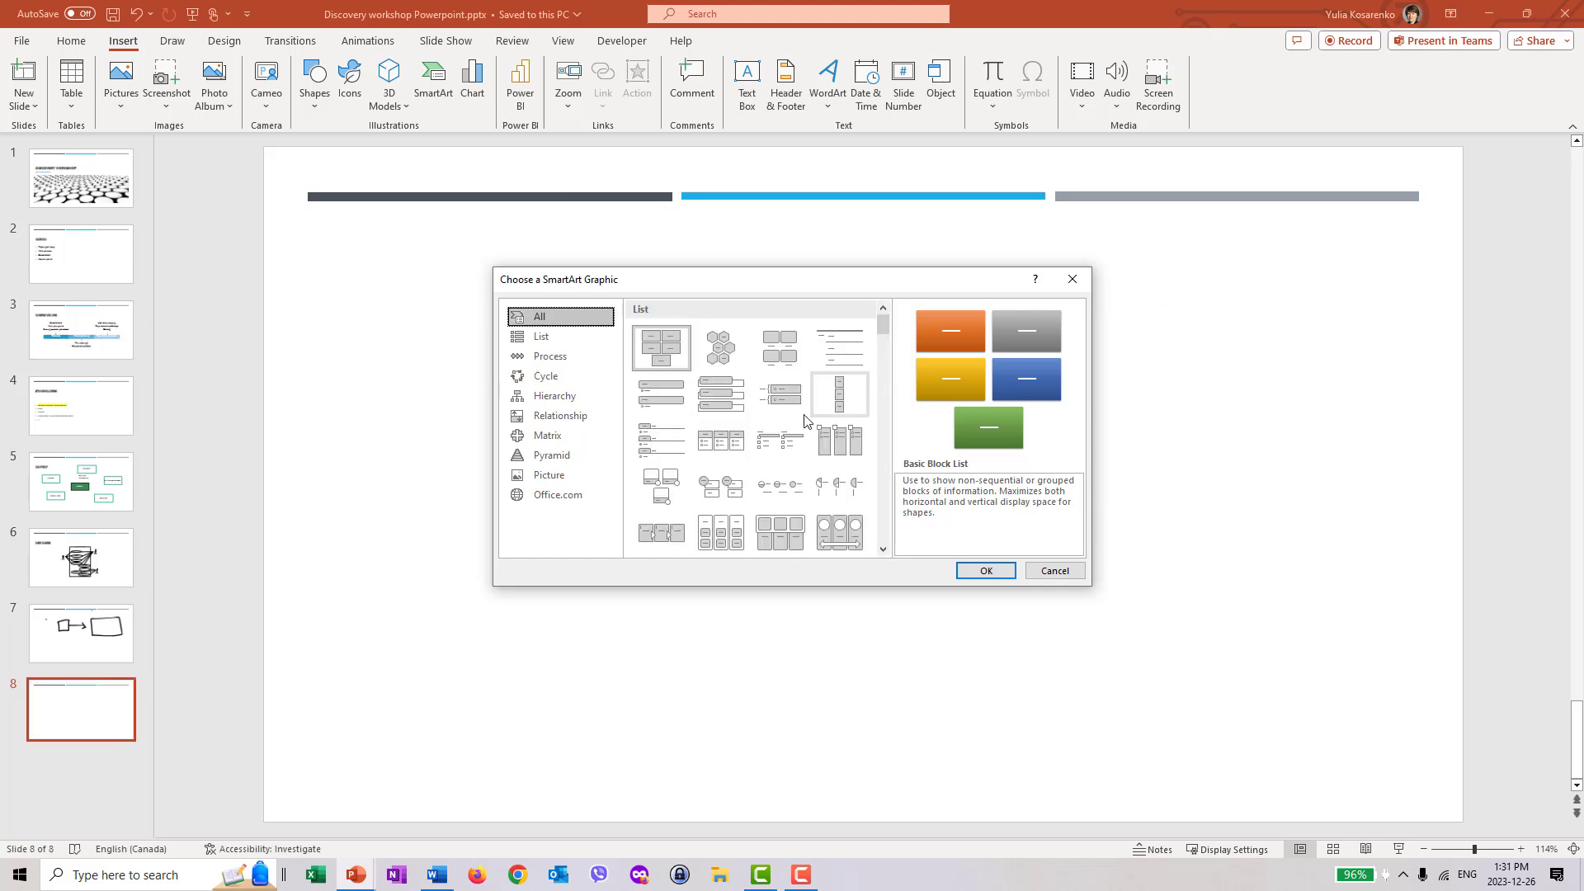
{"action": "left_click", "coordinate": [548, 355]}
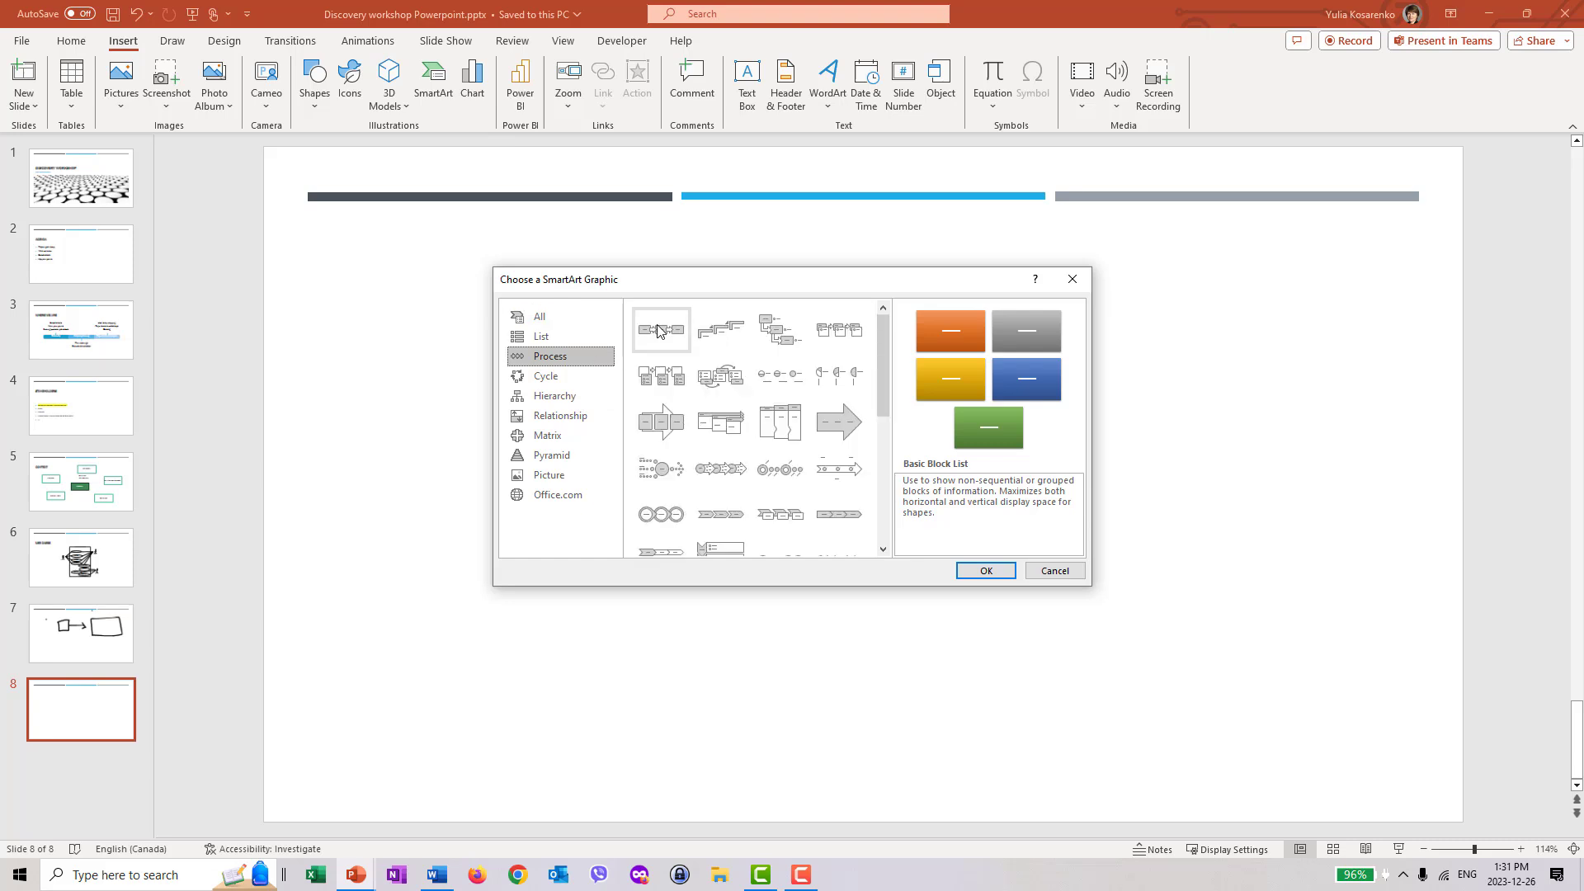
{"action": "mouse_move", "coordinate": [720, 327]}
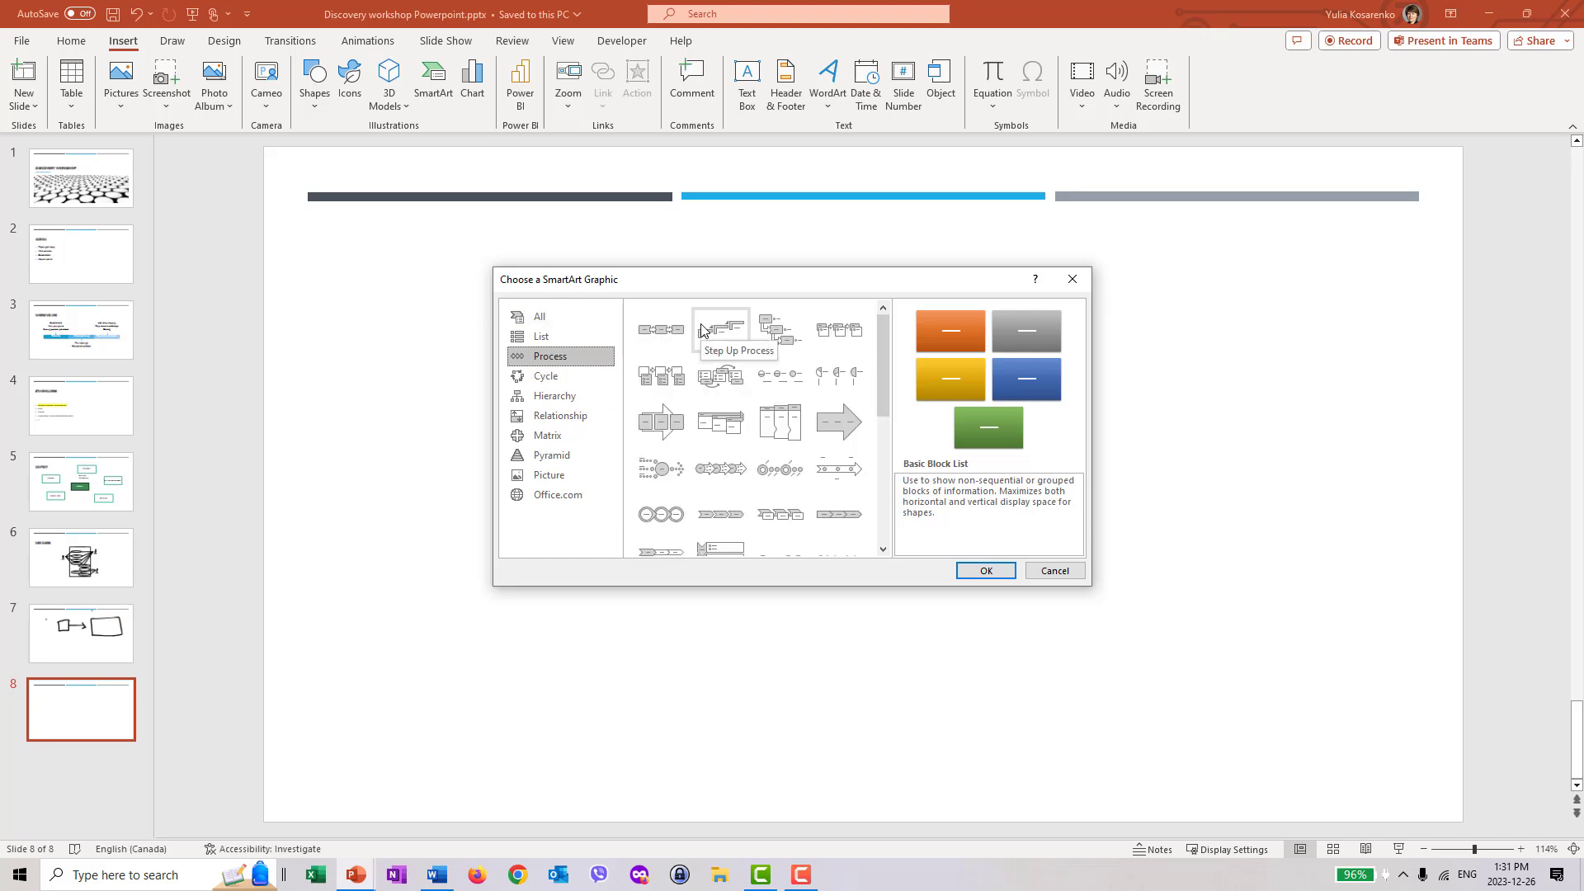
{"action": "left_click", "coordinate": [660, 329]}
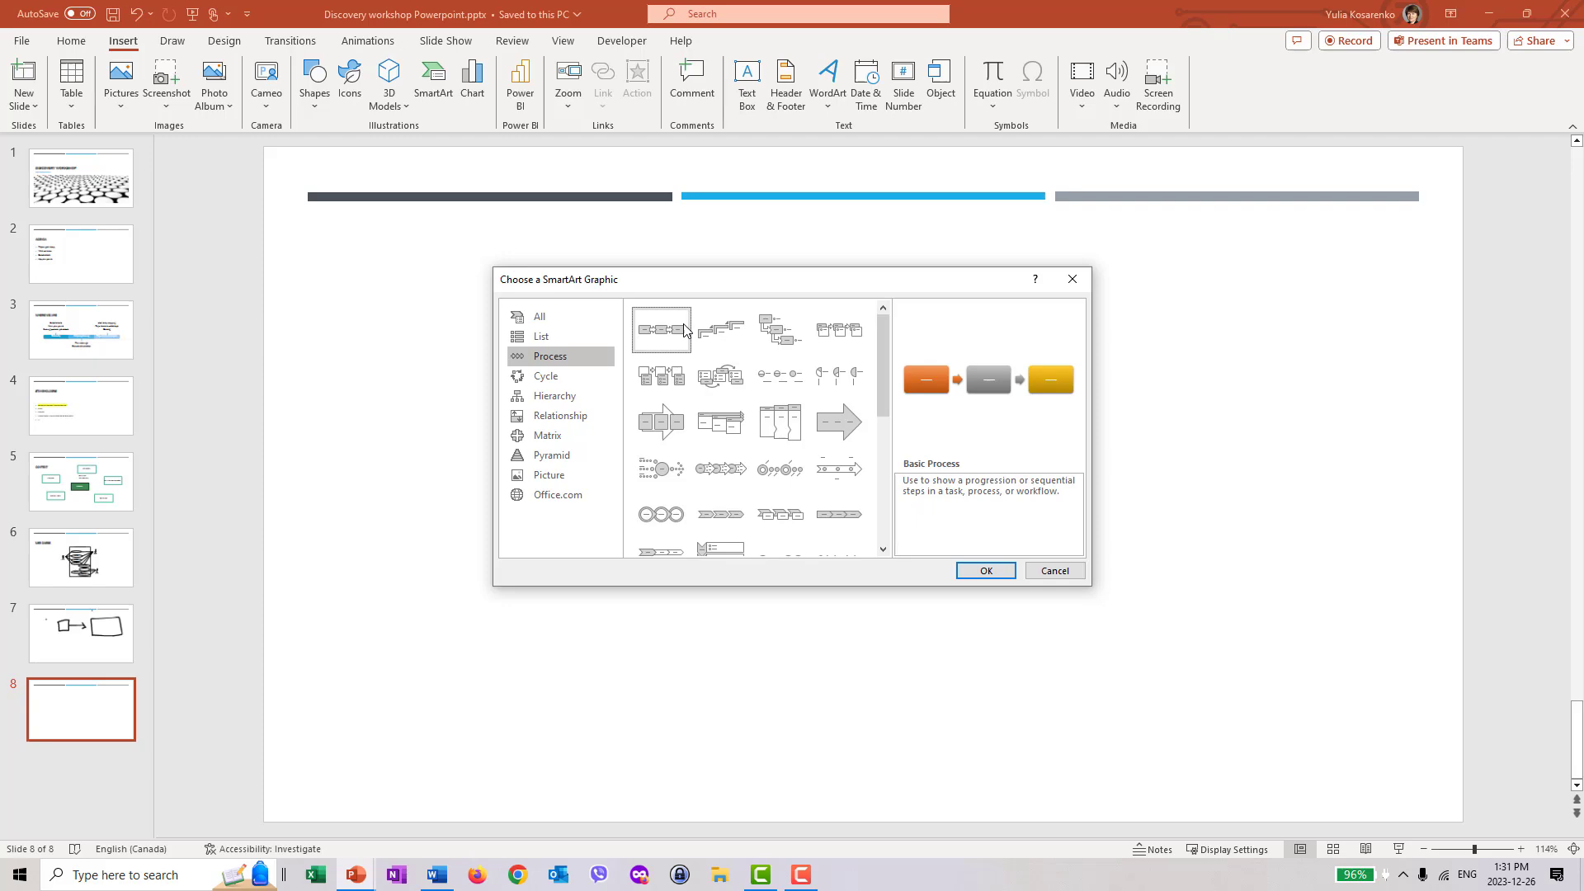
{"action": "left_click", "coordinate": [983, 570]}
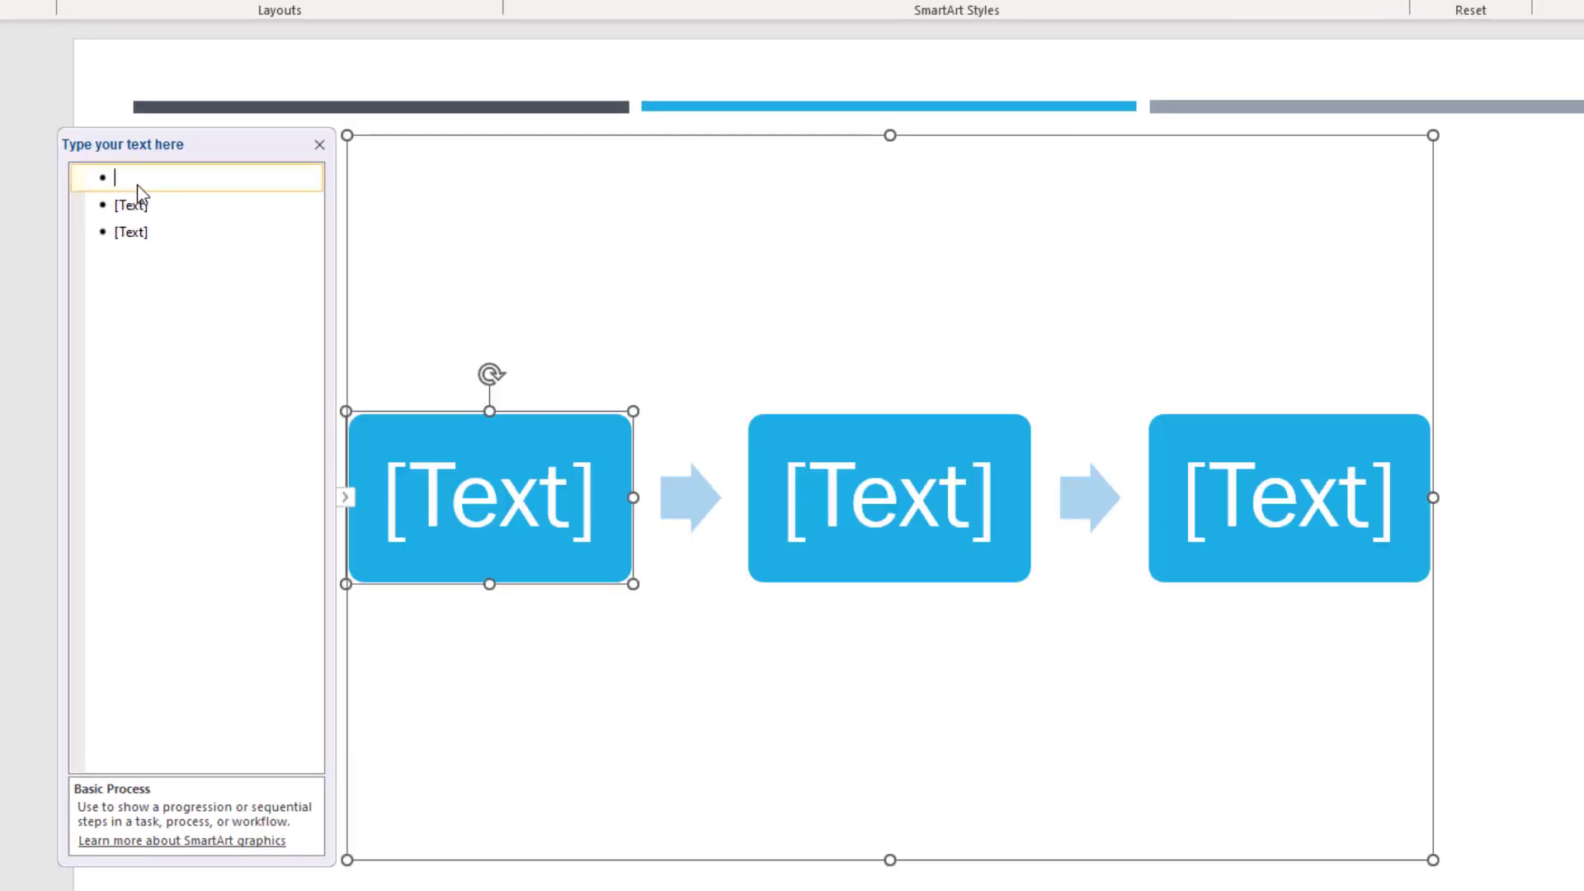
Step: Enter Step 1, Step 2, Final step and Results as the process box labels
{"action": "type", "text": "Step 1"}
{"action": "left_click", "coordinate": [196, 232]}
{"action": "type", "text": "Final ste"}
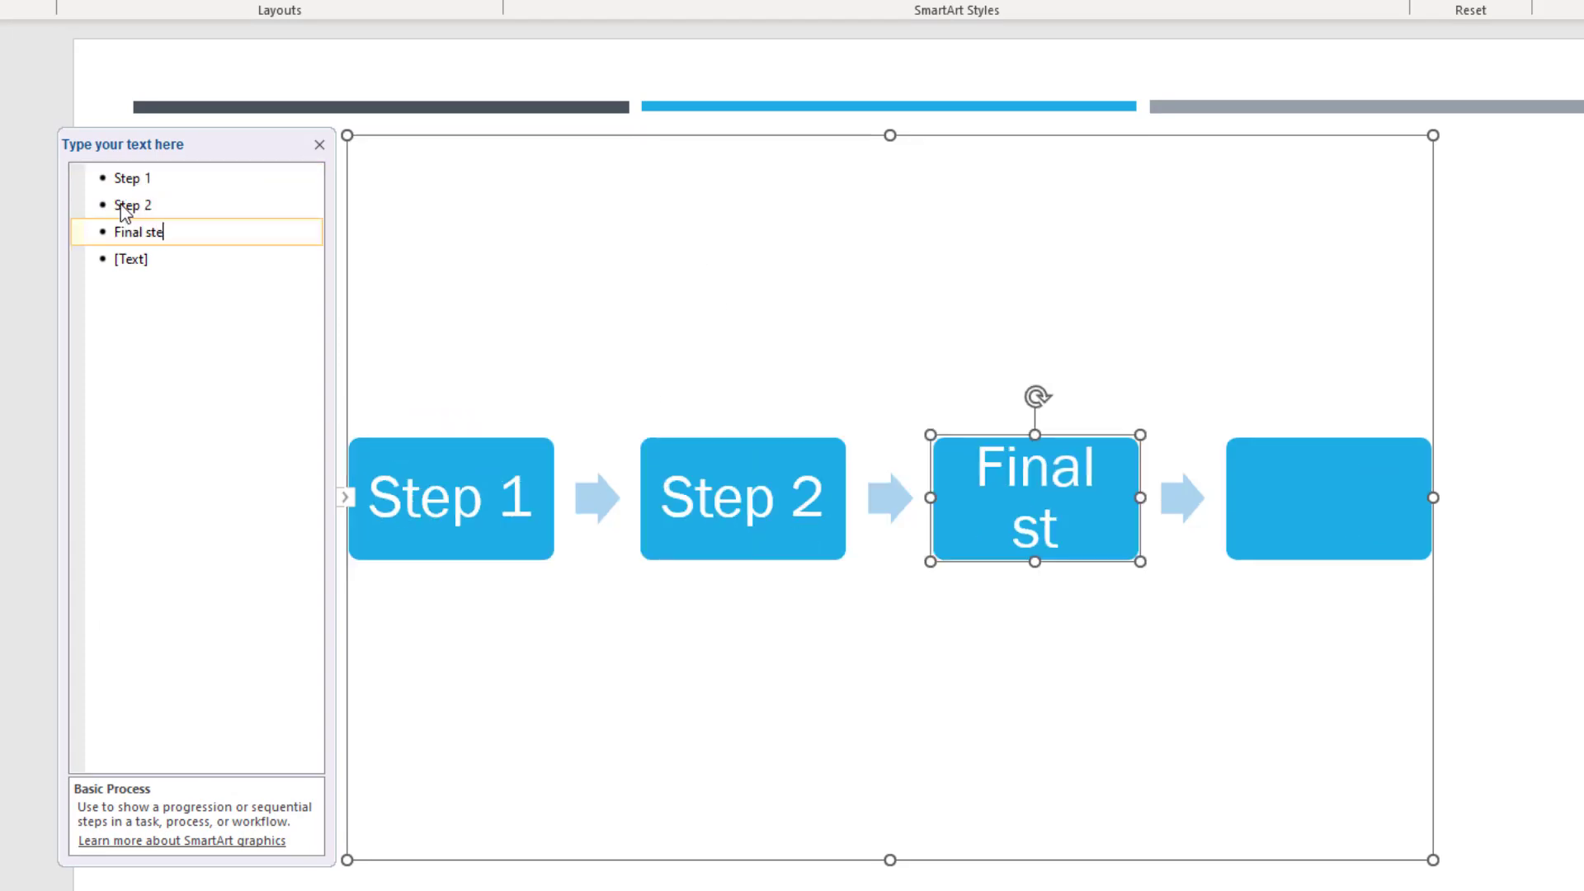
{"action": "type", "text": "p"}
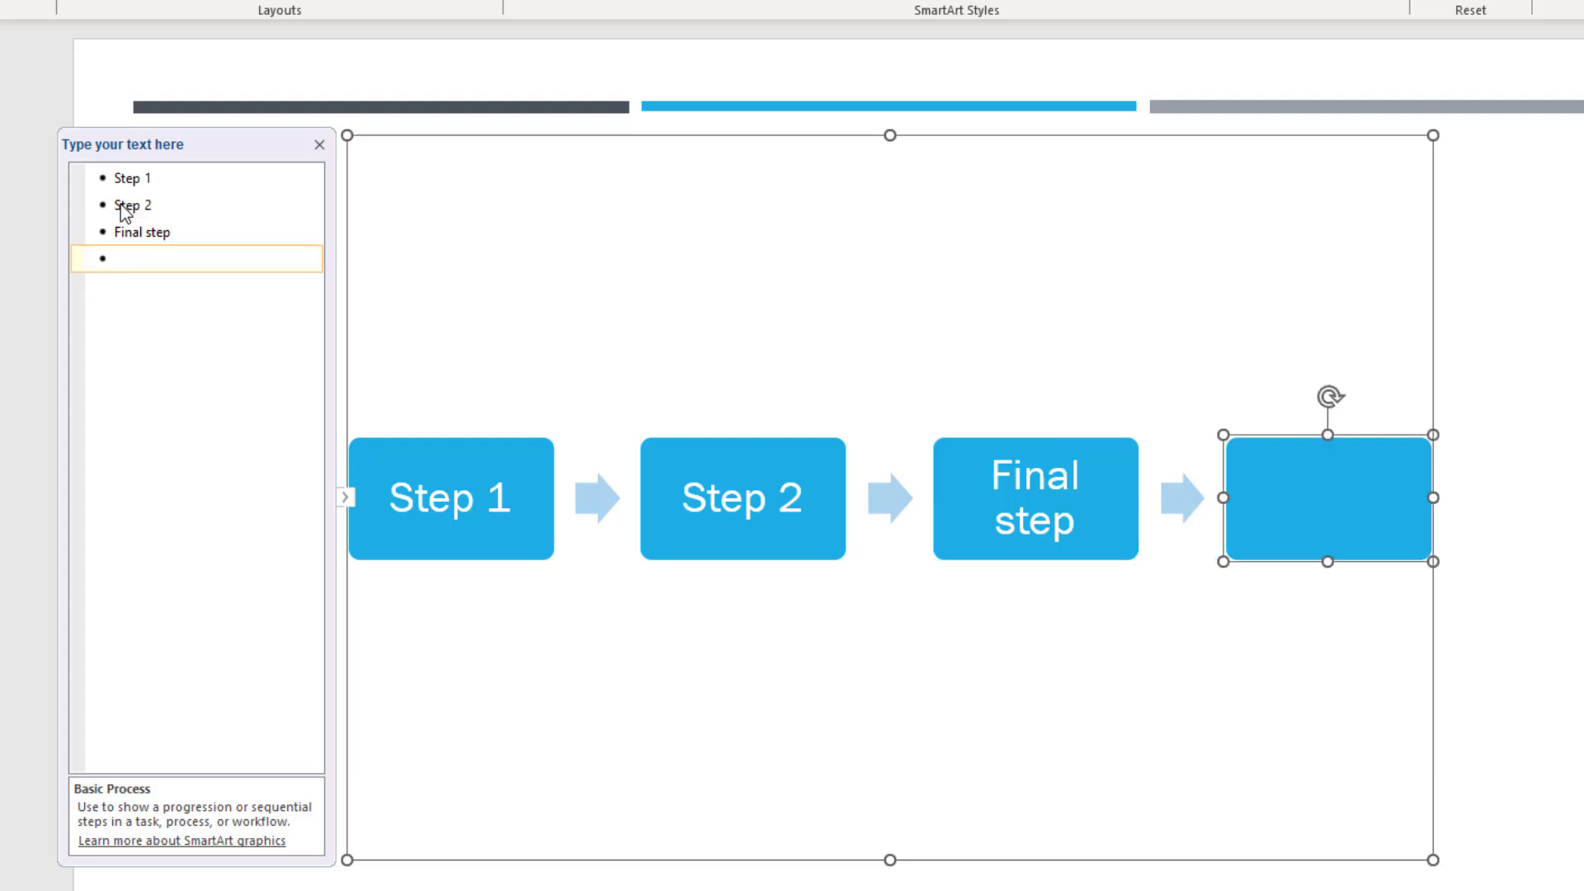
{"action": "type", "text": "Results"}
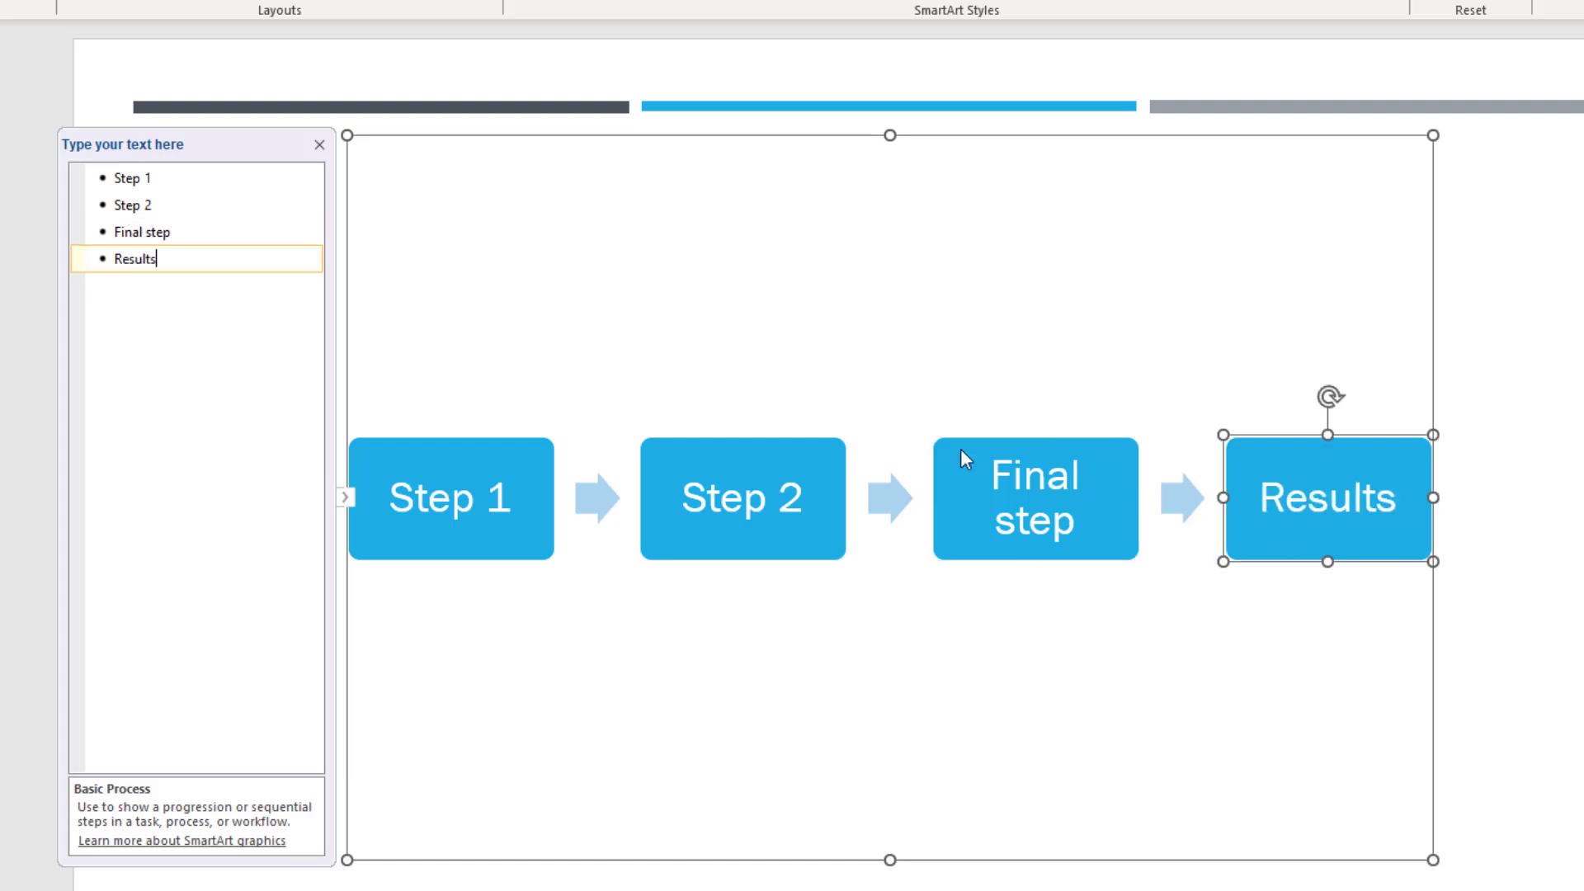
{"action": "left_click", "coordinate": [319, 144]}
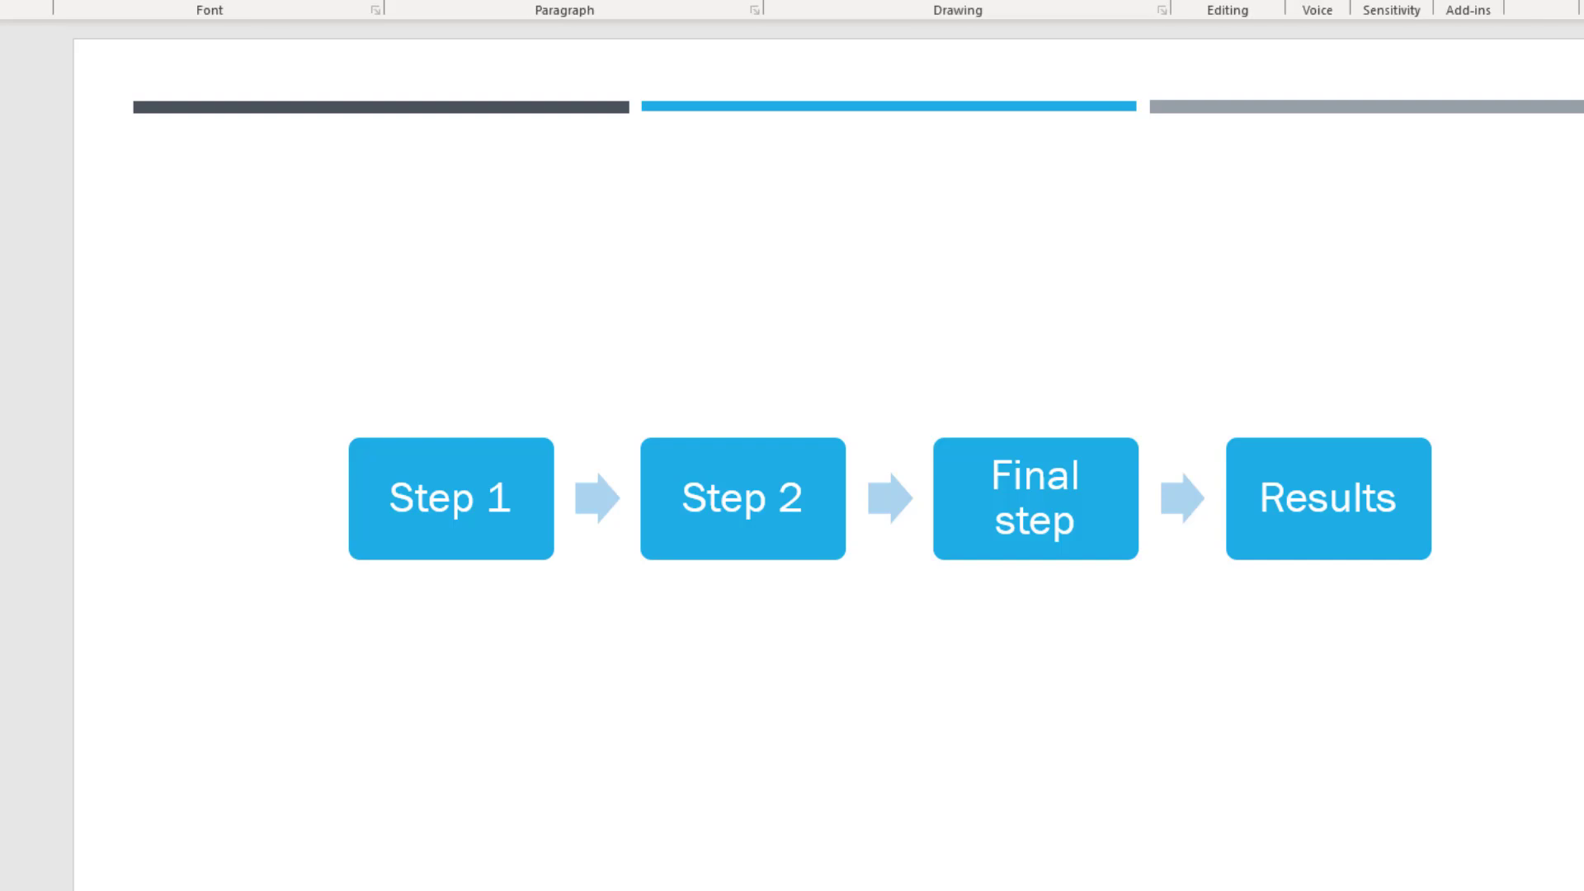